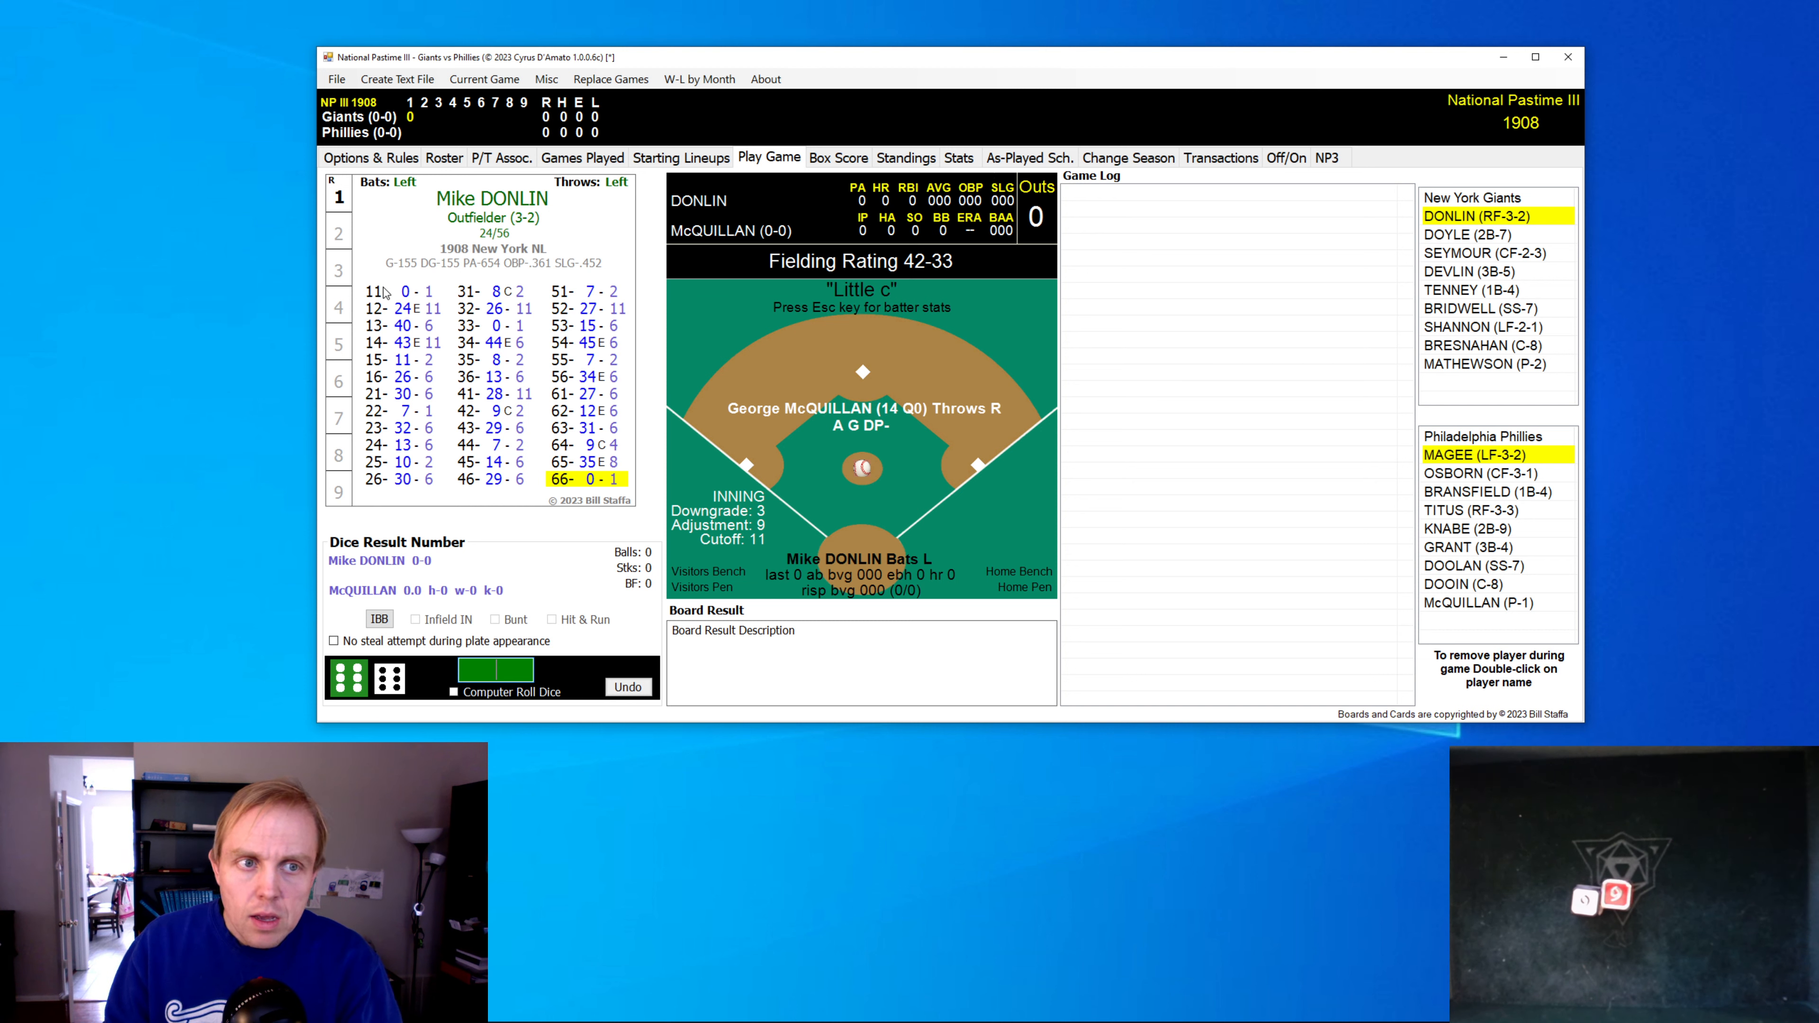
{"action": "mouse_move", "coordinate": [386, 294]}
{"action": "type", "text": "55"}
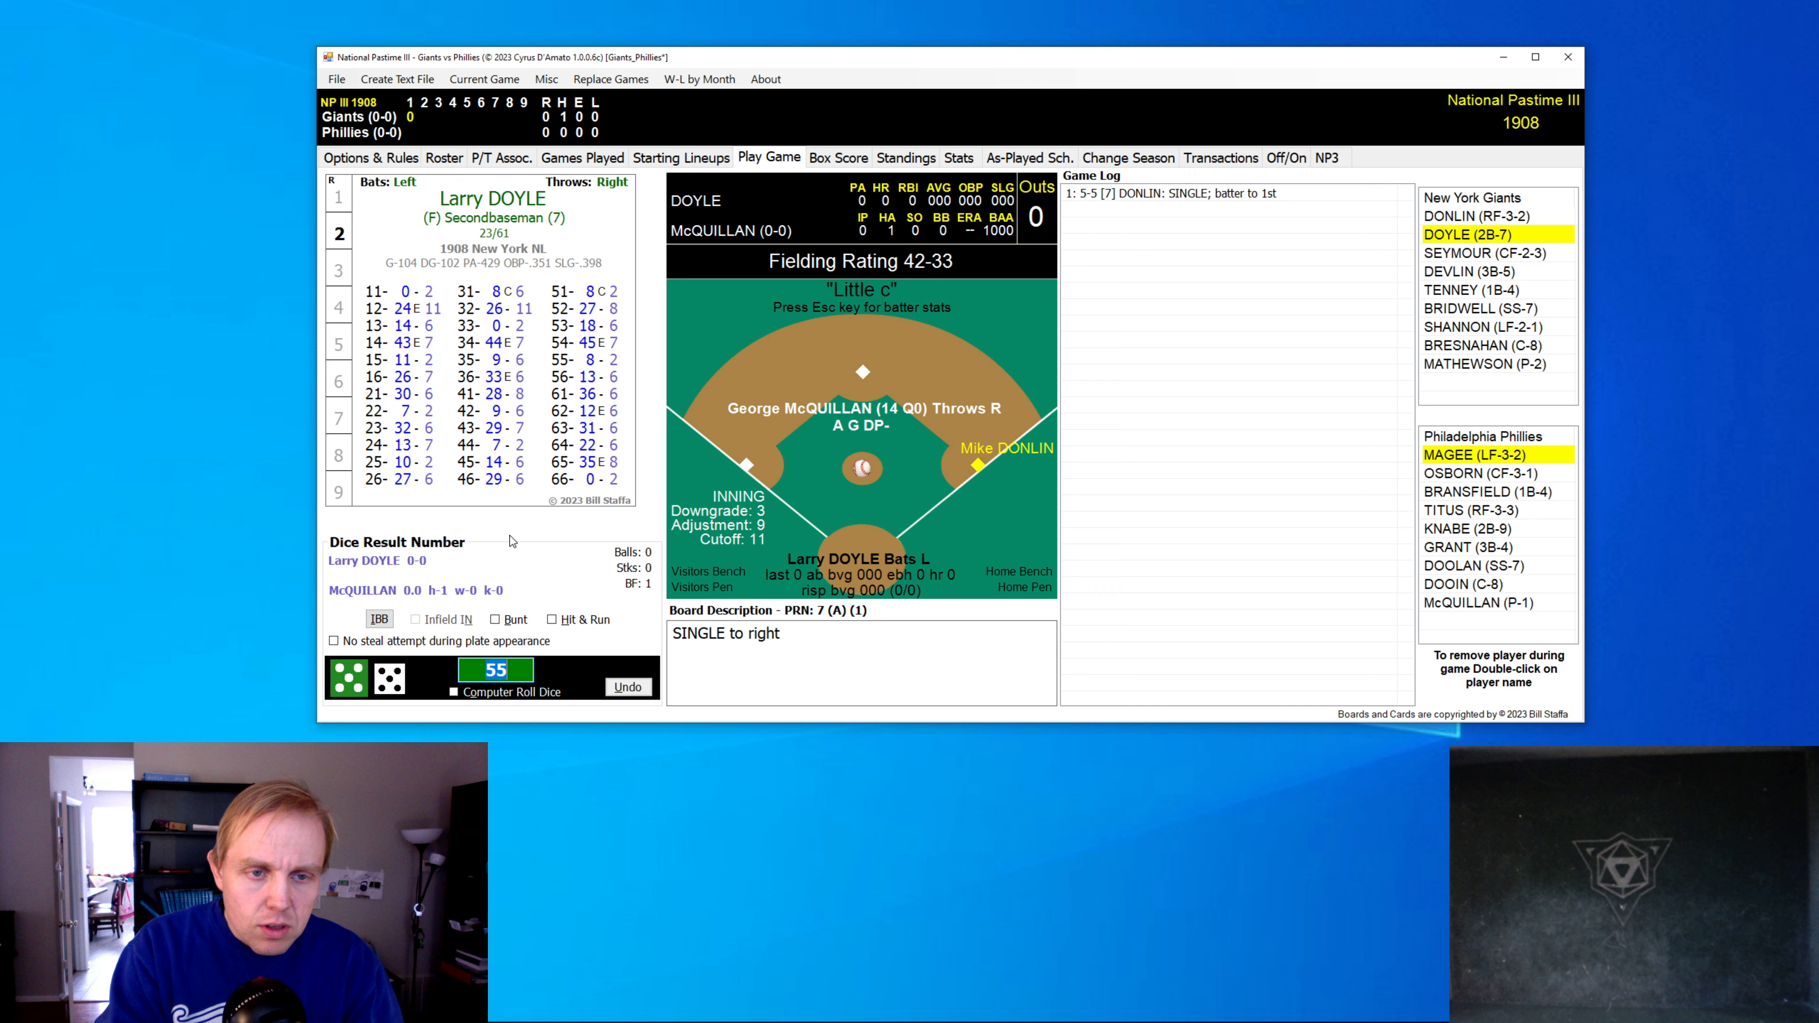
- Play Doyle's hit-and-run at-bat for an RBI double and roll through Seymour
{"action": "left_click", "coordinate": [553, 619]}
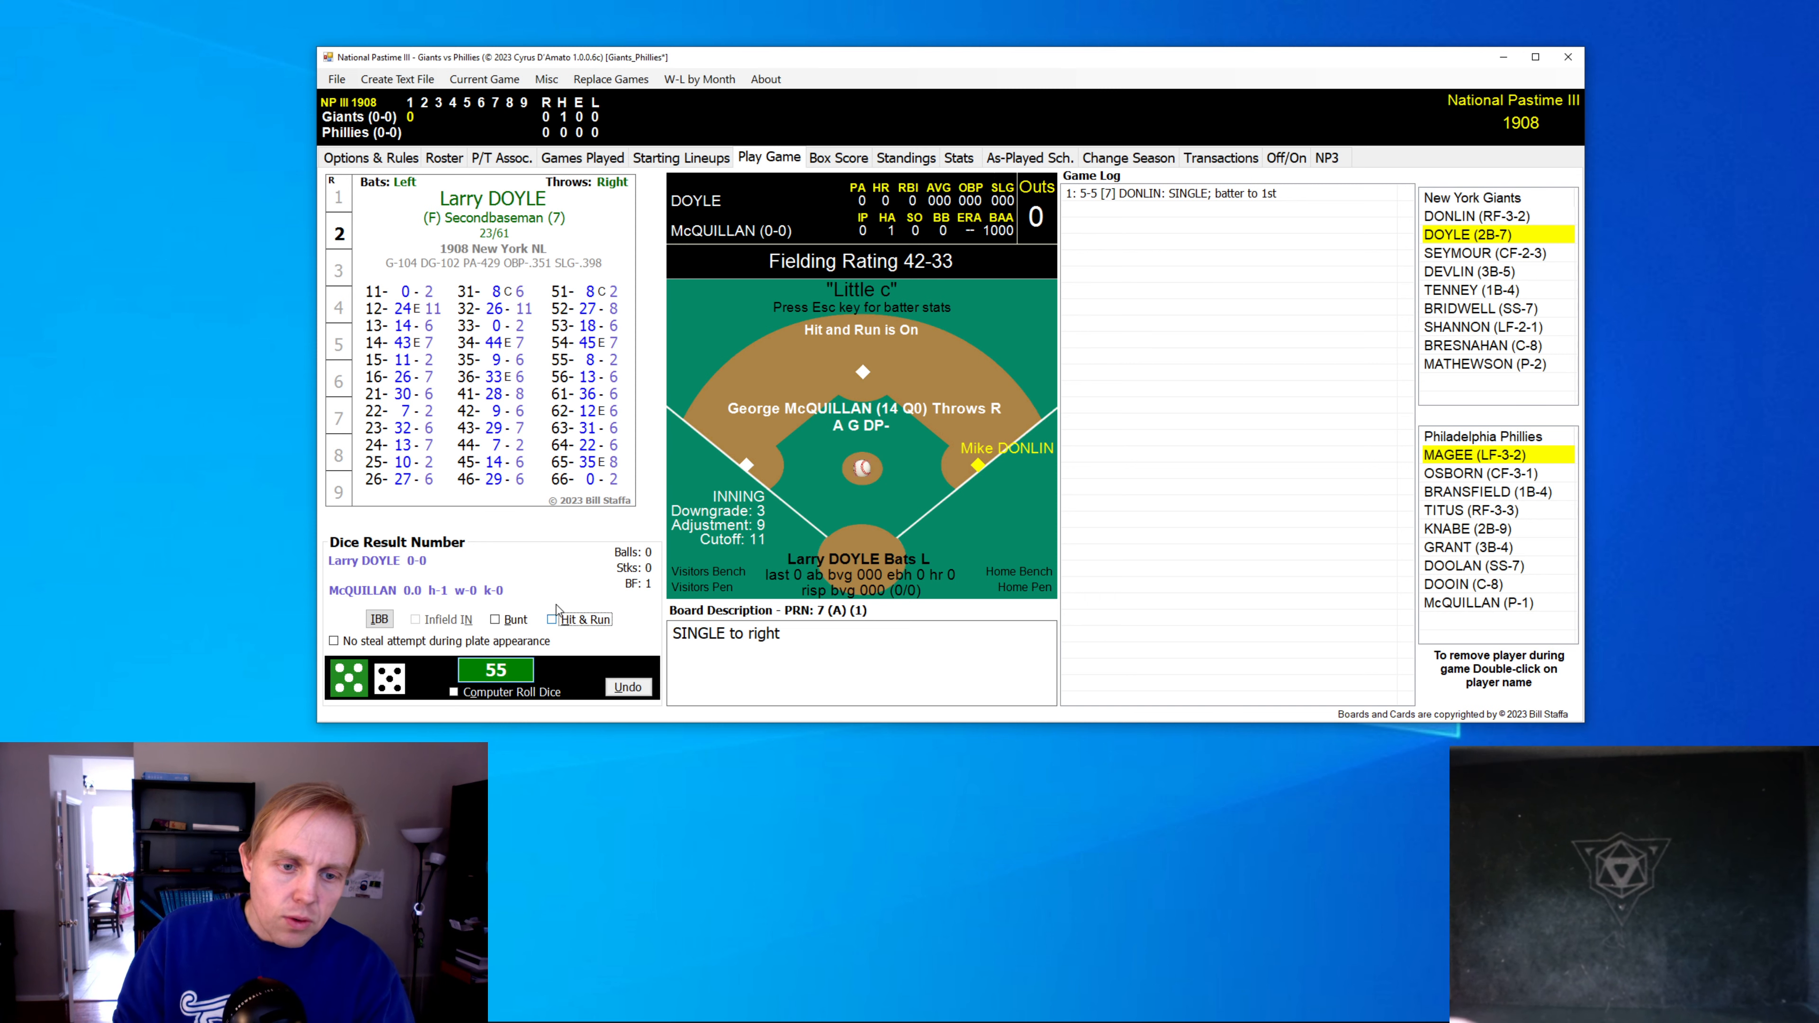
{"action": "left_click", "coordinate": [553, 618]}
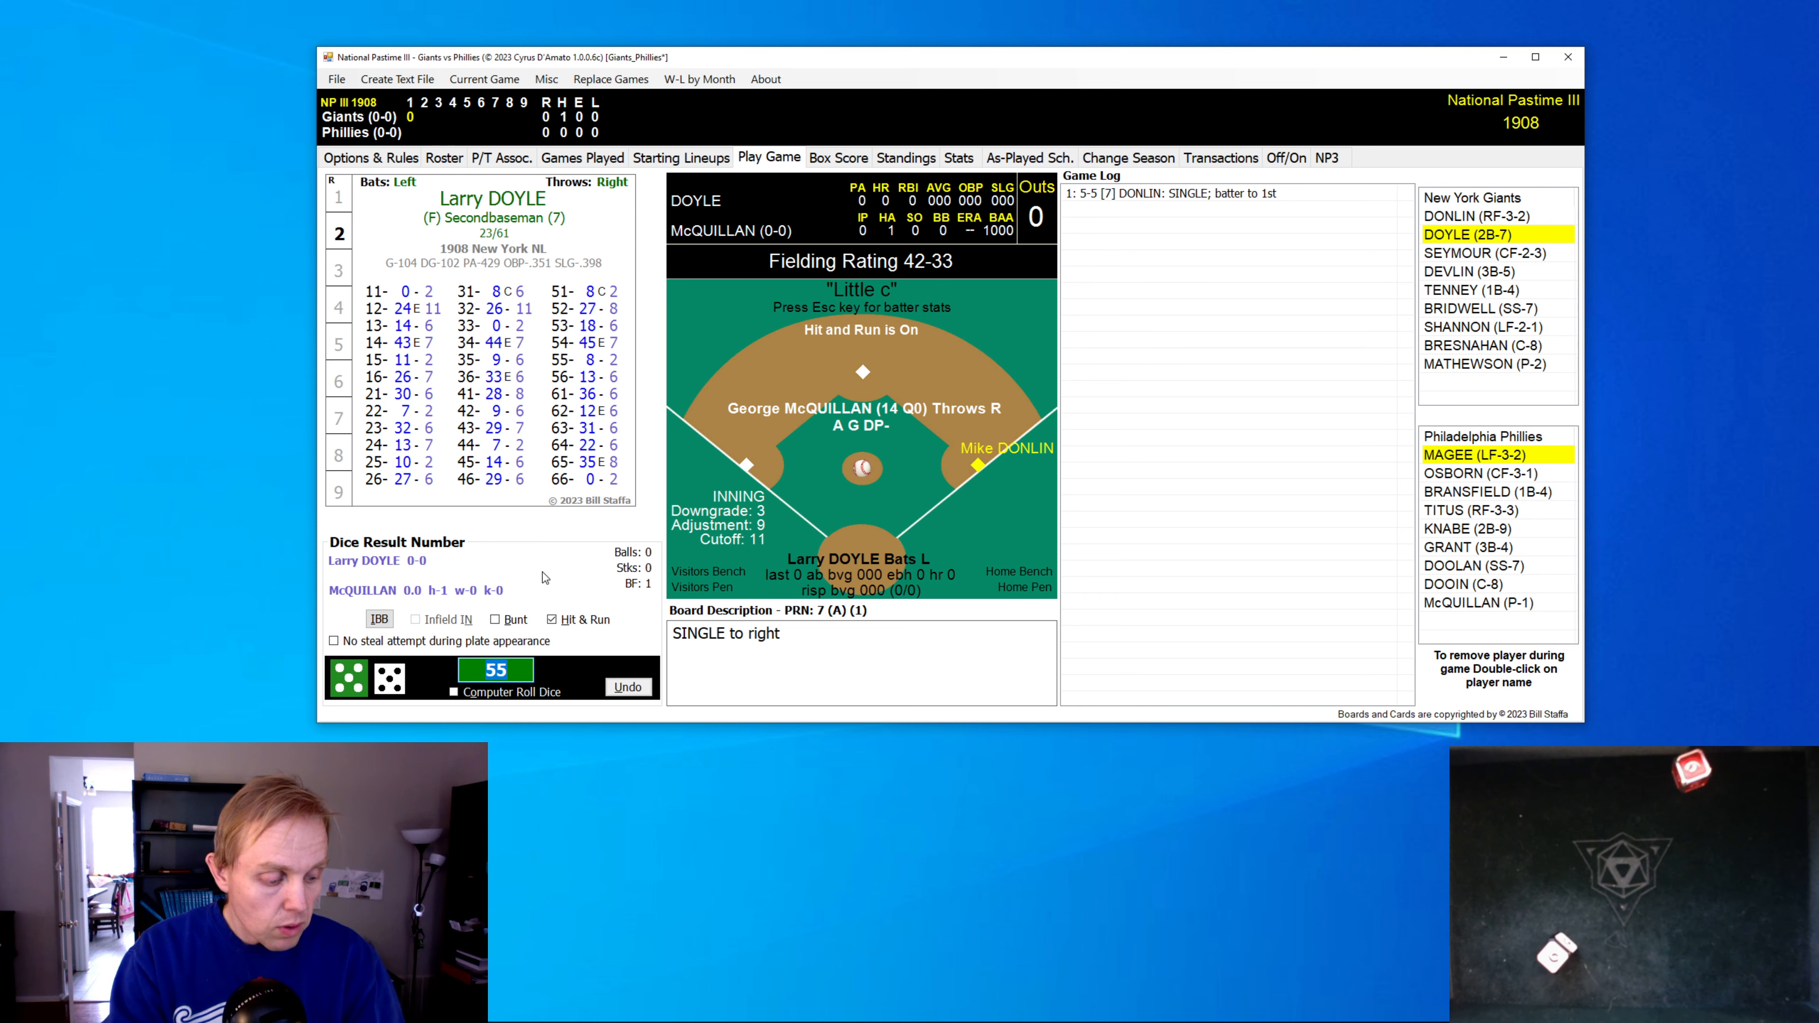
{"action": "left_click", "coordinate": [346, 676]}
{"action": "type", "text": "66"}
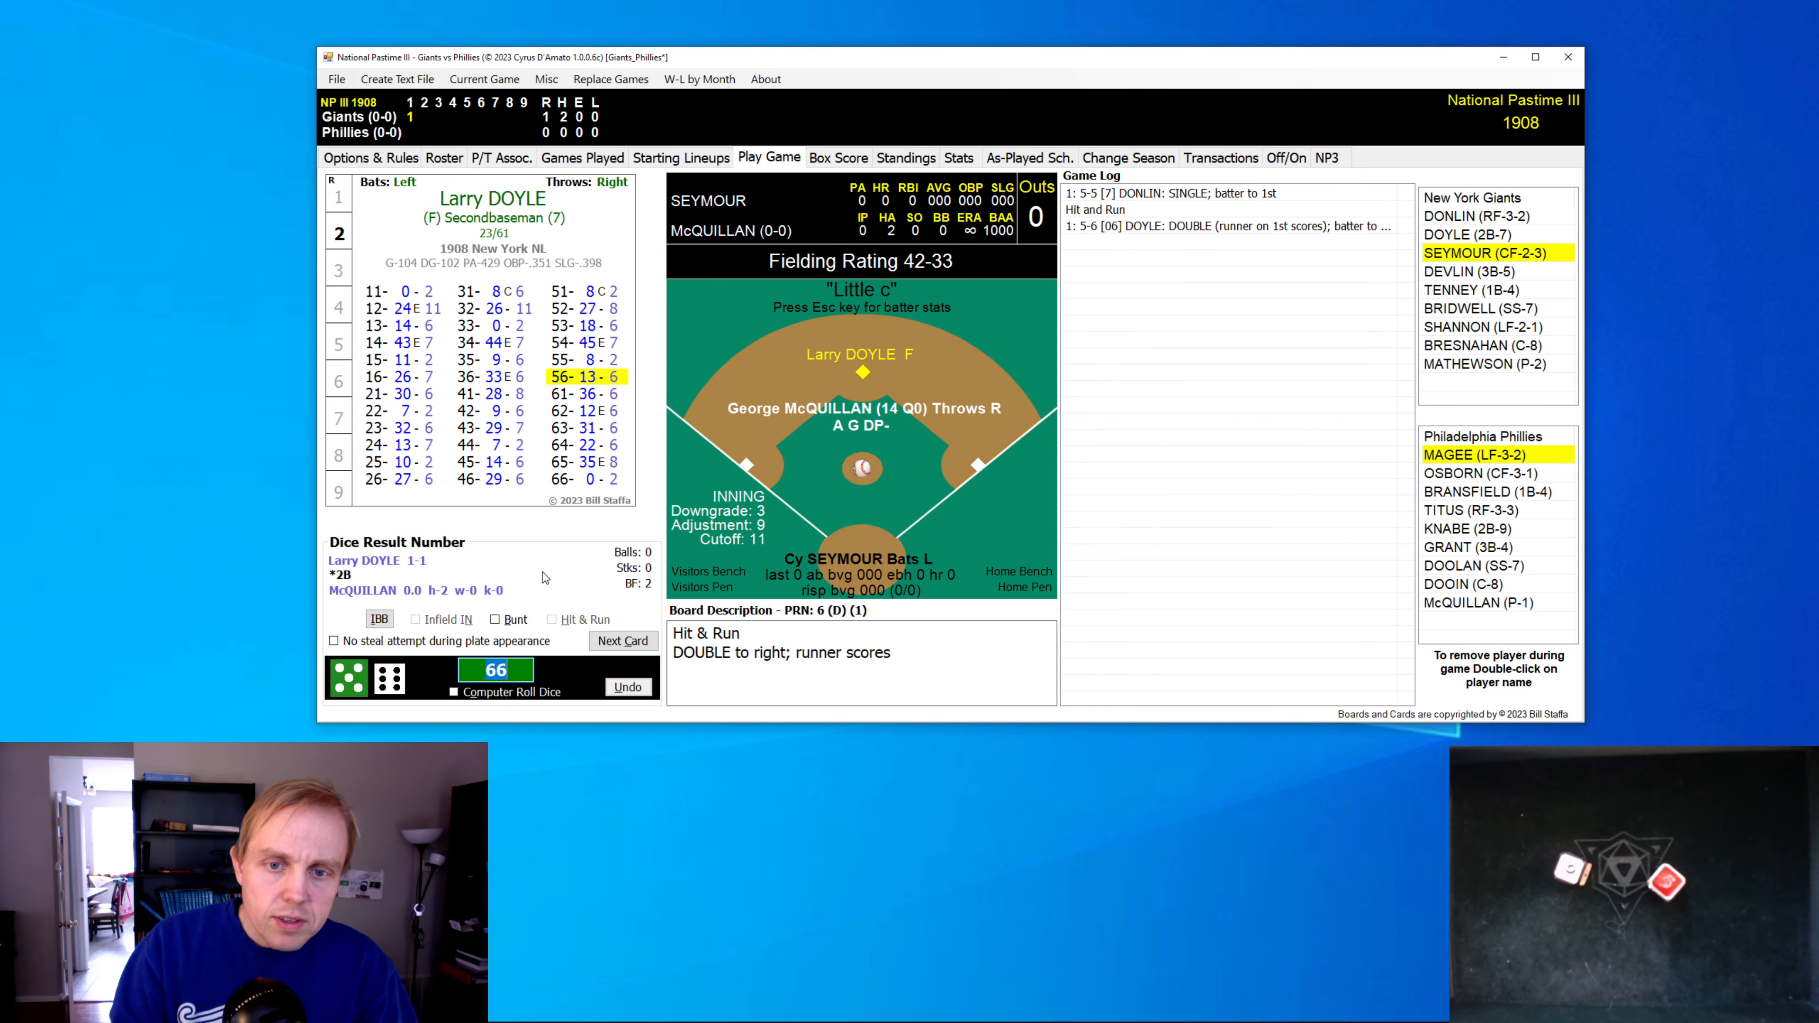
{"action": "left_click", "coordinate": [623, 641]}
{"action": "type", "text": "41"}
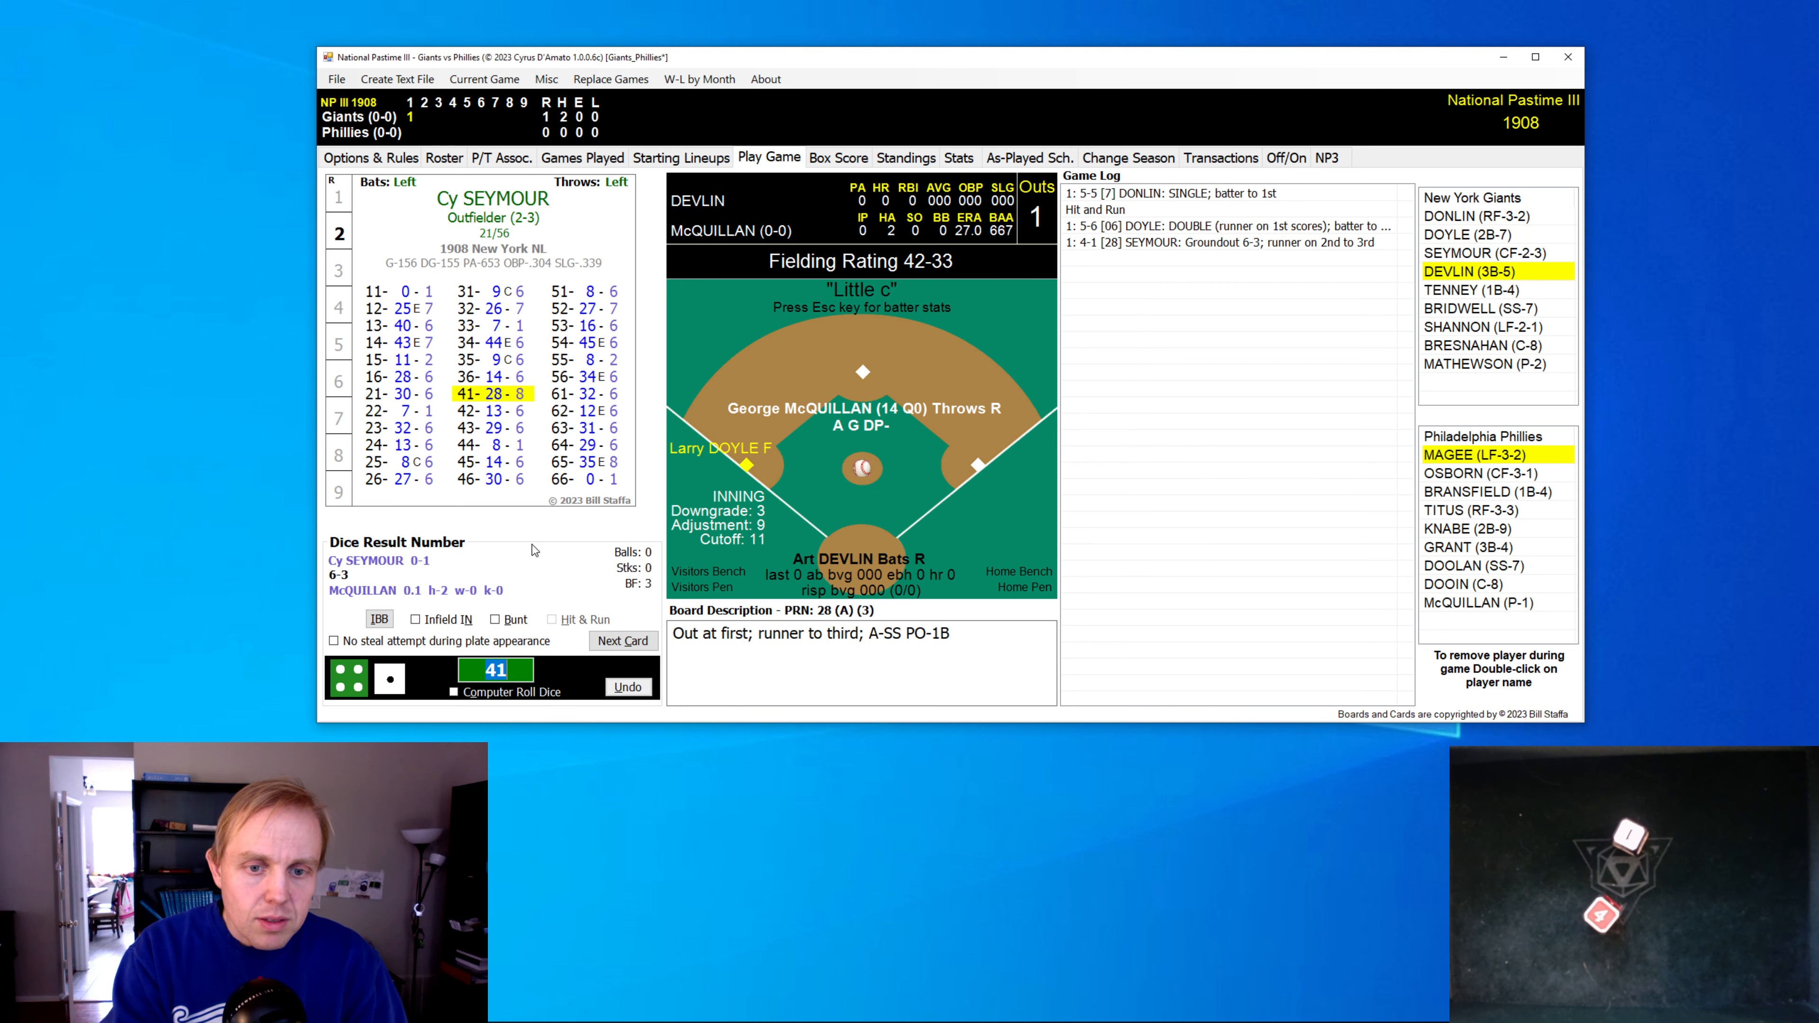
- Play Devlin's squeeze bunt and Tenney's groundout to end the top of the 1st up 2-0
{"action": "left_click", "coordinate": [623, 640]}
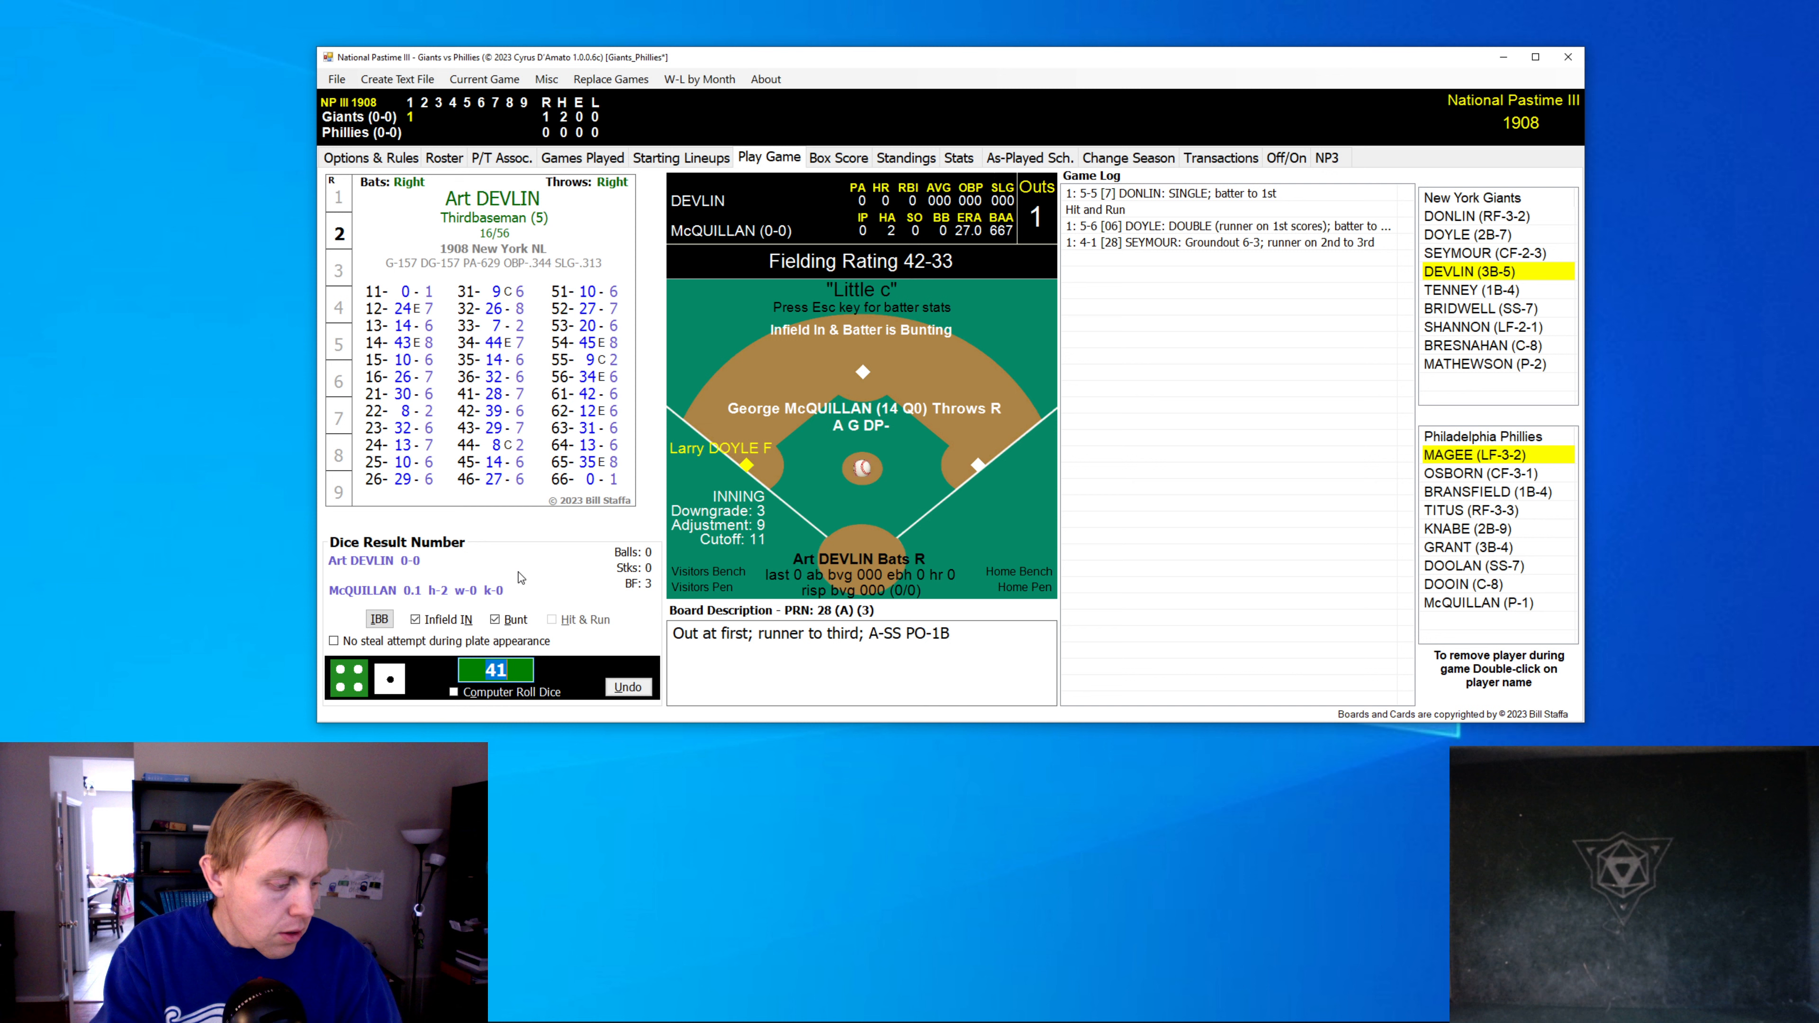
{"action": "left_click", "coordinate": [506, 691]}
{"action": "type", "text": "63"}
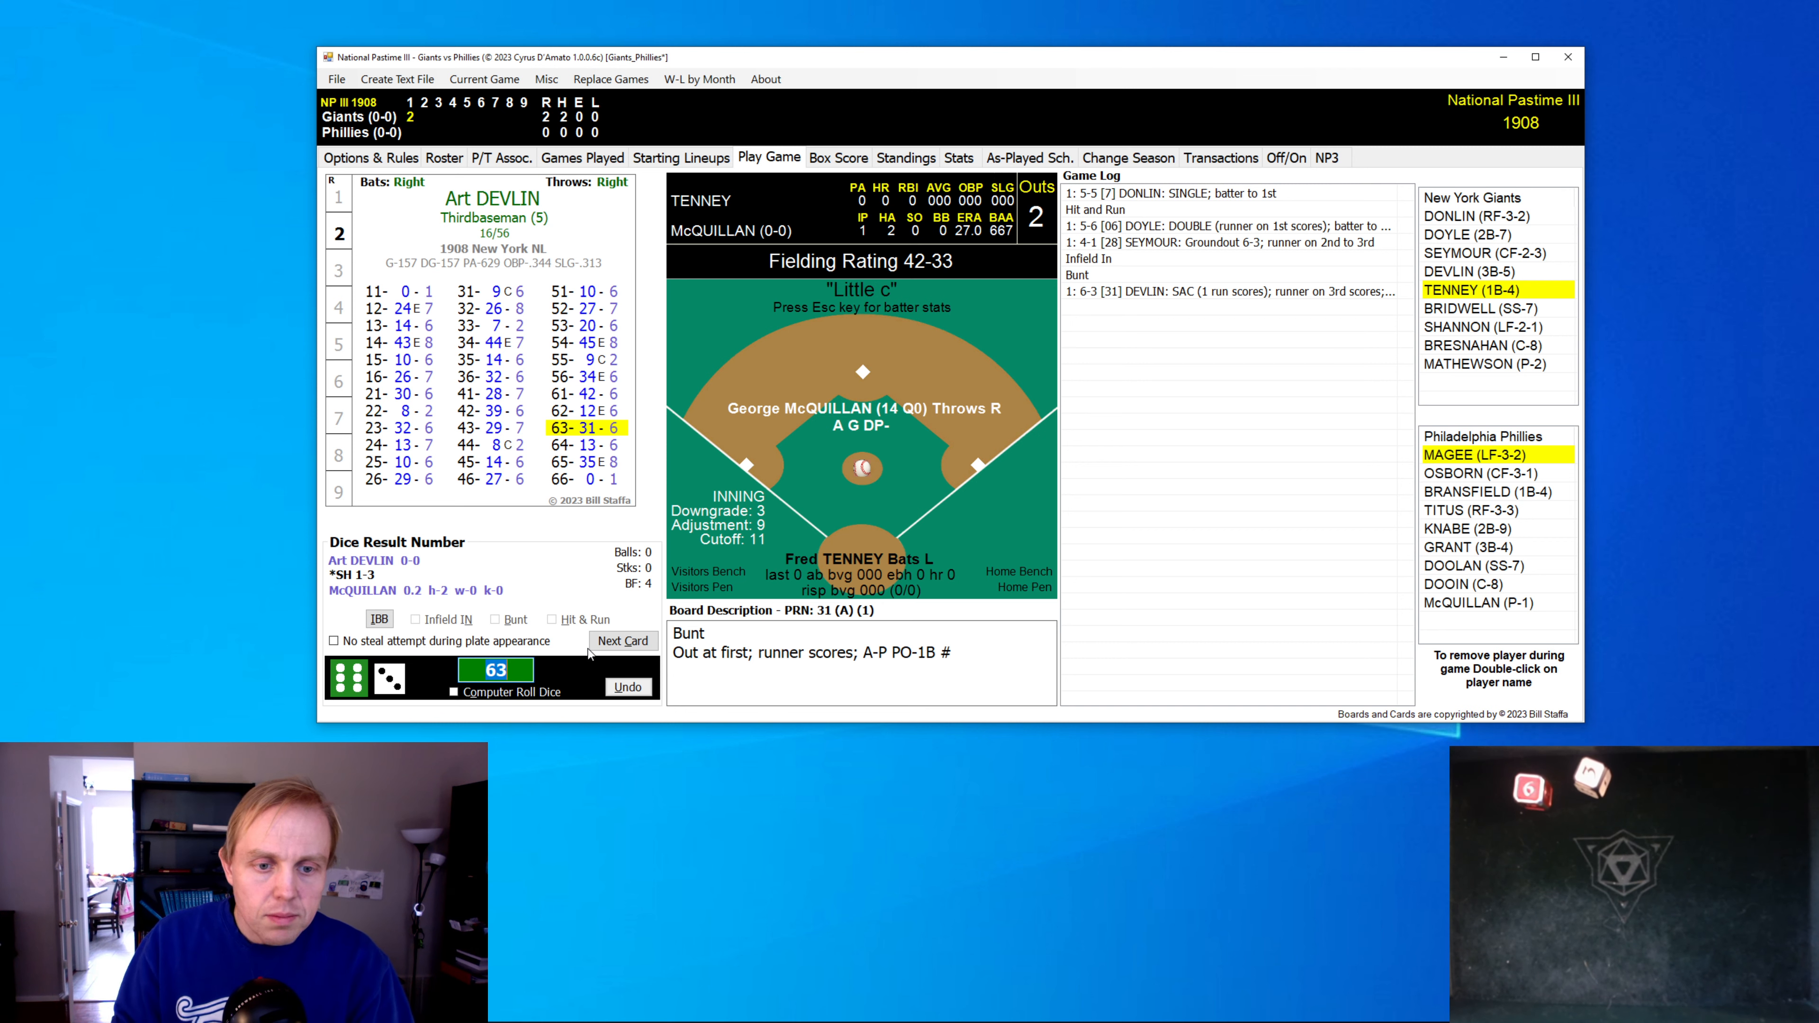
{"action": "left_click", "coordinate": [623, 640]}
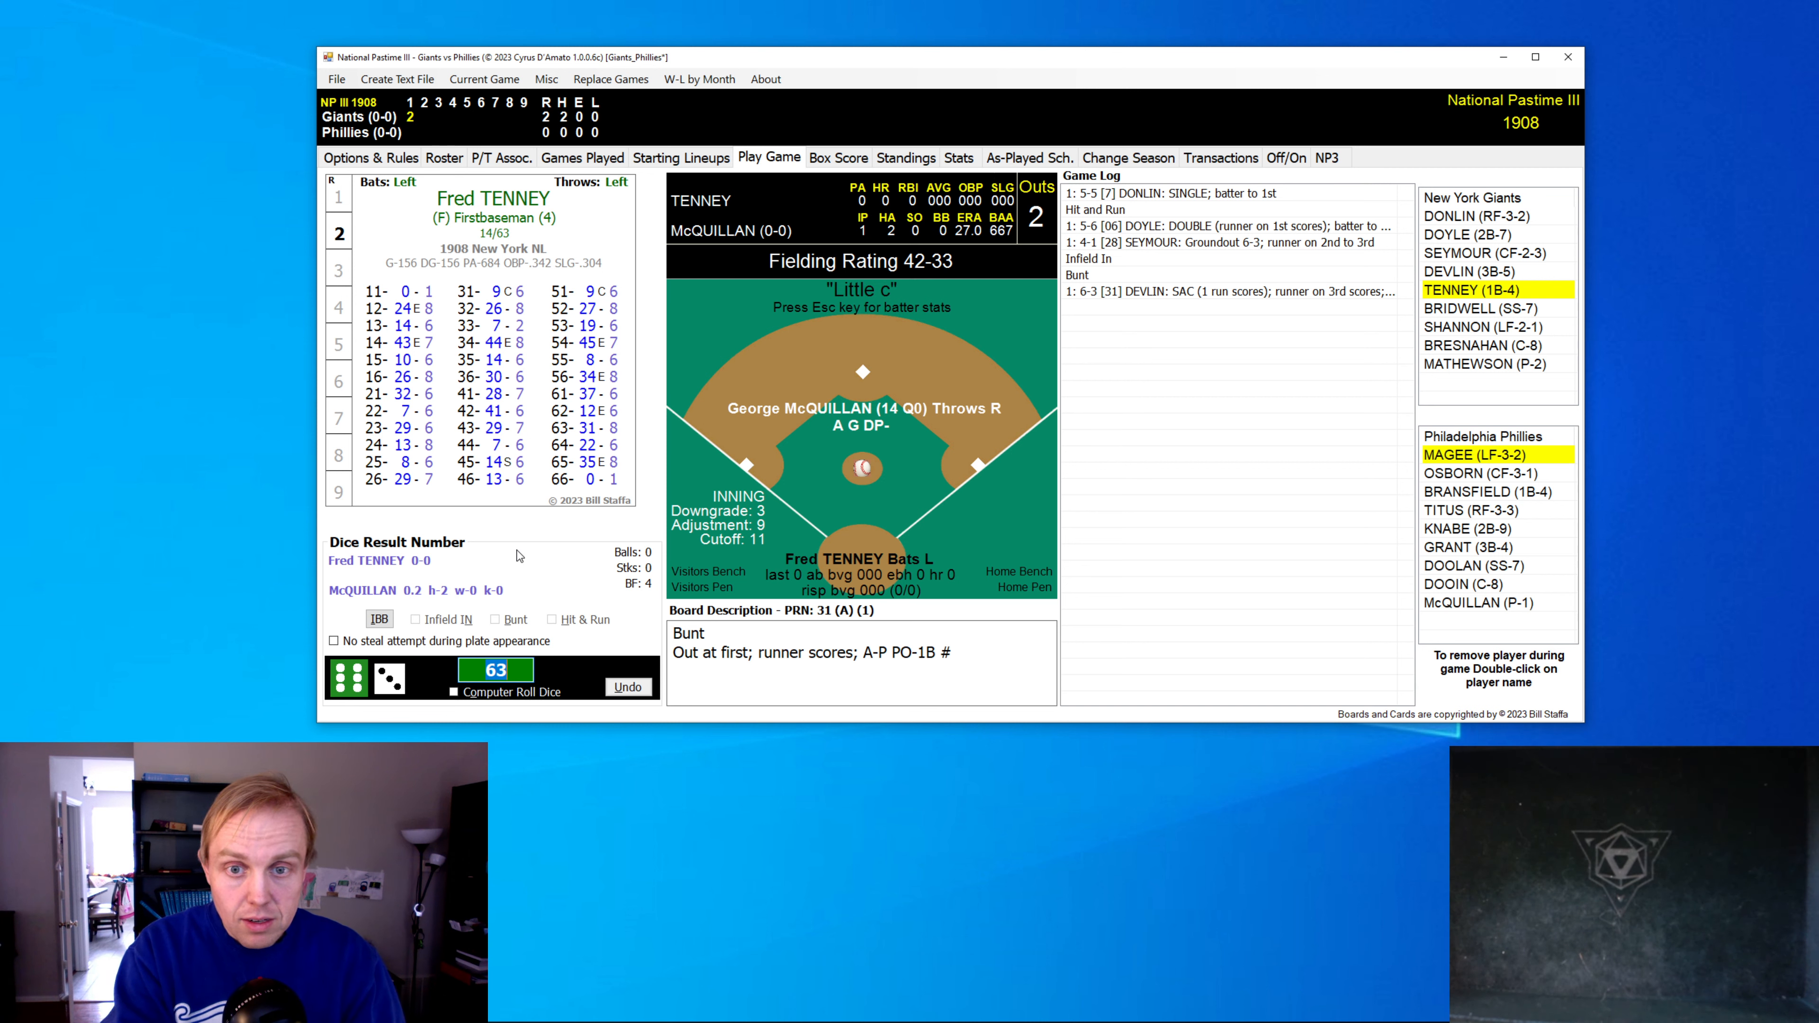
{"action": "left_click", "coordinate": [496, 670]}
{"action": "type", "text": "43"}
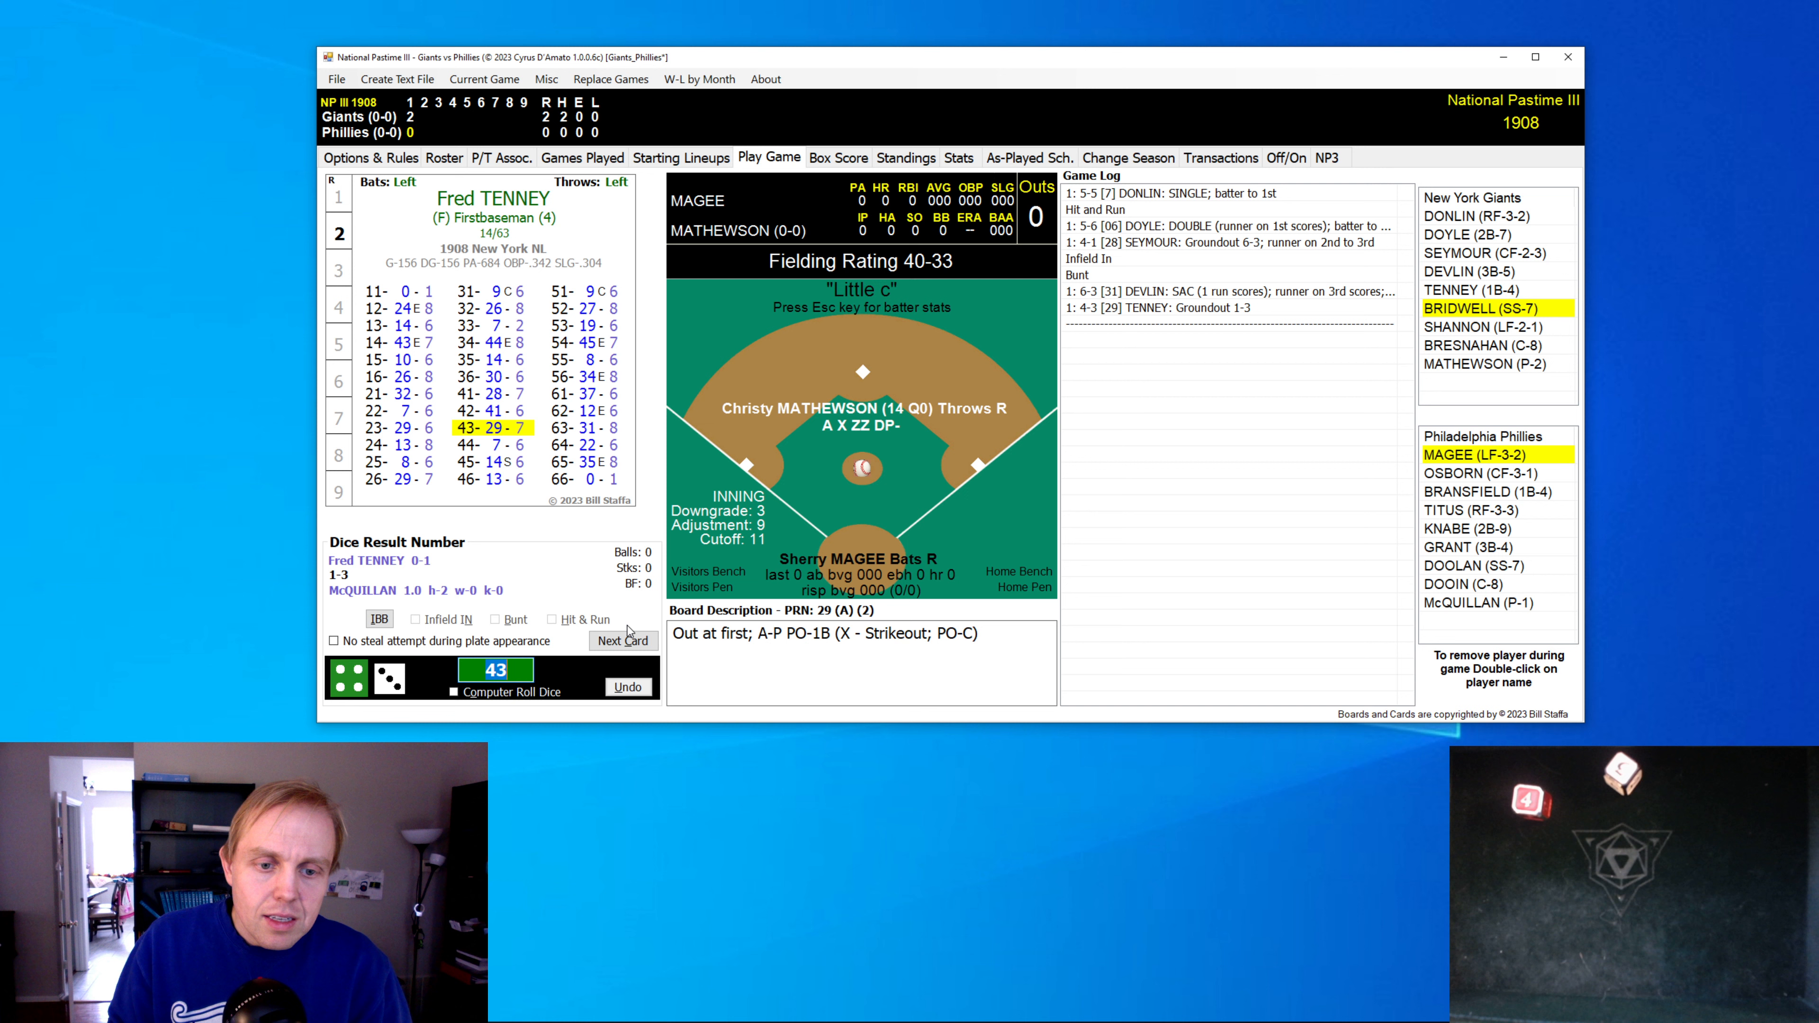
- Roll through Magee and Osborn, then bring up Bransfield in the bottom of the 1st
{"action": "left_click", "coordinate": [624, 641]}
{"action": "type", "text": "21"}
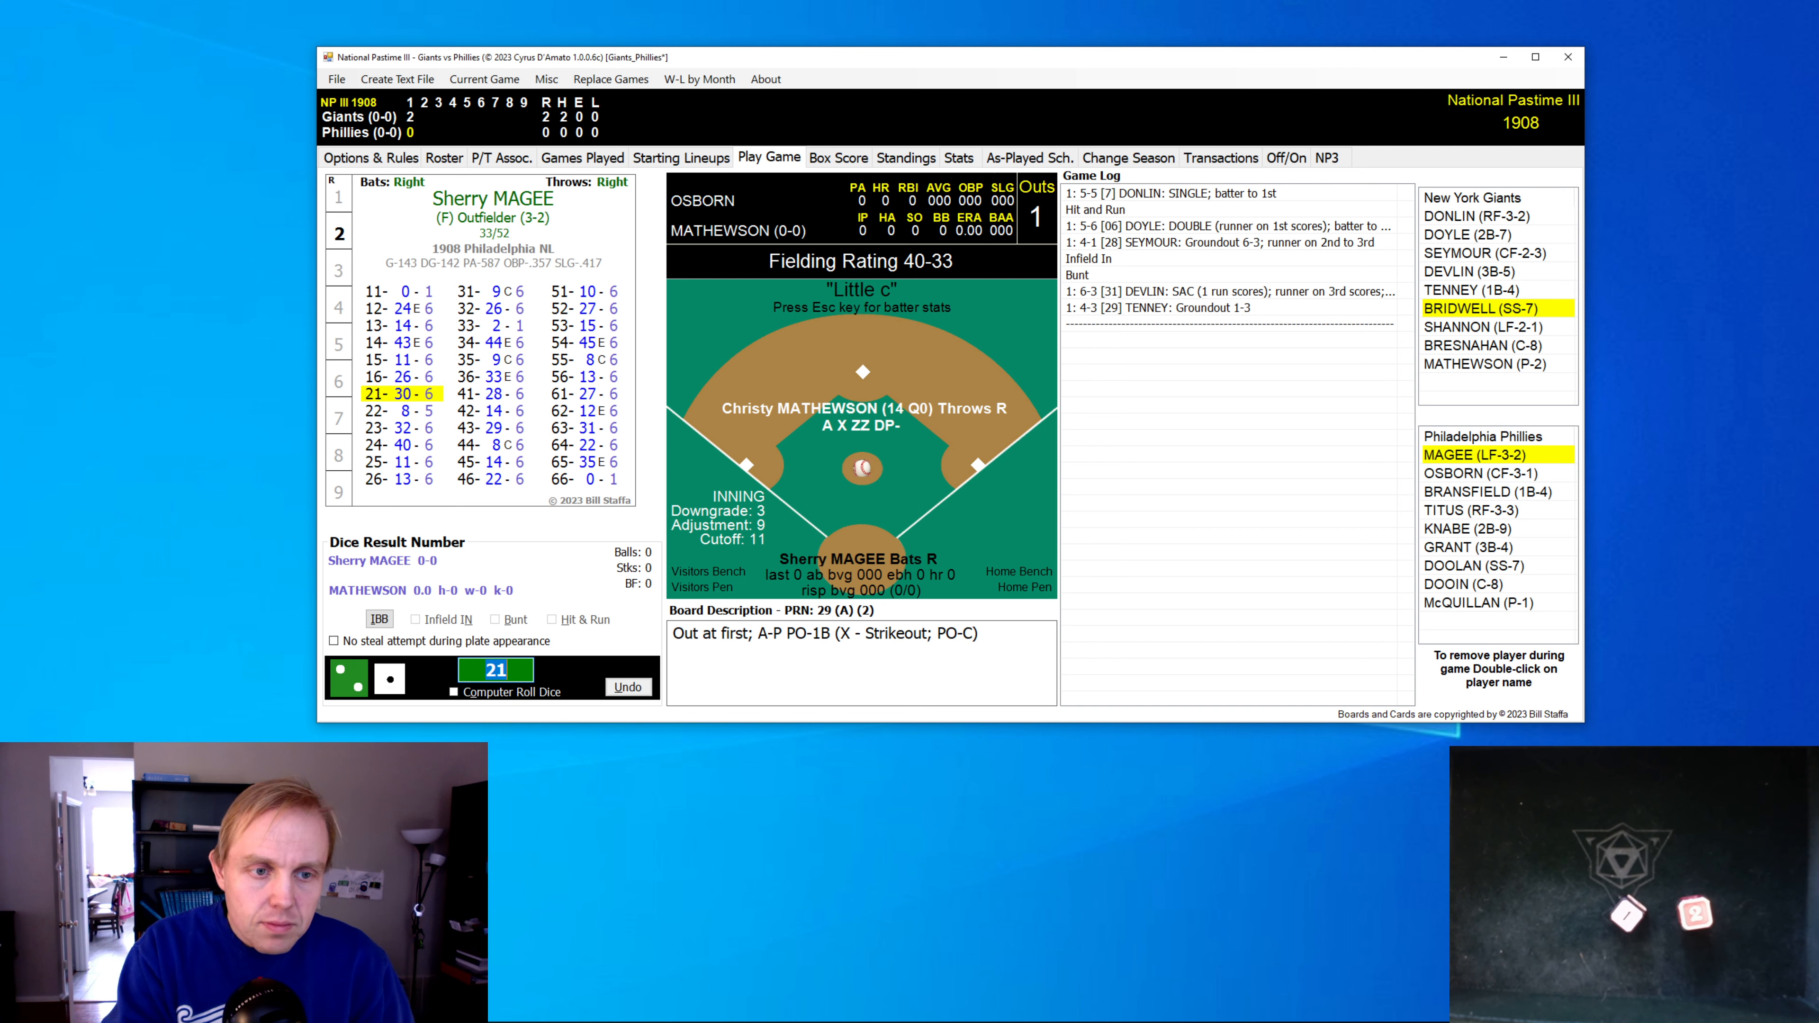
{"action": "left_click", "coordinate": [623, 641]}
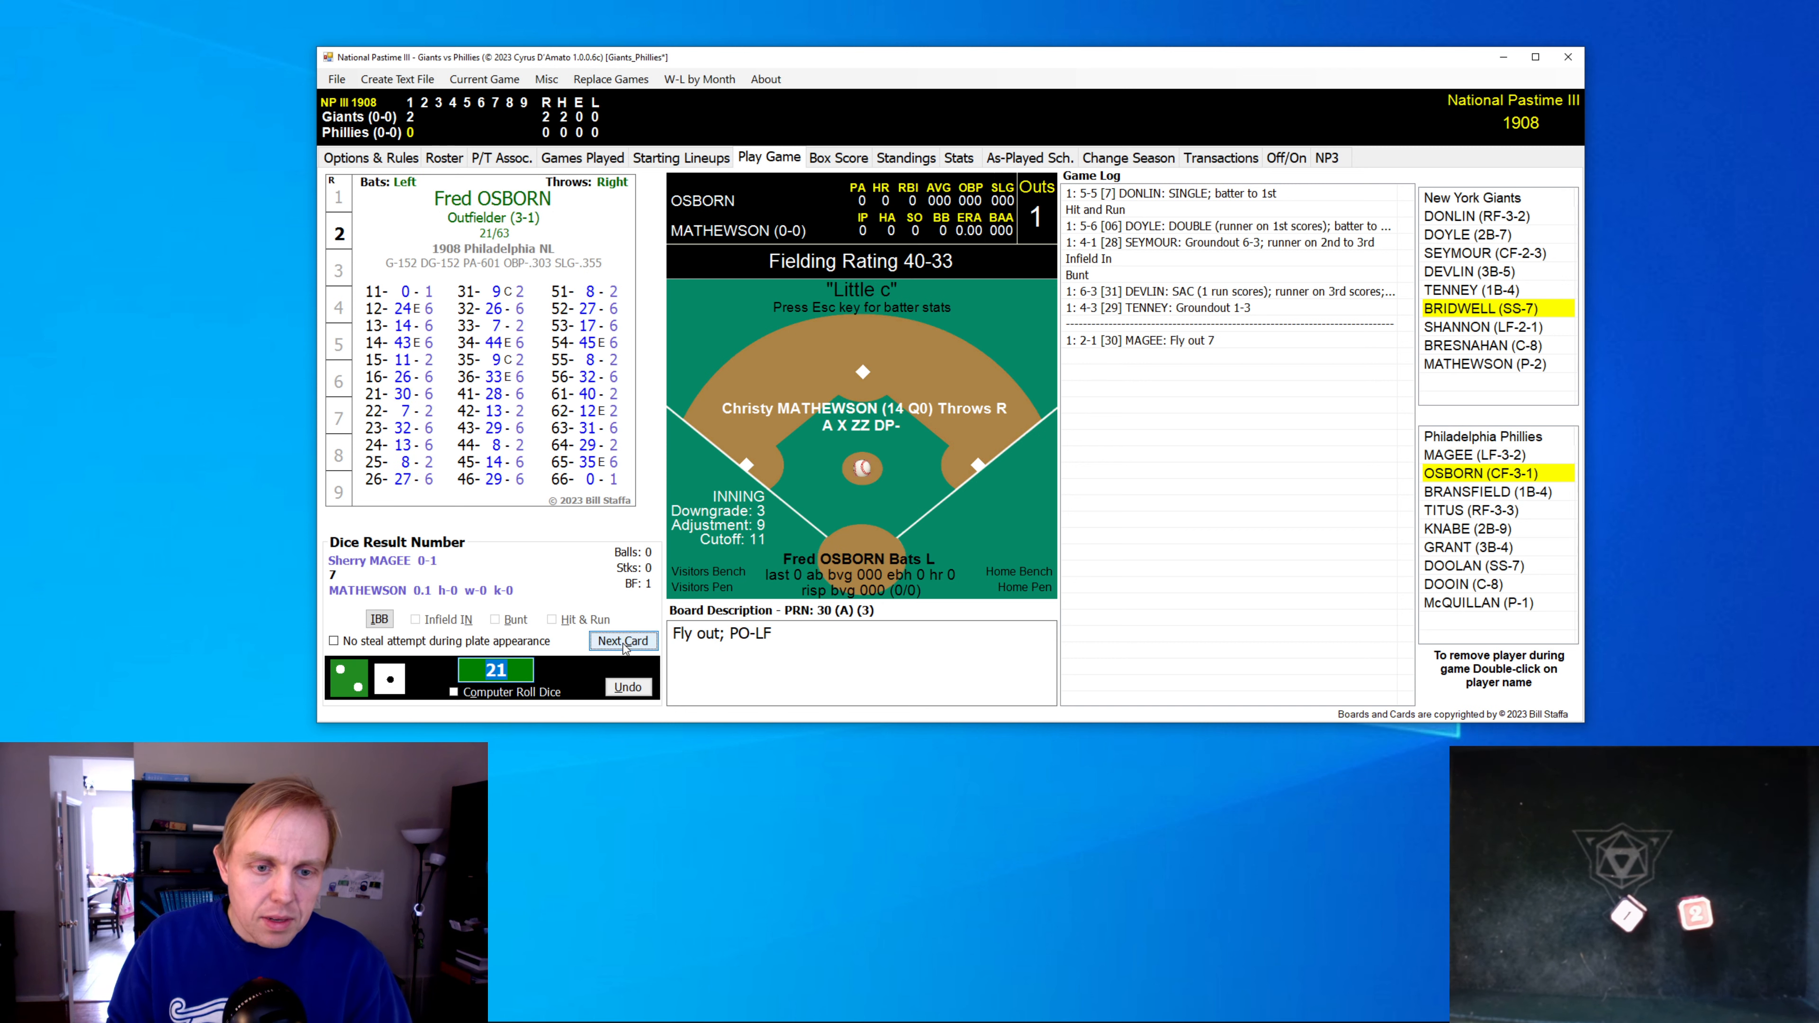
{"action": "left_click", "coordinate": [623, 640]}
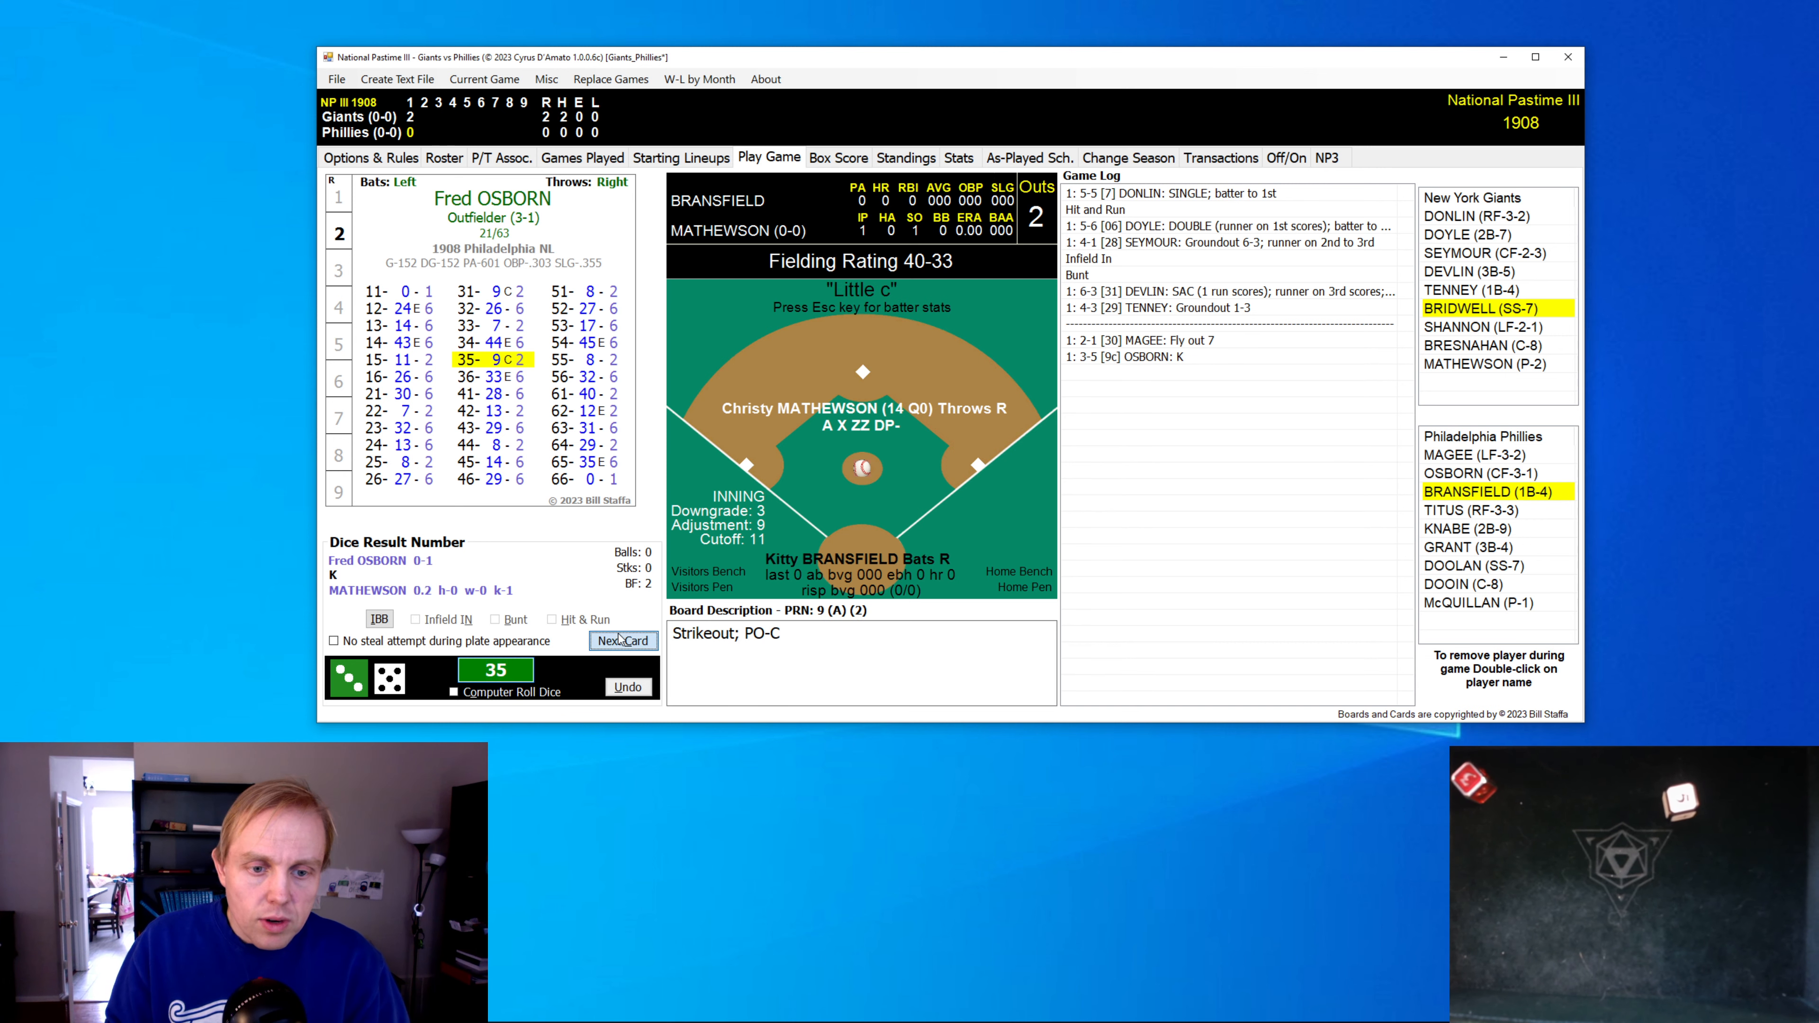
{"action": "left_click", "coordinate": [623, 641]}
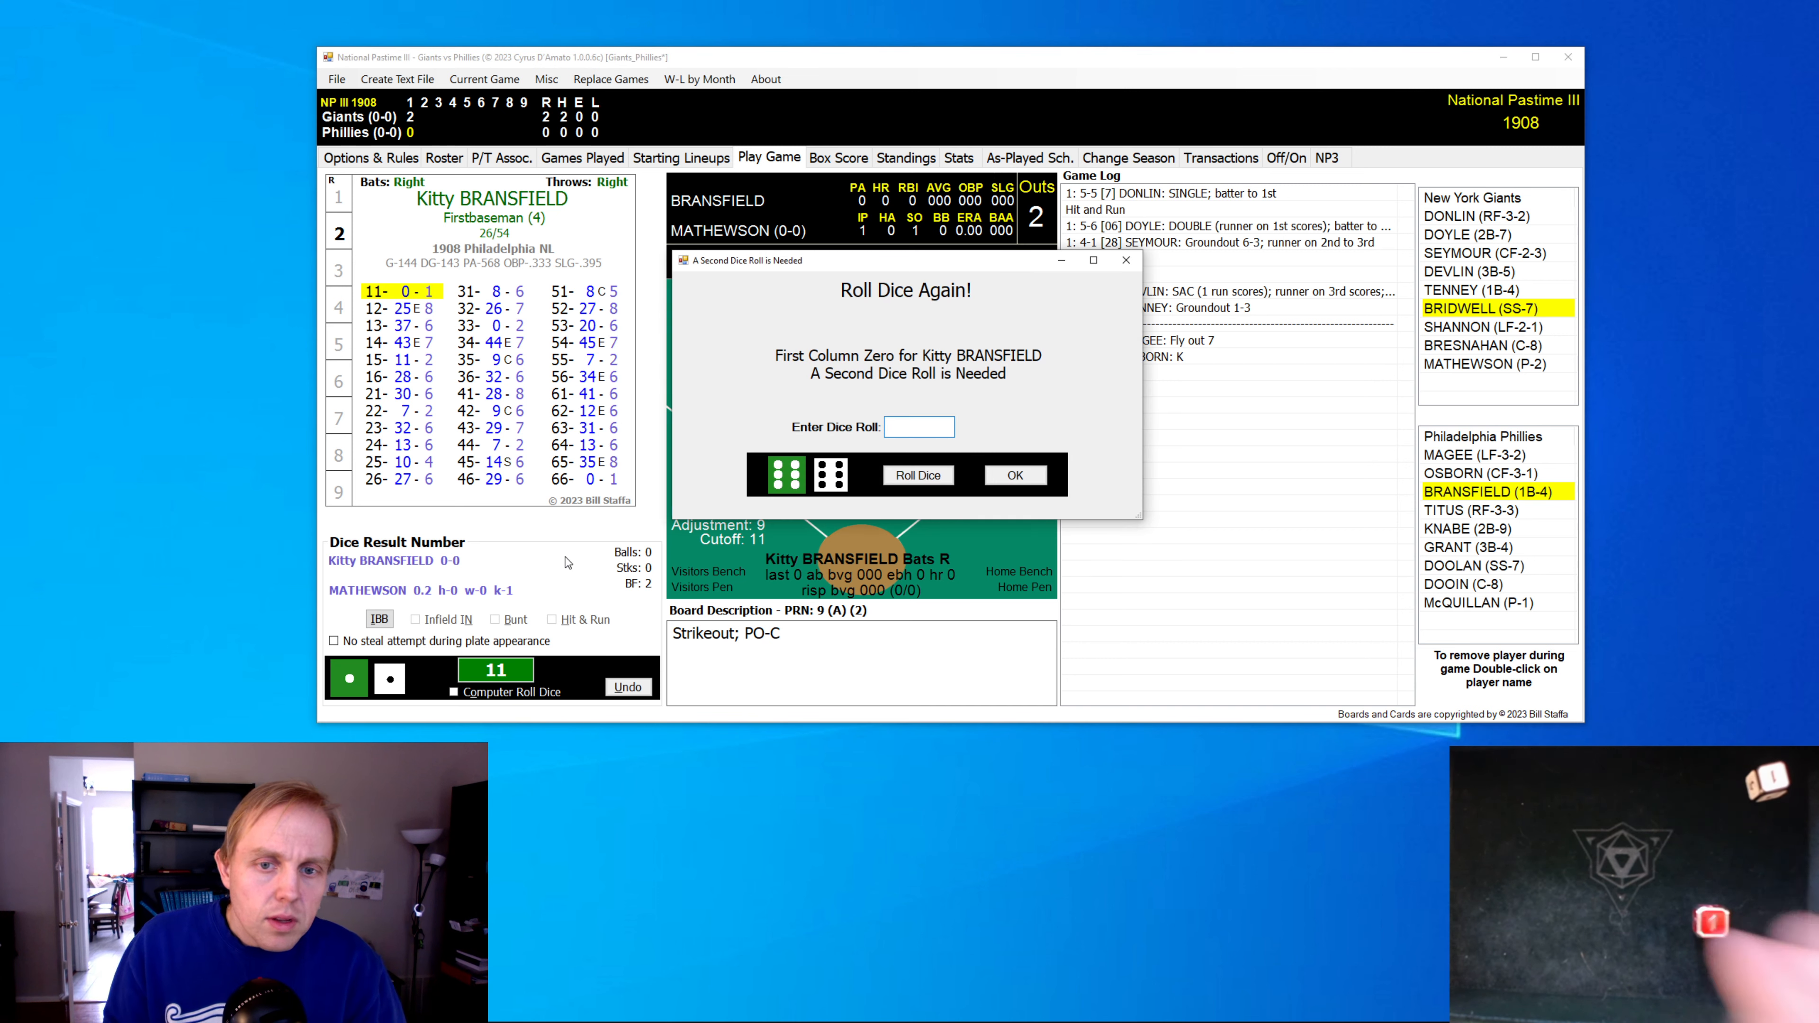
- Enter 31 as Bransfield's second dice roll and confirm, yielding his double
{"action": "left_click", "coordinate": [919, 425]}
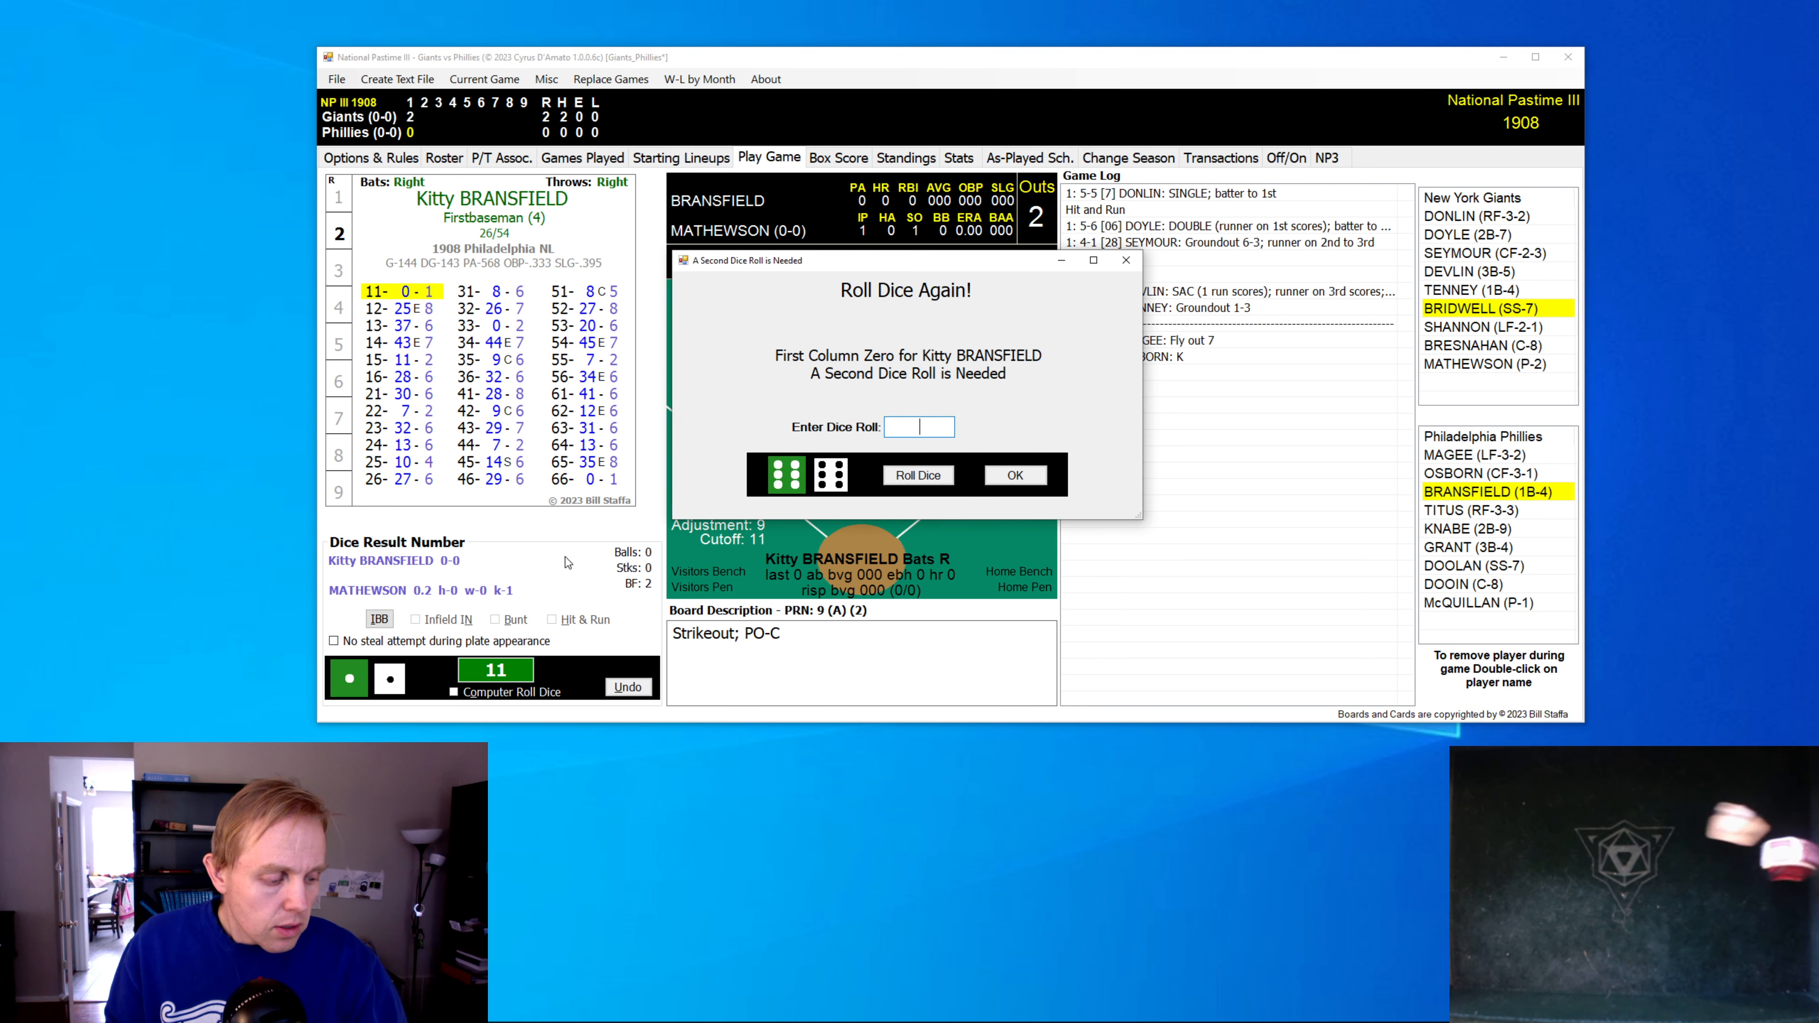
{"action": "type", "text": "31"}
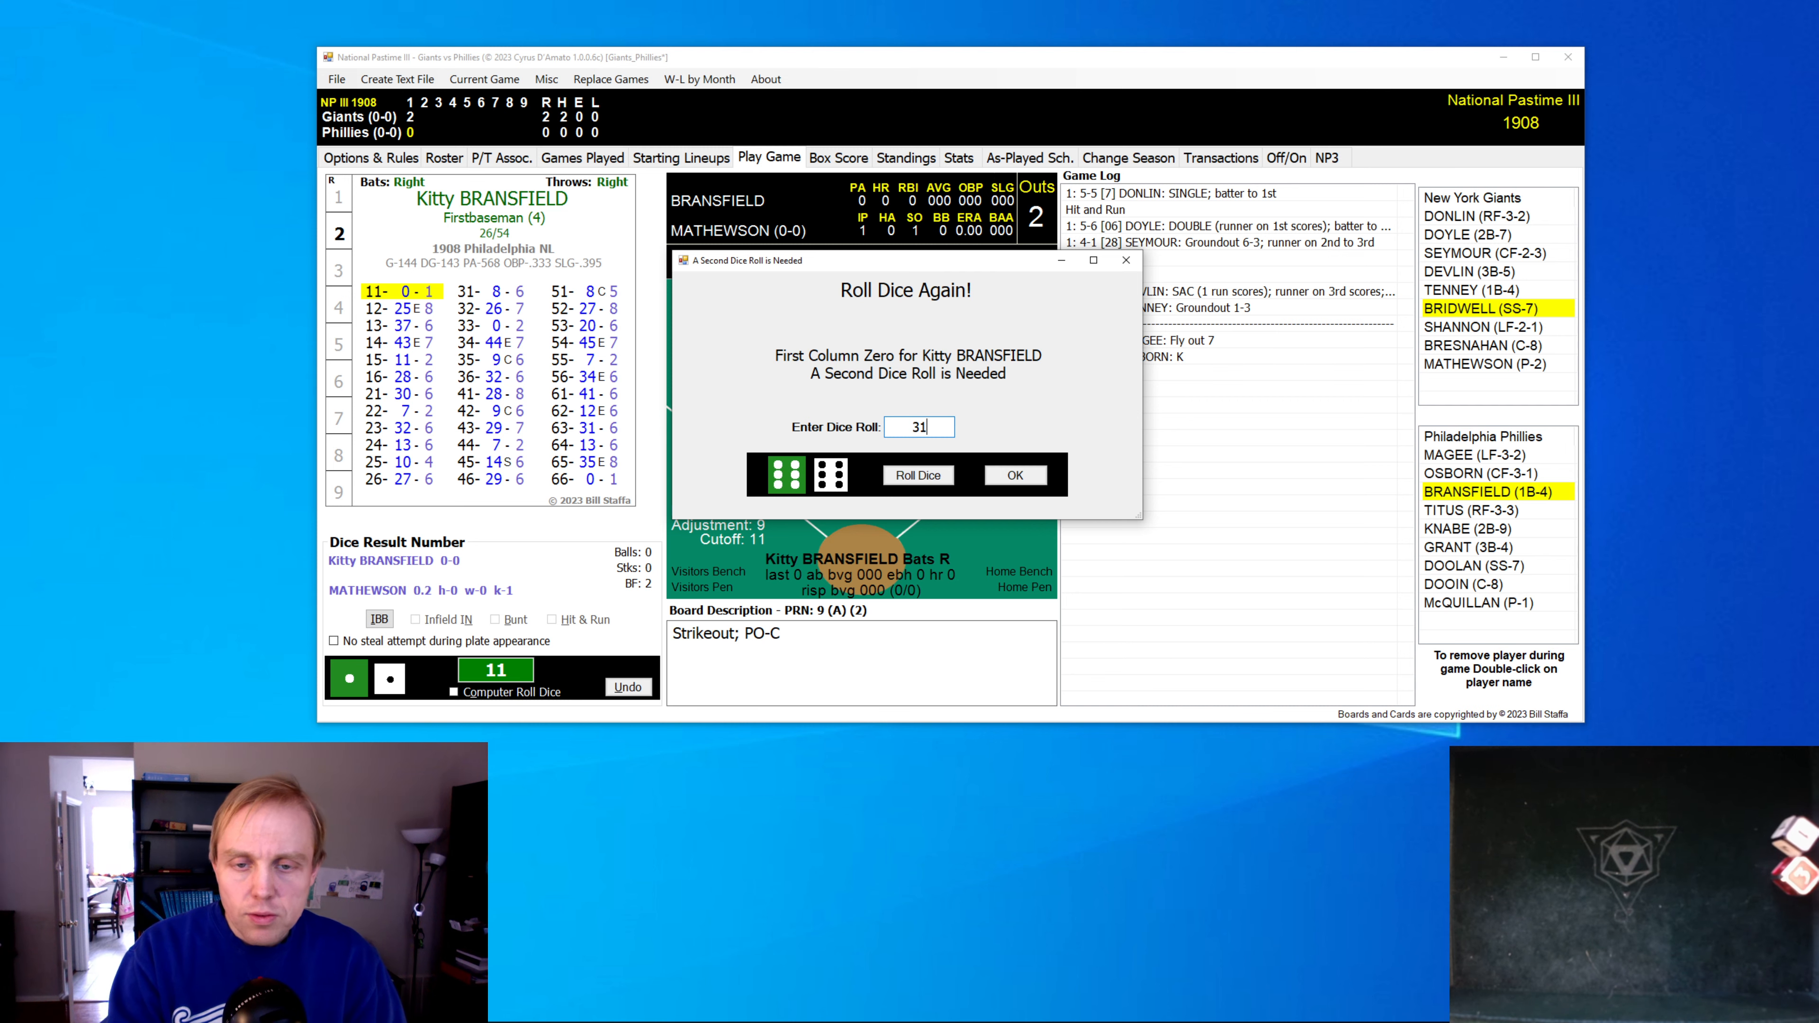
{"action": "left_click", "coordinate": [1012, 474]}
{"action": "type", "text": "26"}
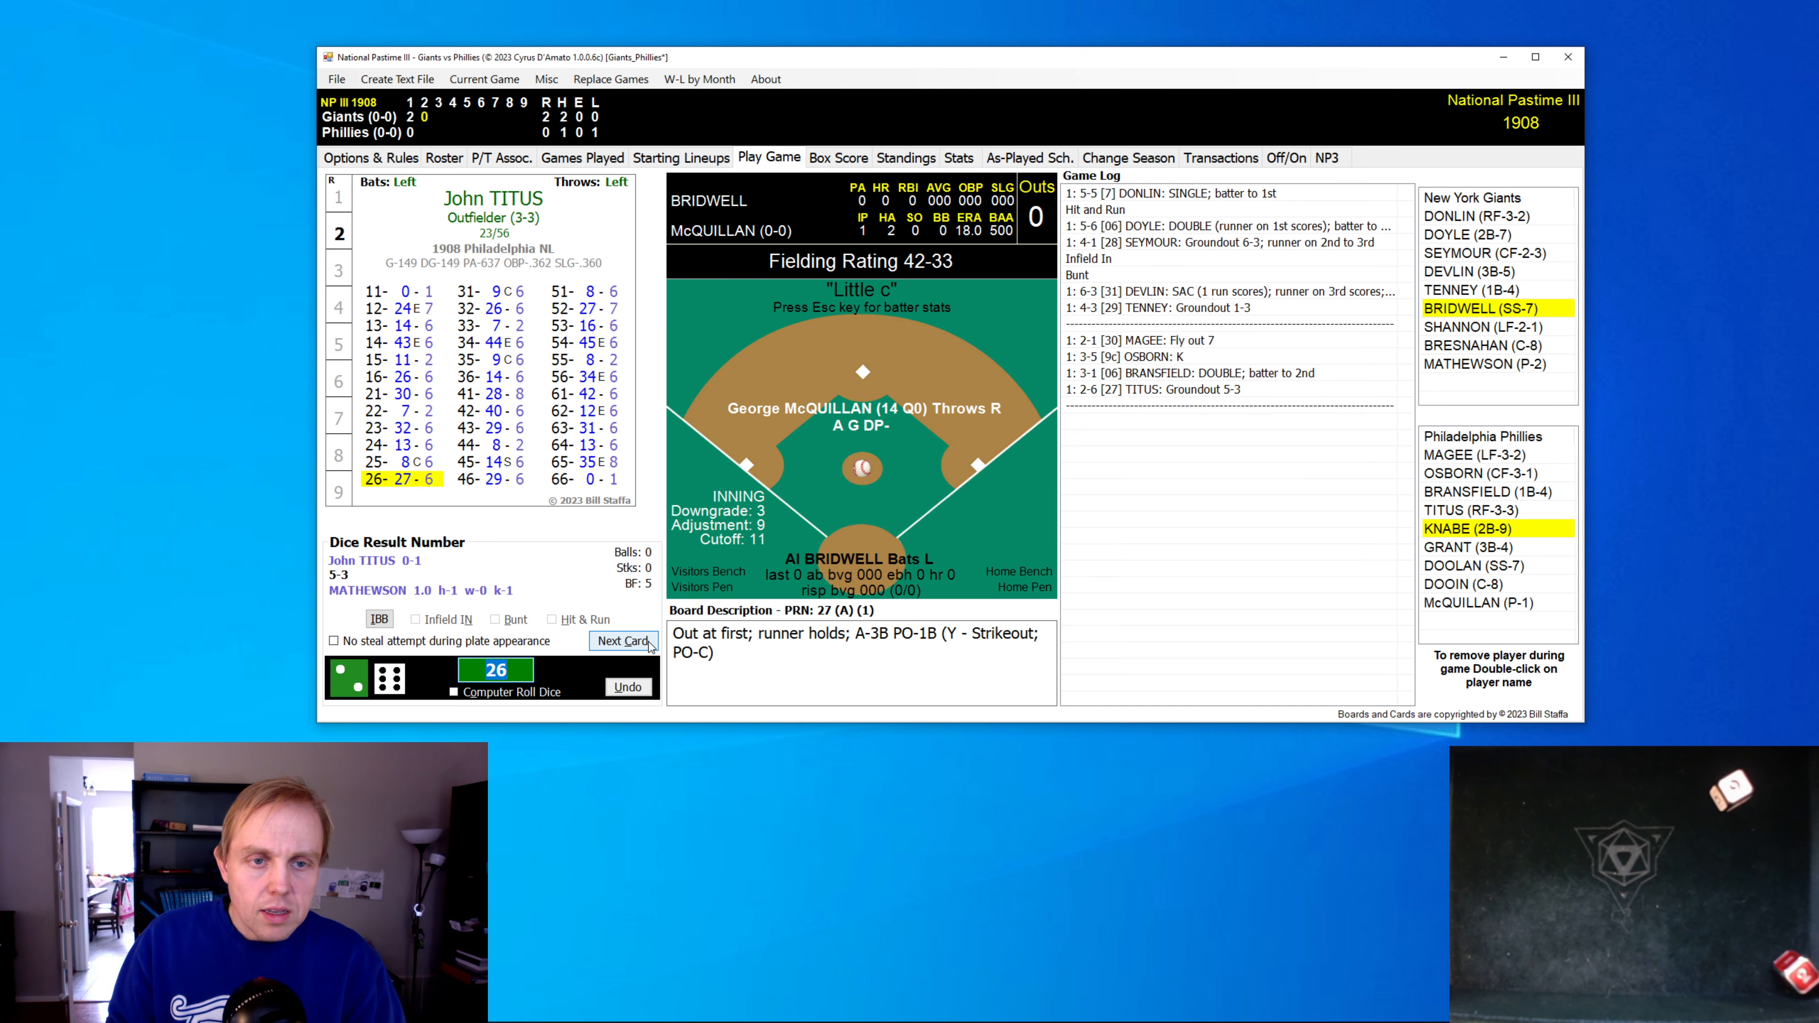
- Roll Bridwell, Bresnahan and Mathewson through a scoreless Giants top of the 2nd
{"action": "left_click", "coordinate": [624, 640]}
{"action": "type", "text": "11"}
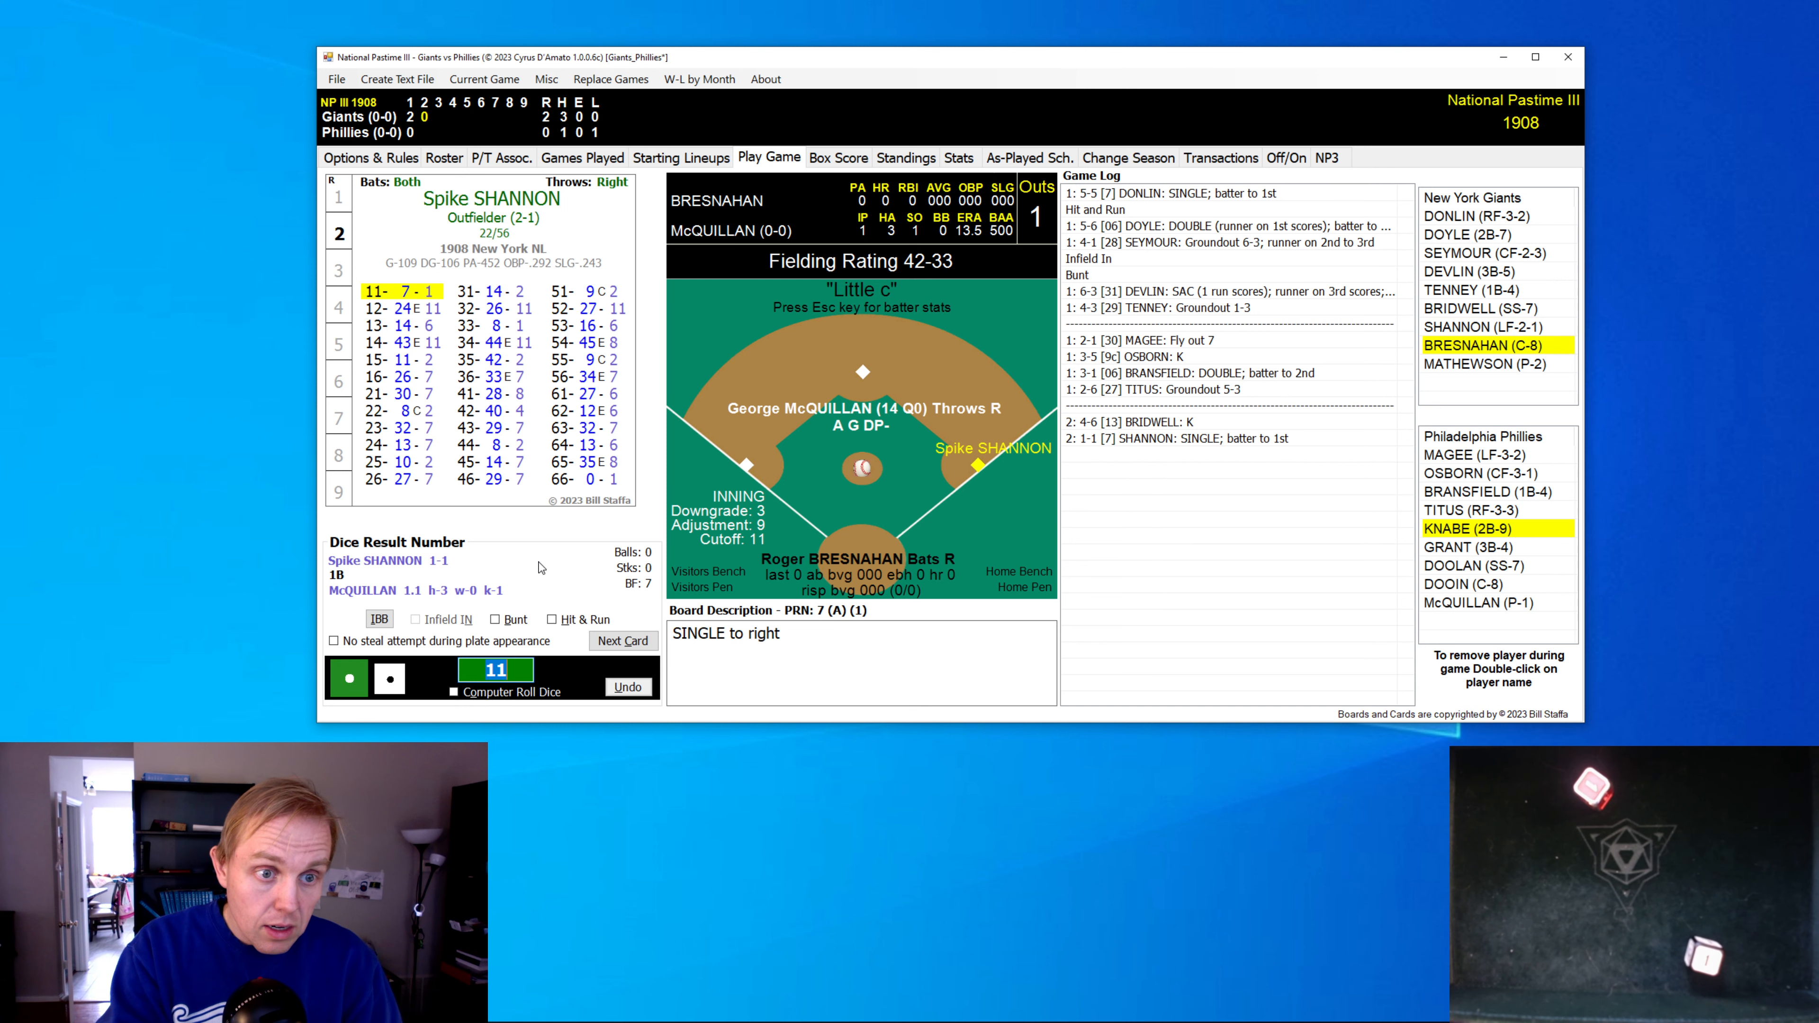
{"action": "left_click", "coordinate": [624, 641]}
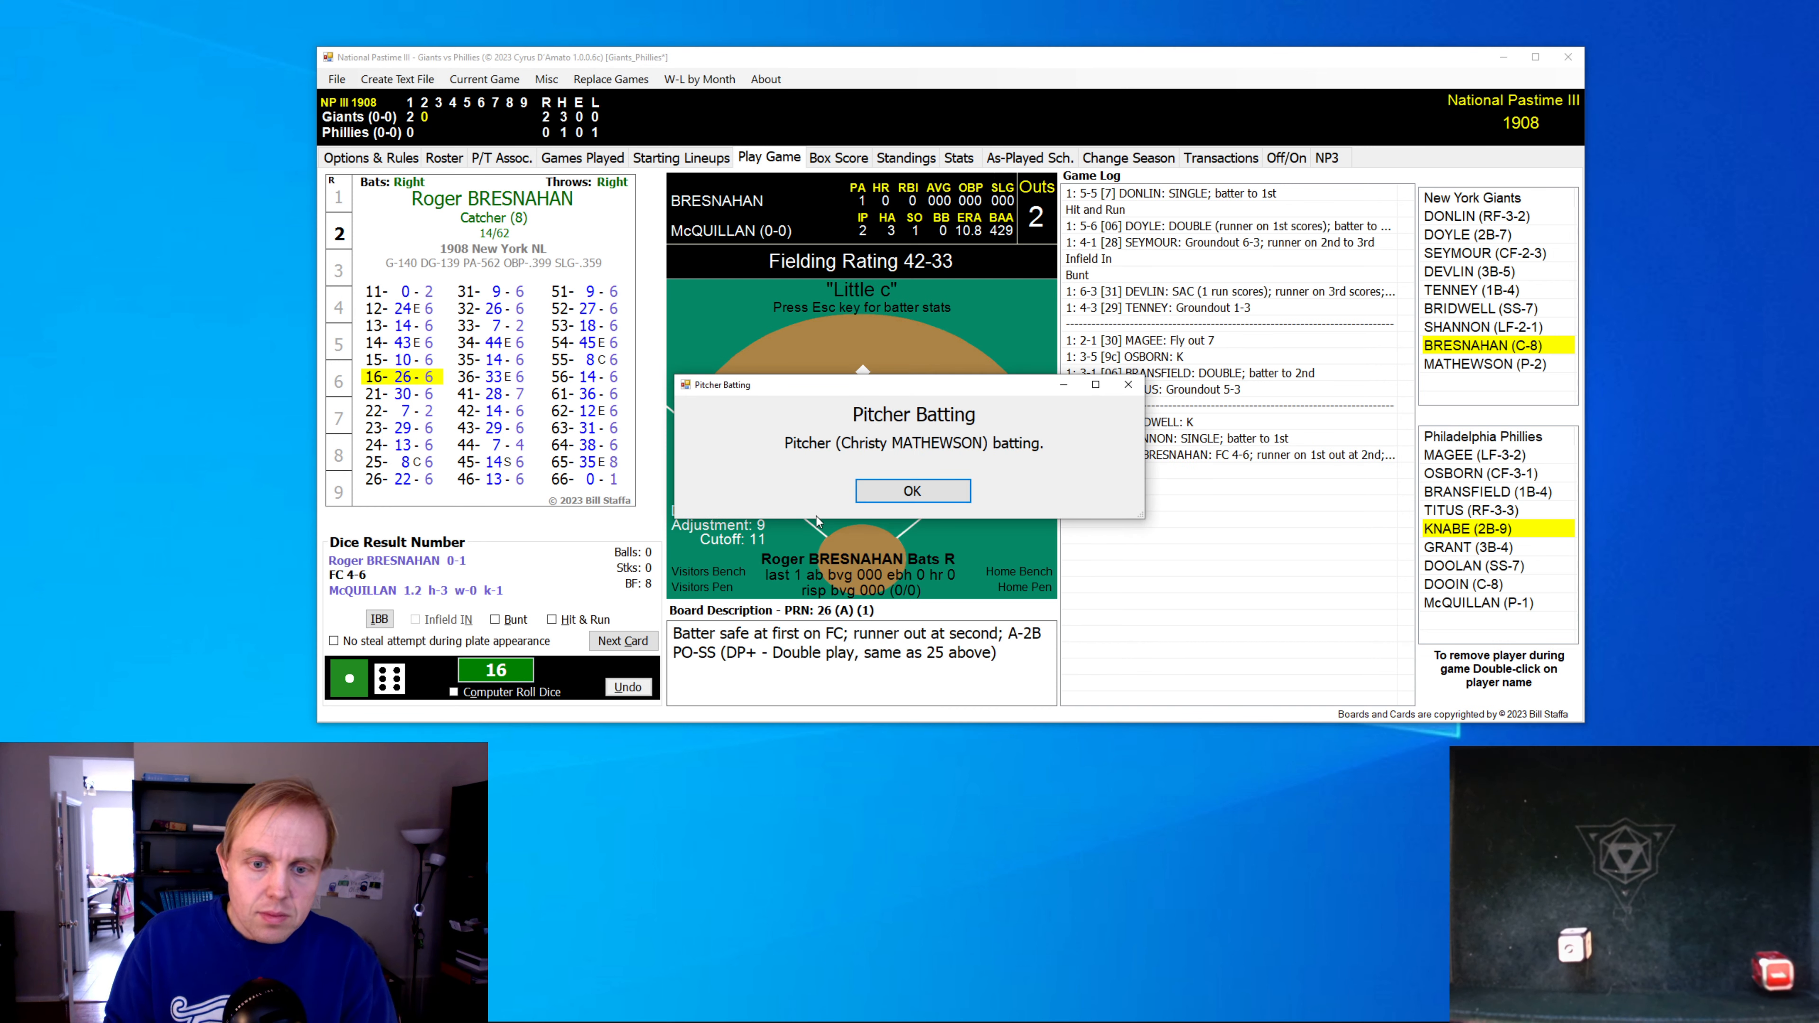
{"action": "left_click", "coordinate": [911, 489]}
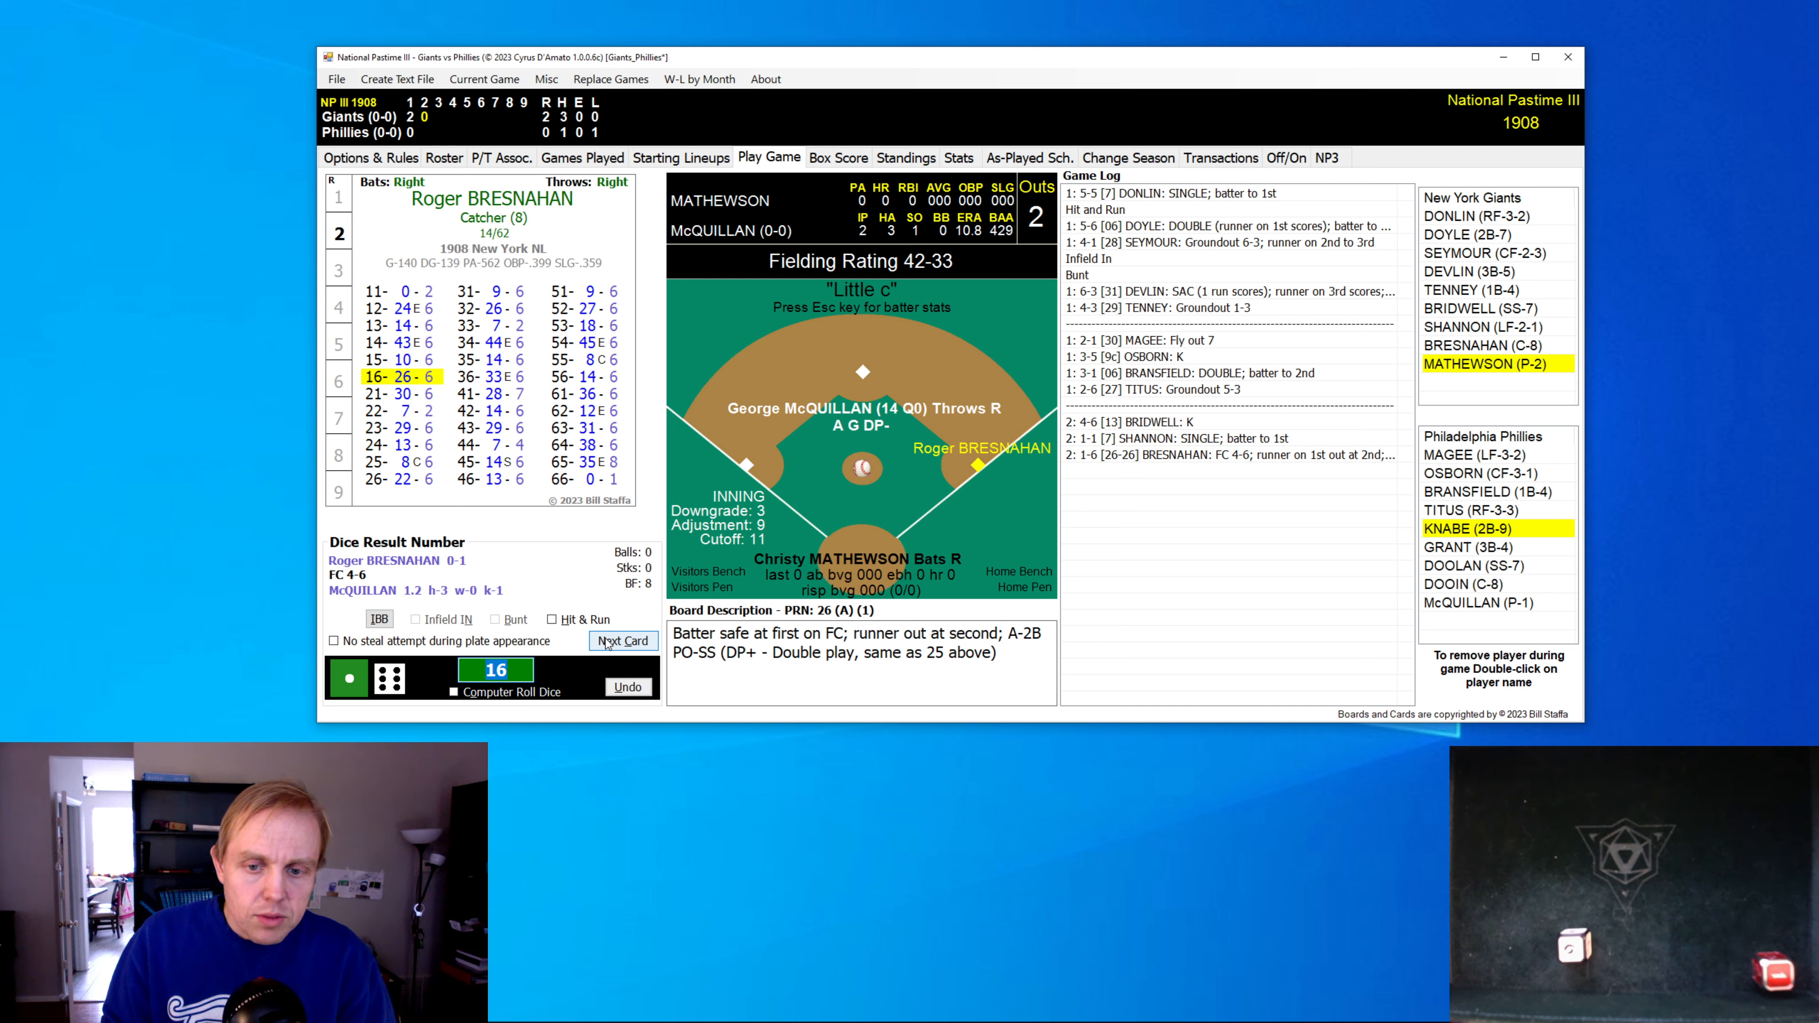
{"action": "left_click", "coordinate": [623, 641]}
{"action": "type", "text": "56"}
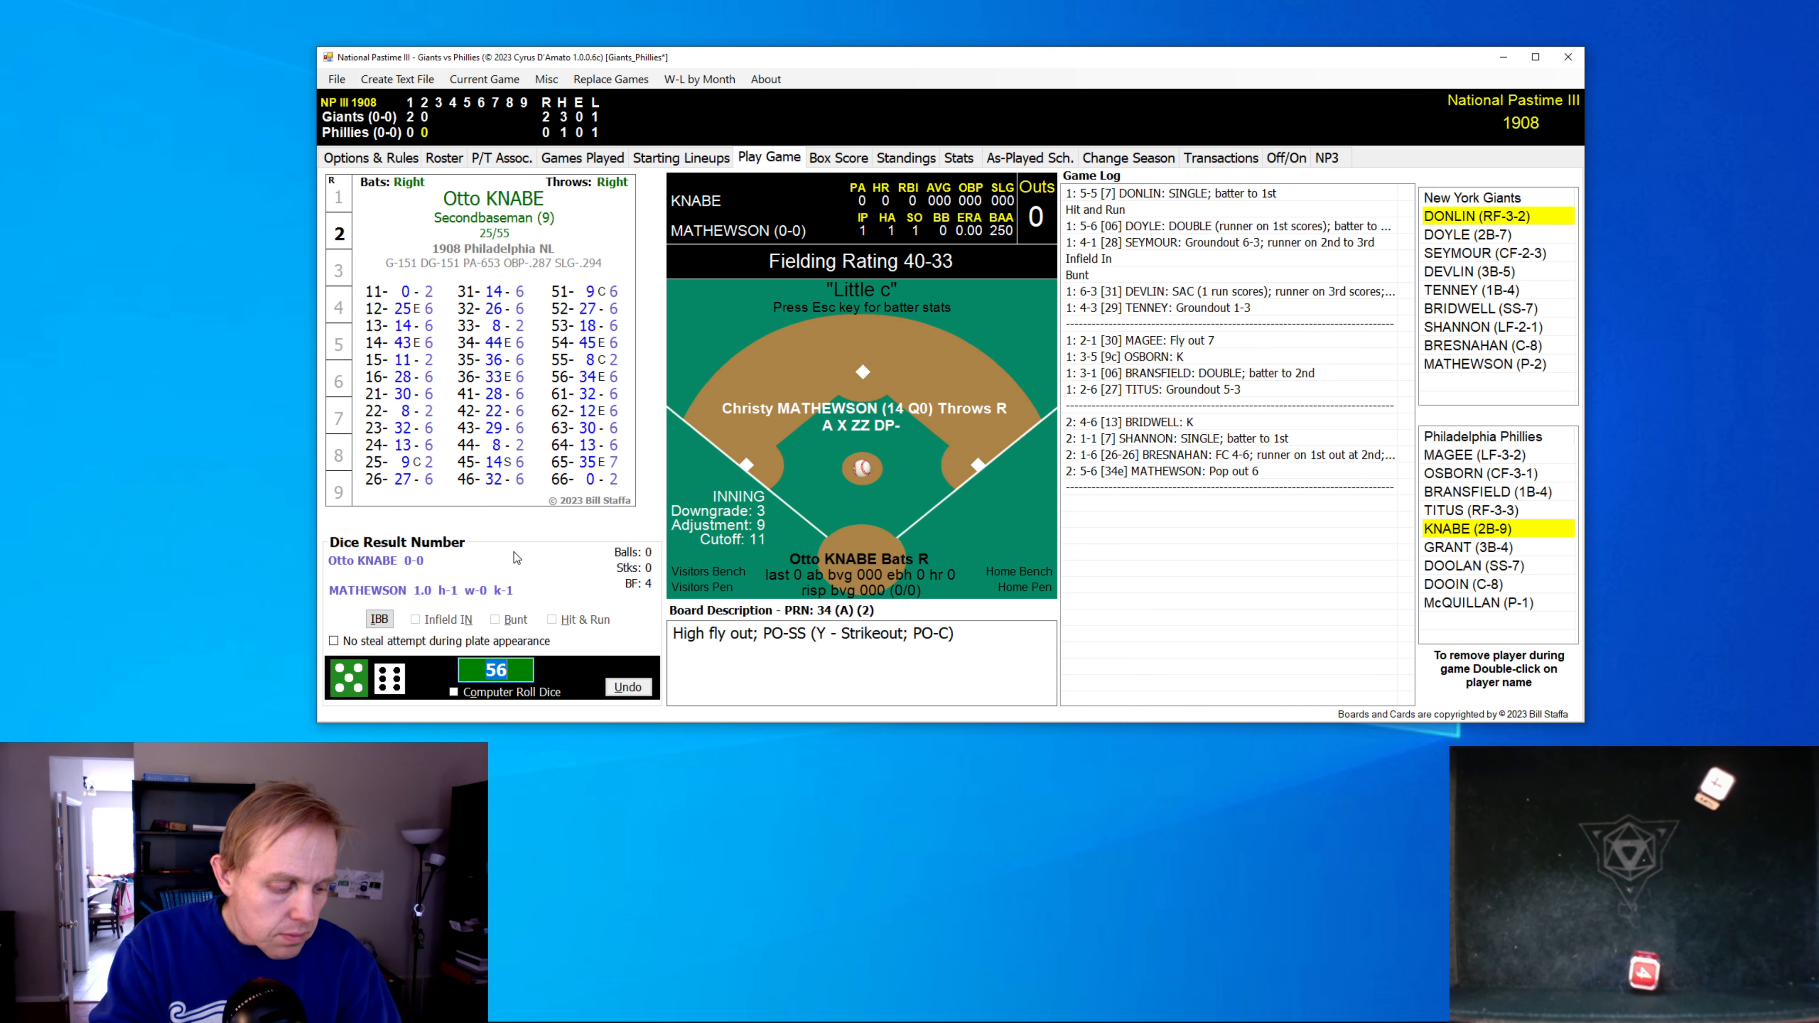
- Roll Knabe and Doolan's at-bats, confirming Doolan's second roll, and bring up Dooin
{"action": "left_click", "coordinate": [622, 640]}
{"action": "type", "text": "16"}
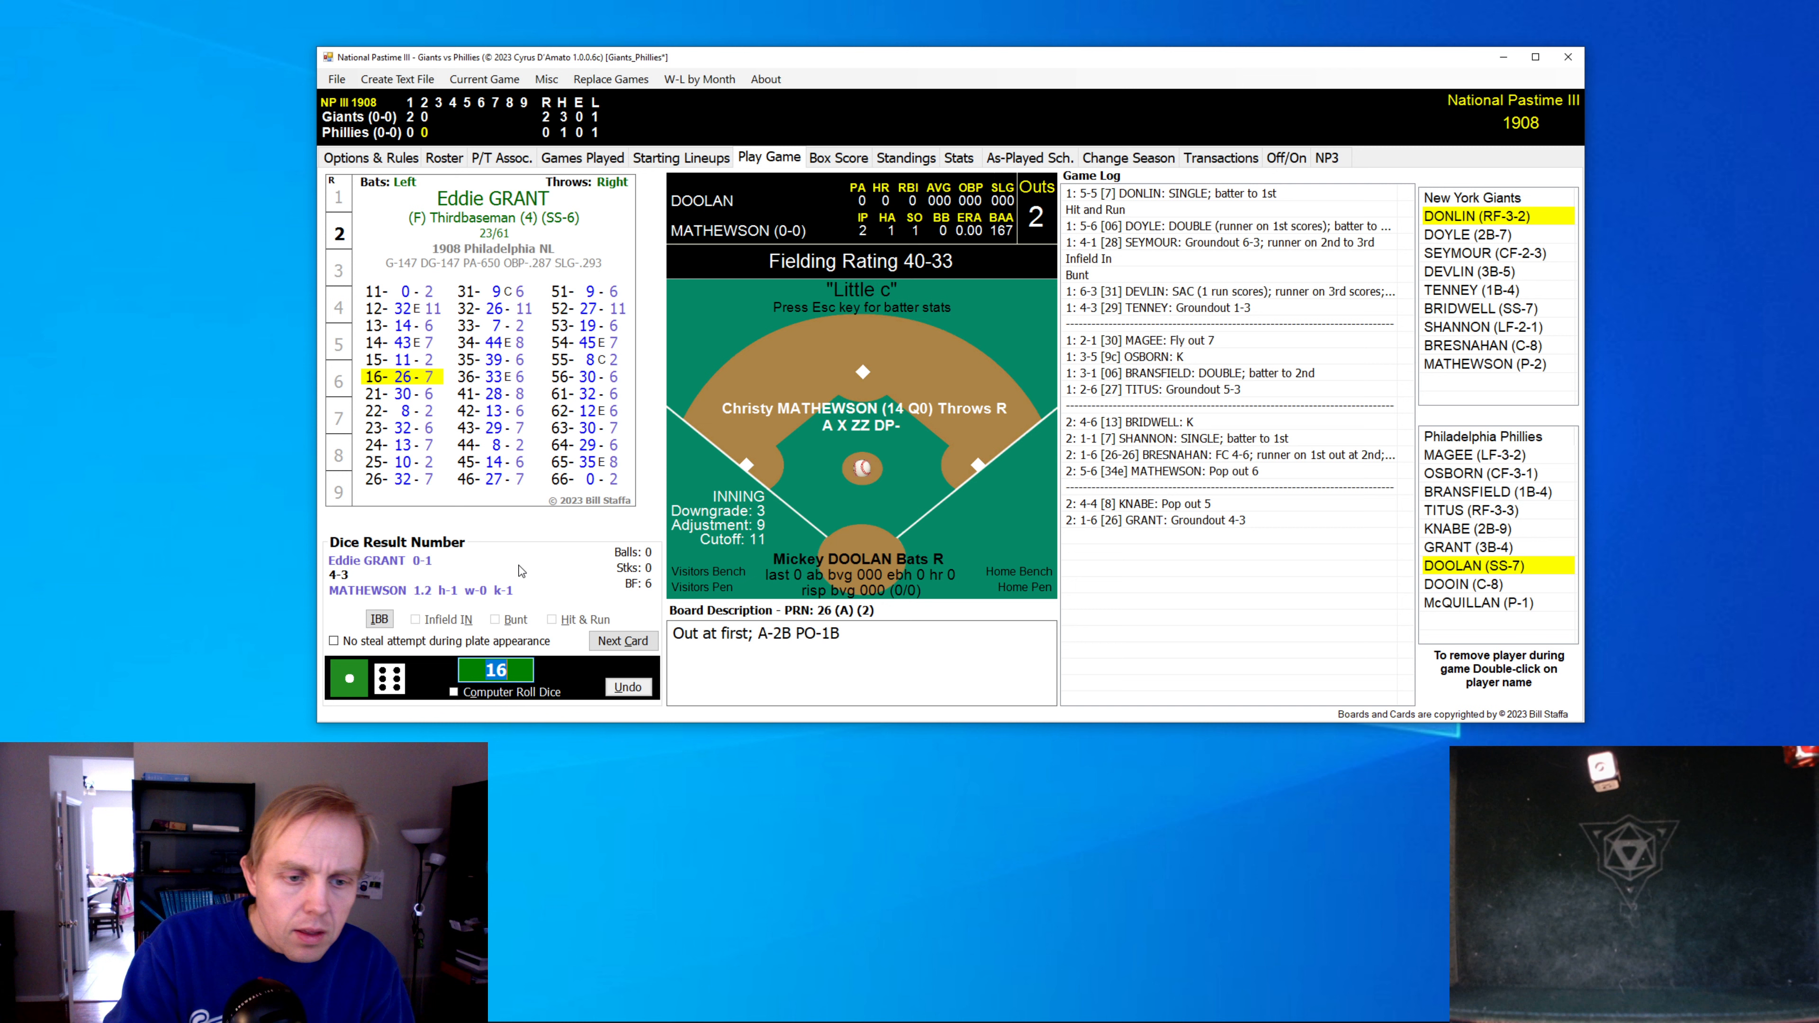
{"action": "left_click", "coordinate": [621, 640]}
{"action": "type", "text": "66"}
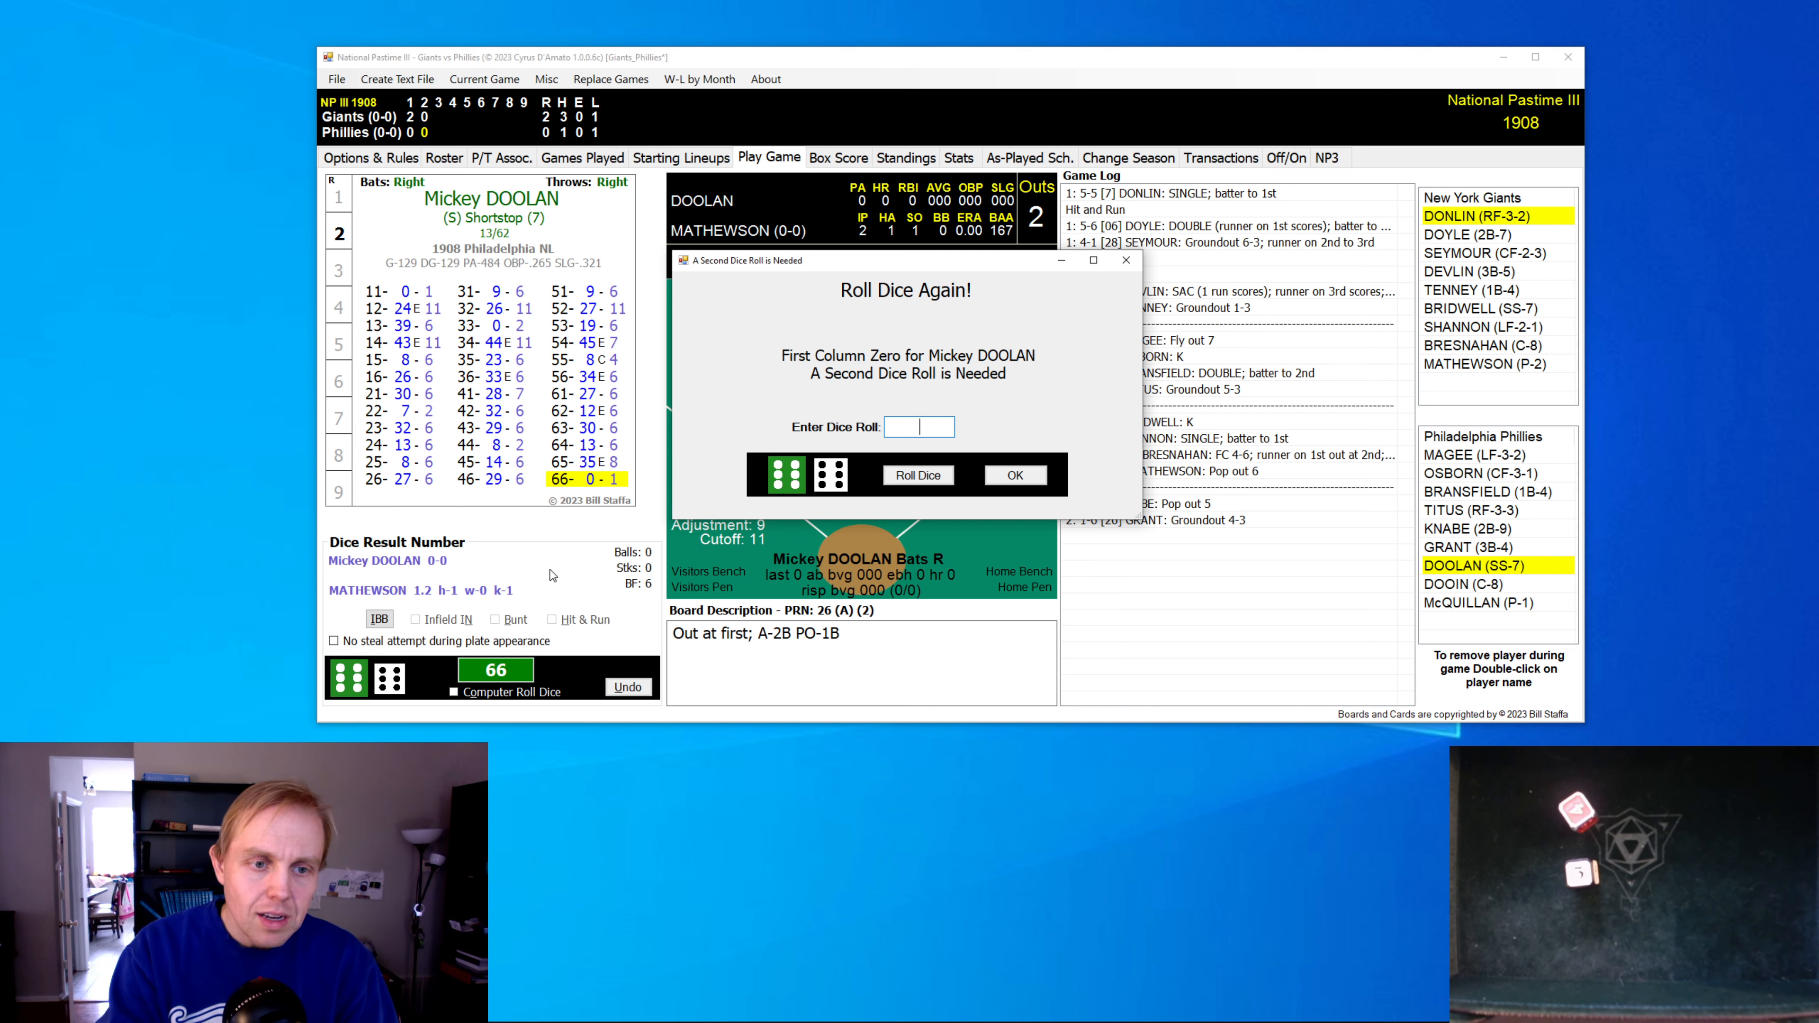
{"action": "left_click", "coordinate": [1013, 474]}
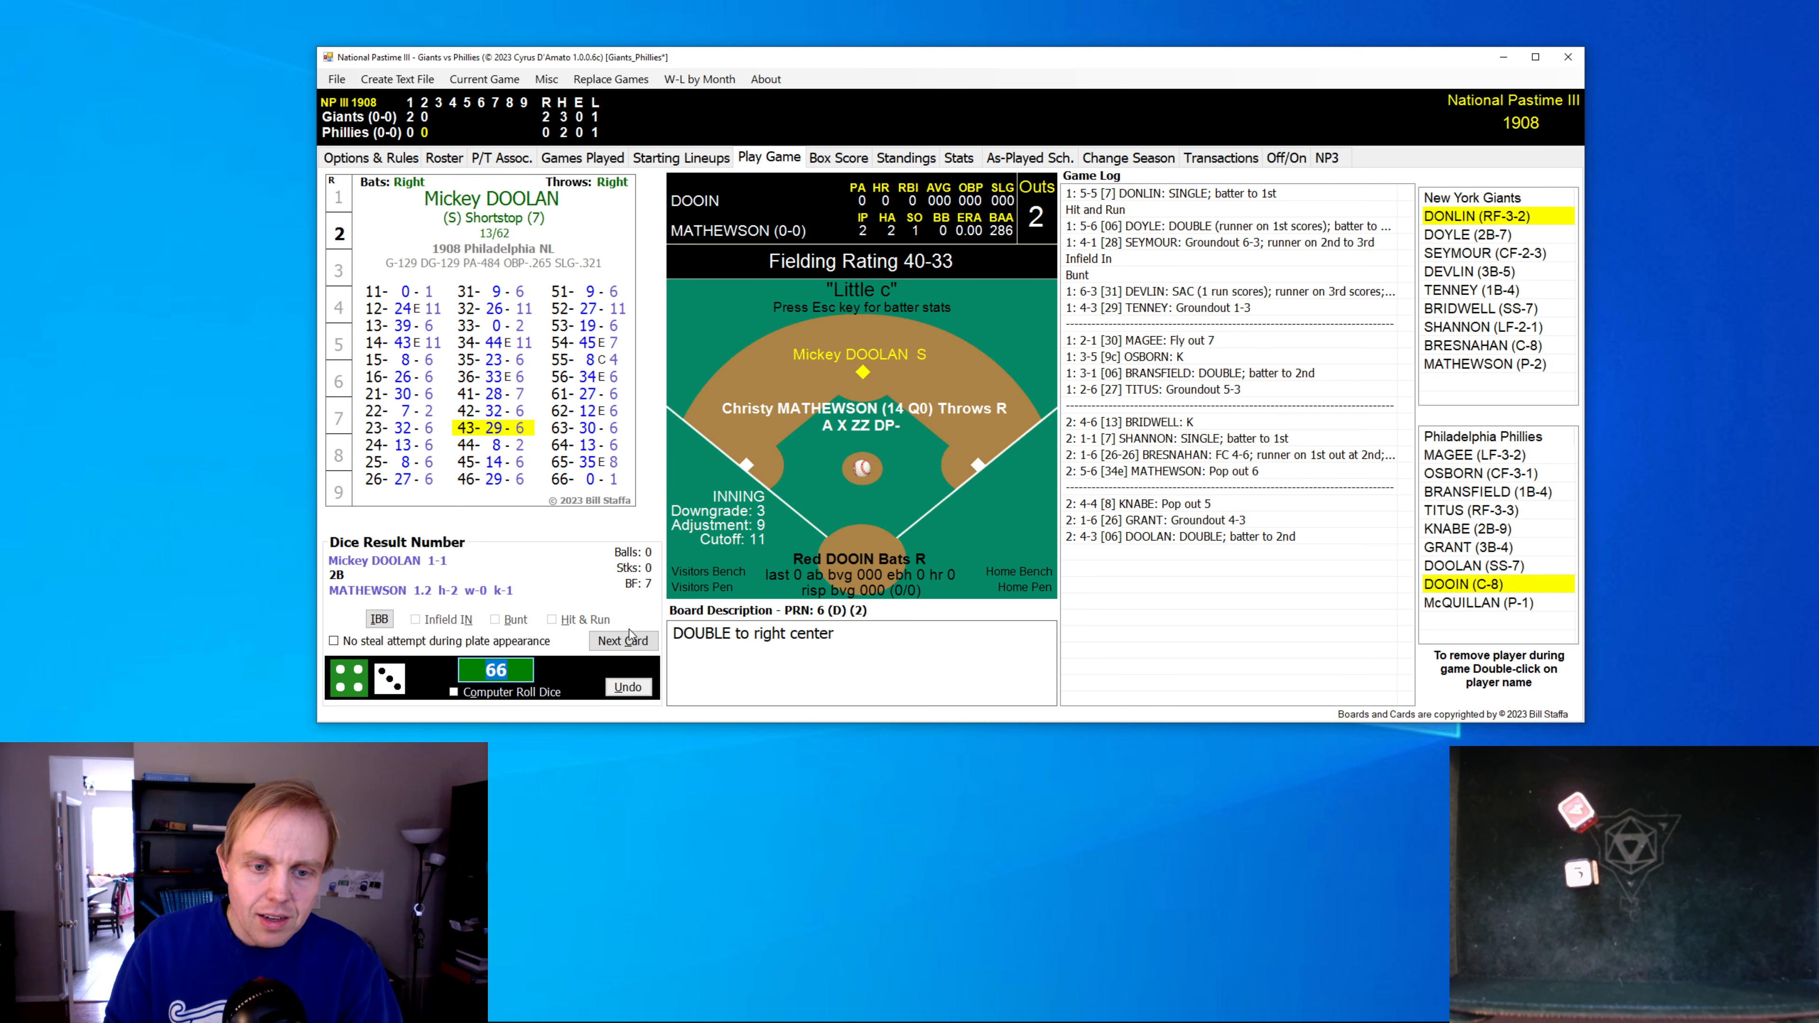
{"action": "left_click", "coordinate": [624, 639]}
{"action": "type", "text": "33"}
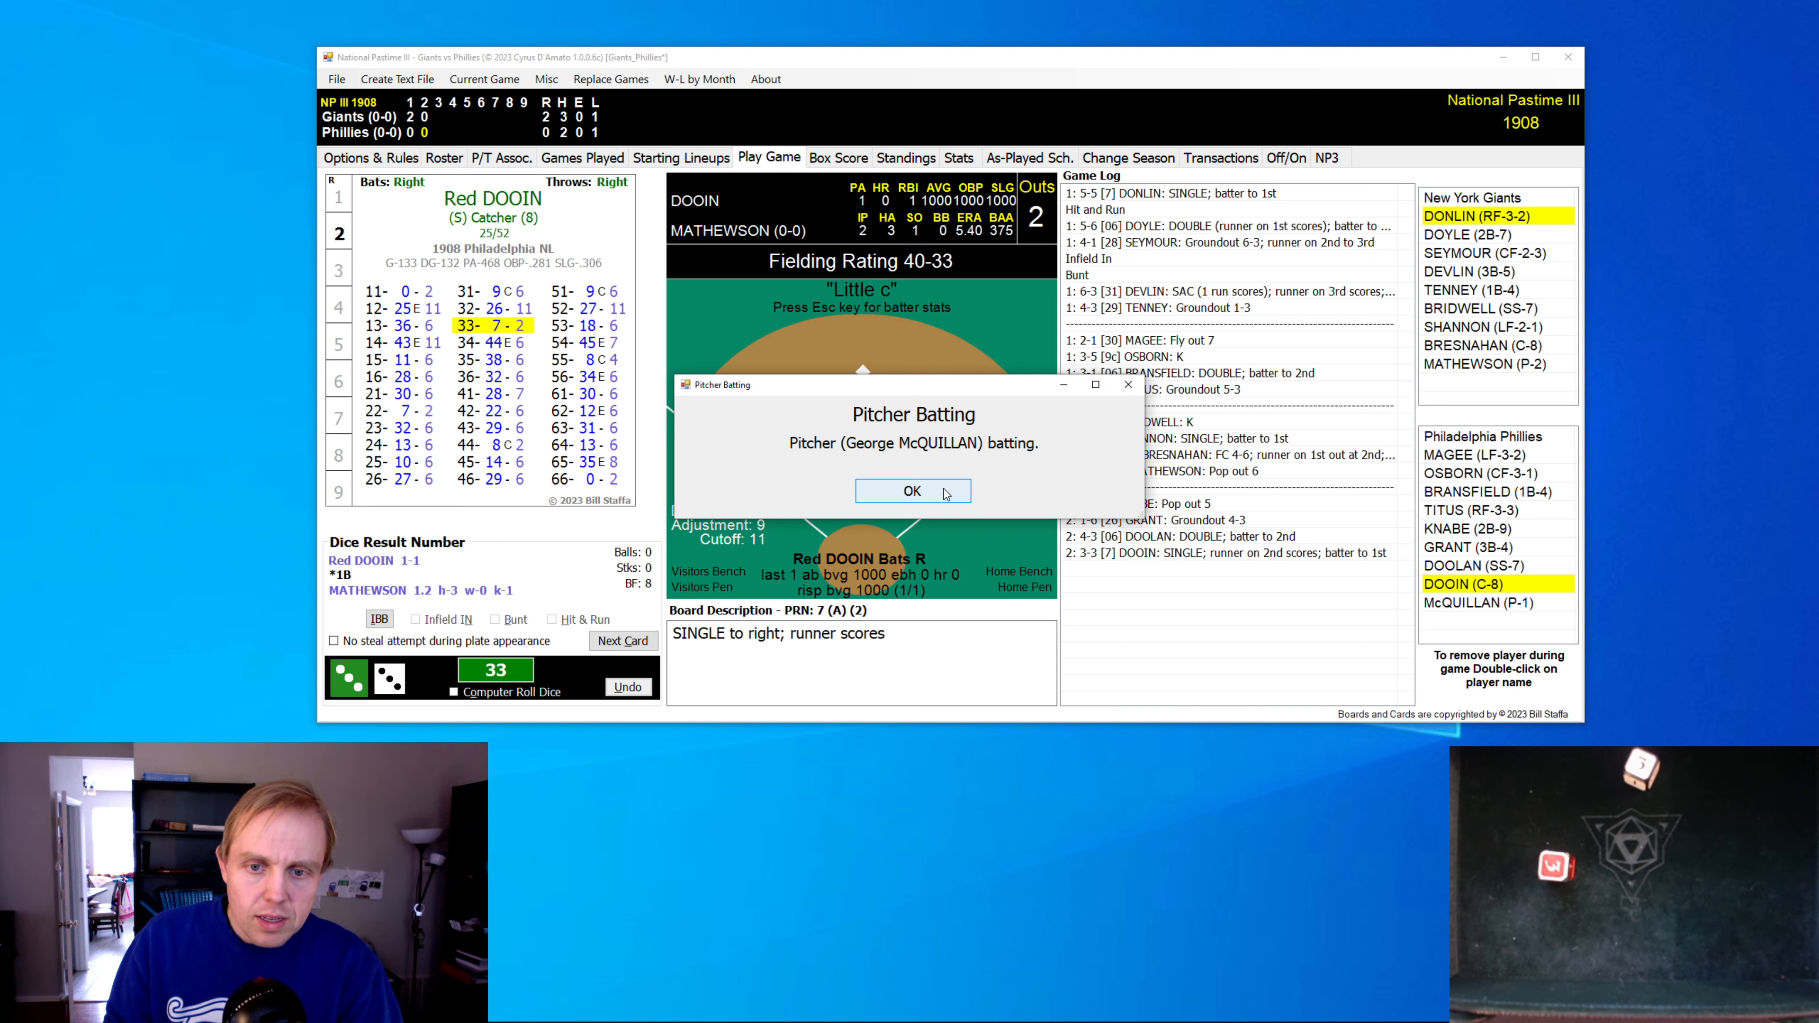
- Play McQuillan and Magee's fly out, stranding the bases loaded with the Giants up 2-1
{"action": "left_click", "coordinate": [909, 491]}
{"action": "type", "text": "15"}
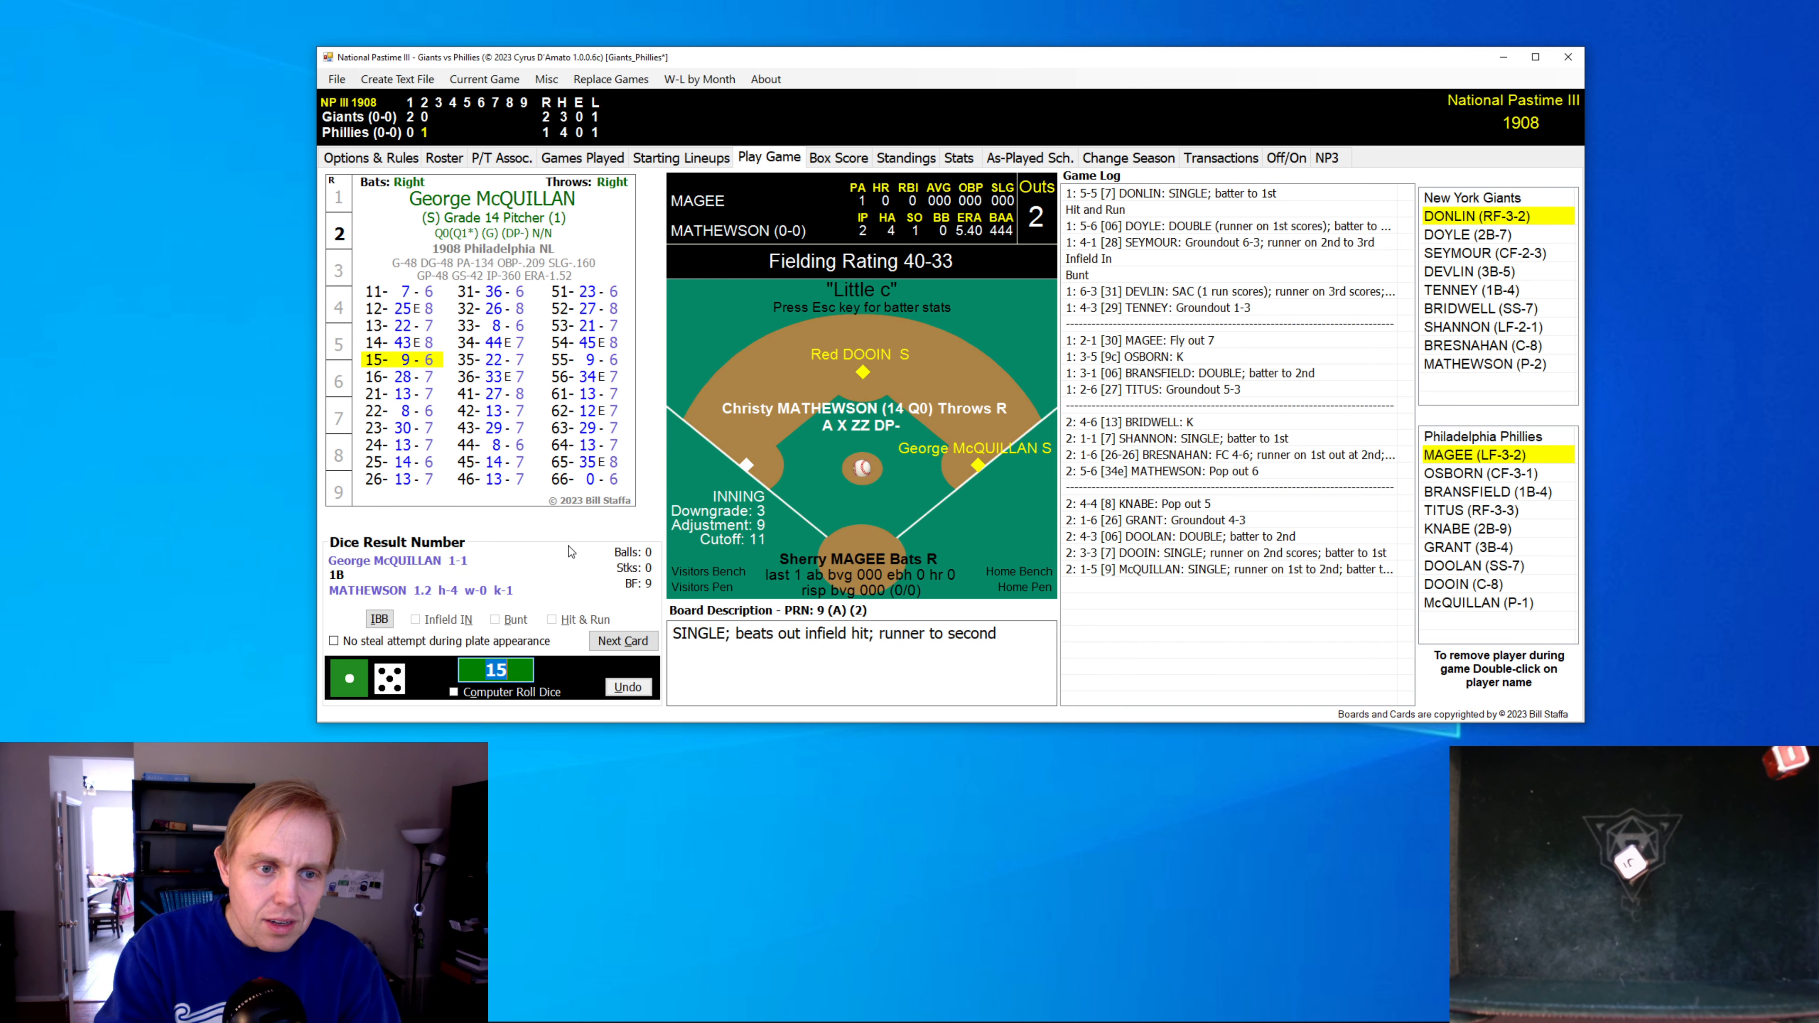
{"action": "mouse_move", "coordinate": [624, 606]}
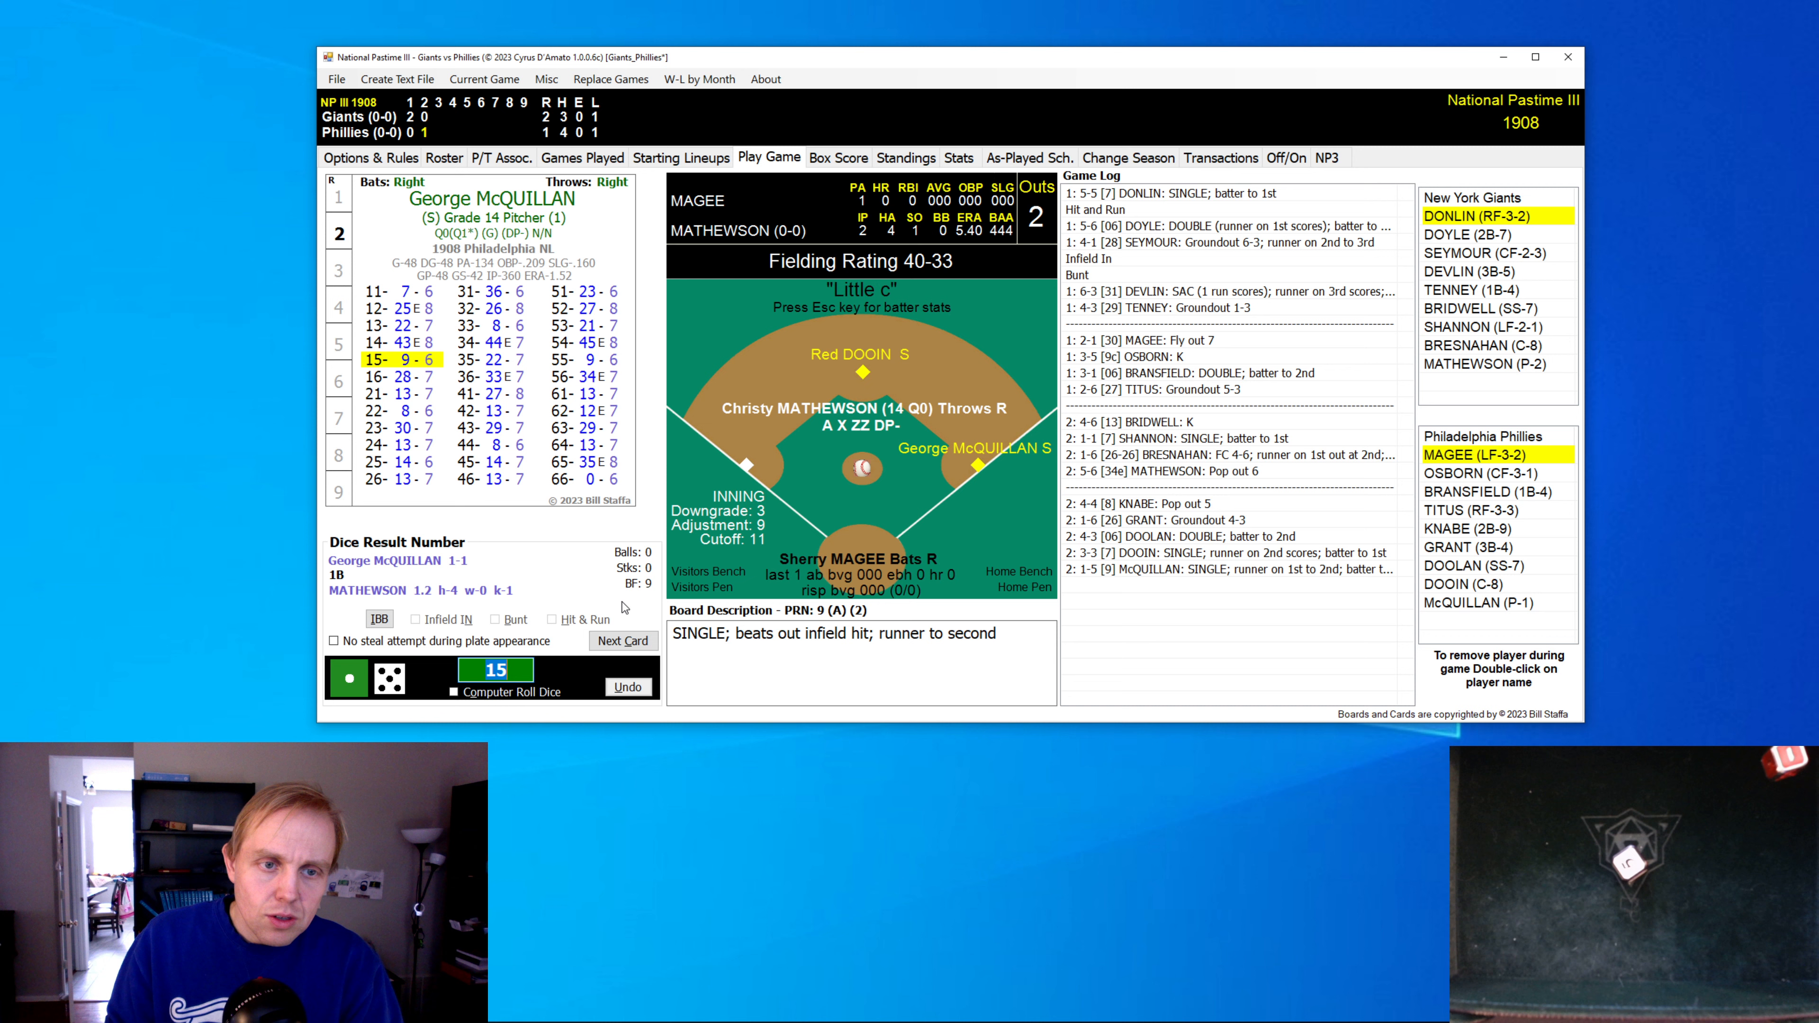
{"action": "left_click", "coordinate": [622, 641]}
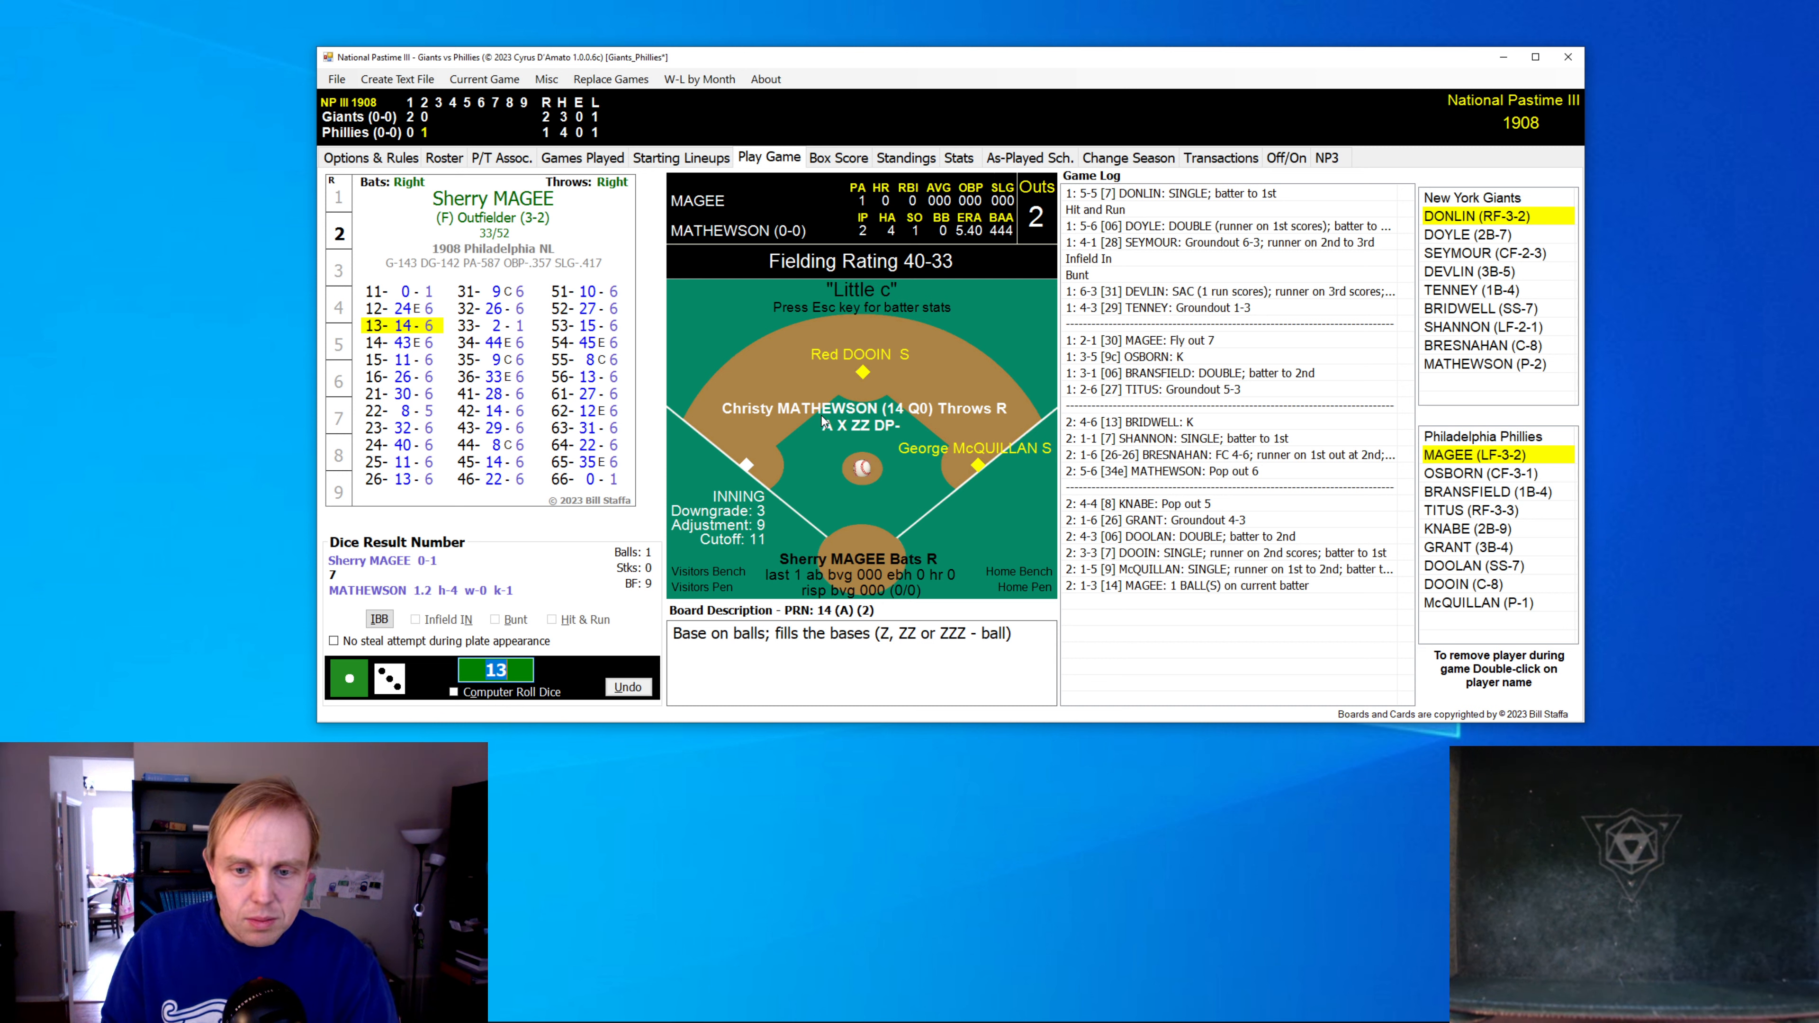
{"action": "left_click", "coordinate": [495, 670]}
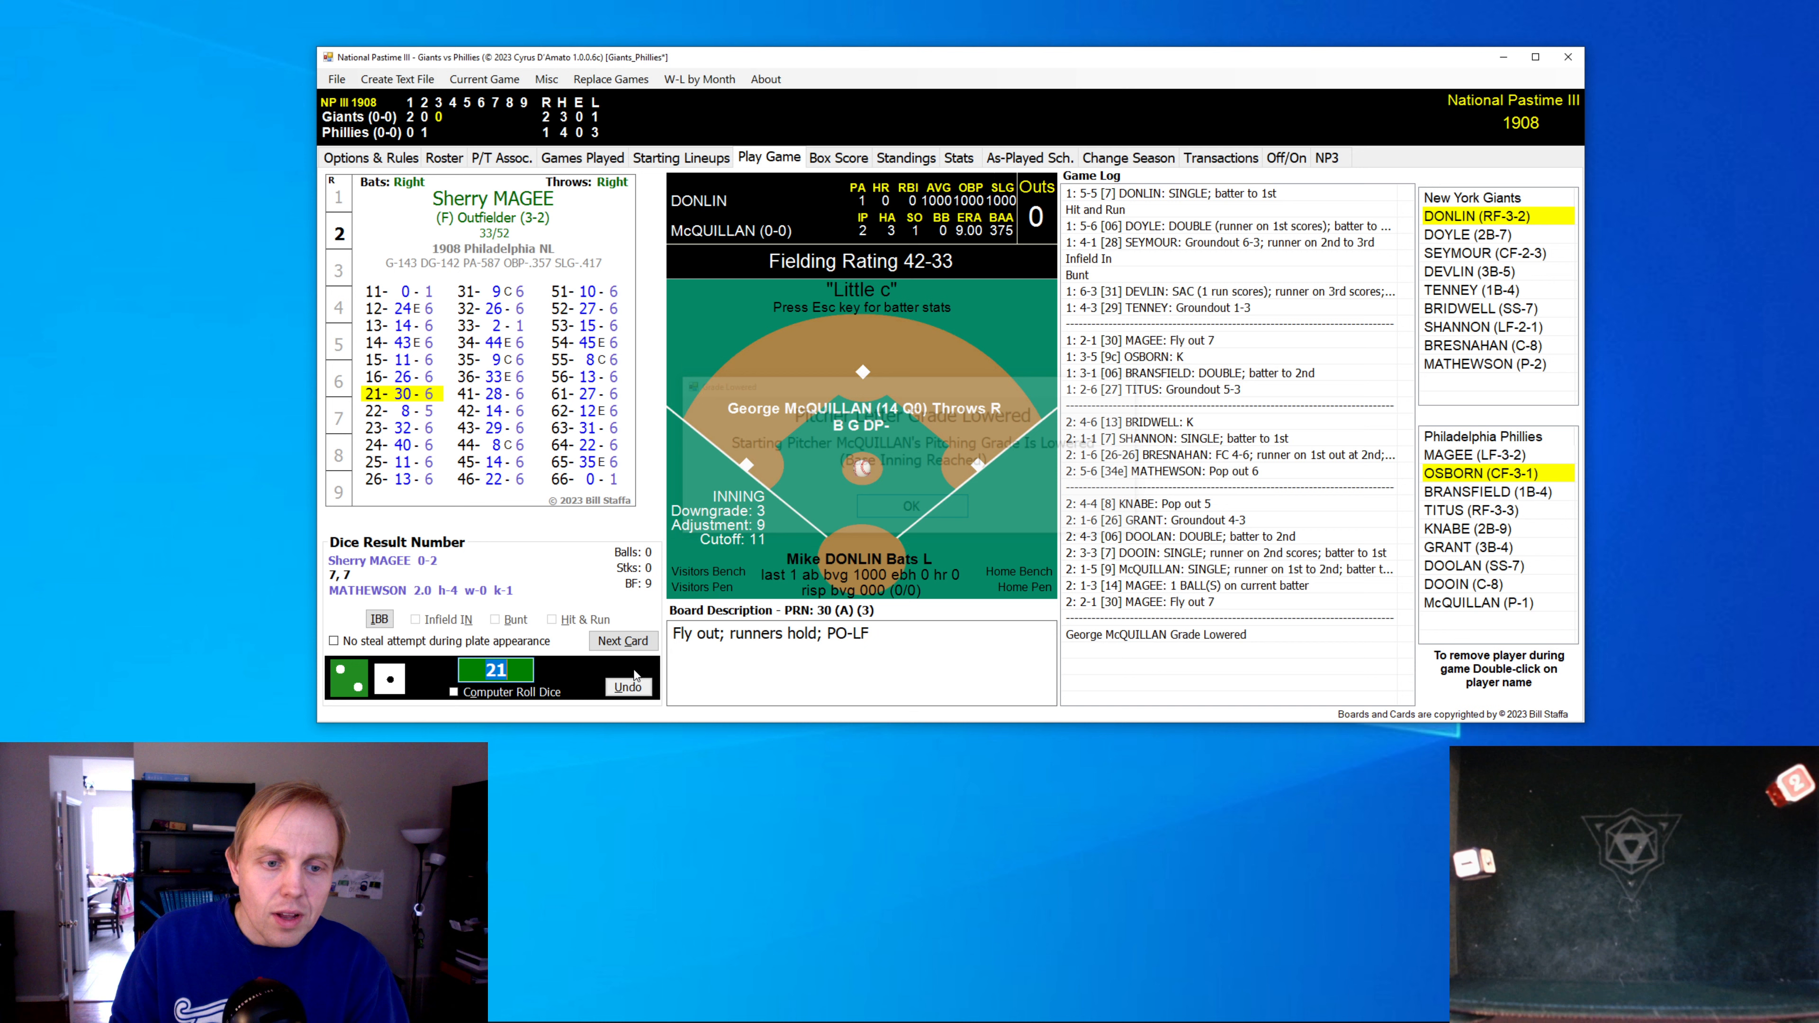
- Roll Donlin, Doyle and Devlin through a scoreless Giants top of the 3rd
{"action": "left_click", "coordinate": [623, 641]}
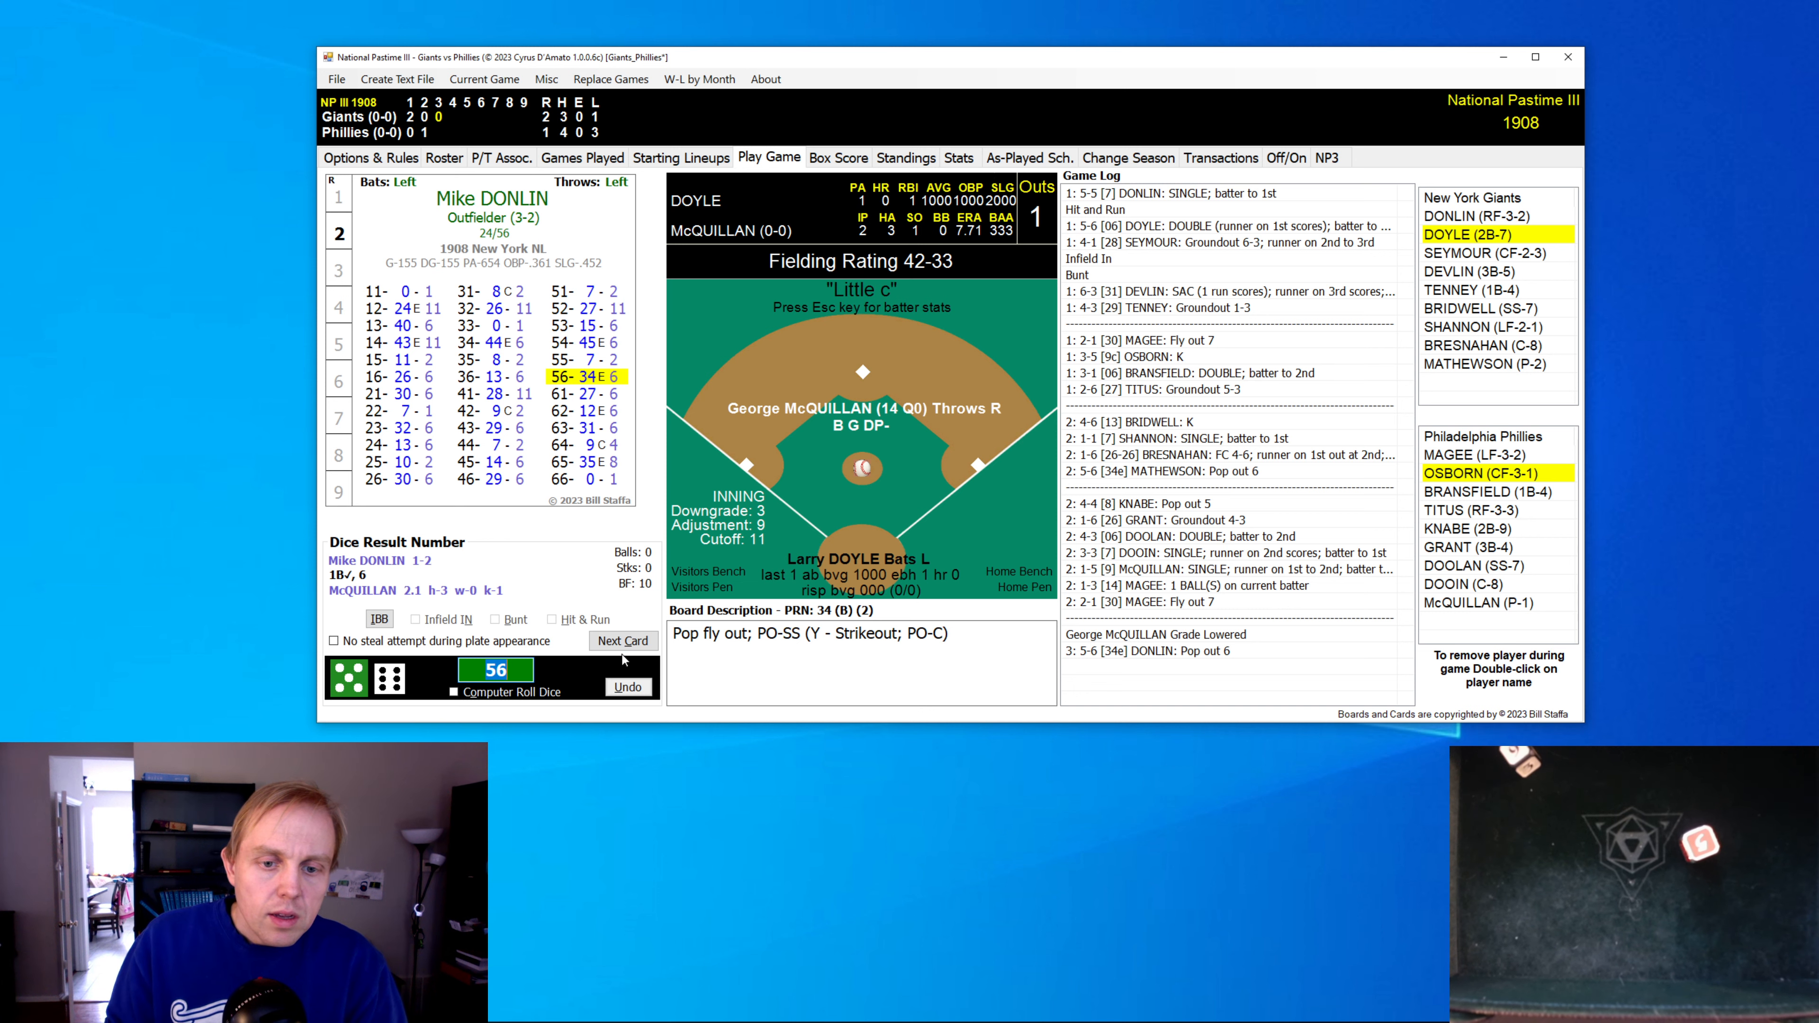
{"action": "left_click", "coordinate": [623, 641]}
{"action": "type", "text": "55"}
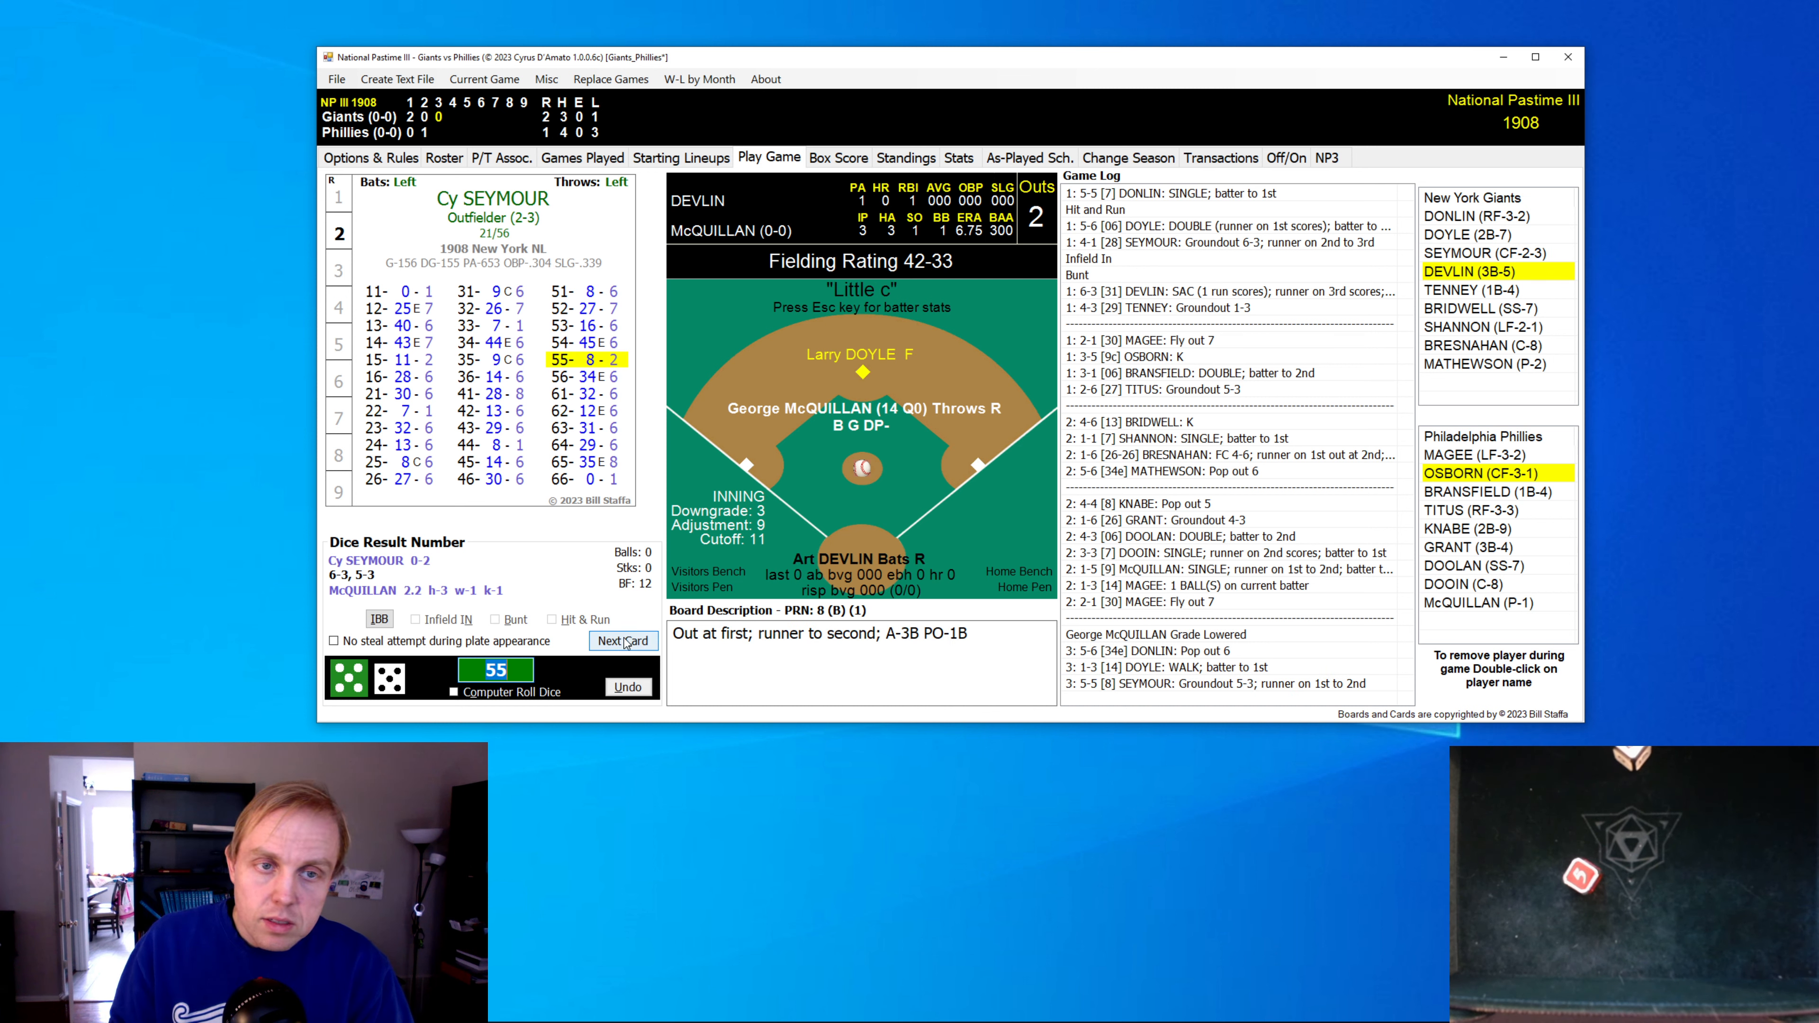
{"action": "left_click", "coordinate": [623, 641]}
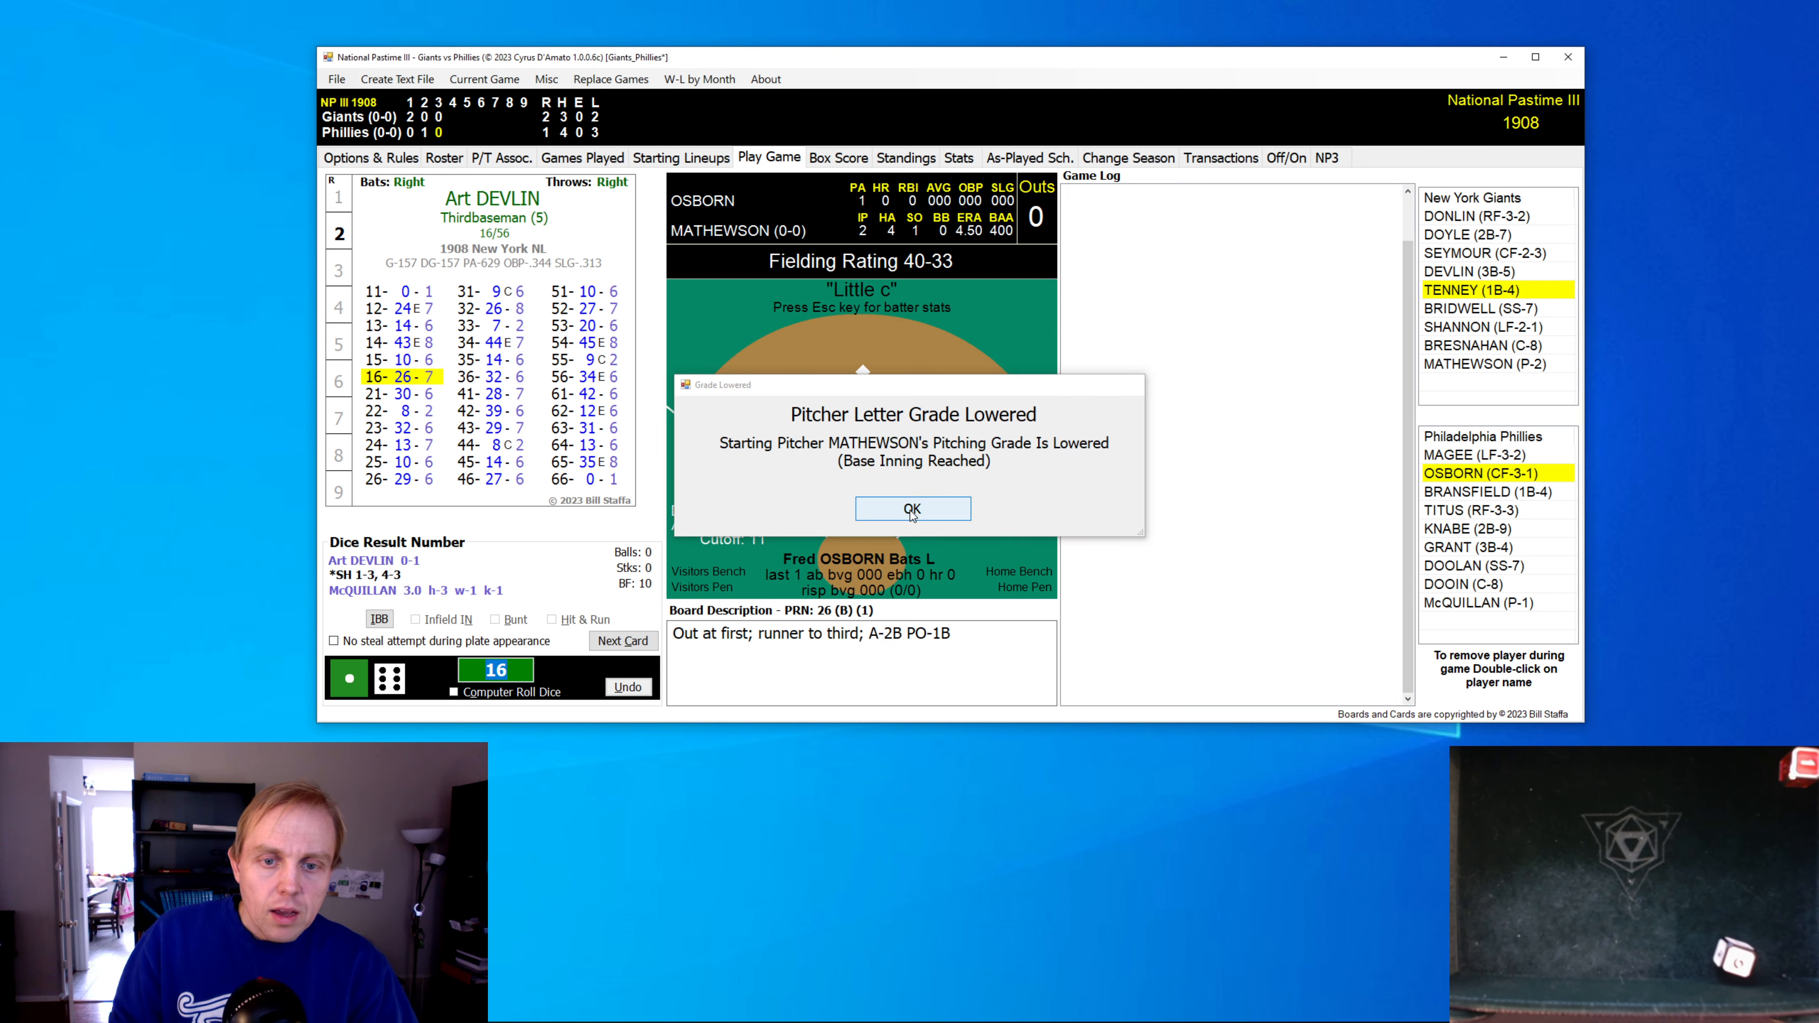
- Dismiss the grade notice and roll Osborn, Bransfield and Titus's game-tying RBI single
{"action": "left_click", "coordinate": [912, 508]}
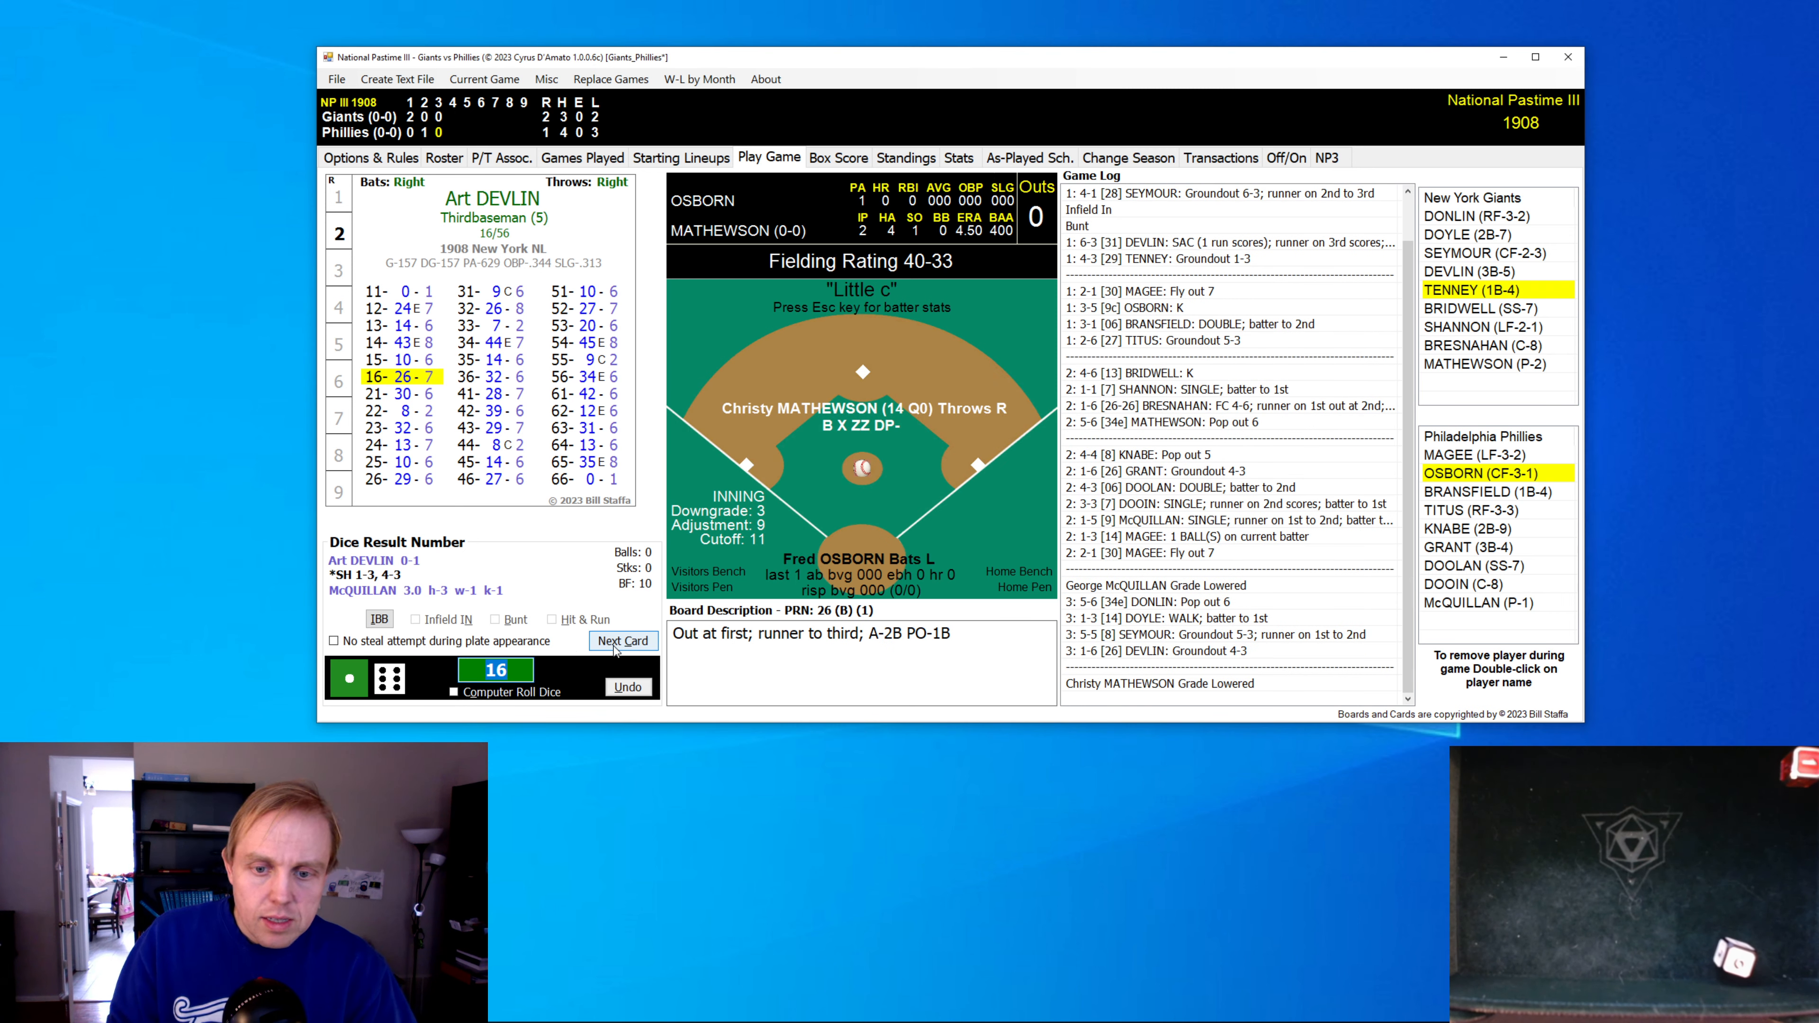
{"action": "left_click", "coordinate": [624, 640]}
{"action": "type", "text": "65"}
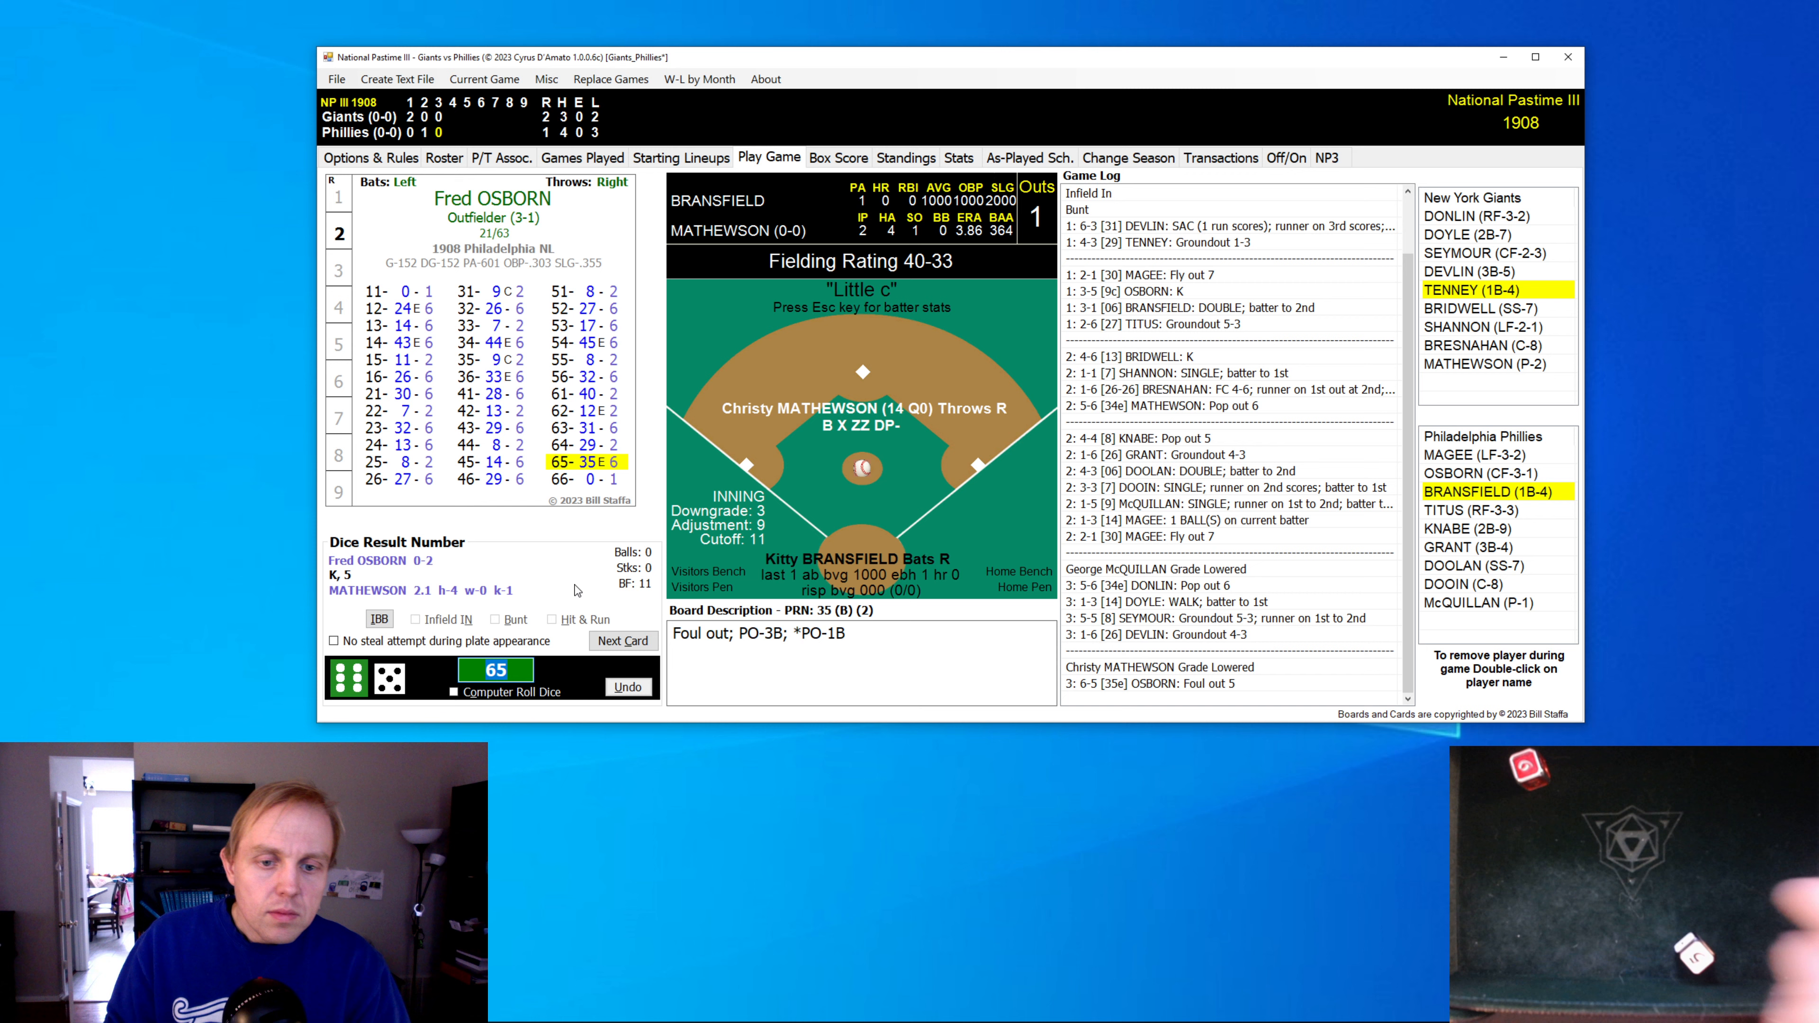
{"action": "left_click", "coordinate": [624, 641]}
{"action": "type", "text": "15"}
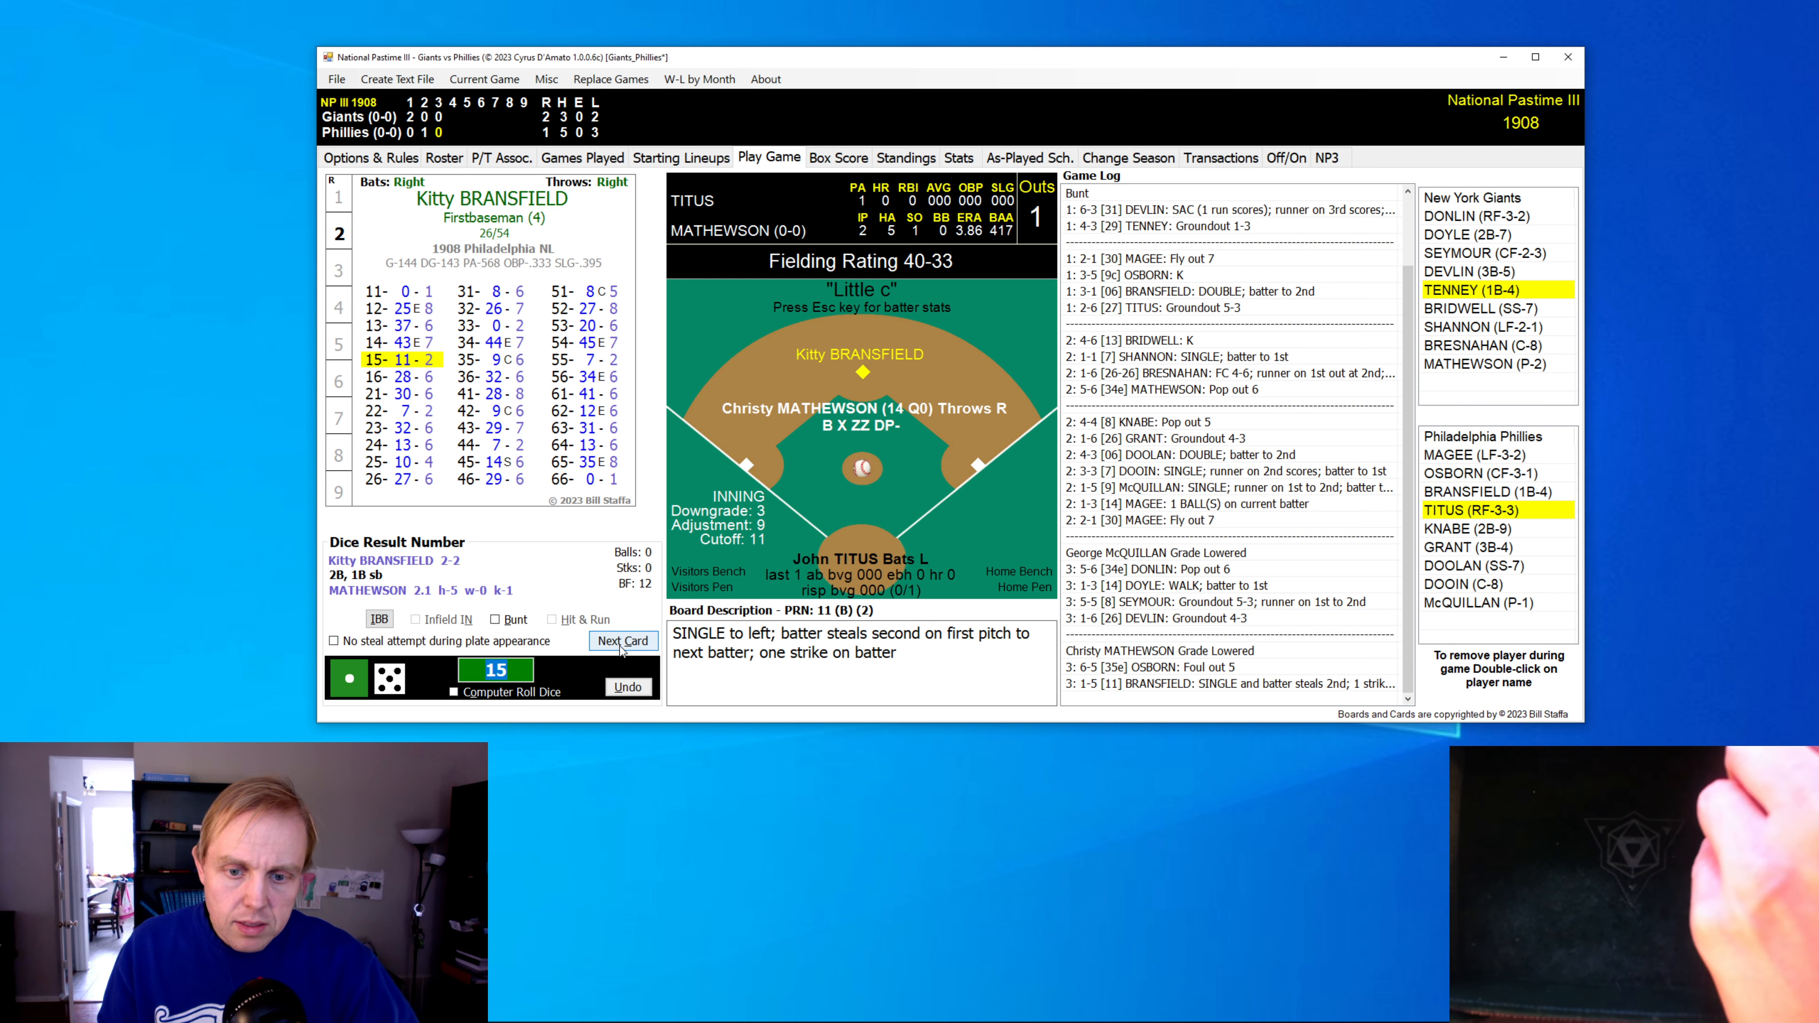
{"action": "left_click", "coordinate": [623, 641]}
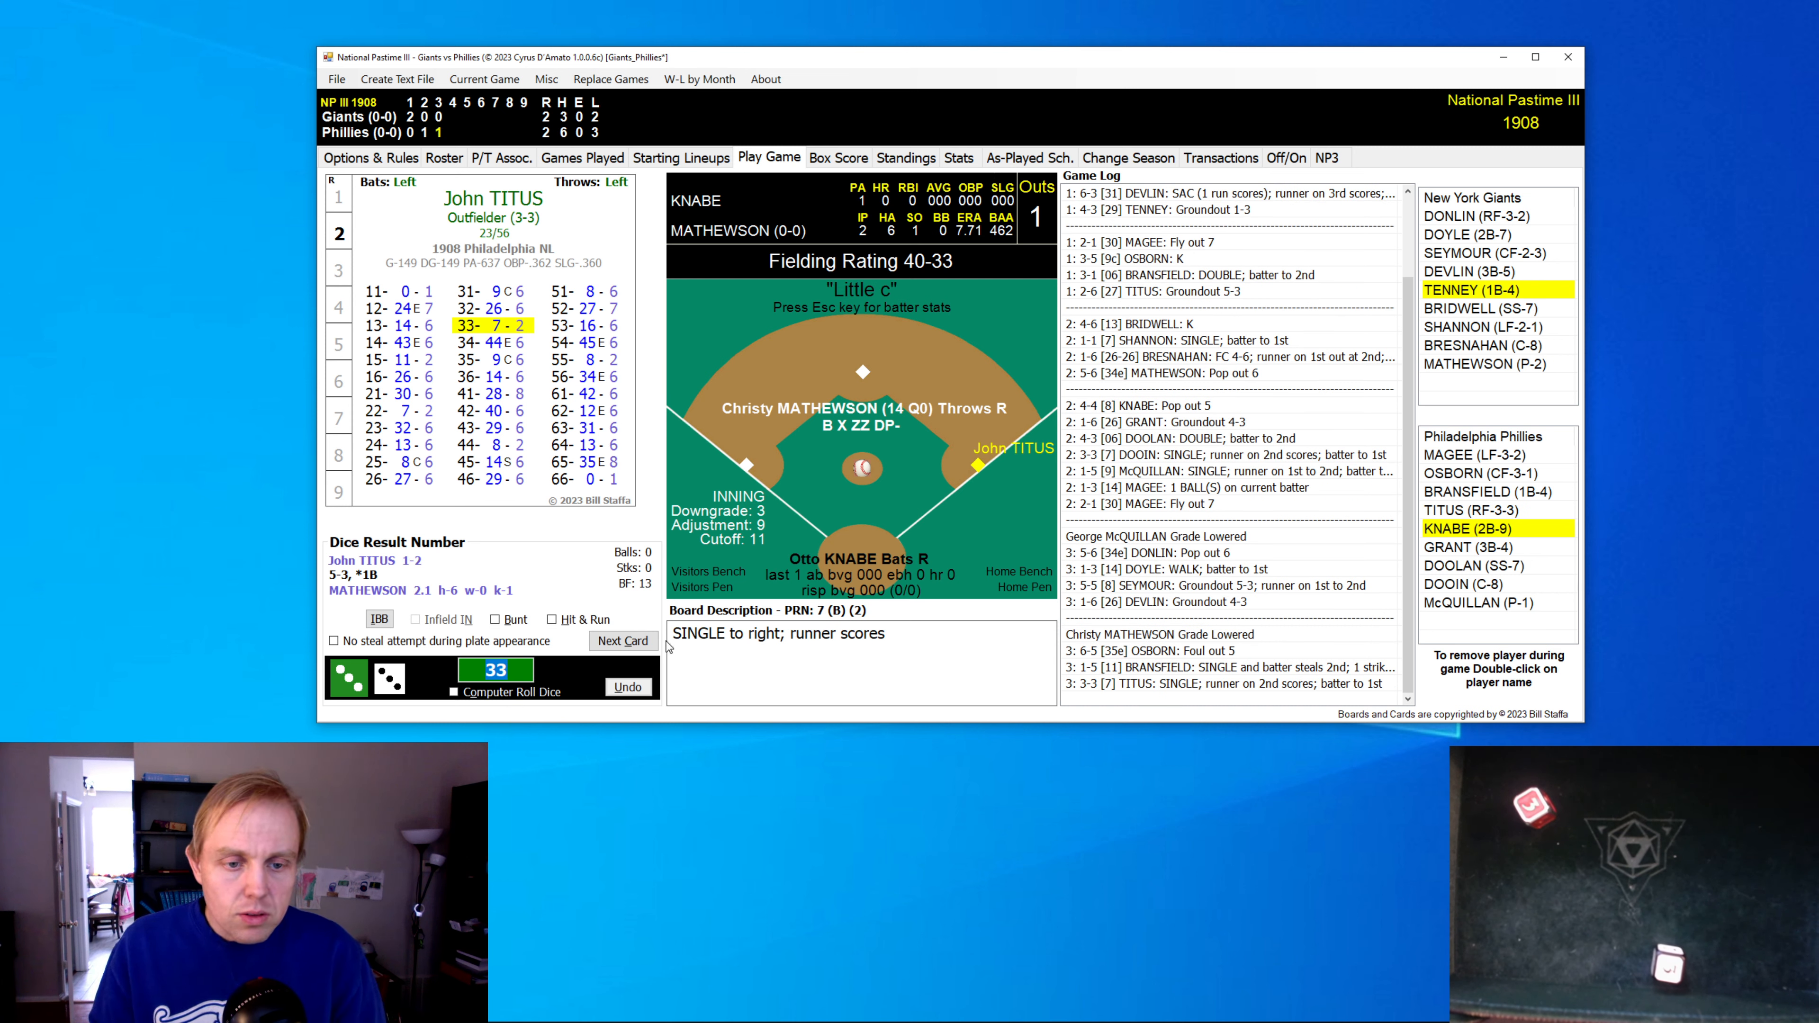
{"action": "left_click", "coordinate": [624, 640]}
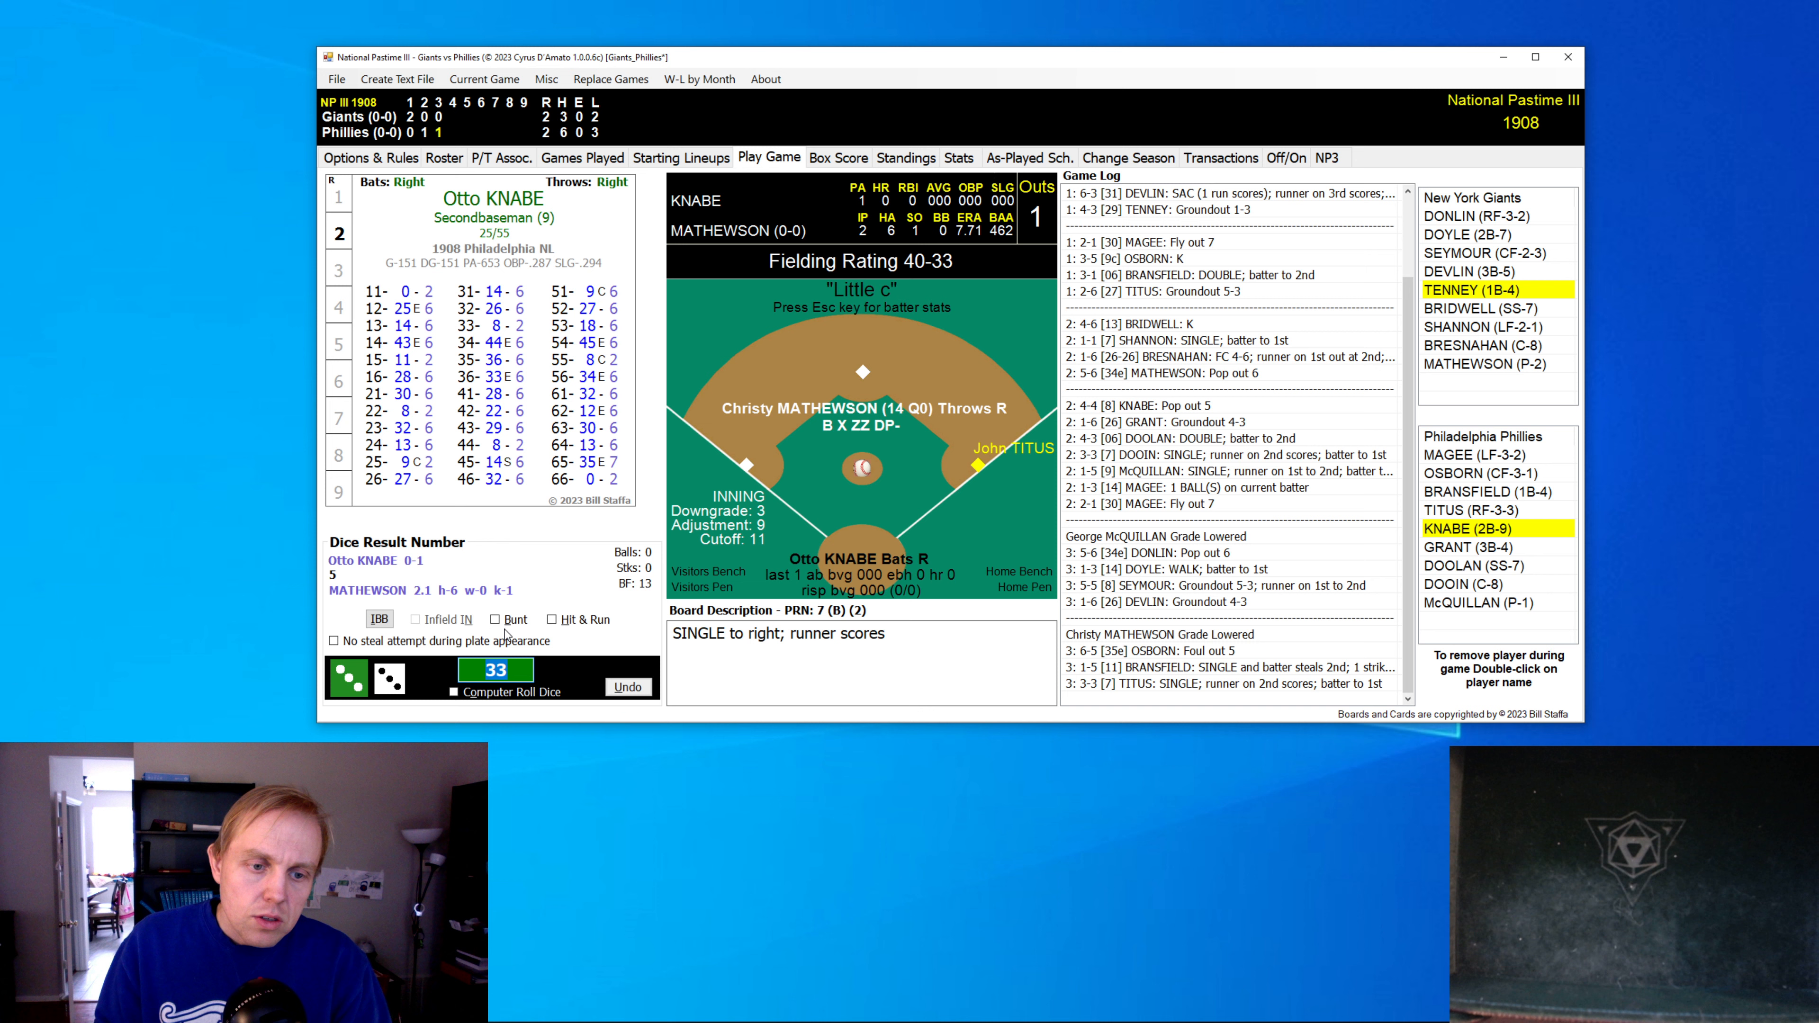
- Have Knabe bunt with 35 on the error roll, then roll Grant and Doolan to end the 3rd
{"action": "left_click", "coordinate": [495, 618]}
{"action": "type", "text": "36"}
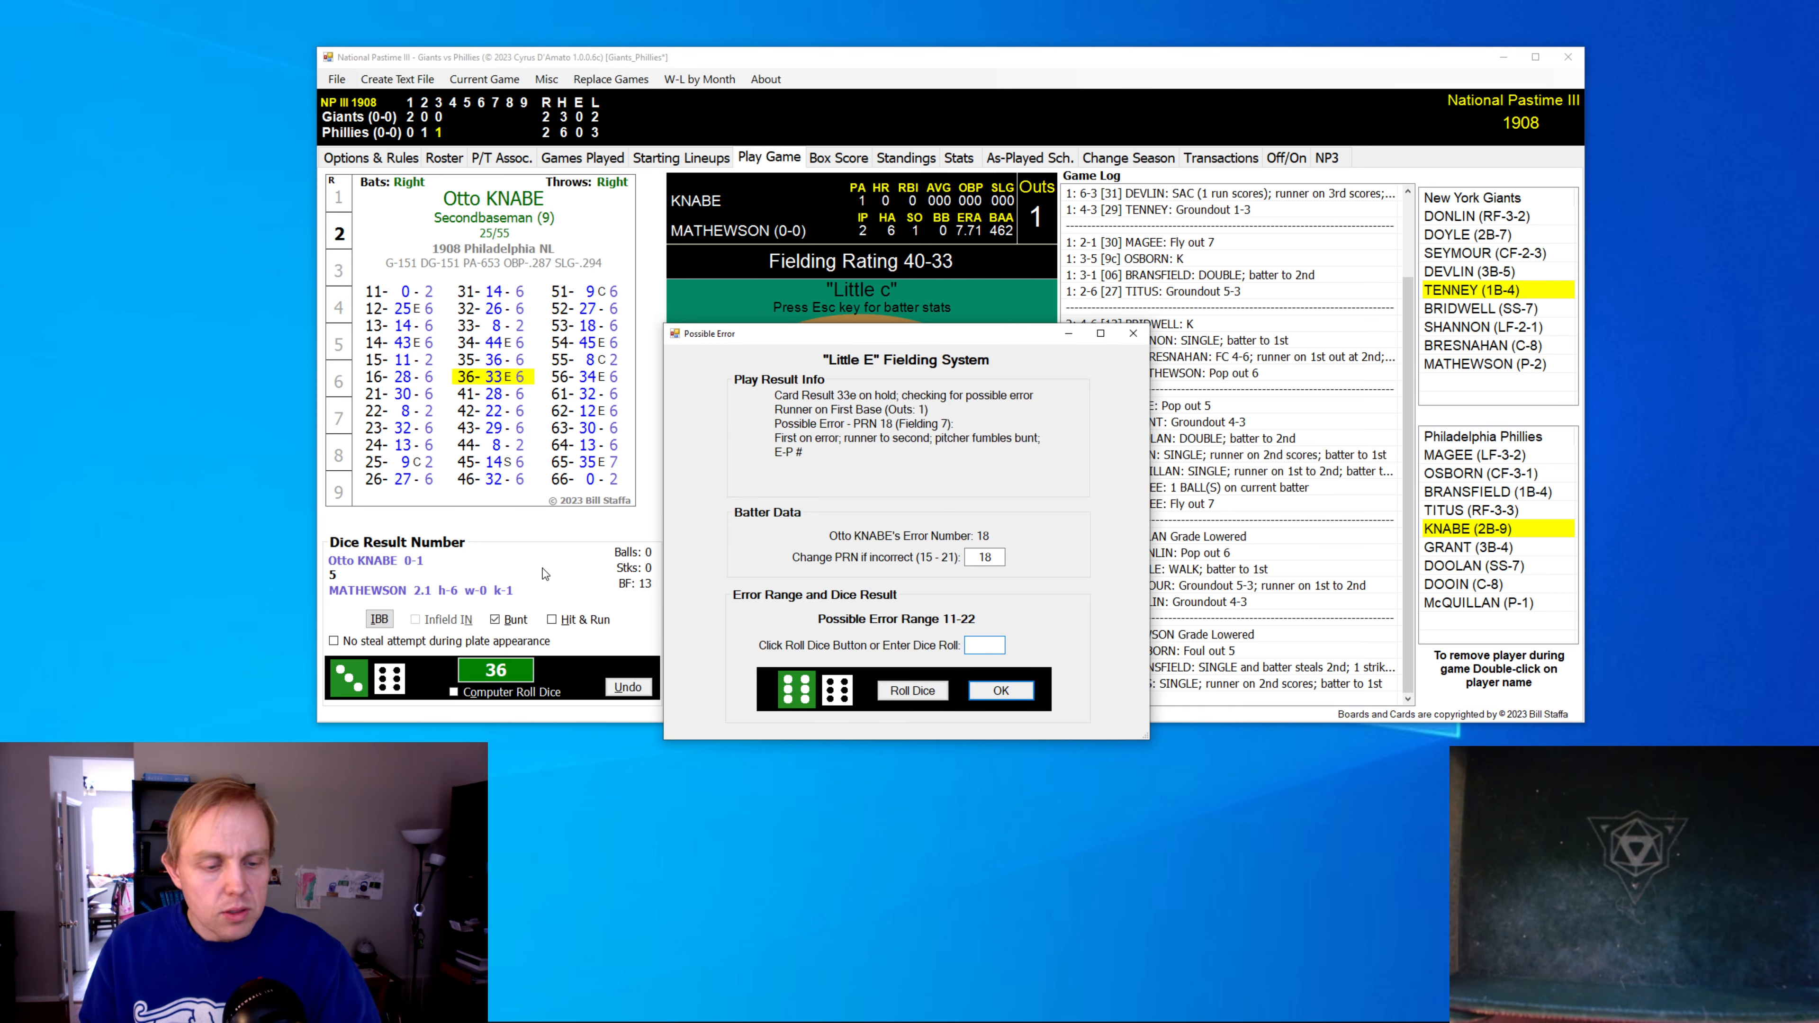
{"action": "type", "text": "35"}
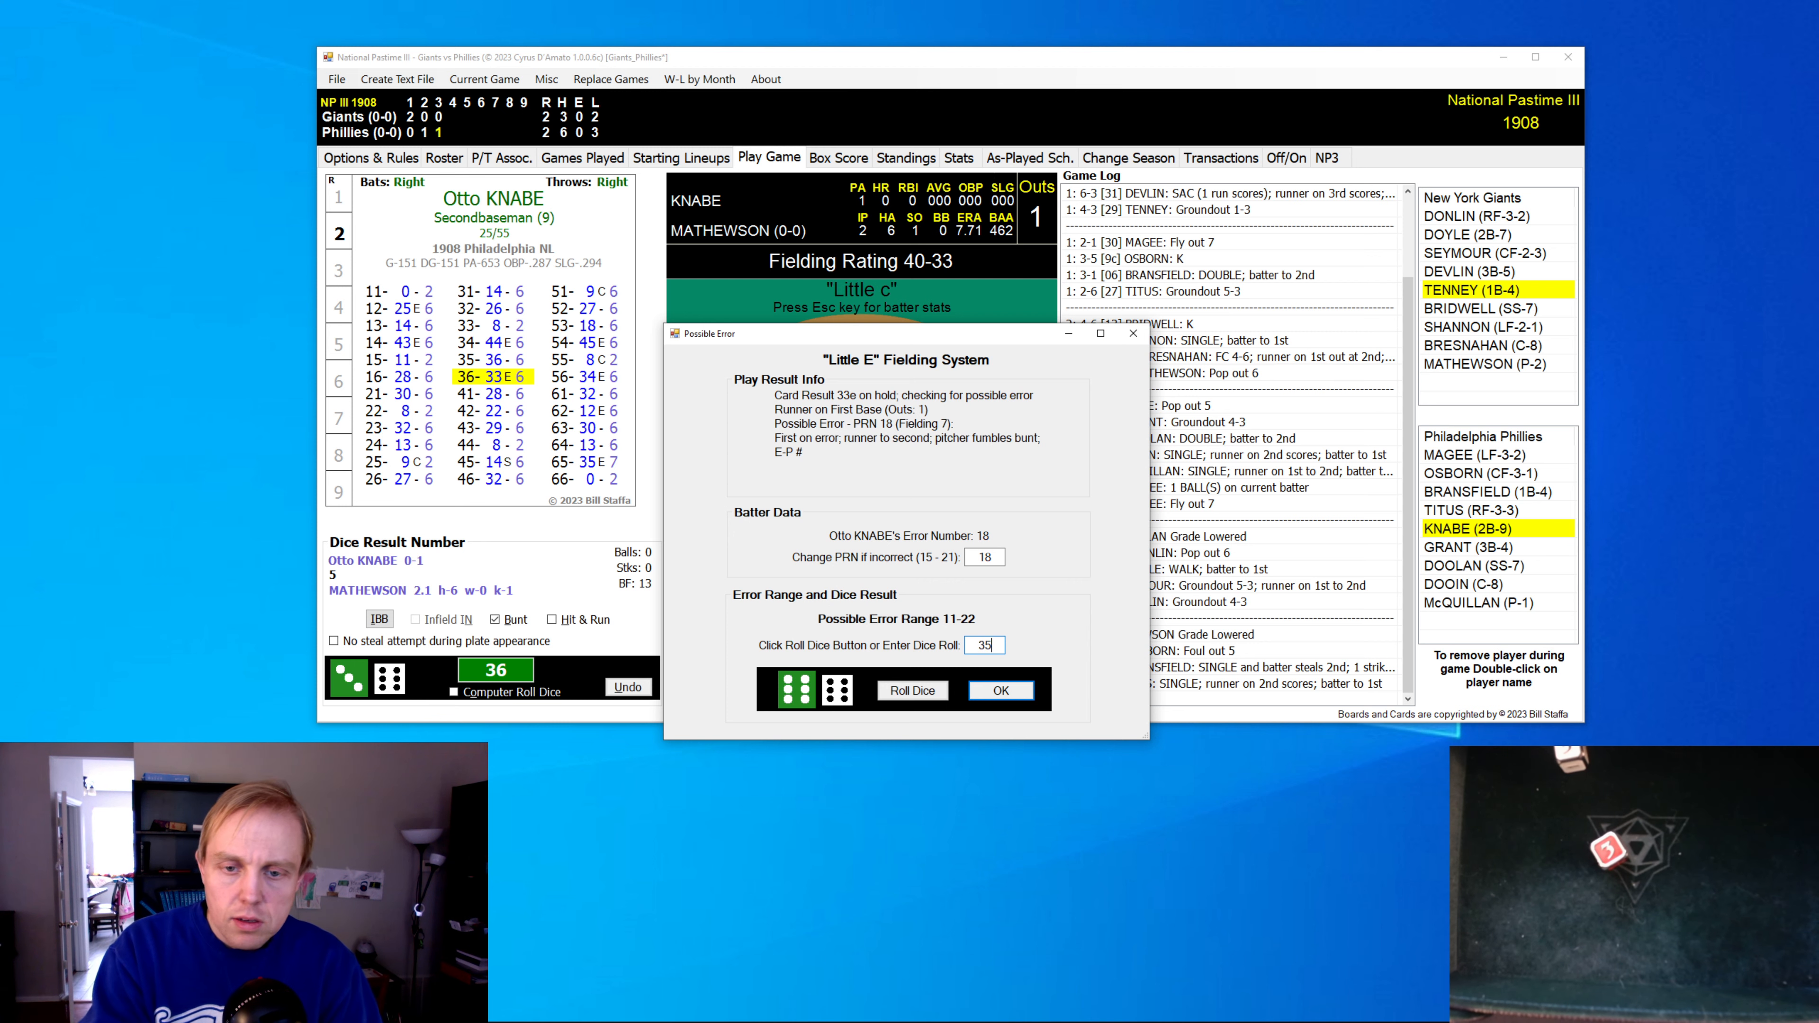
{"action": "left_click", "coordinate": [998, 690]}
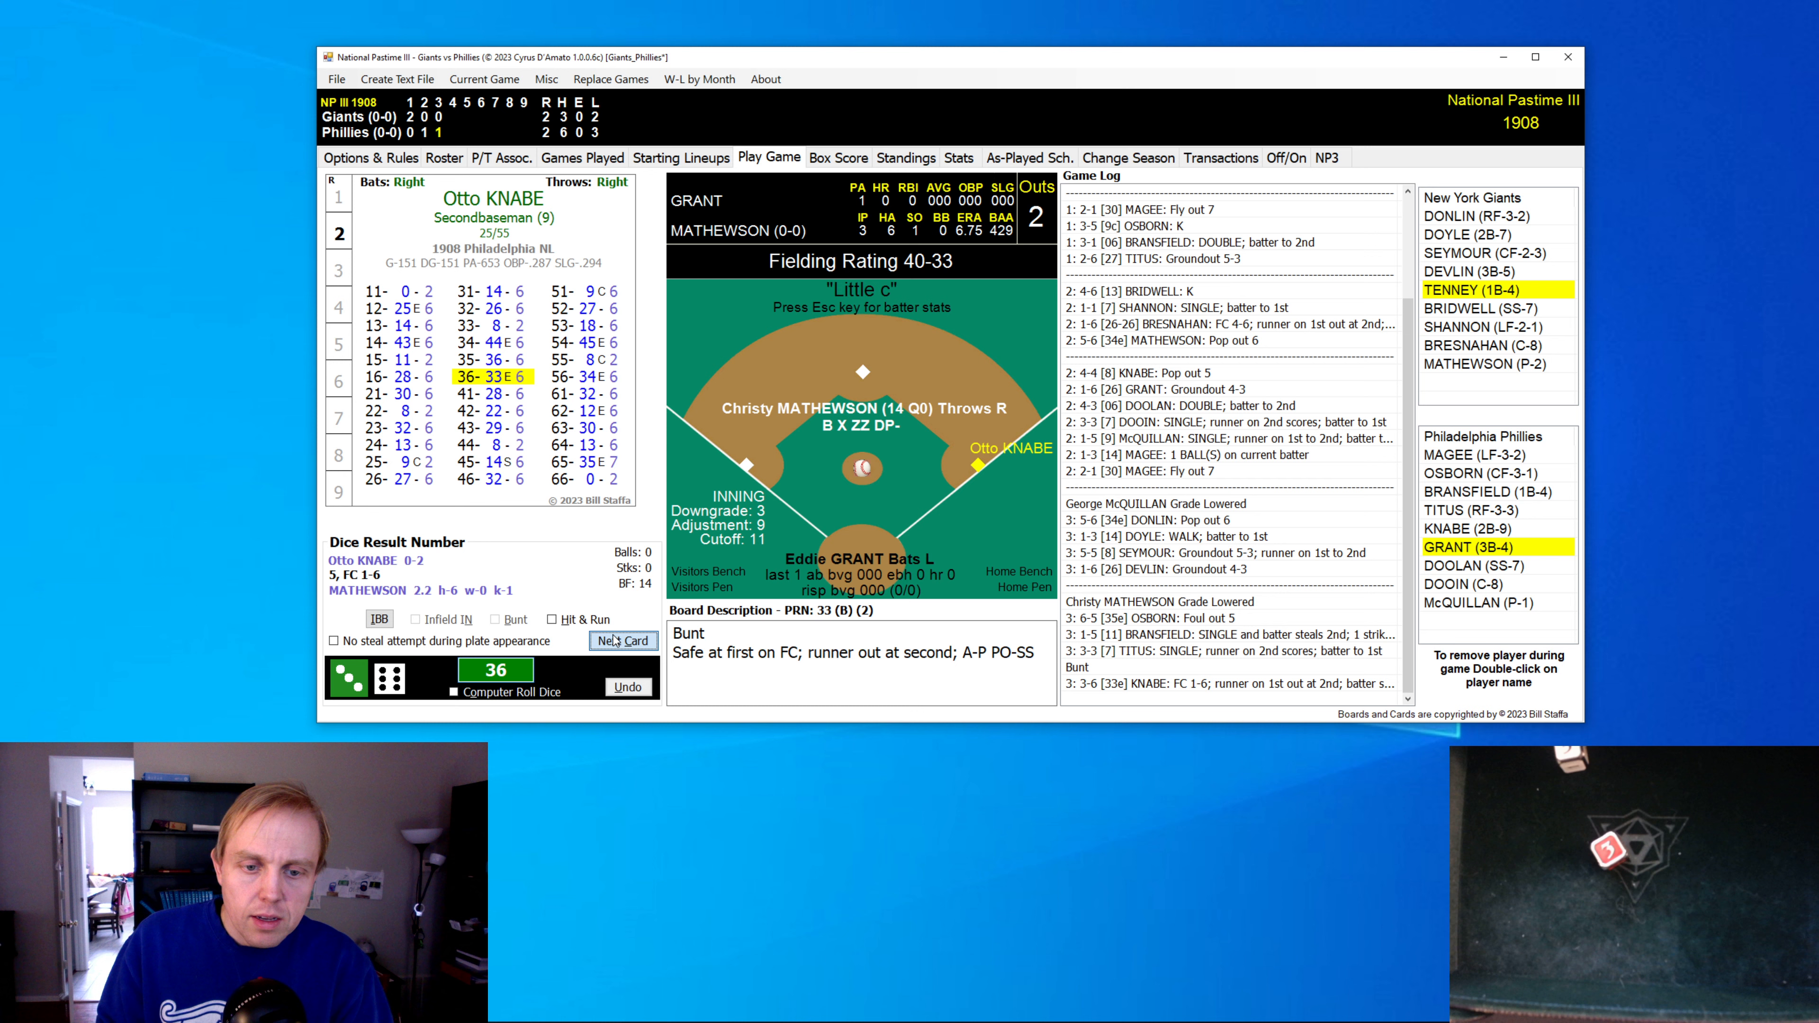
{"action": "left_click", "coordinate": [623, 640]}
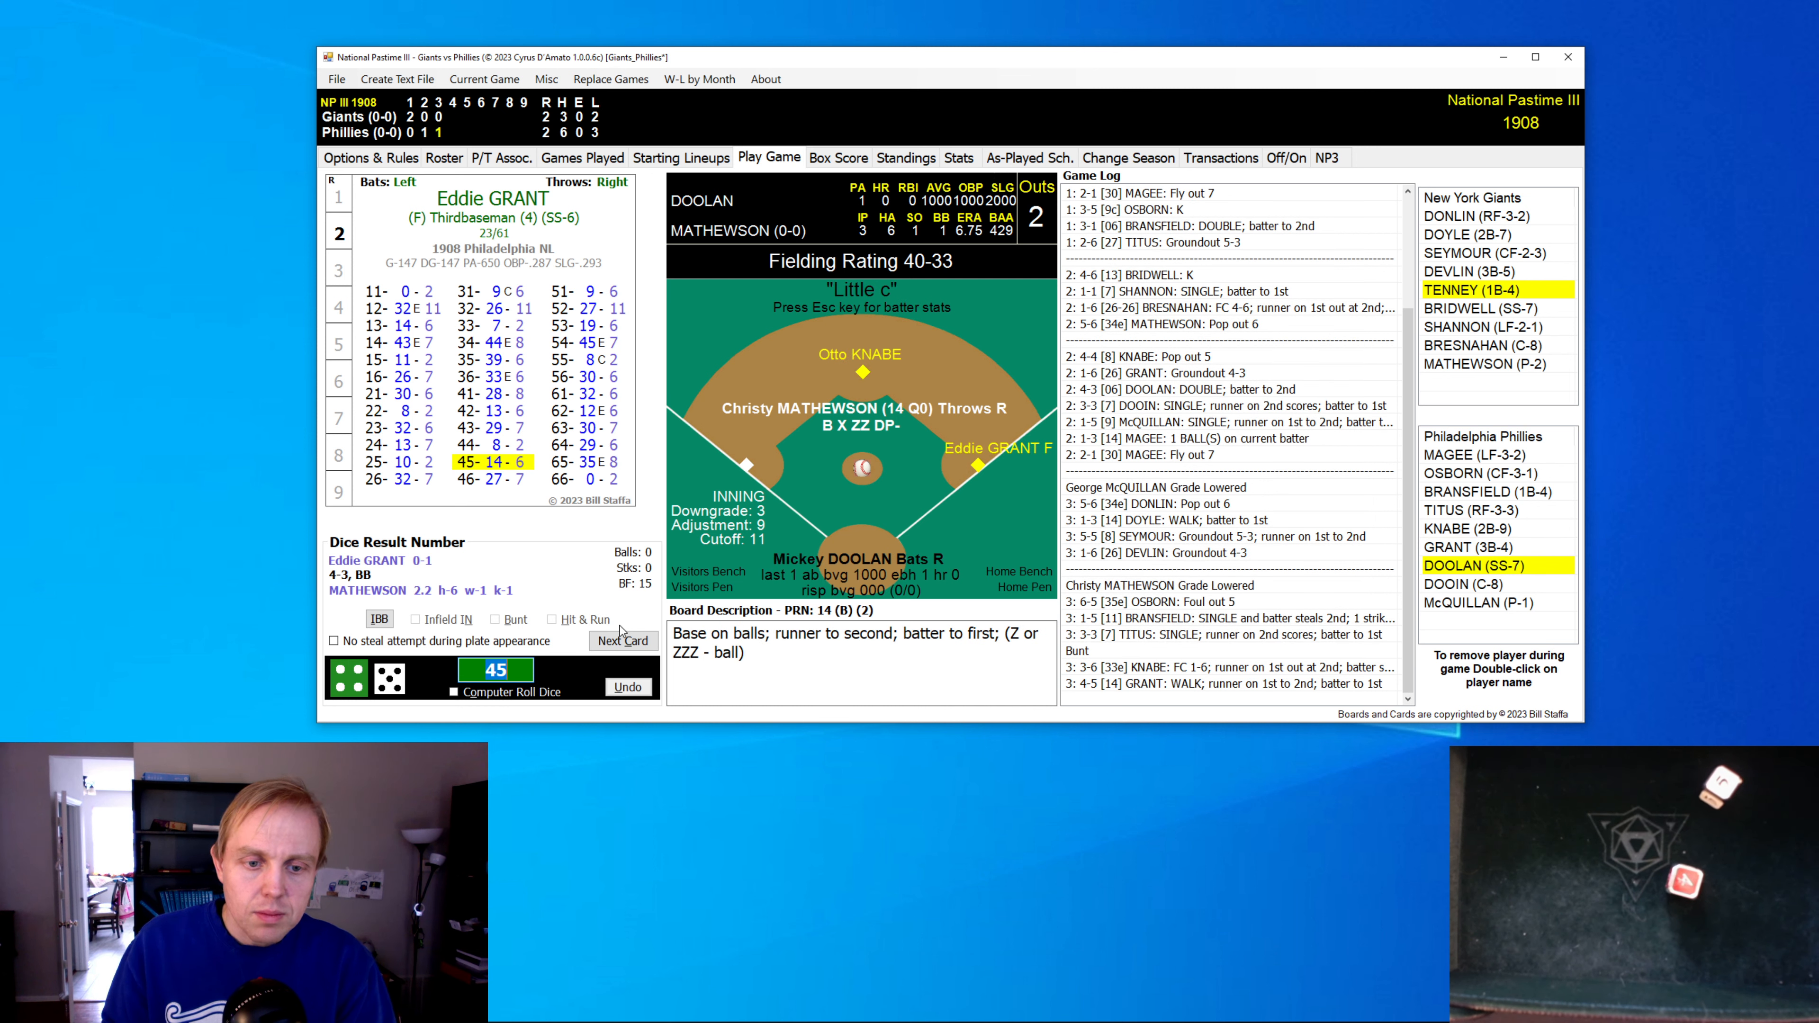
{"action": "left_click", "coordinate": [624, 639]}
{"action": "type", "text": "16"}
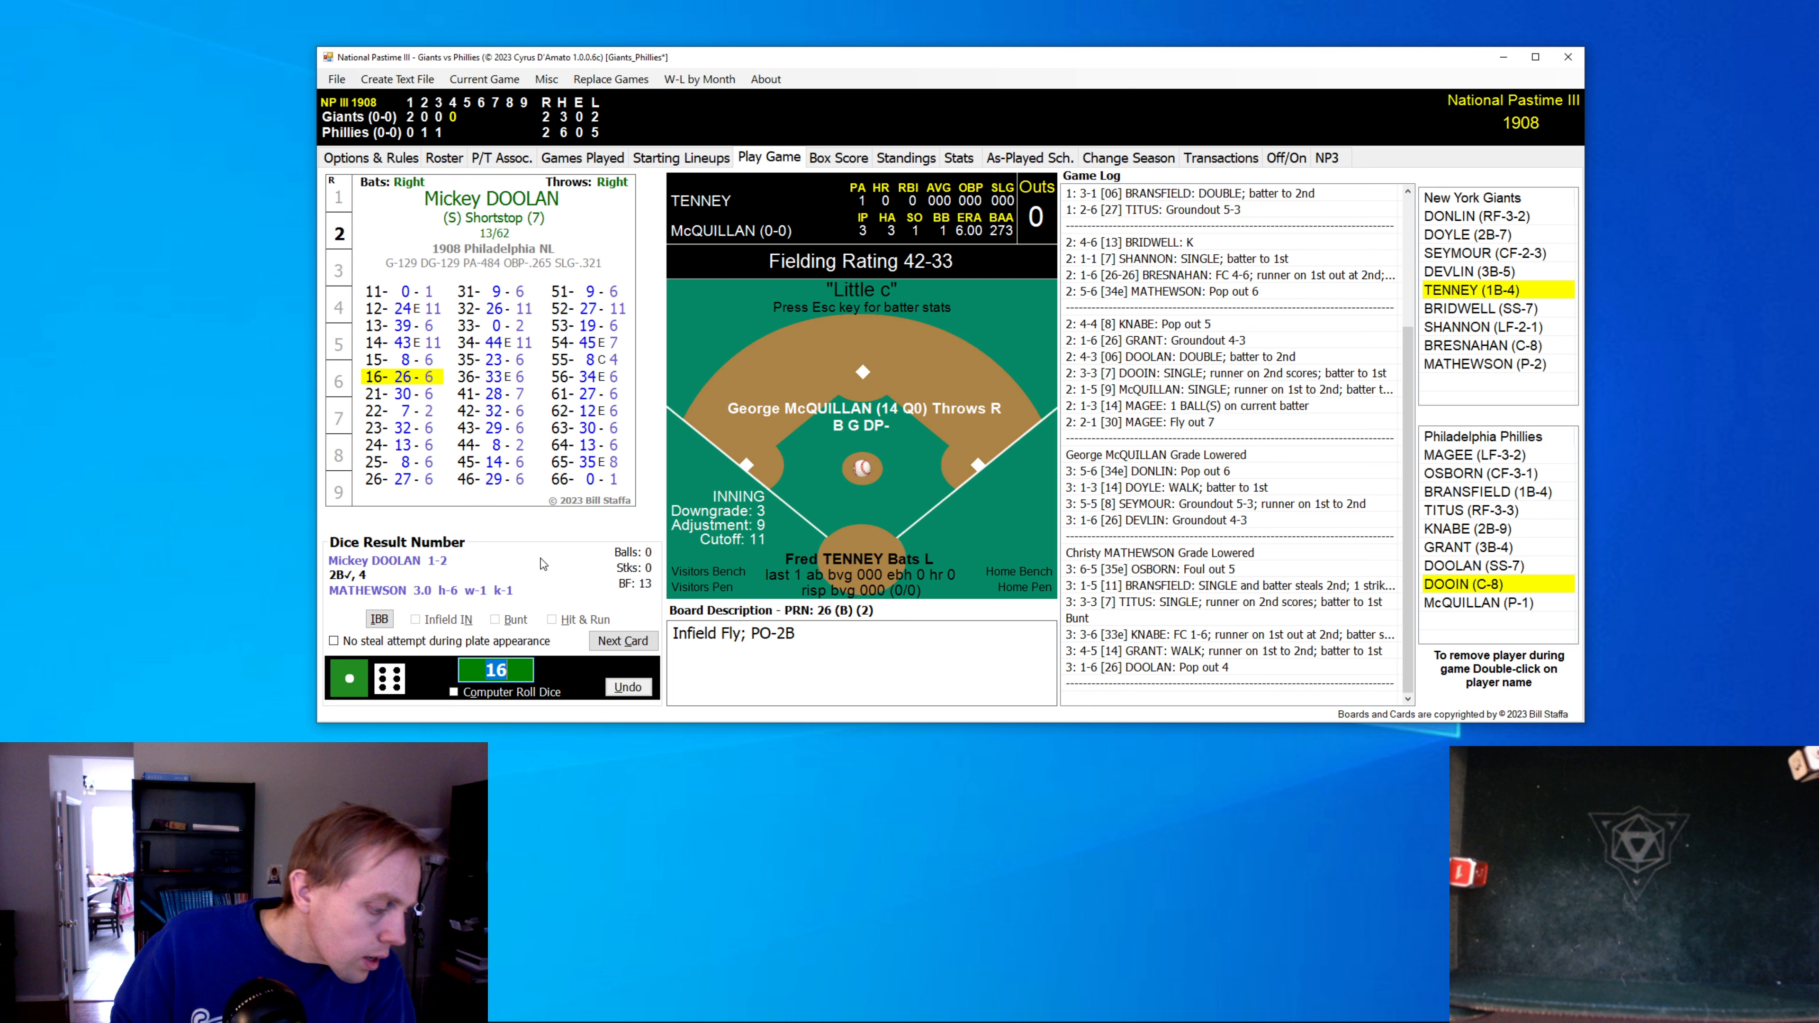
- Roll Tenney's at-bat and caught stealing, then Bridwell, bringing up Shannon
{"action": "left_click", "coordinate": [623, 641]}
{"action": "type", "text": "51"}
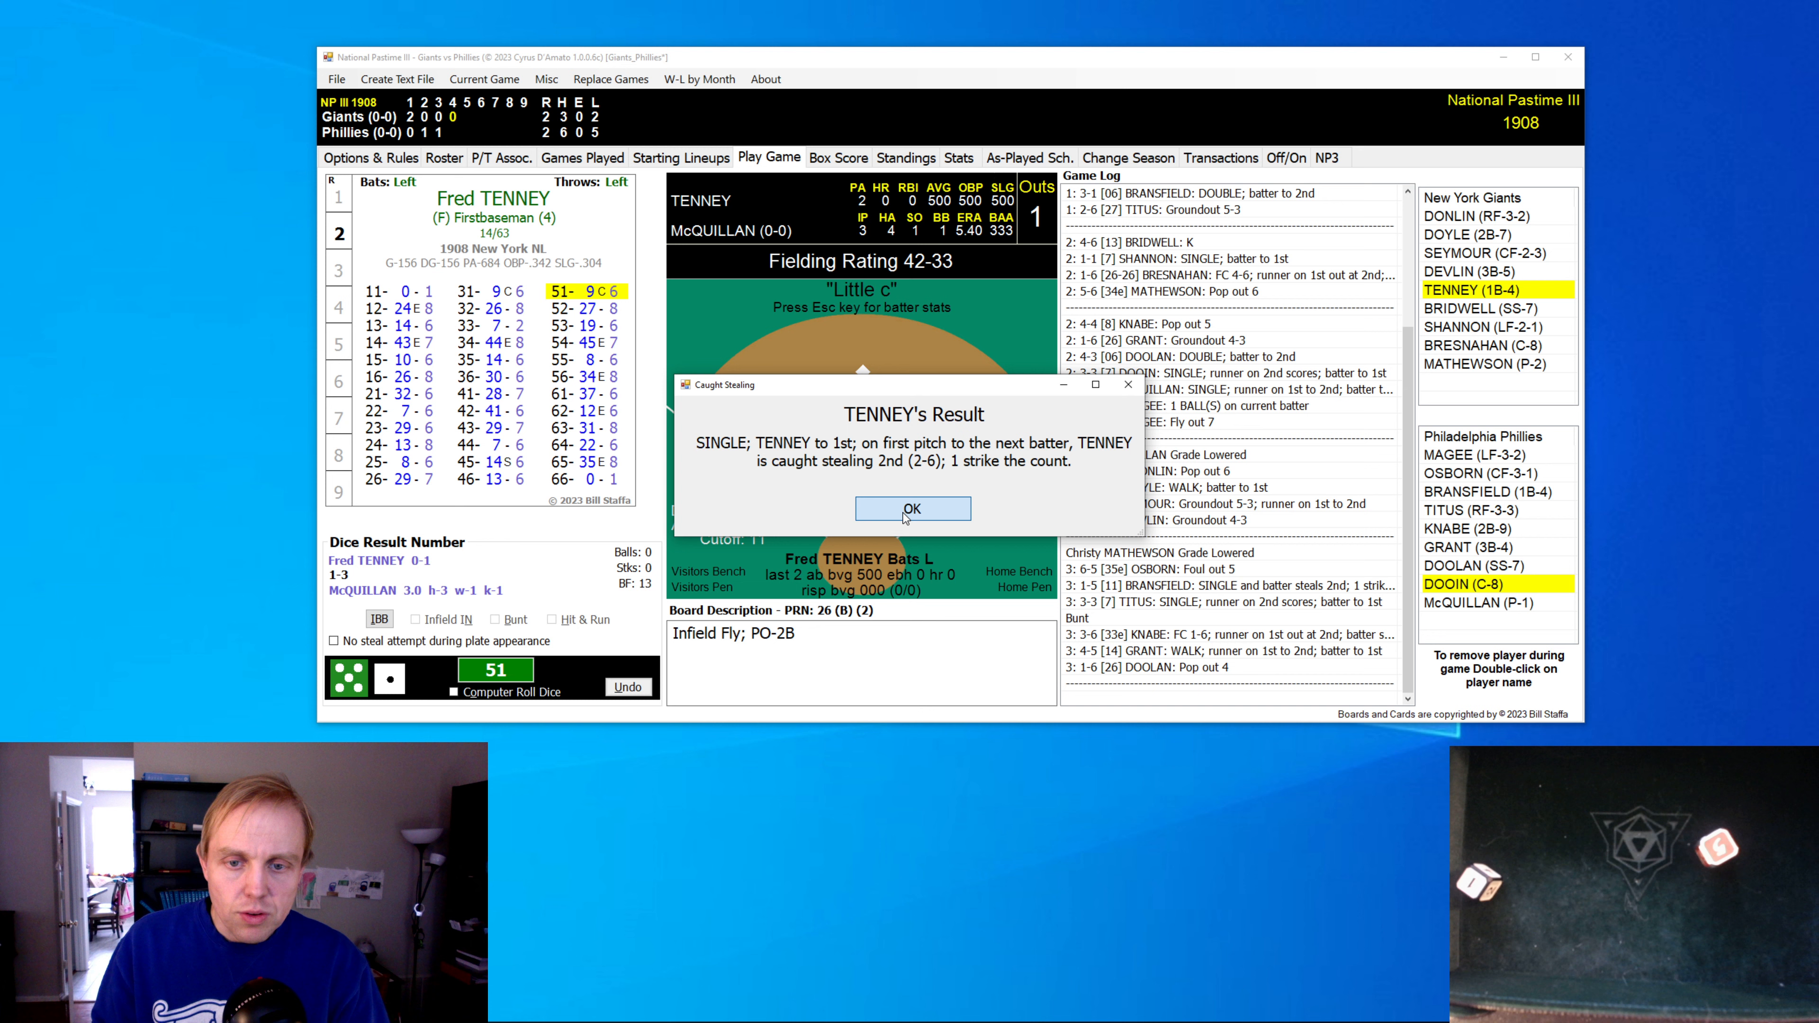
{"action": "left_click", "coordinate": [912, 510]}
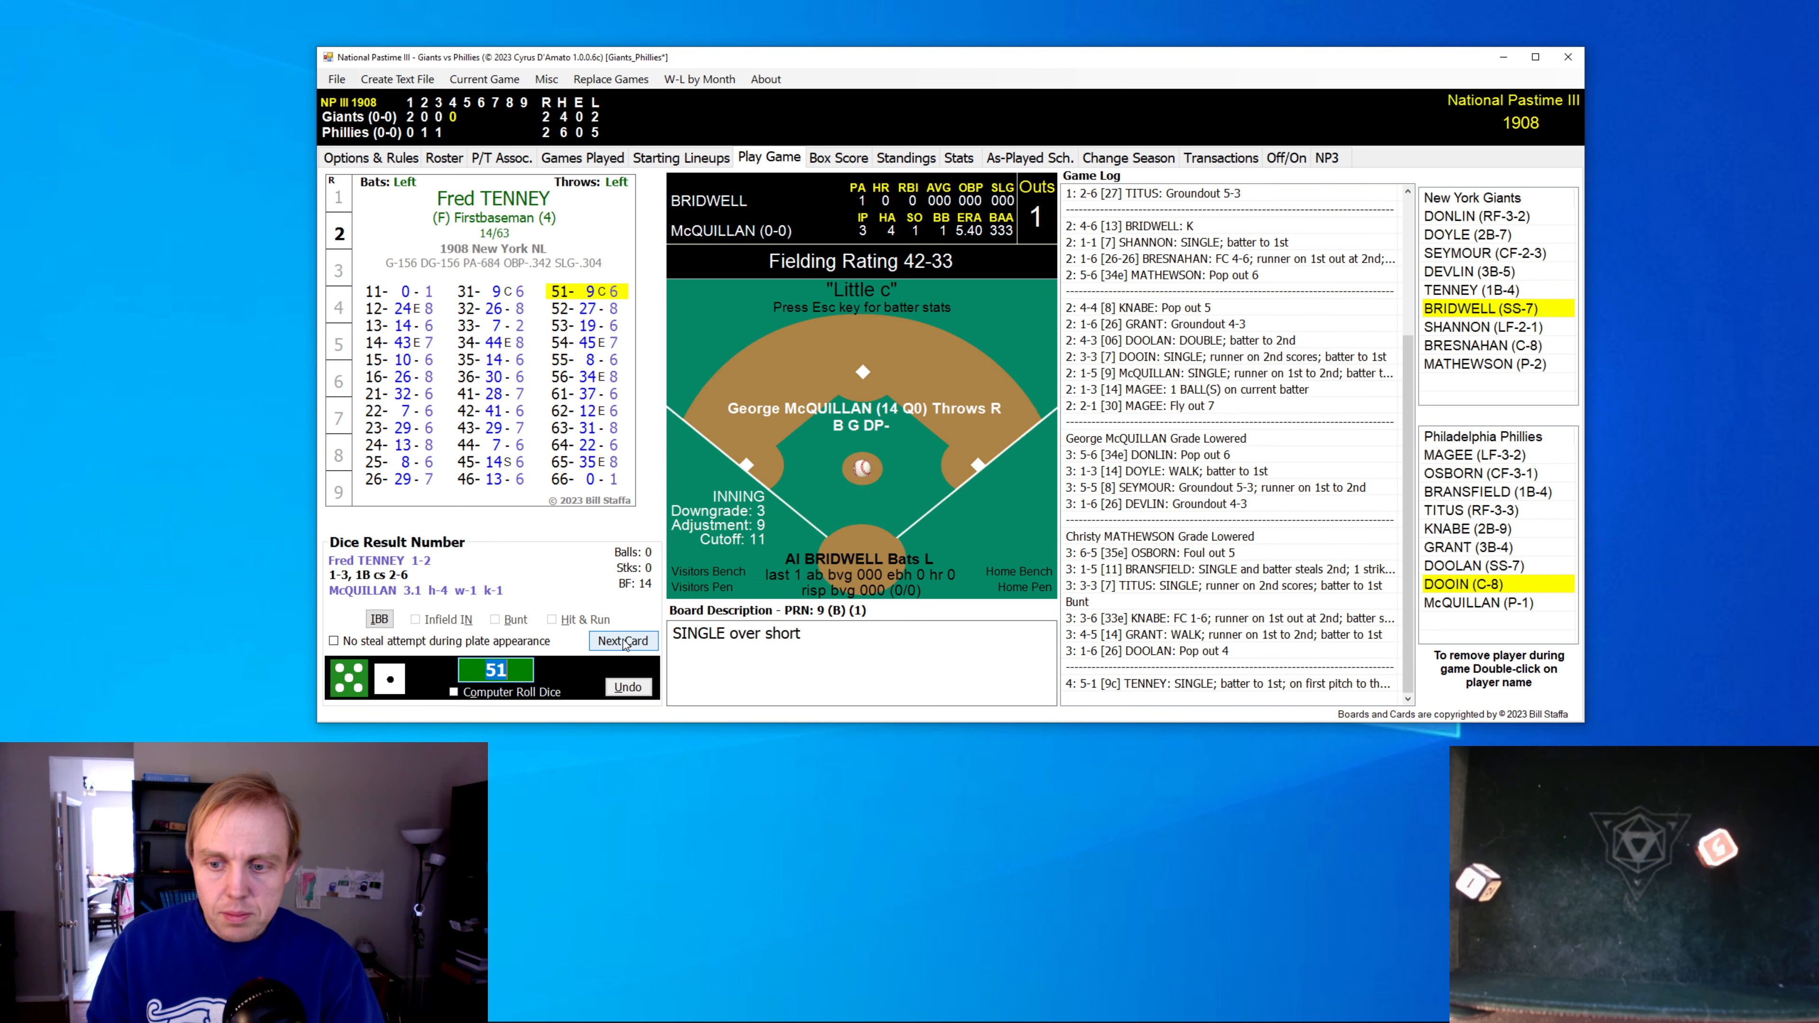
{"action": "left_click", "coordinate": [624, 641]}
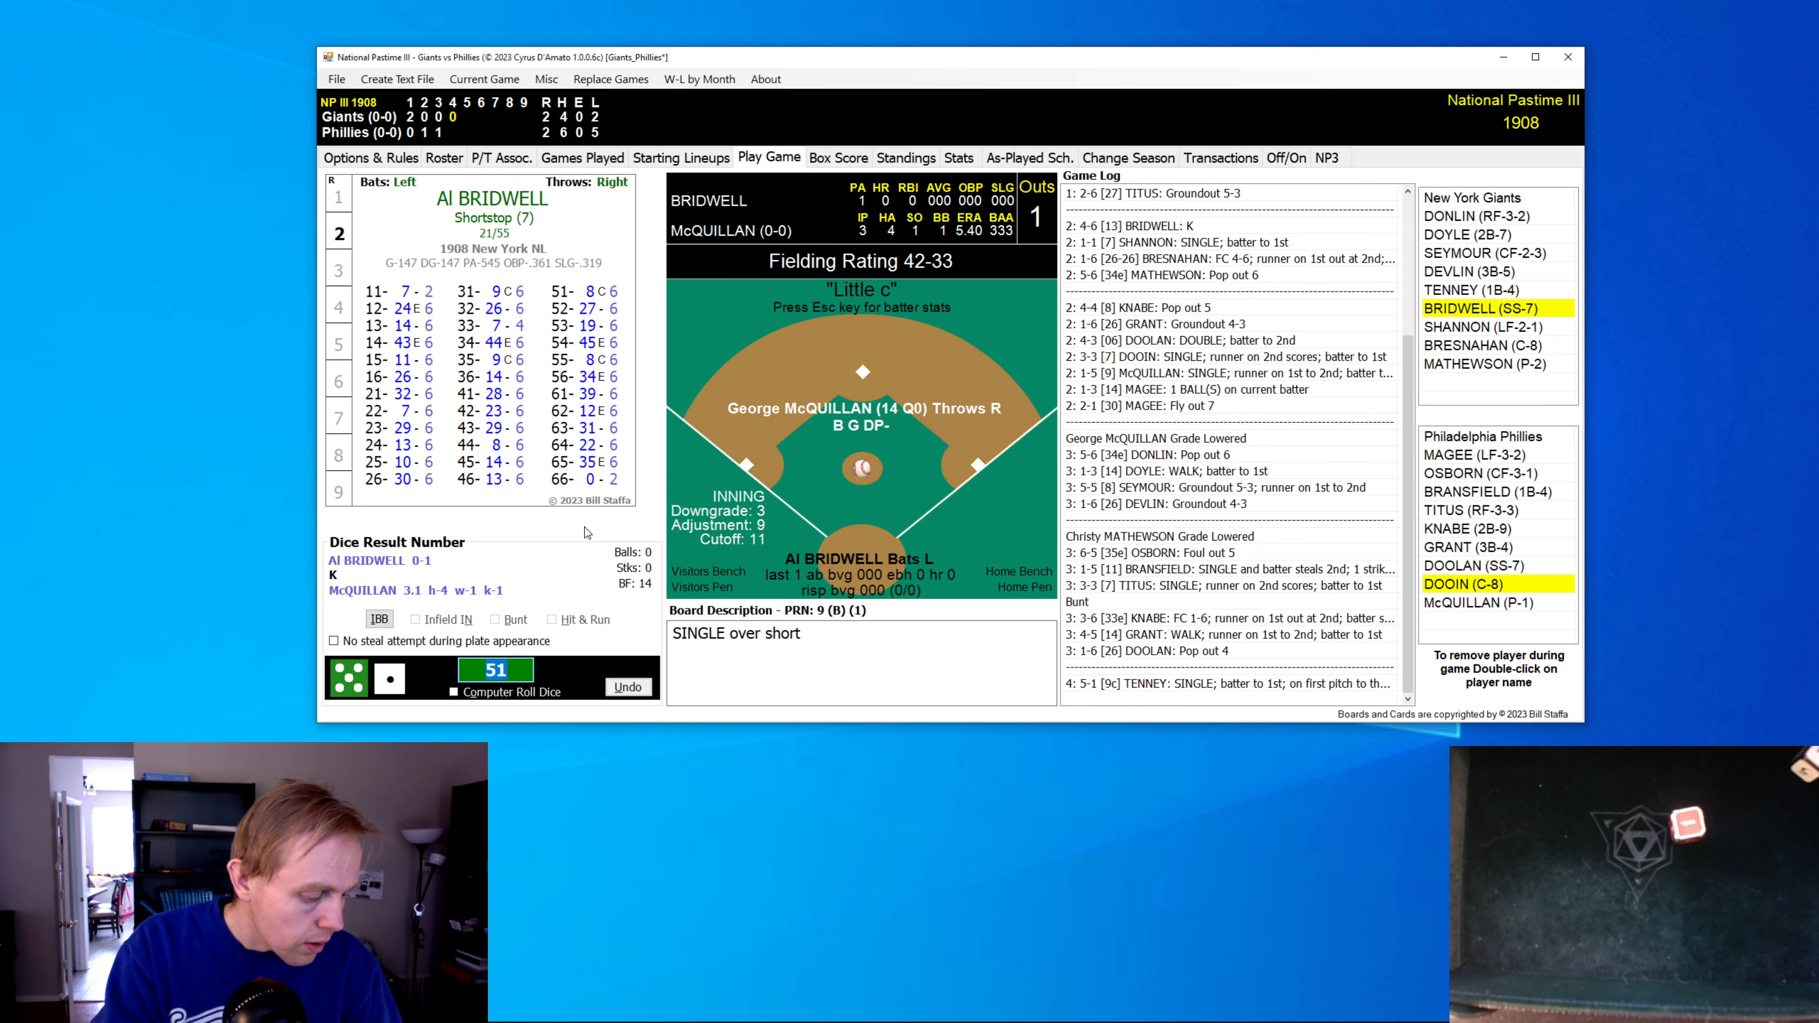
{"action": "left_click", "coordinate": [623, 640]}
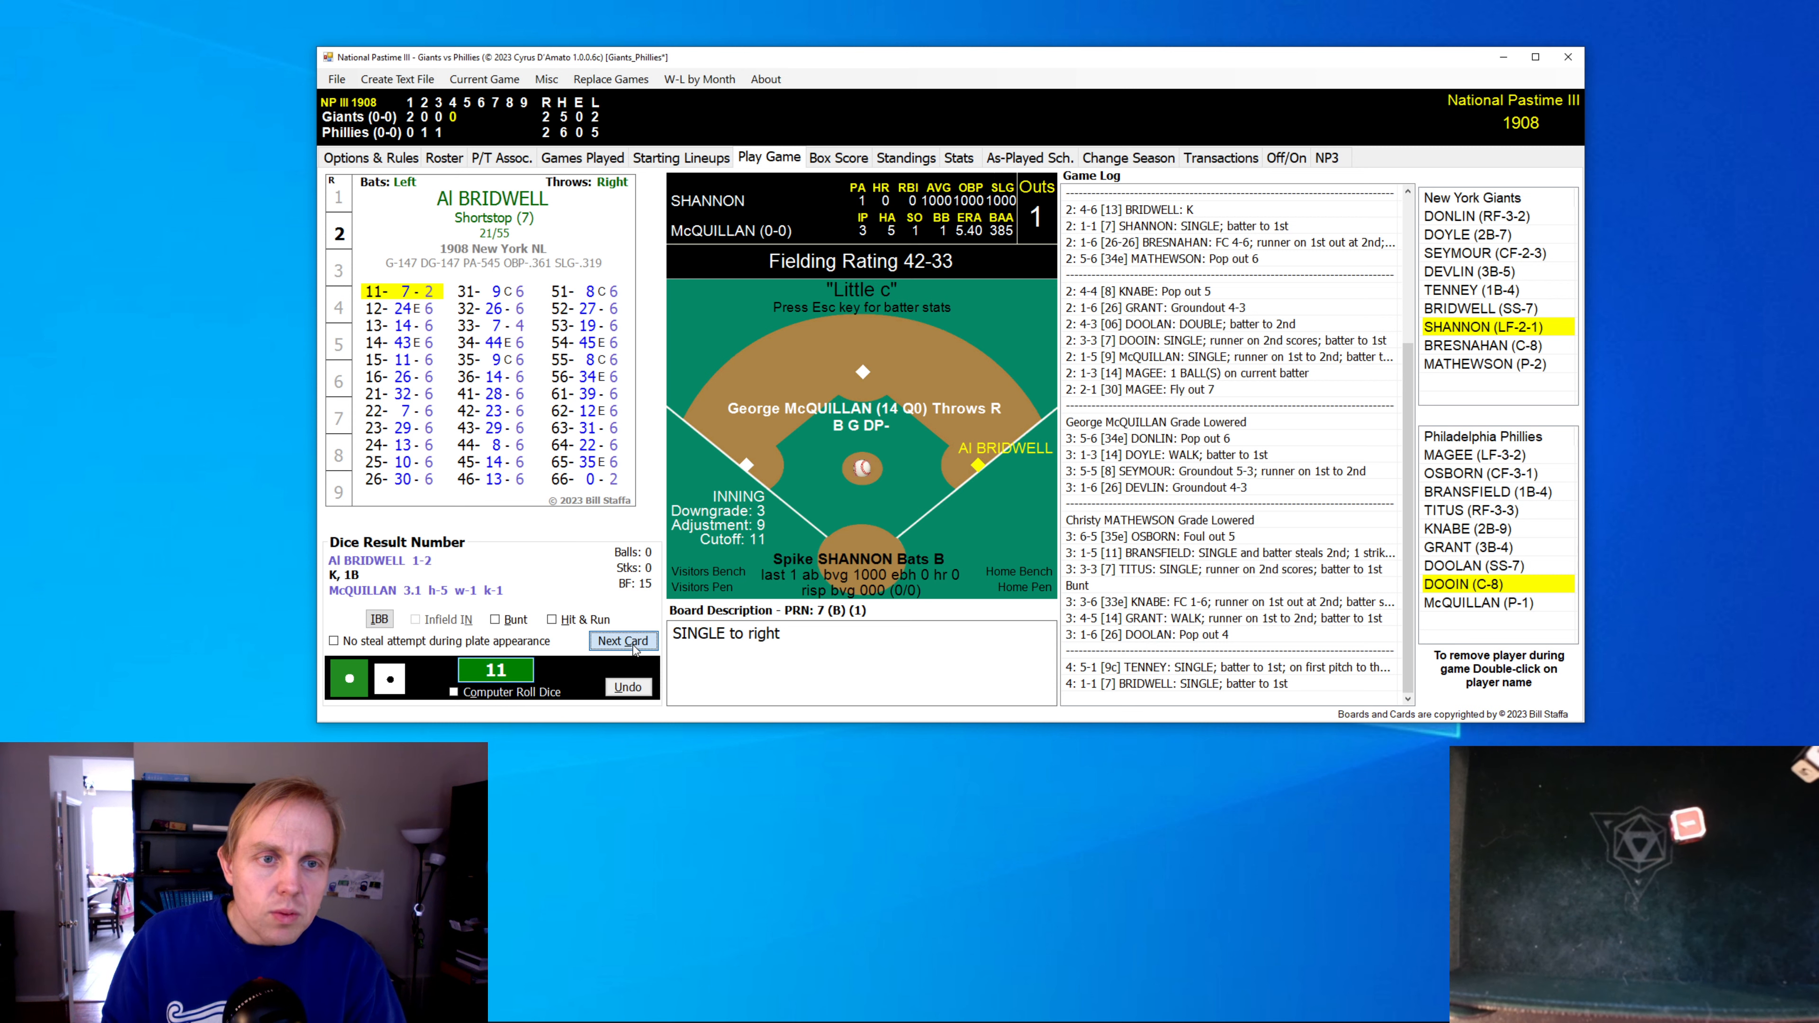
{"action": "left_click", "coordinate": [623, 640]}
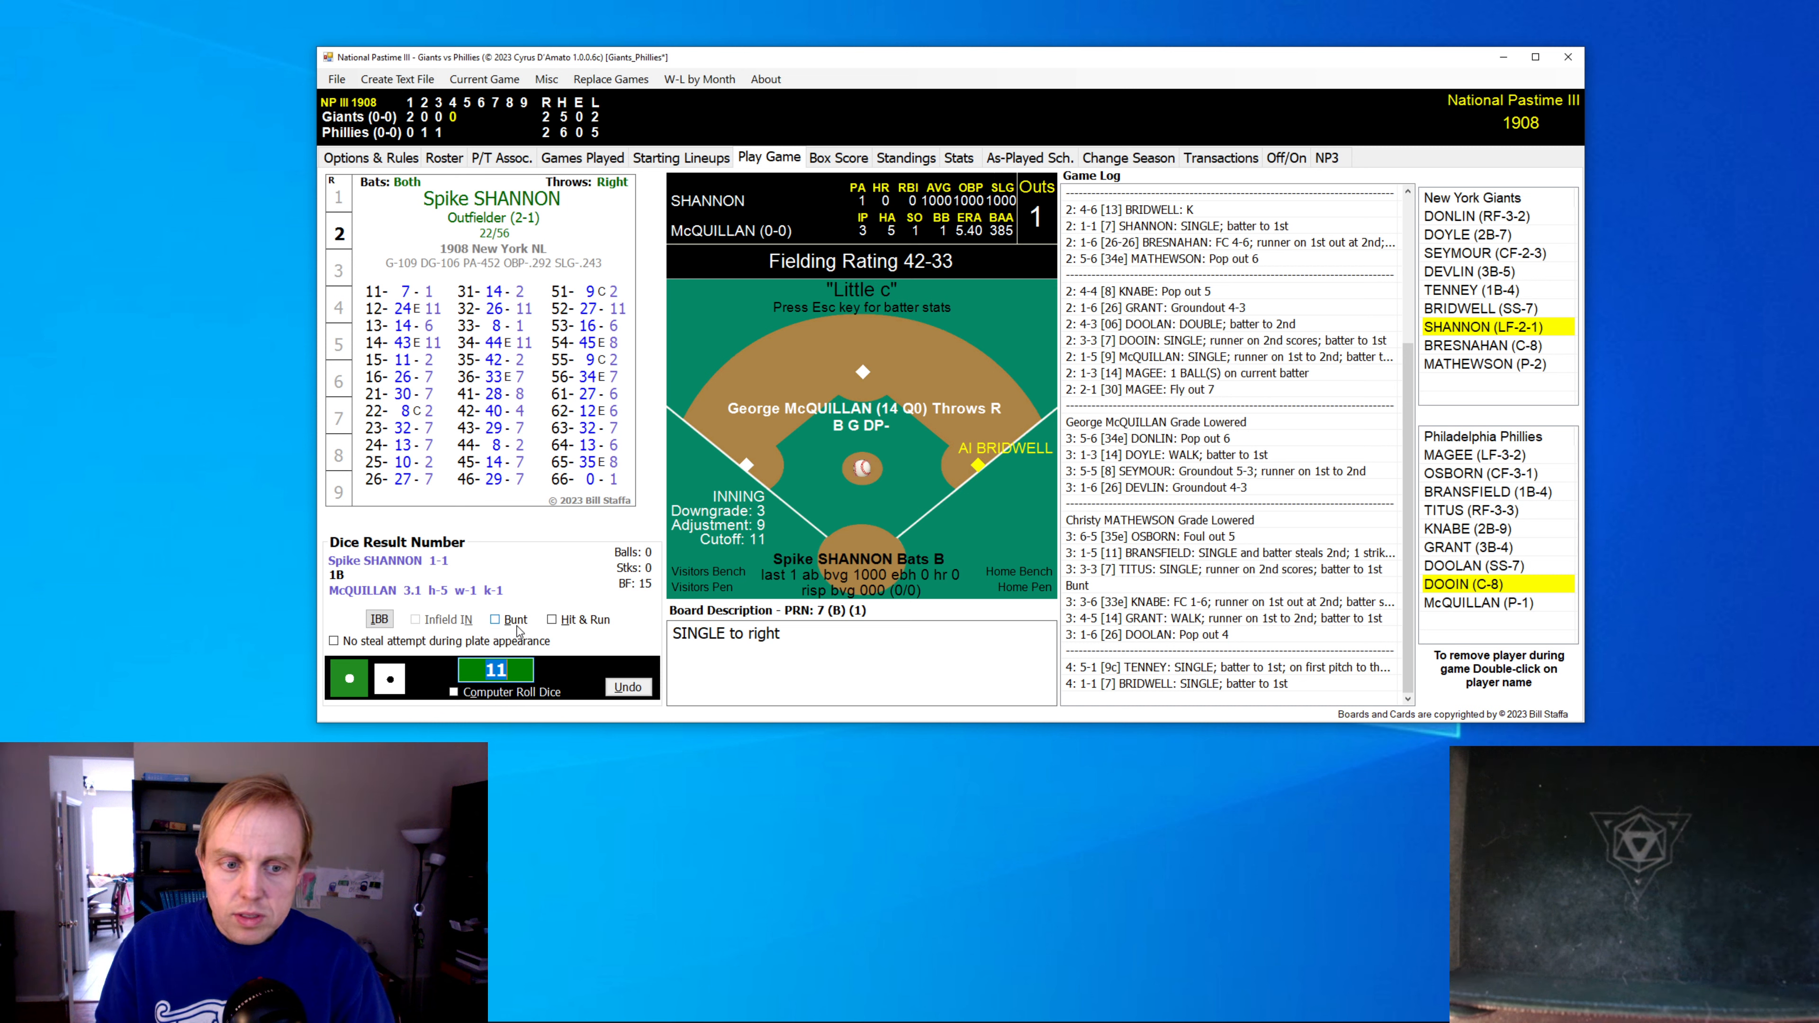
- Have Shannon bunt, roll Bresnahan and the fielding-error check that scores the 3-2 run
{"action": "left_click", "coordinate": [495, 618]}
{"action": "type", "text": "1"}
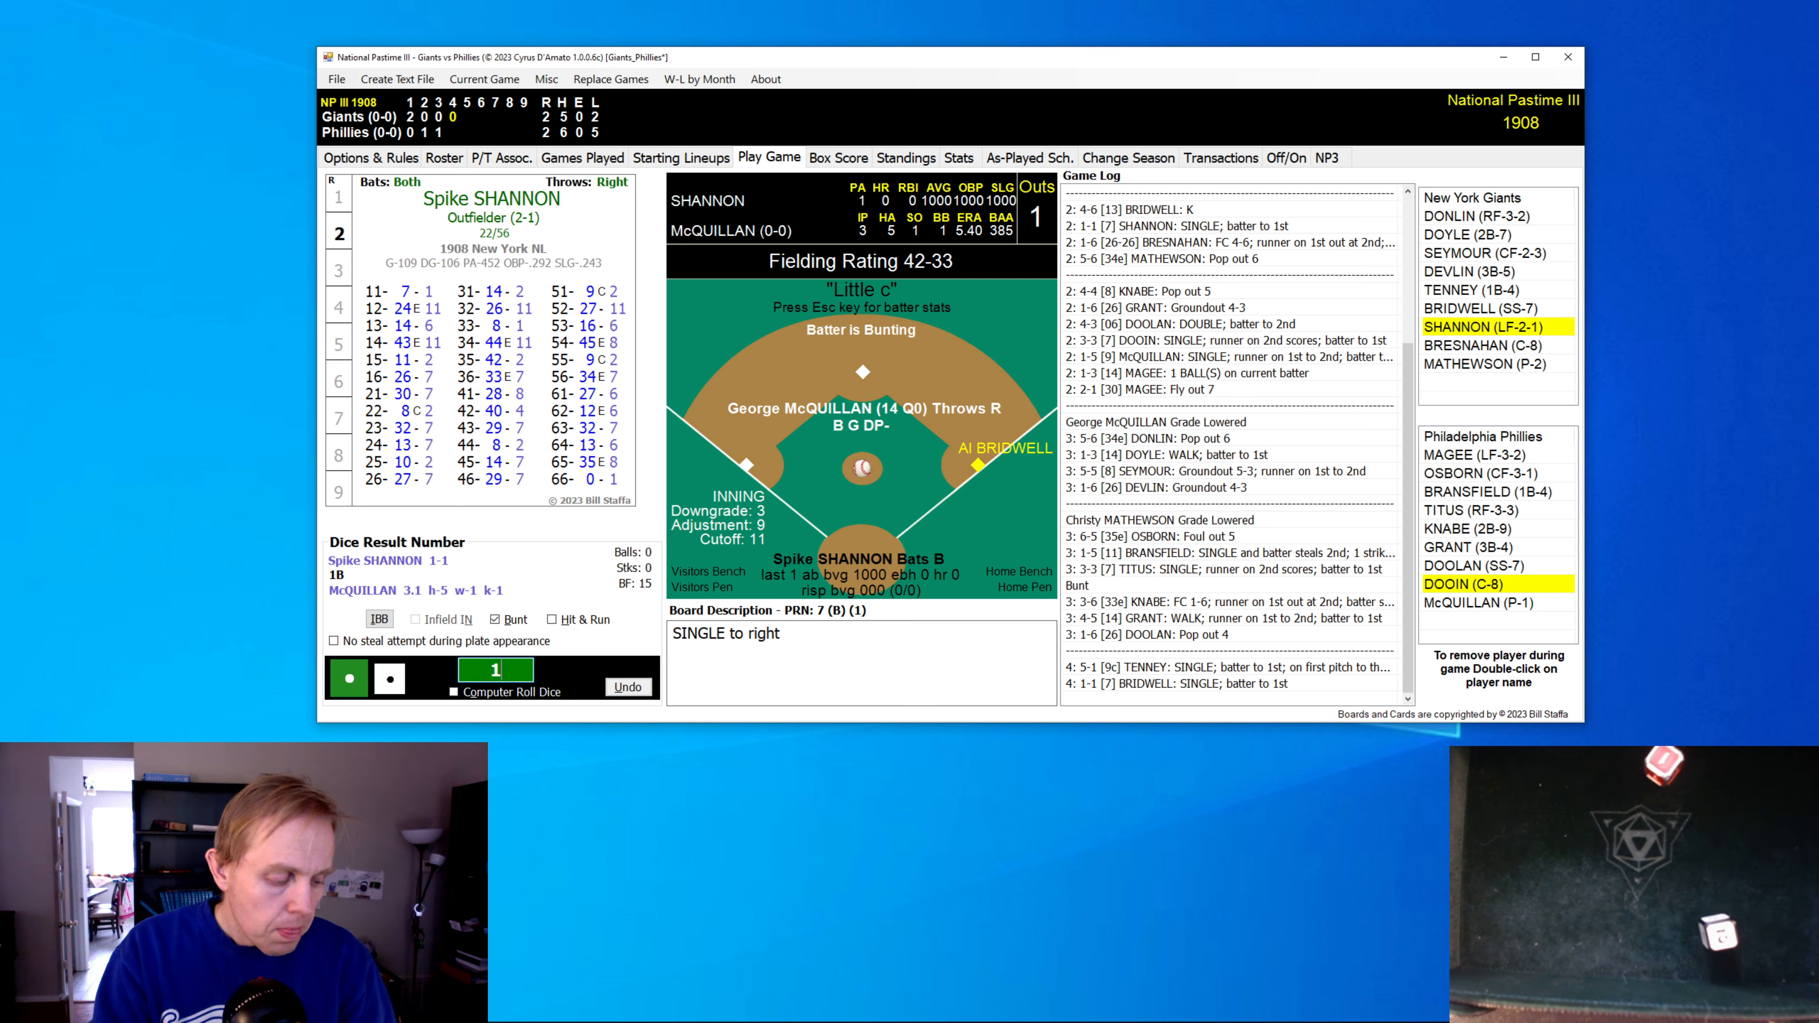
{"action": "left_click", "coordinate": [624, 641]}
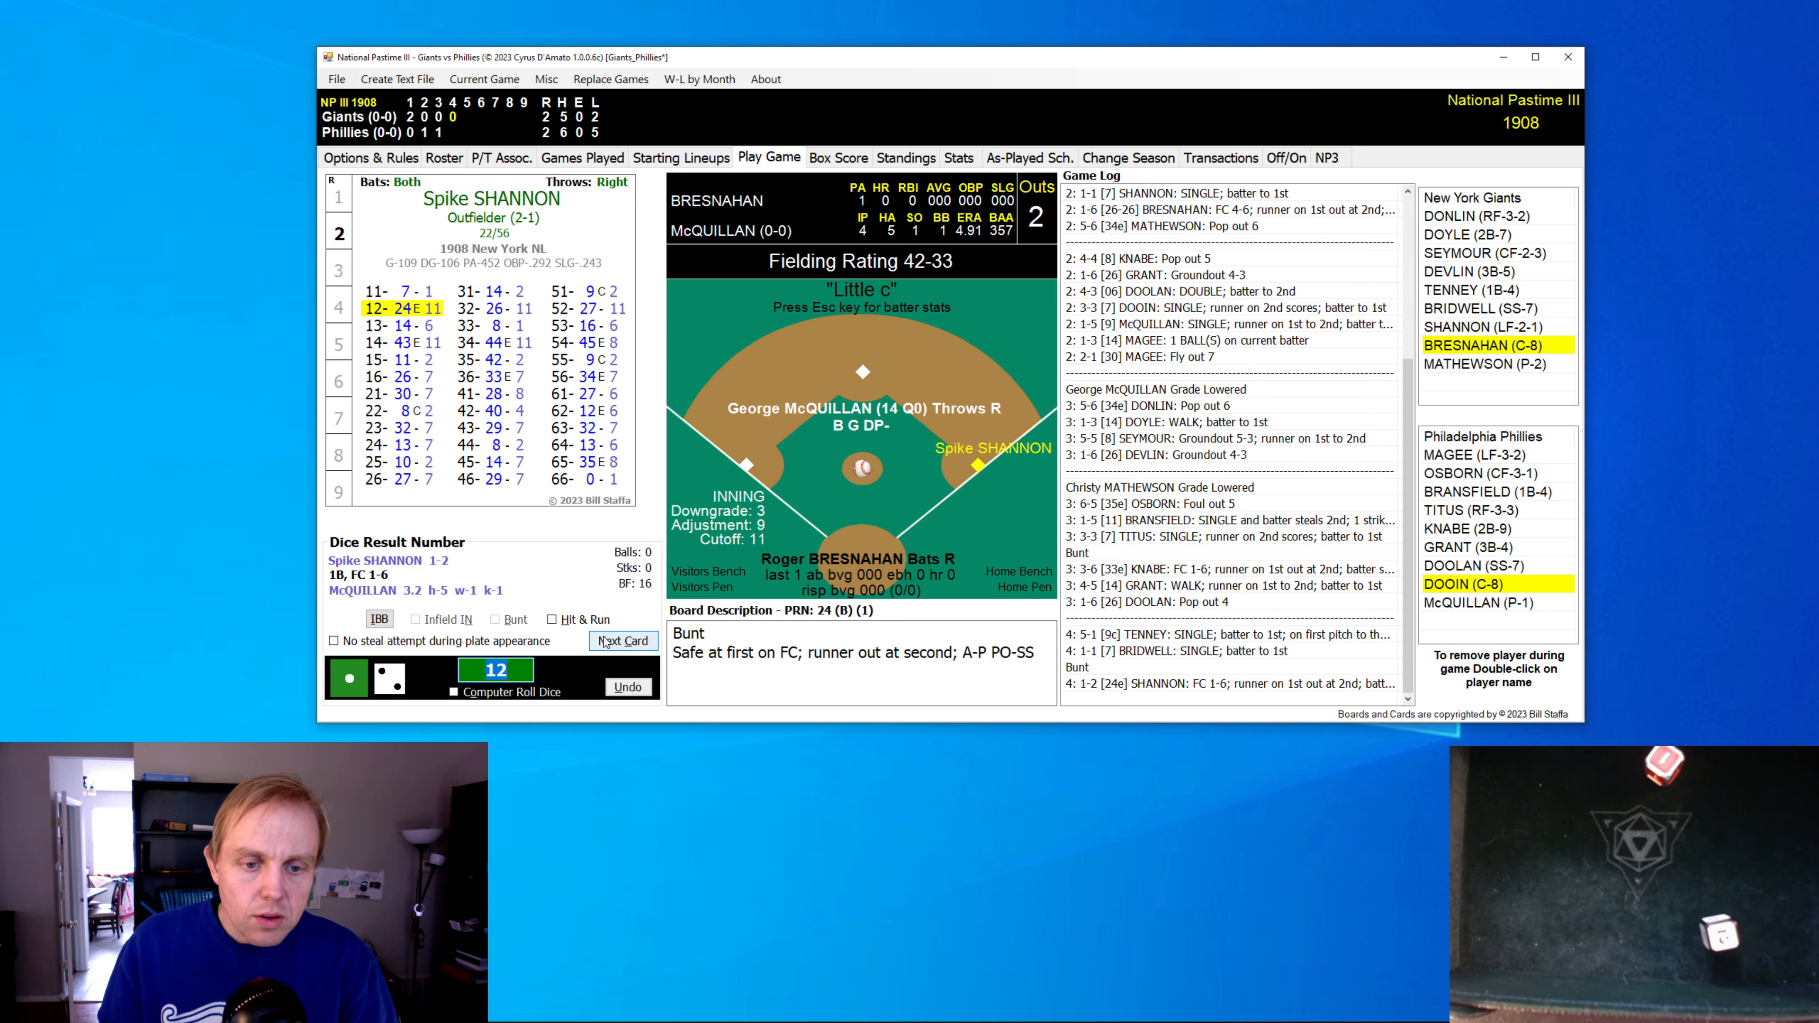
{"action": "left_click", "coordinate": [622, 641]}
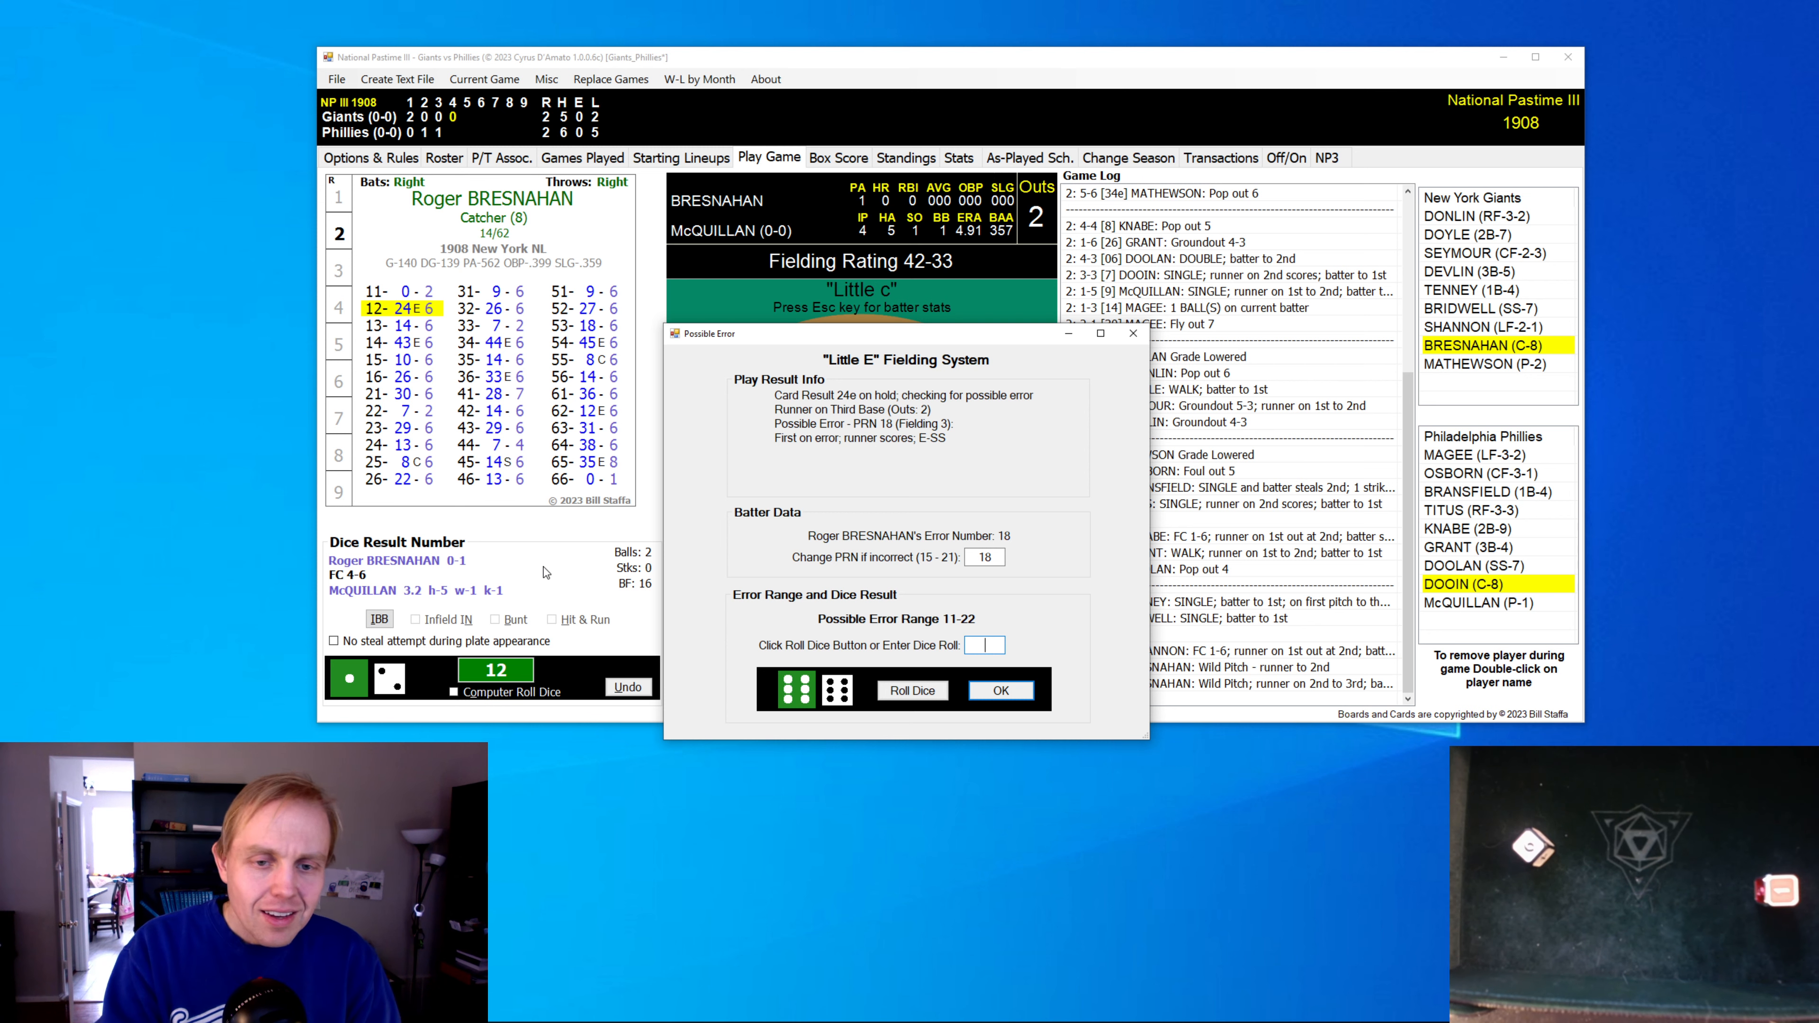
{"action": "left_click", "coordinate": [911, 691]}
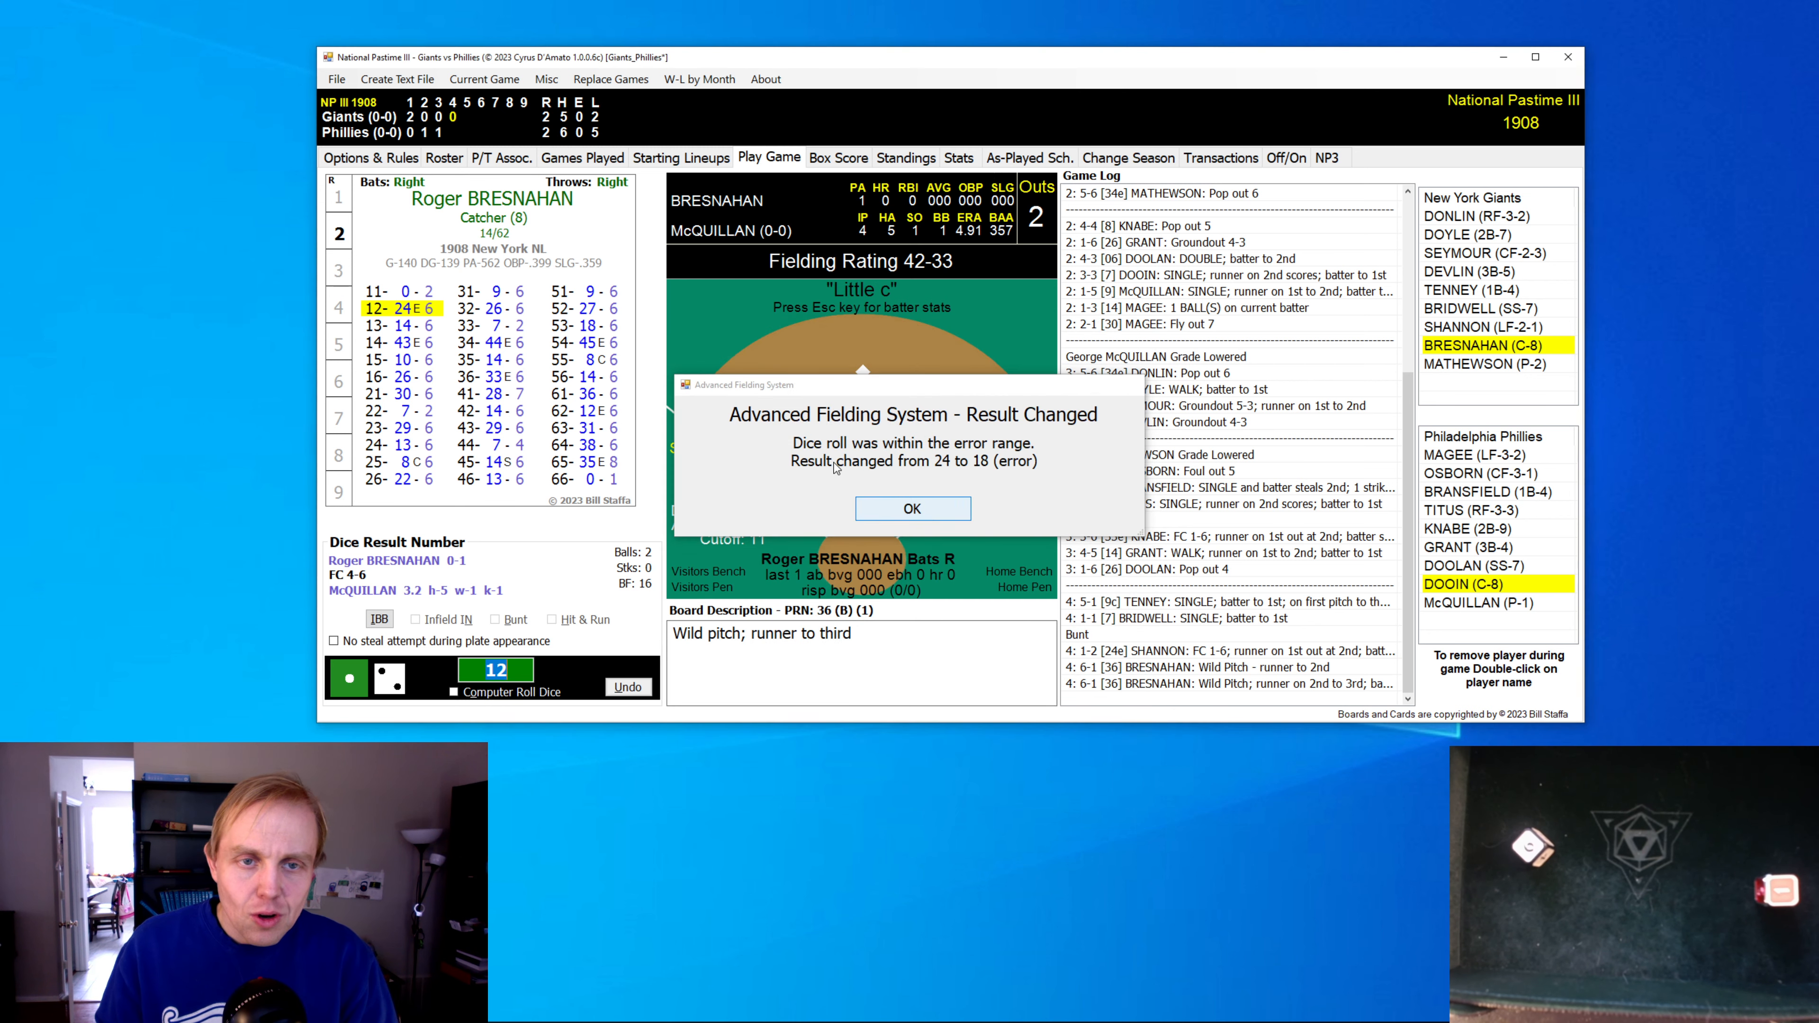
{"action": "left_click", "coordinate": [911, 507]}
{"action": "type", "text": "46"}
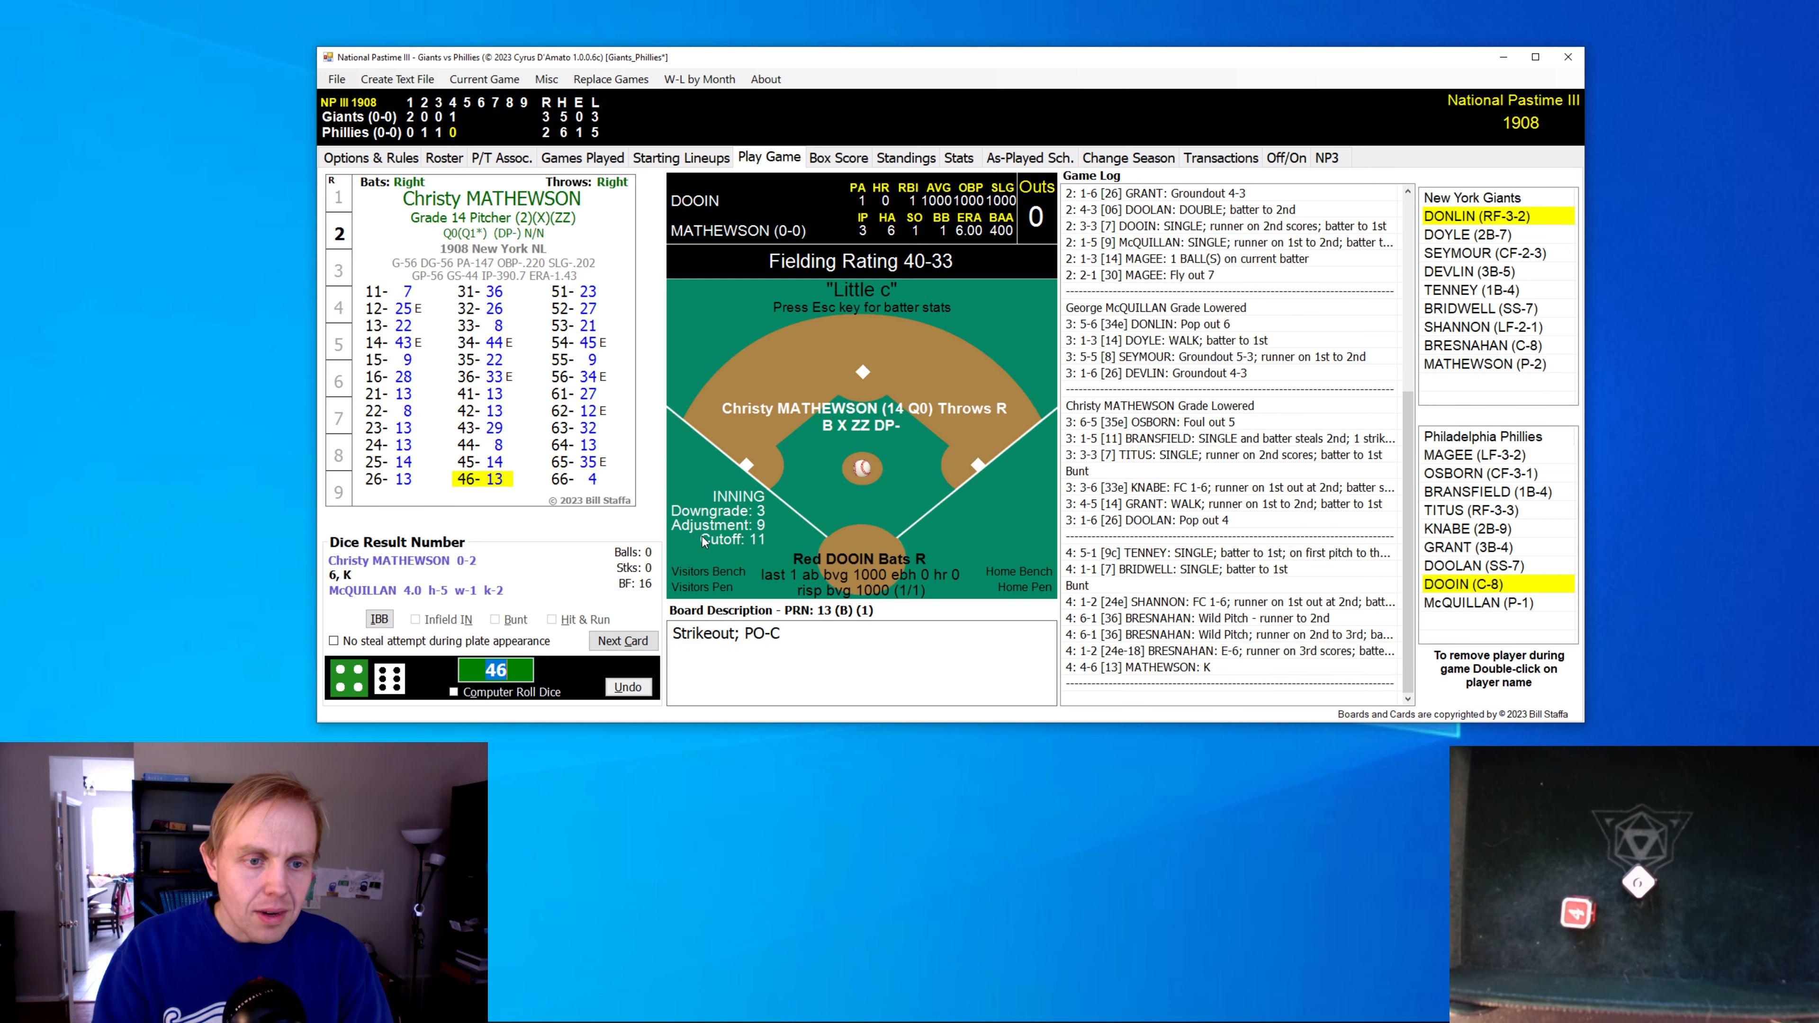
- Roll Dooin, the pitcher, Magee's single and a groundout through a scoreless Phillies 4th
{"action": "left_click", "coordinate": [621, 641]}
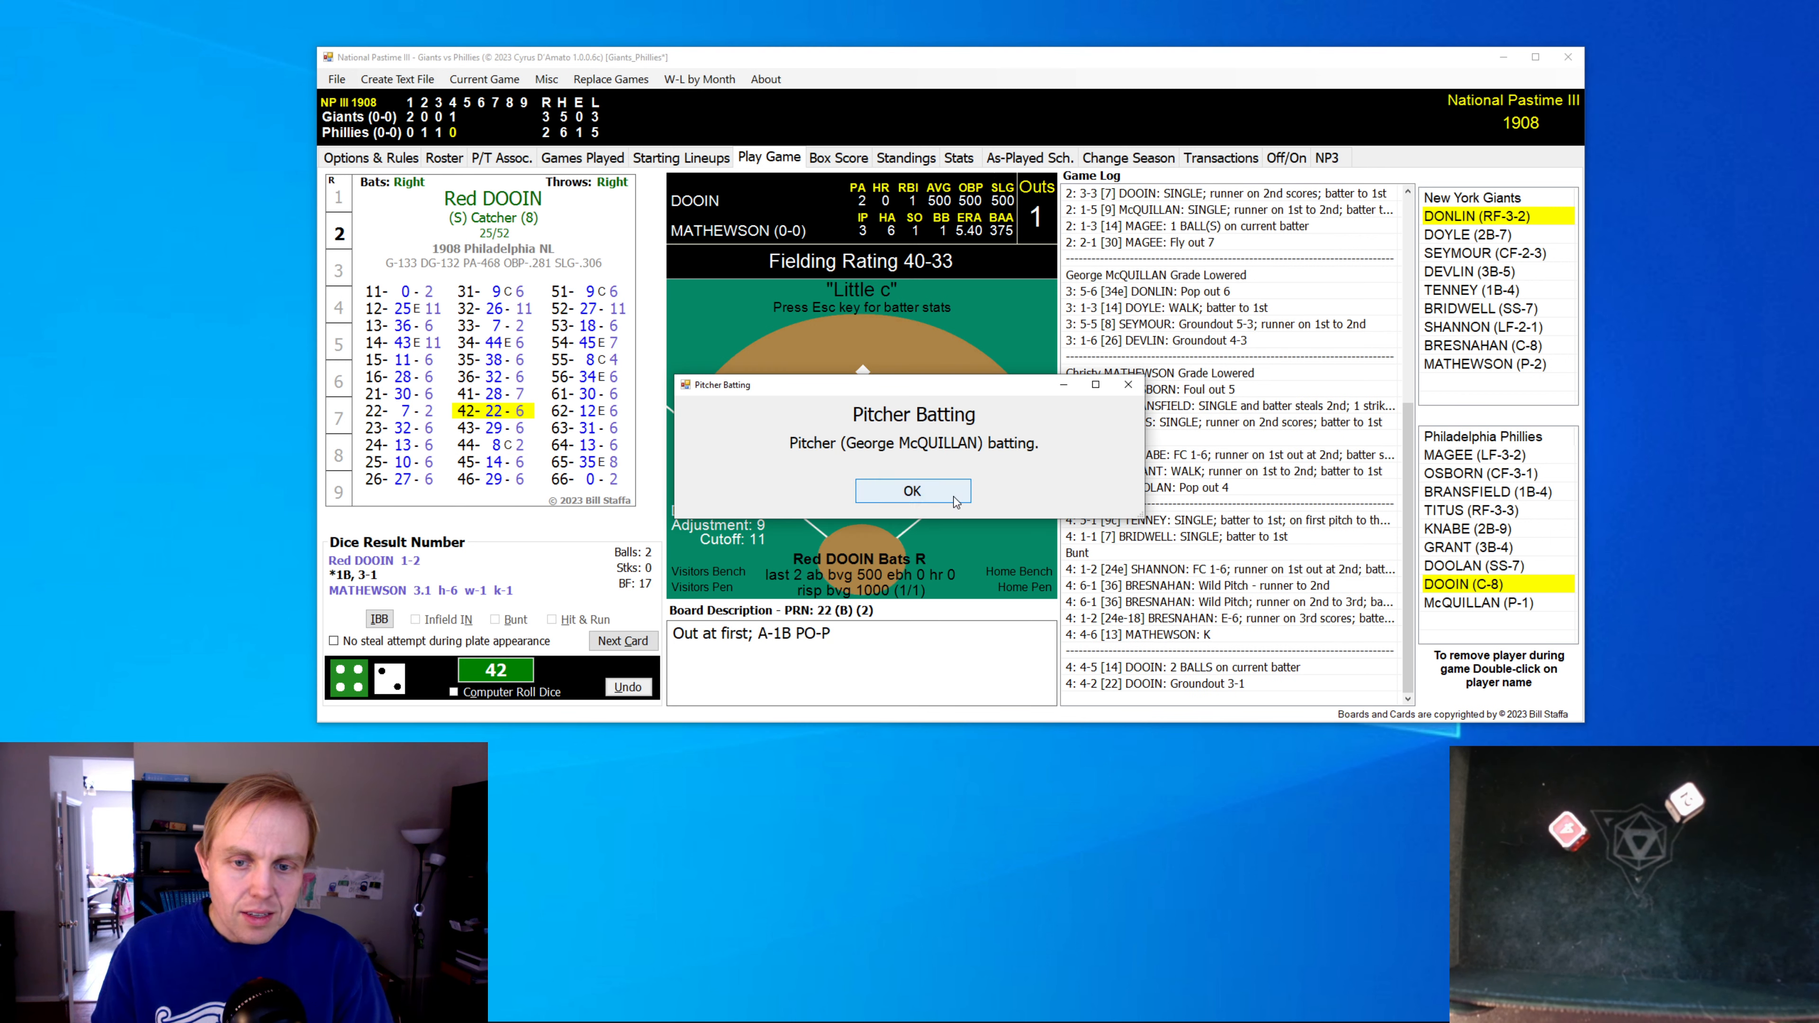
{"action": "left_click", "coordinate": [912, 491]}
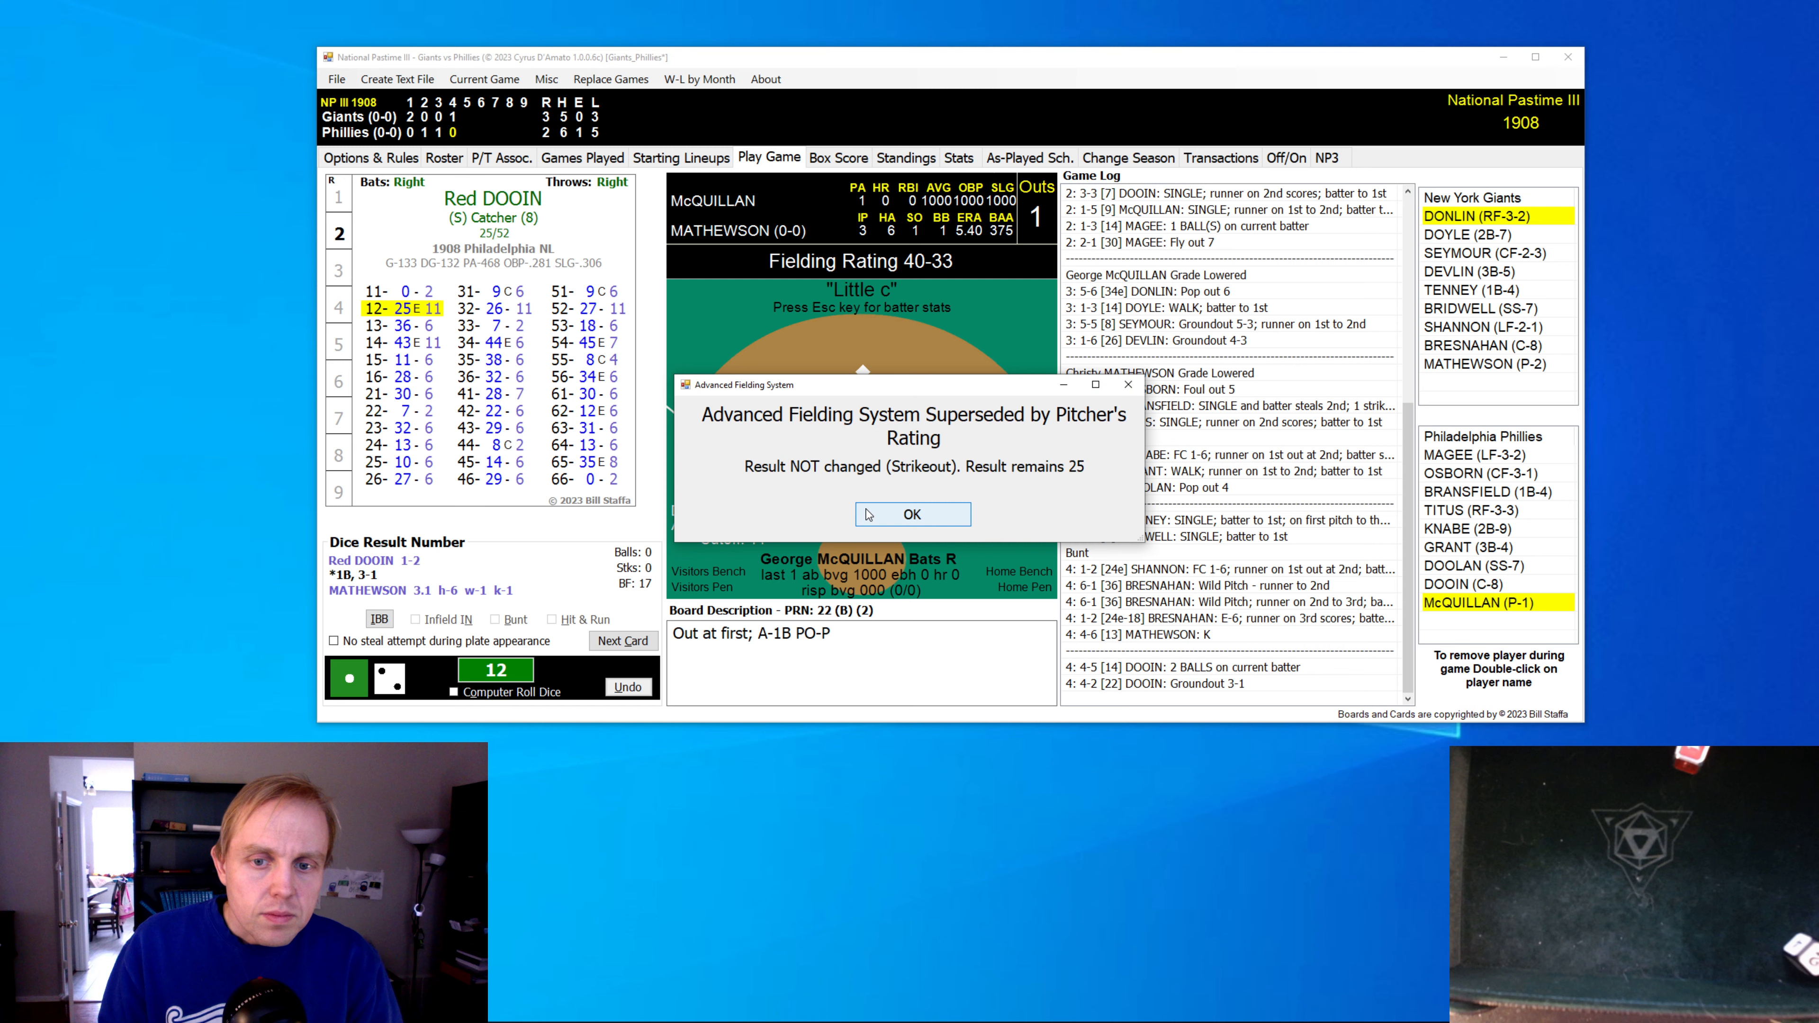
{"action": "left_click", "coordinate": [911, 513]}
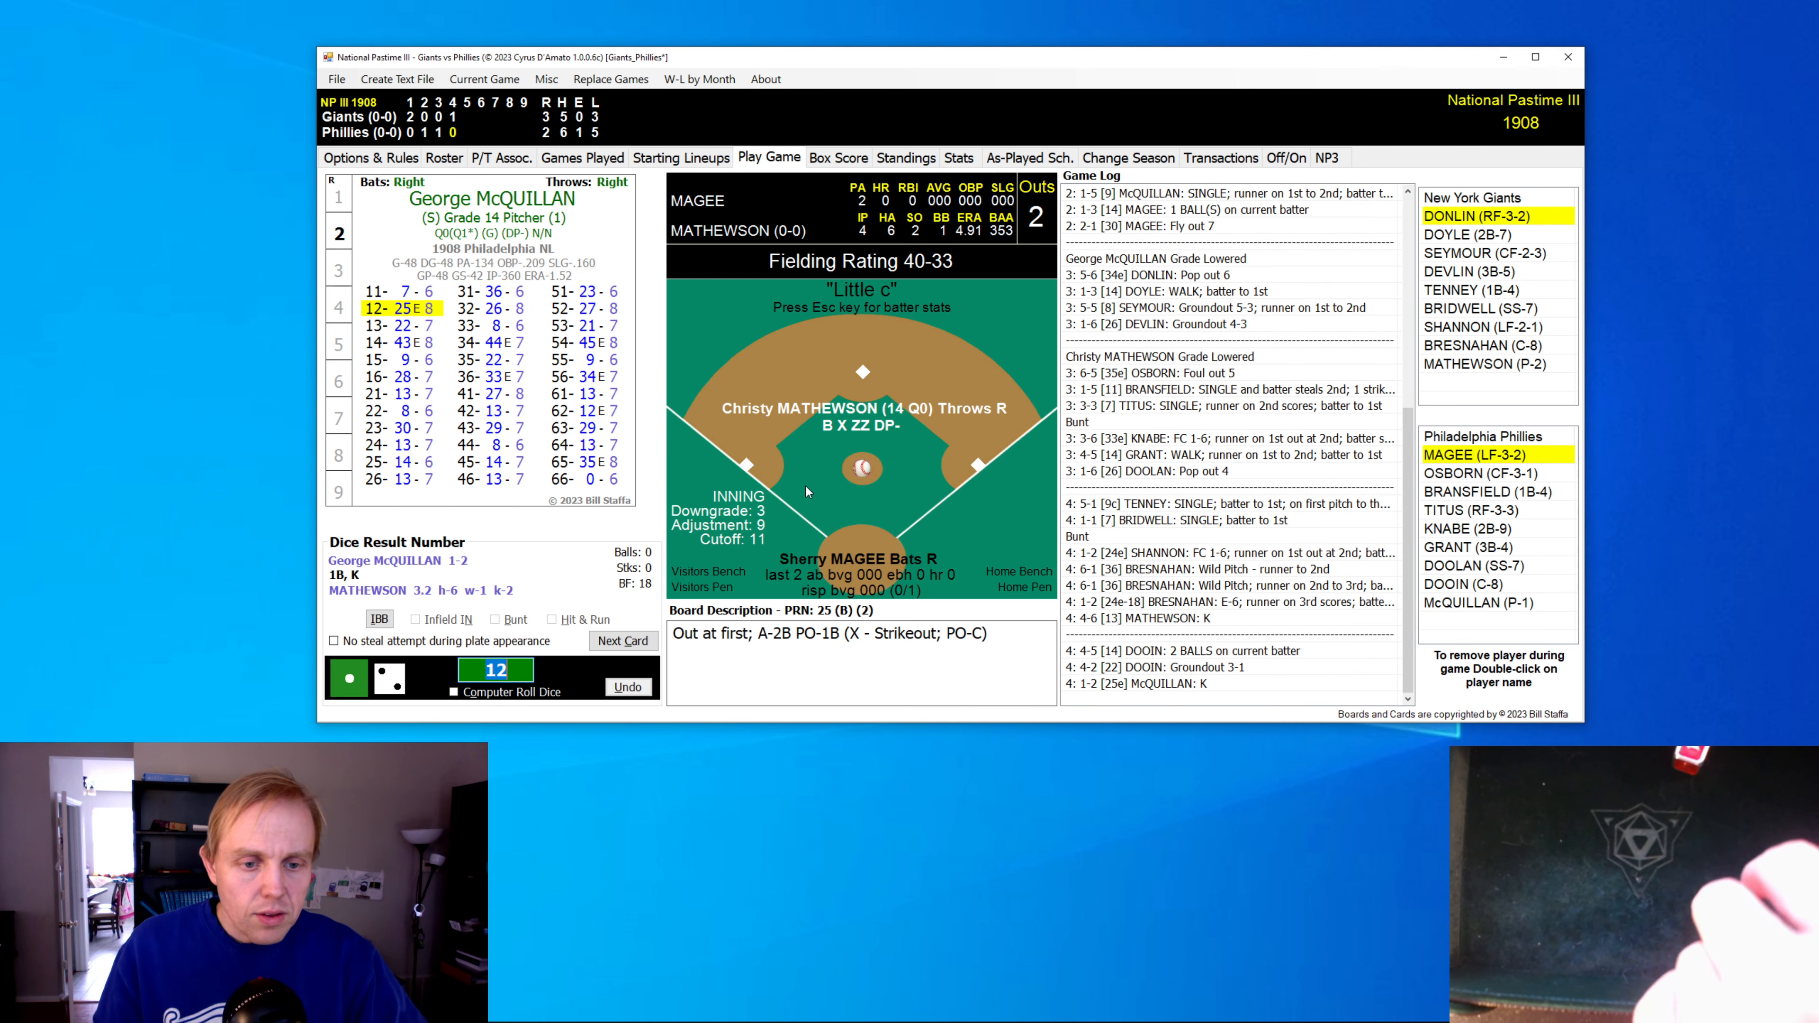
{"action": "left_click", "coordinate": [623, 640]}
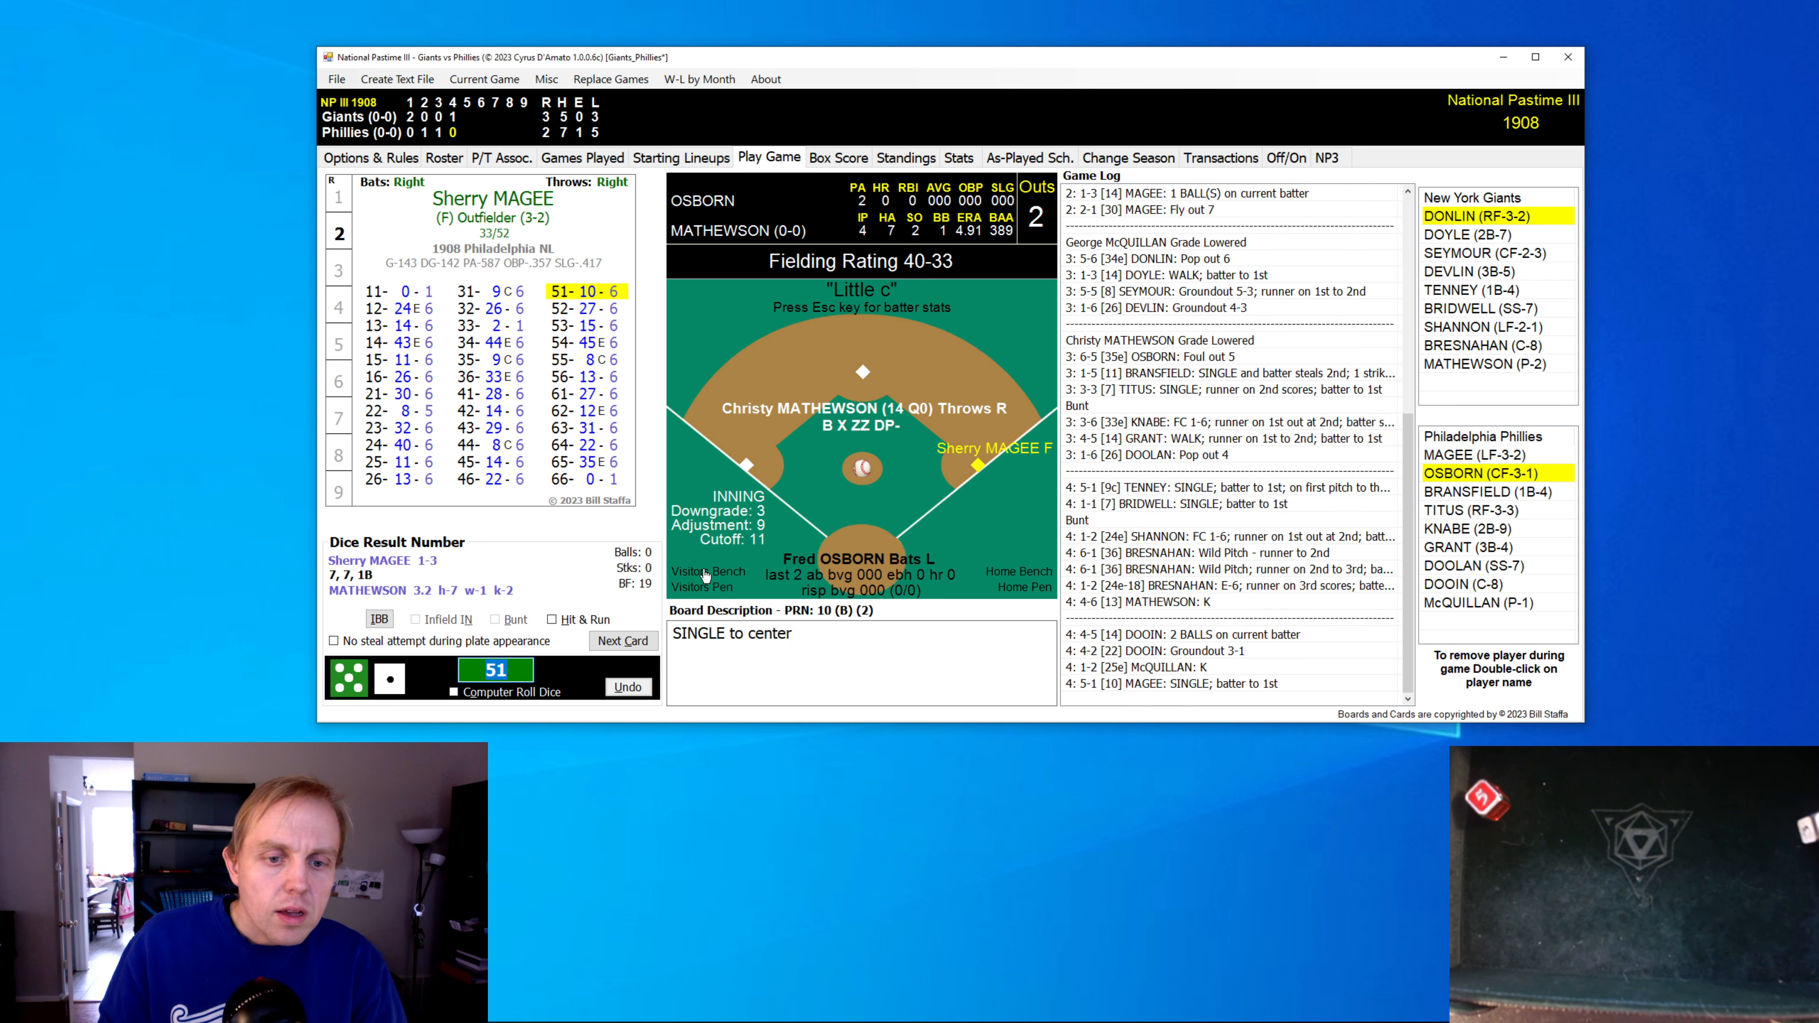
{"action": "left_click", "coordinate": [622, 640]}
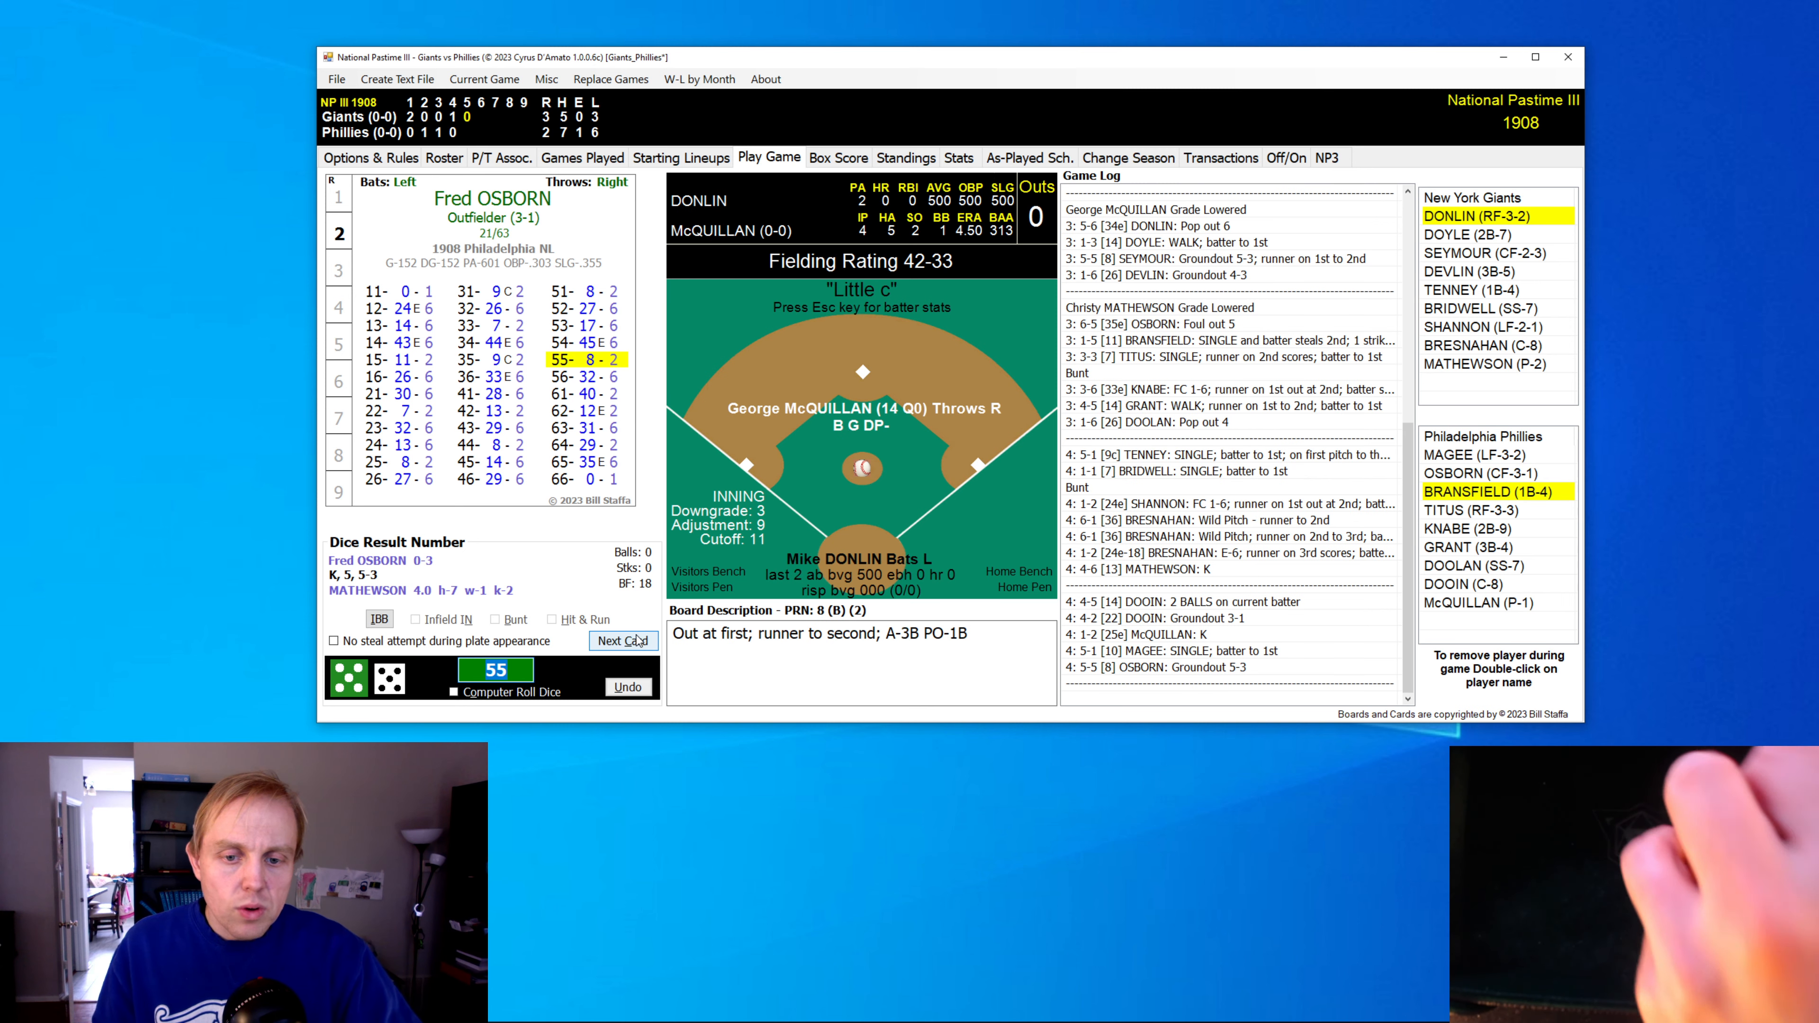
- Roll the Giants' 5th: leadoff double, strikeout notice, and Donlin thrown out at home
{"action": "left_click", "coordinate": [623, 640]}
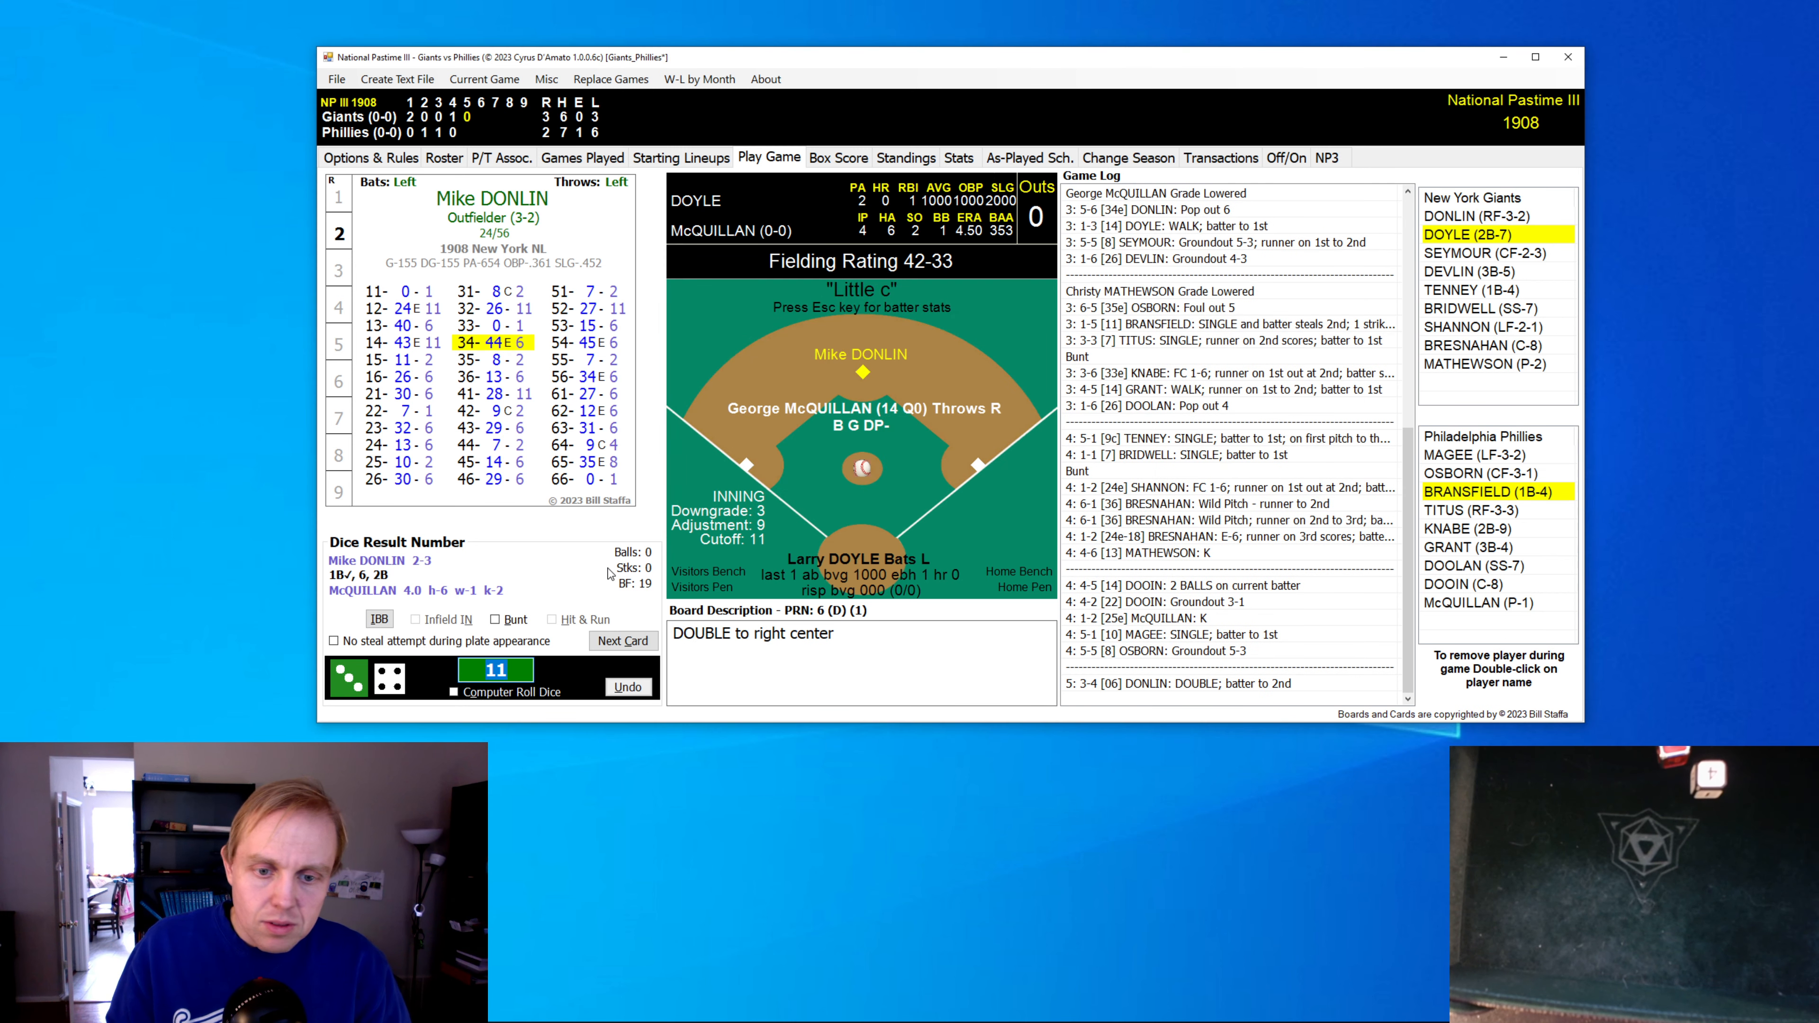
{"action": "left_click", "coordinate": [622, 641]}
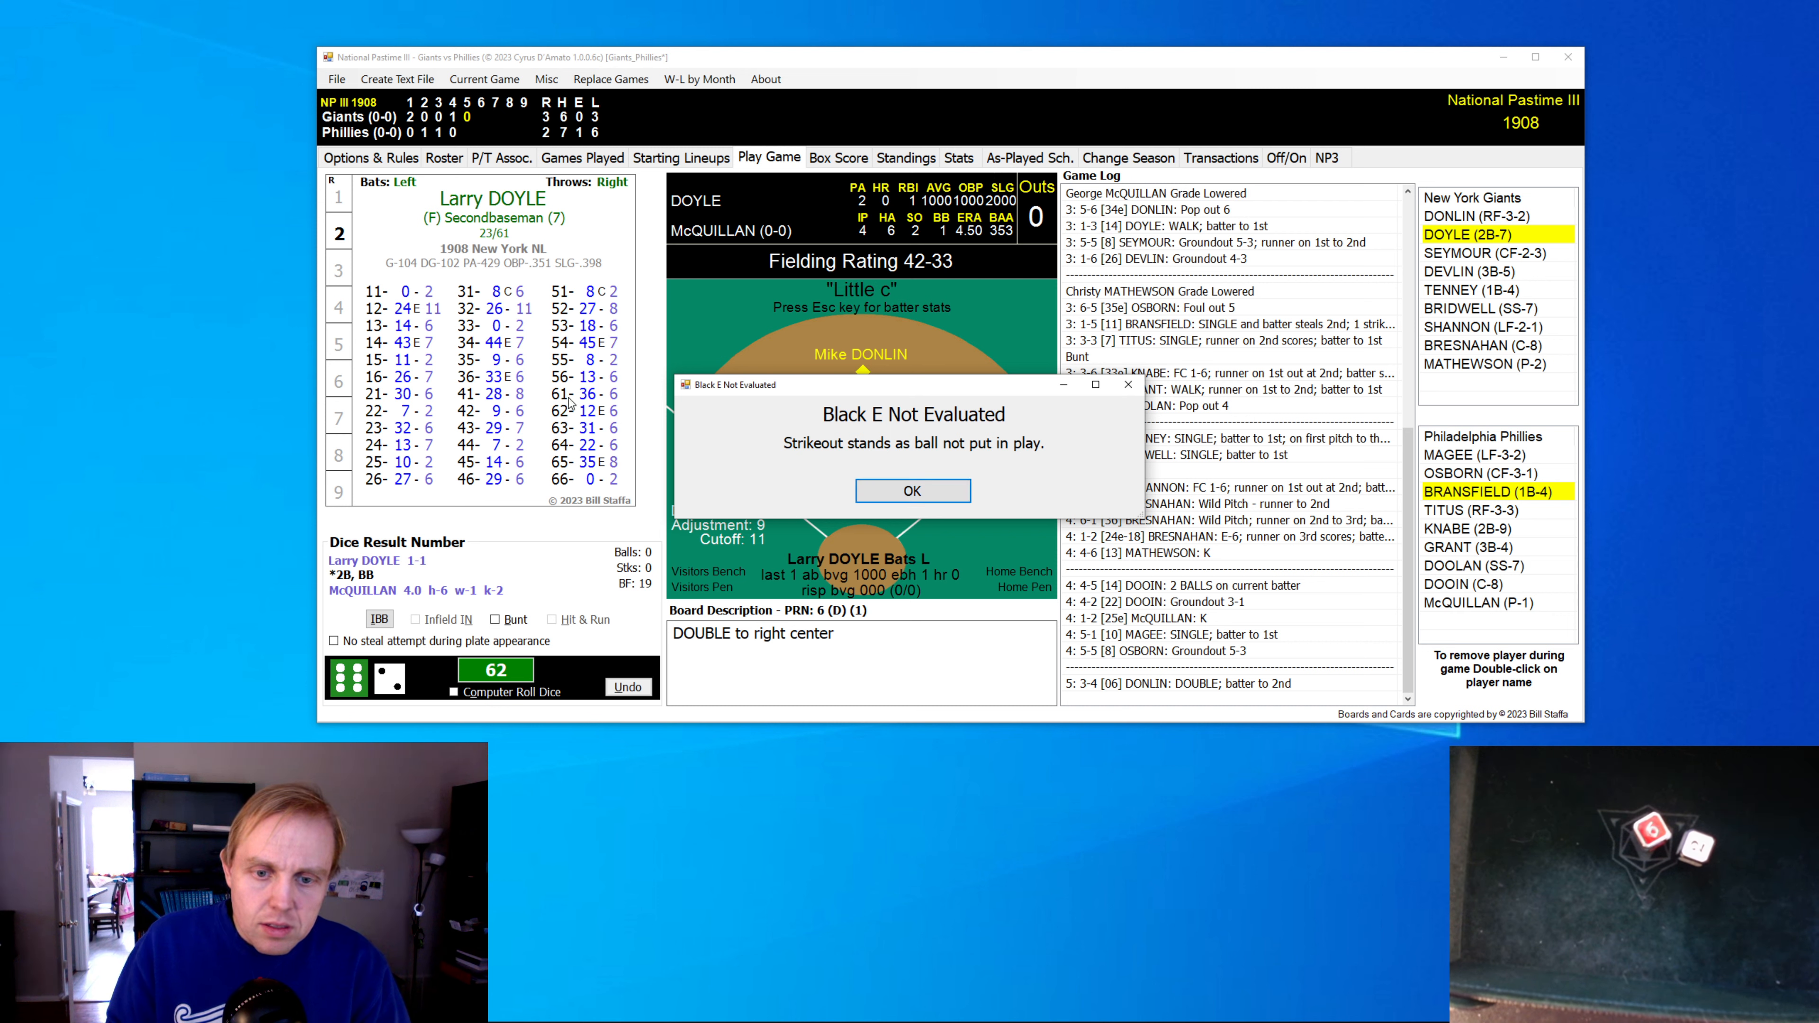
{"action": "left_click", "coordinate": [910, 489]}
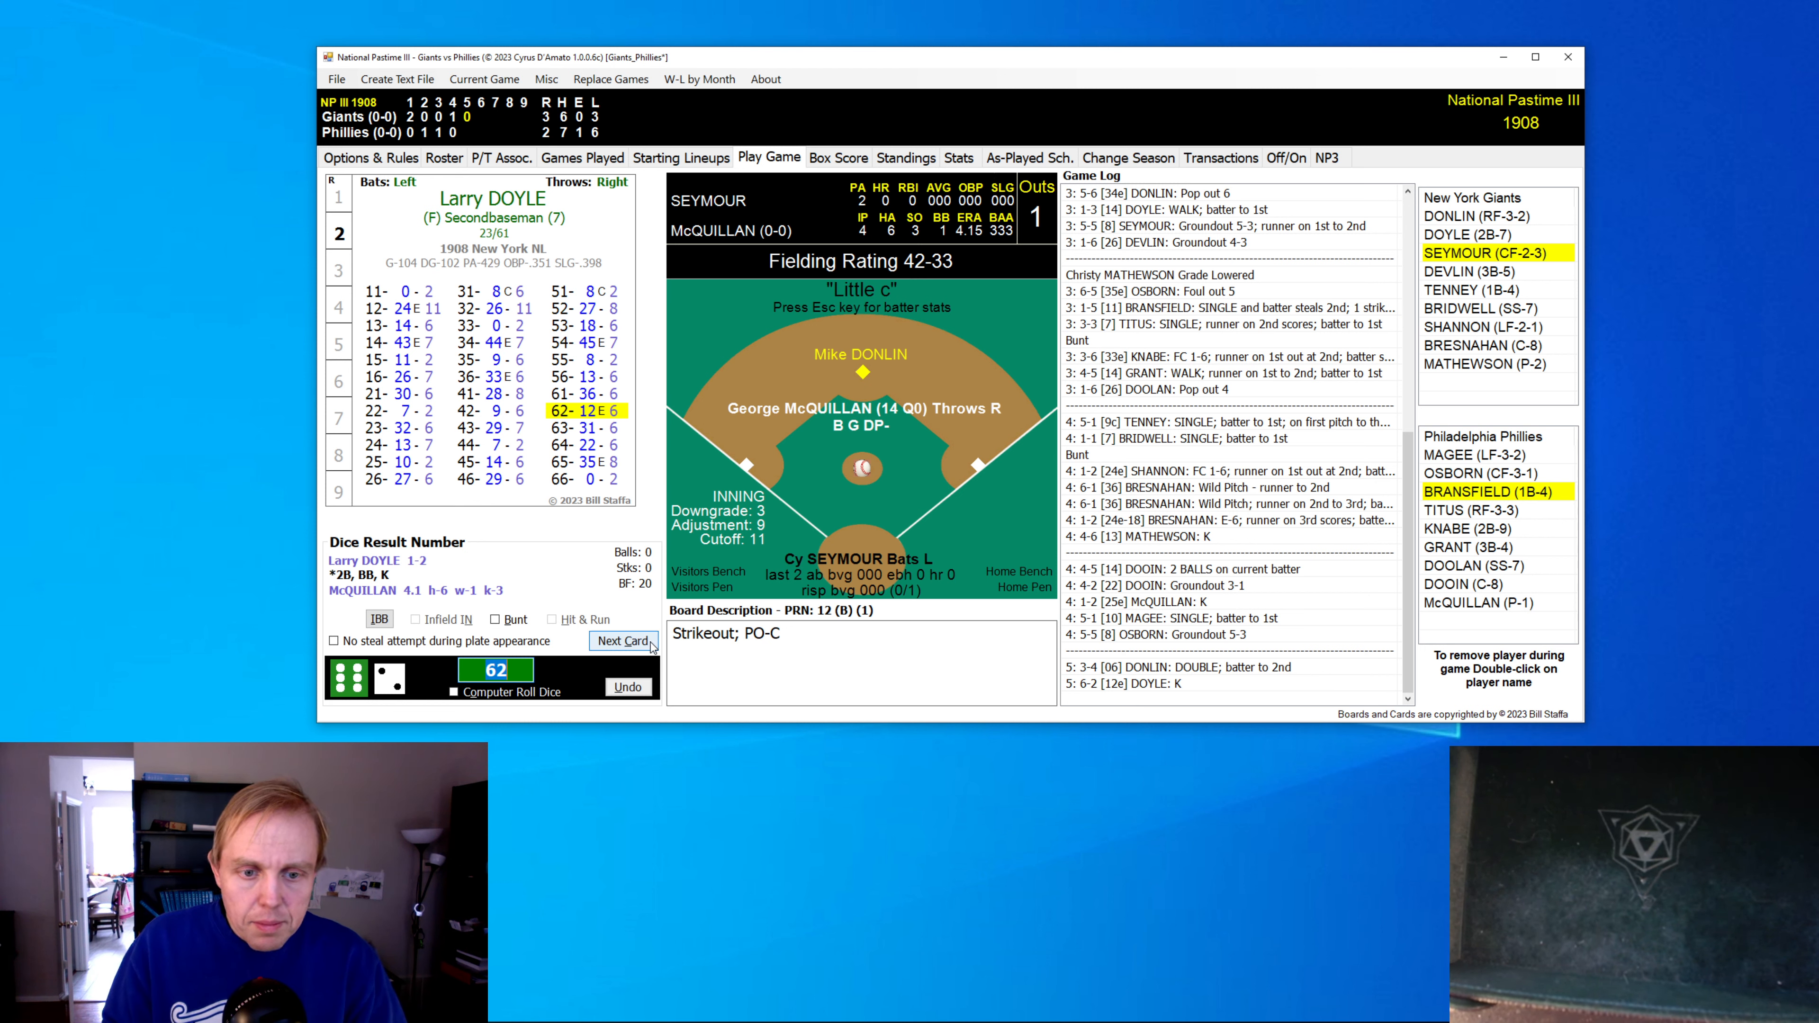
{"action": "left_click", "coordinate": [623, 641]}
{"action": "type", "text": "53"}
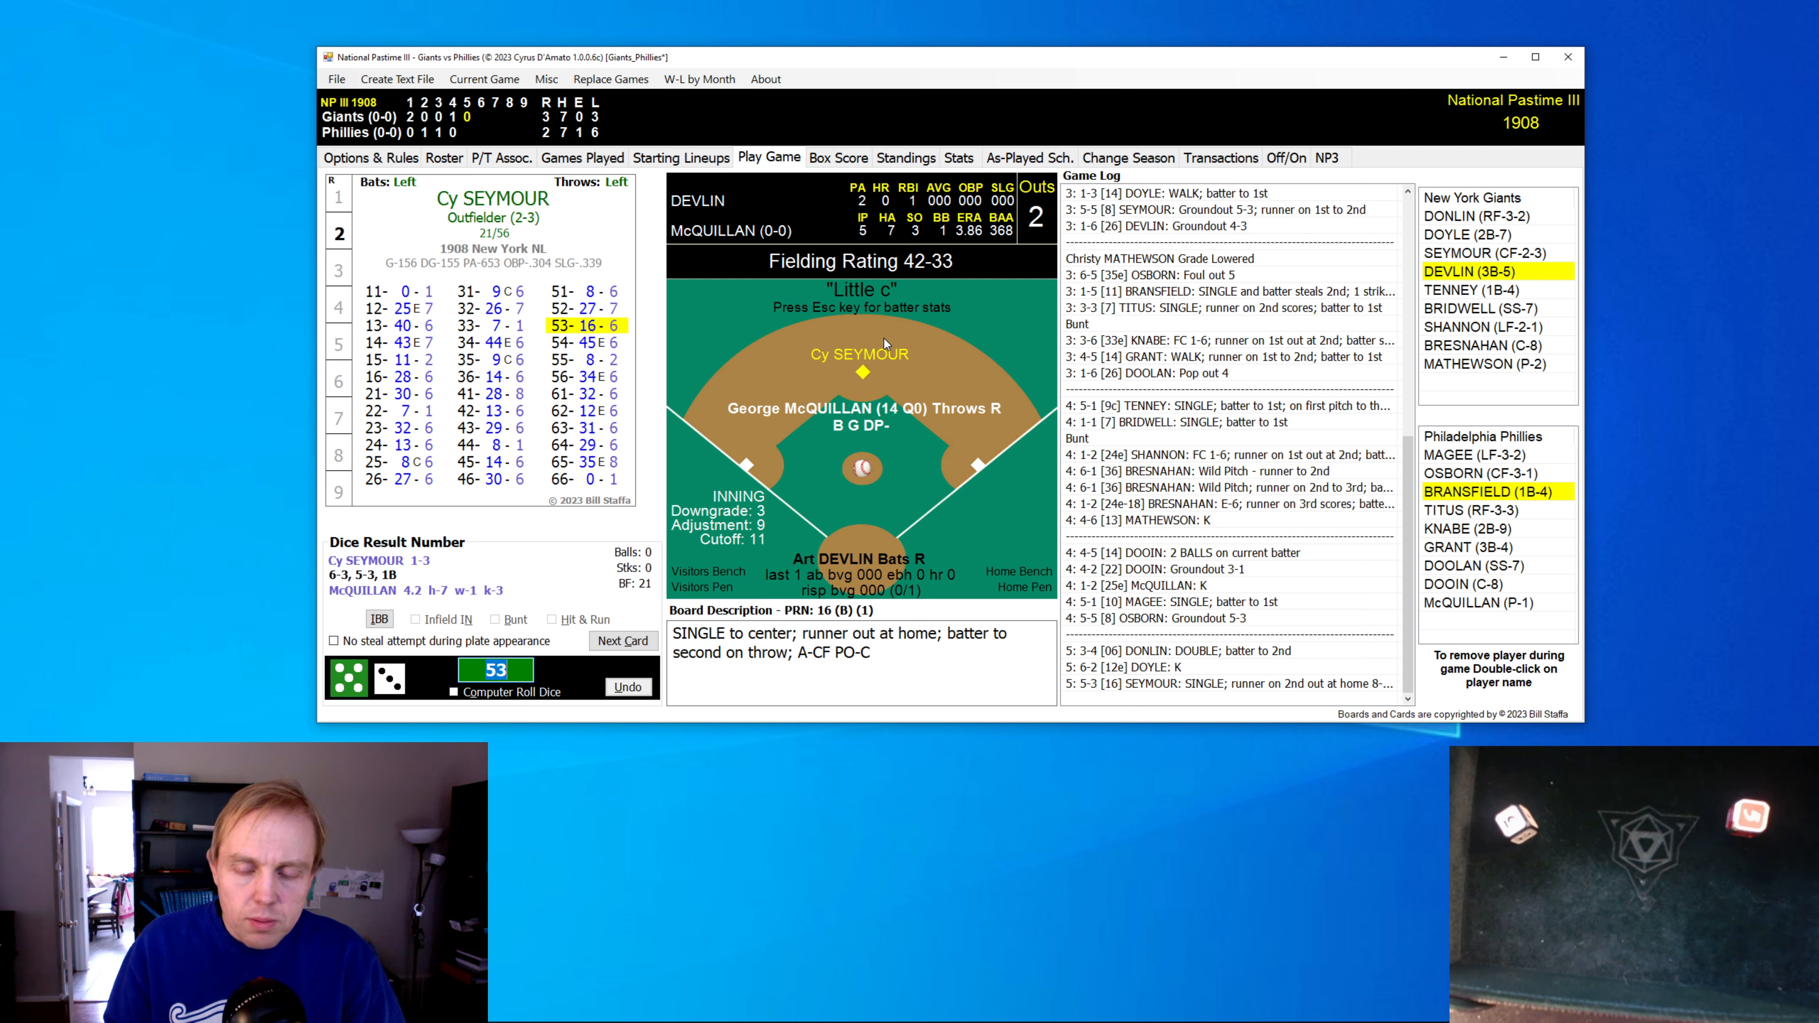
{"action": "mouse_move", "coordinate": [795, 605]}
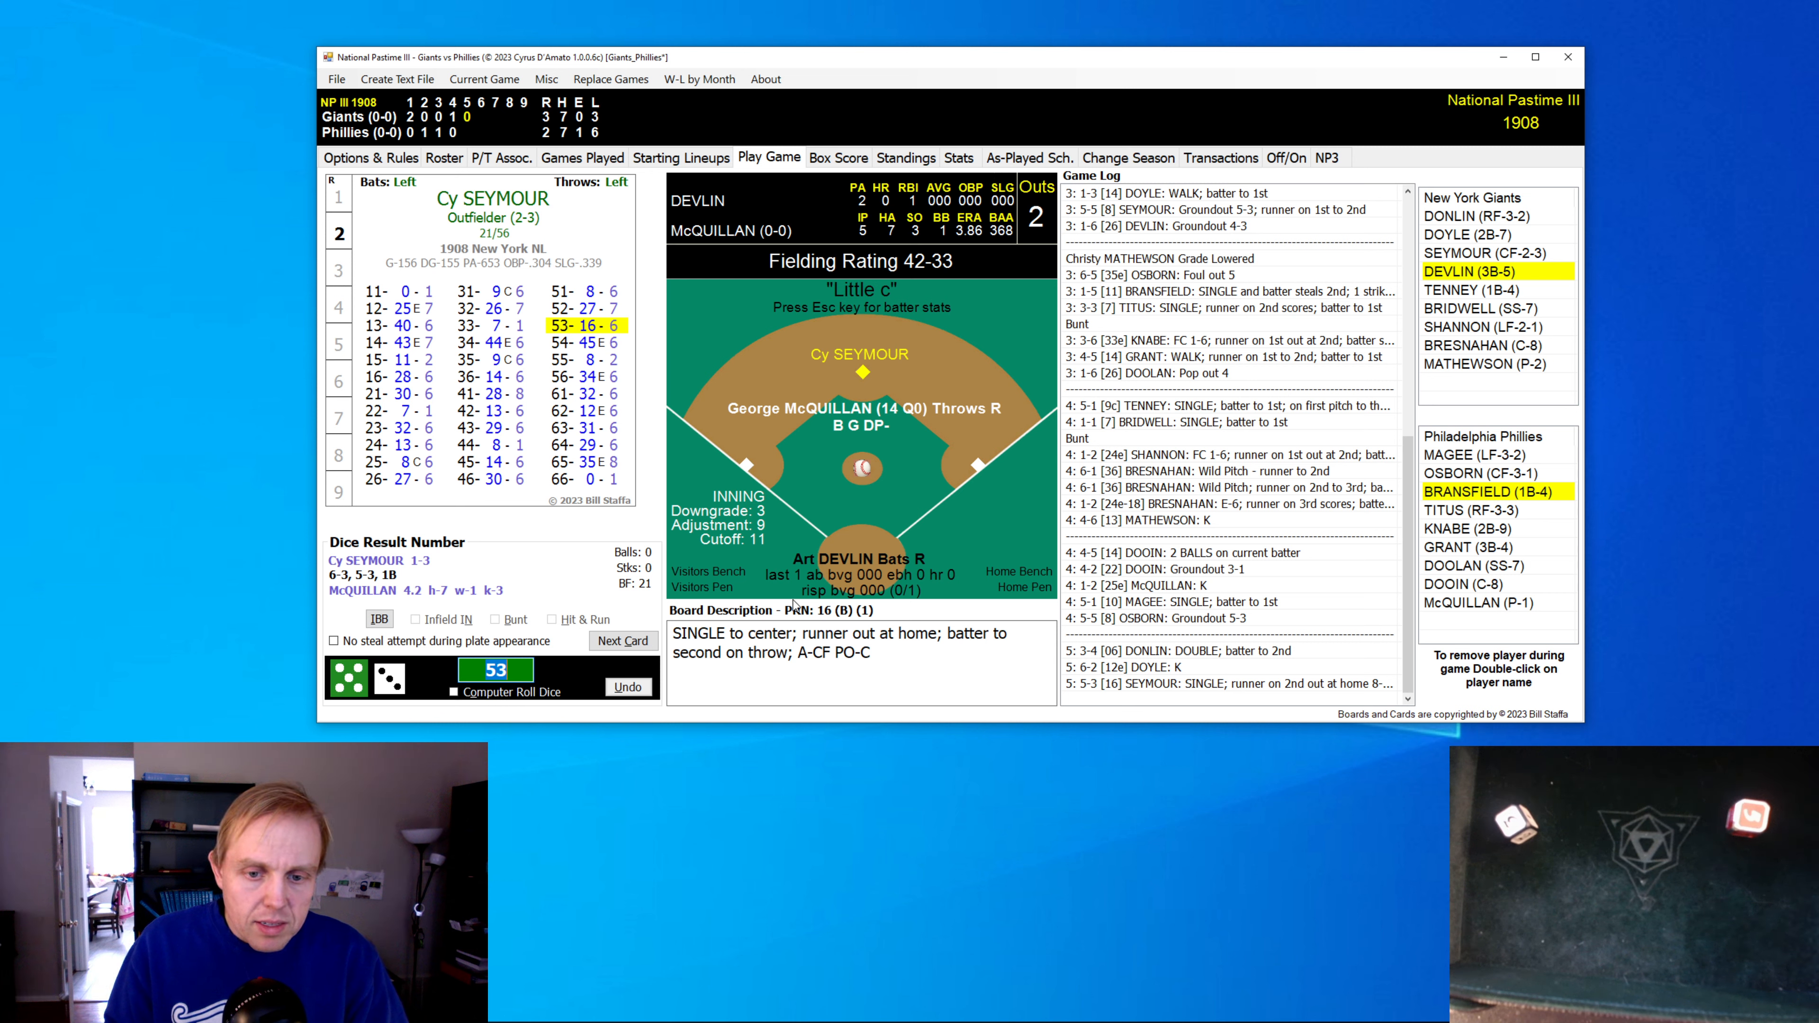
{"action": "left_click", "coordinate": [623, 641]}
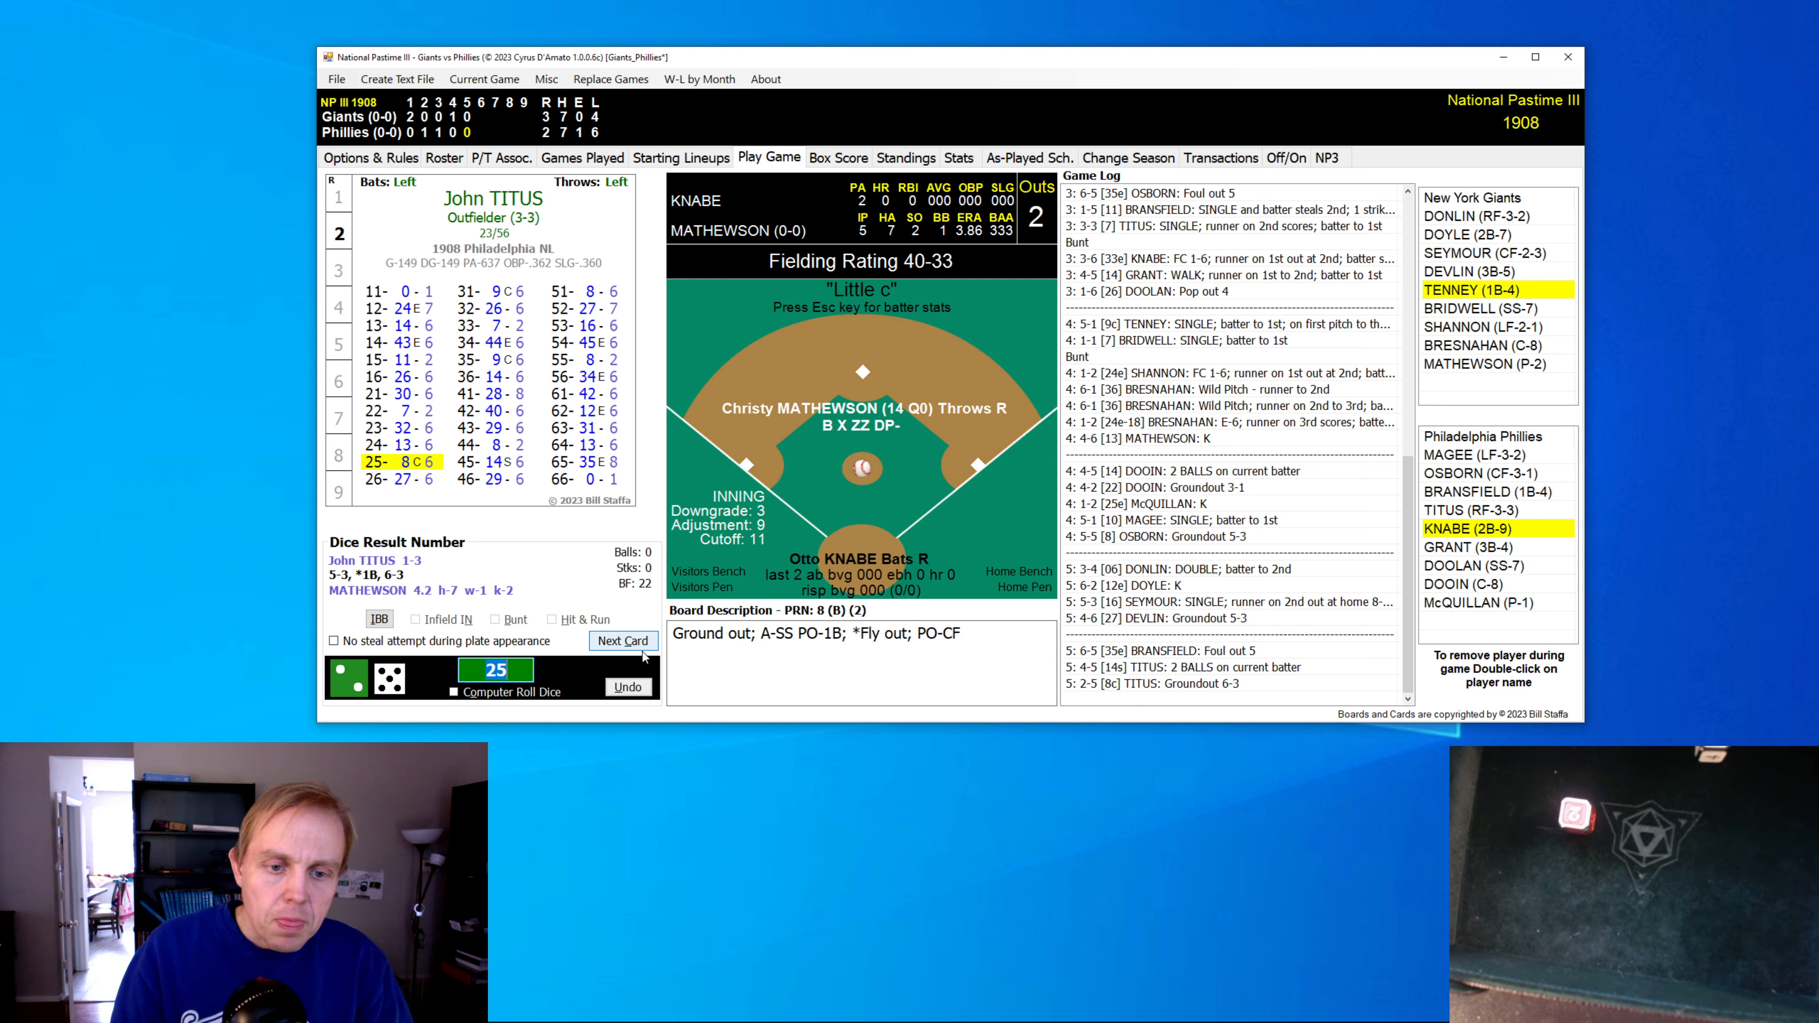
- Roll Knabe's at-bat and acknowledge his caught stealing to end the Phillies' 5th
{"action": "left_click", "coordinate": [623, 641]}
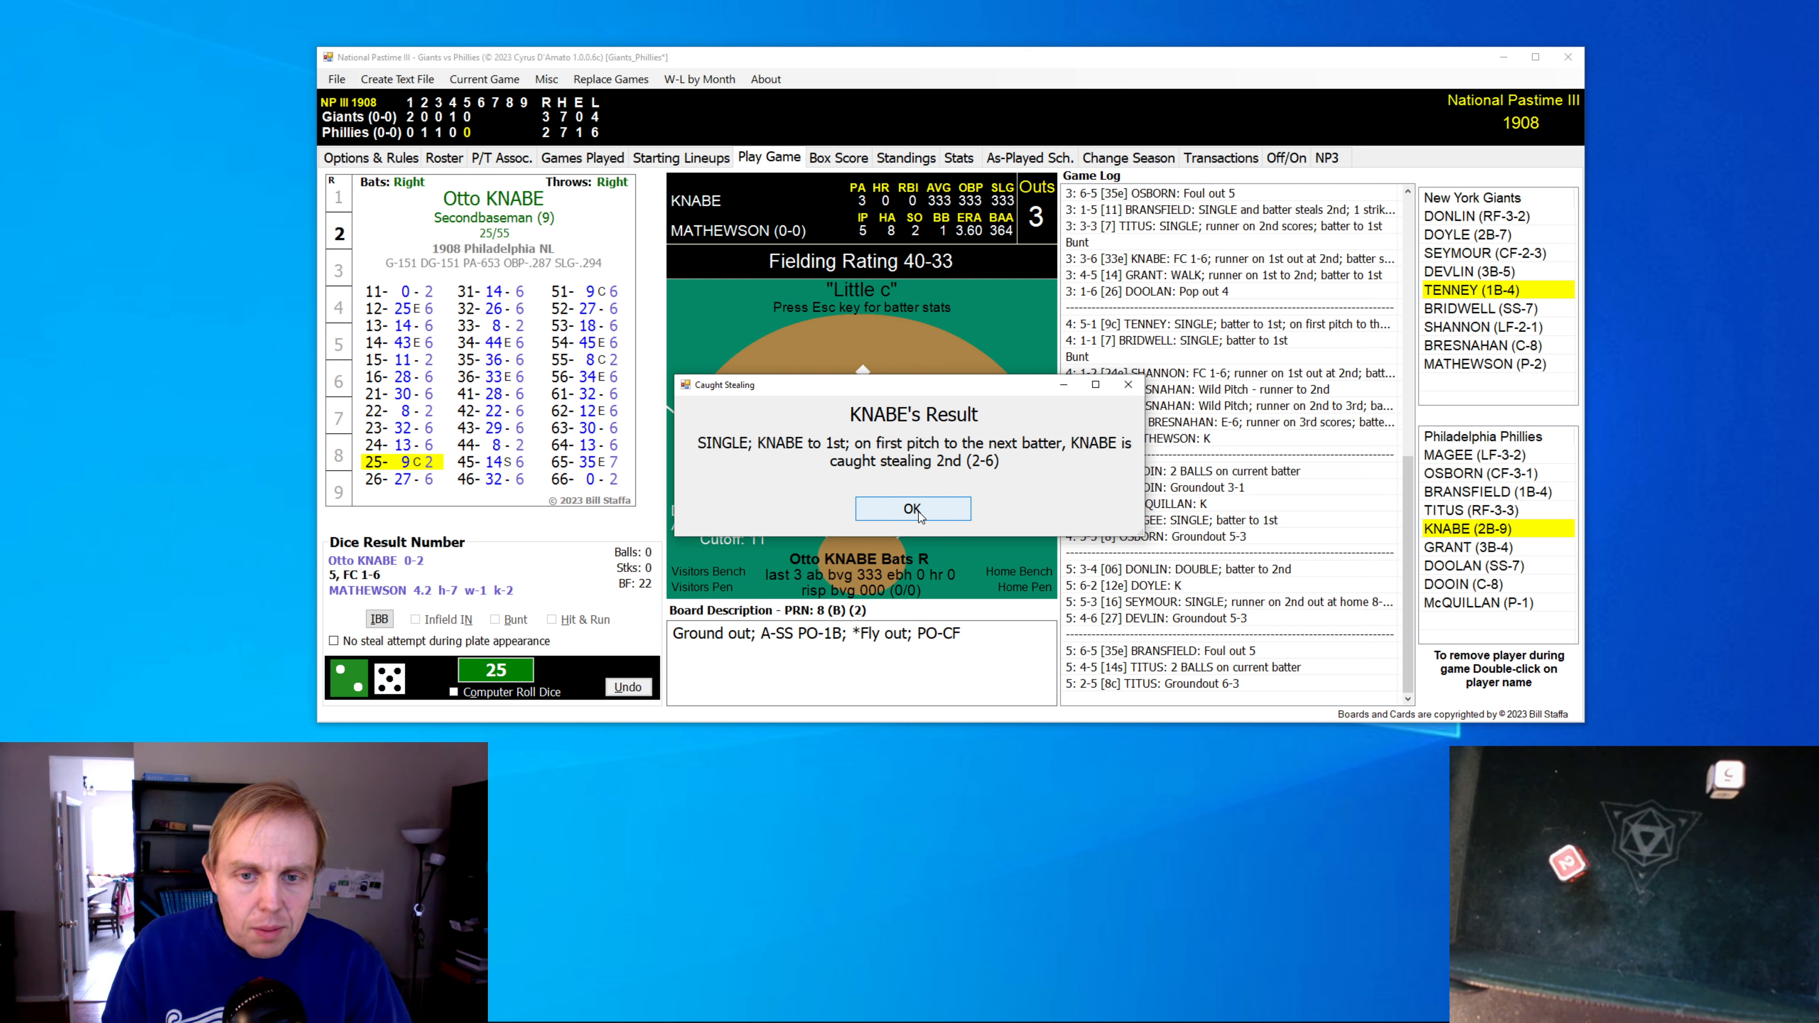
{"action": "left_click", "coordinate": [911, 508]}
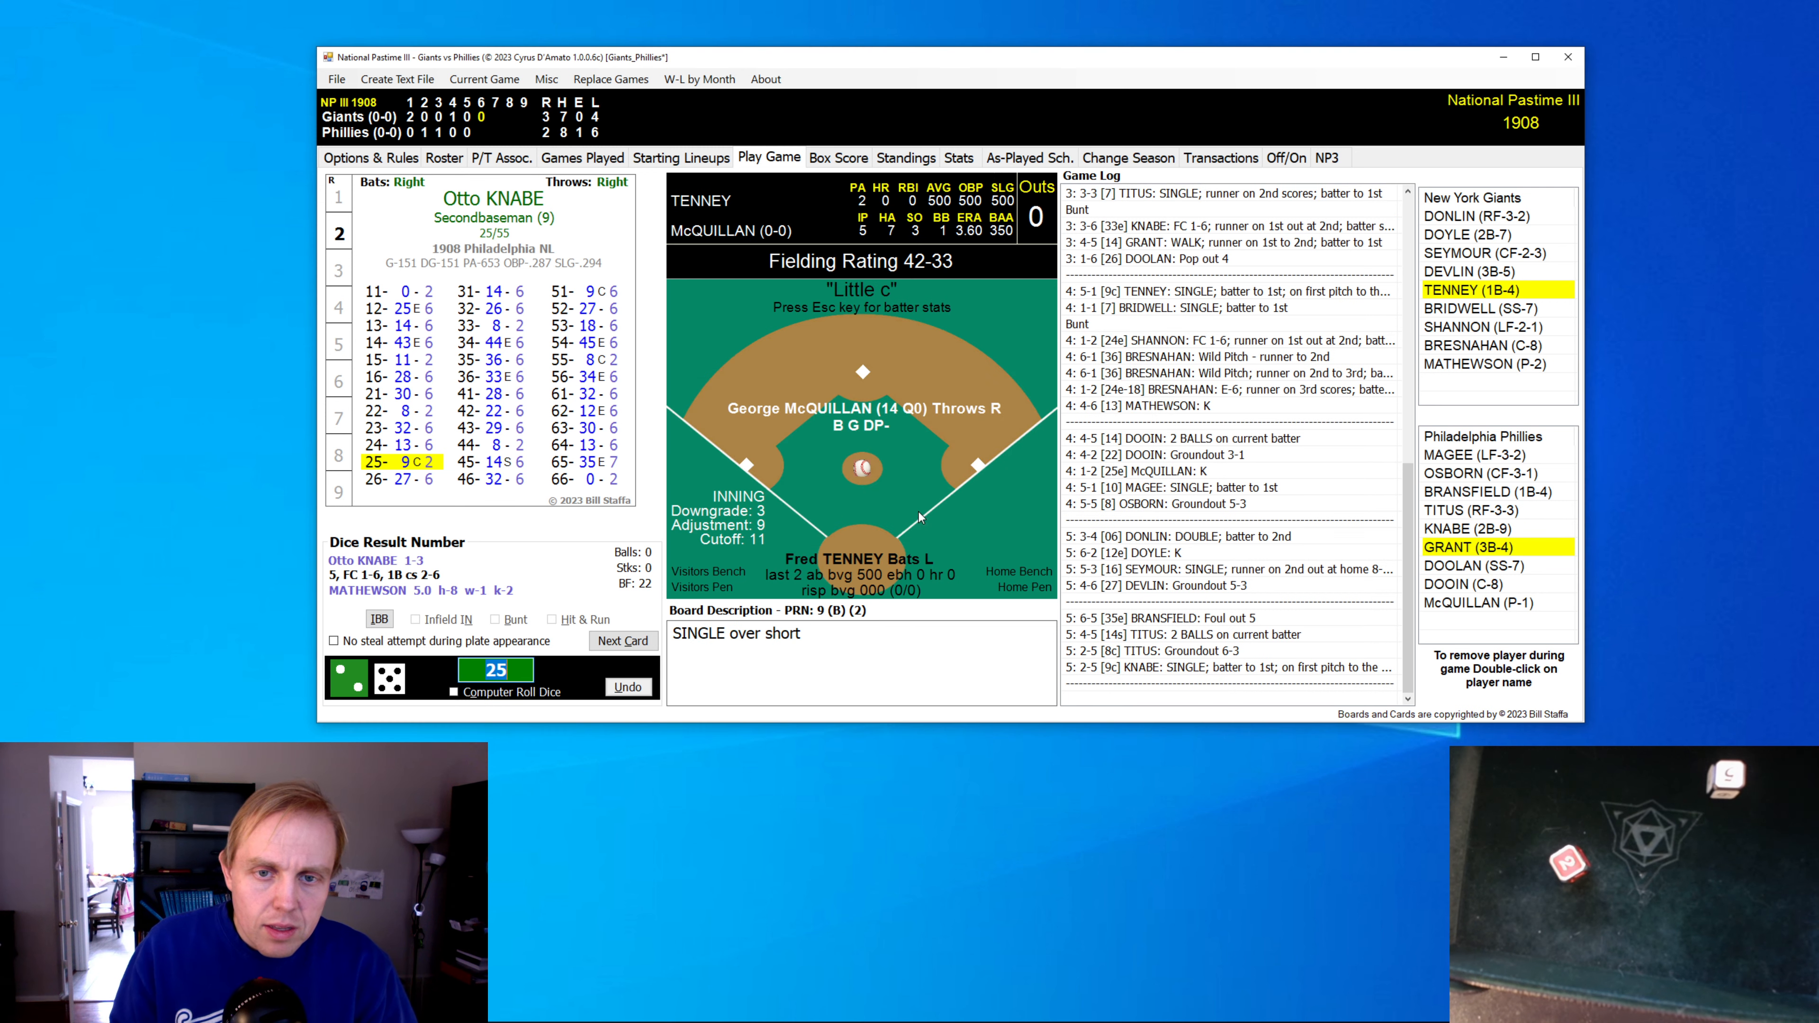
- Retire Tenney on a flyout and Bridwell and Shannon on groundouts, accepting the no-error ruling
{"action": "left_click", "coordinate": [622, 640]}
{"action": "type", "text": "36"}
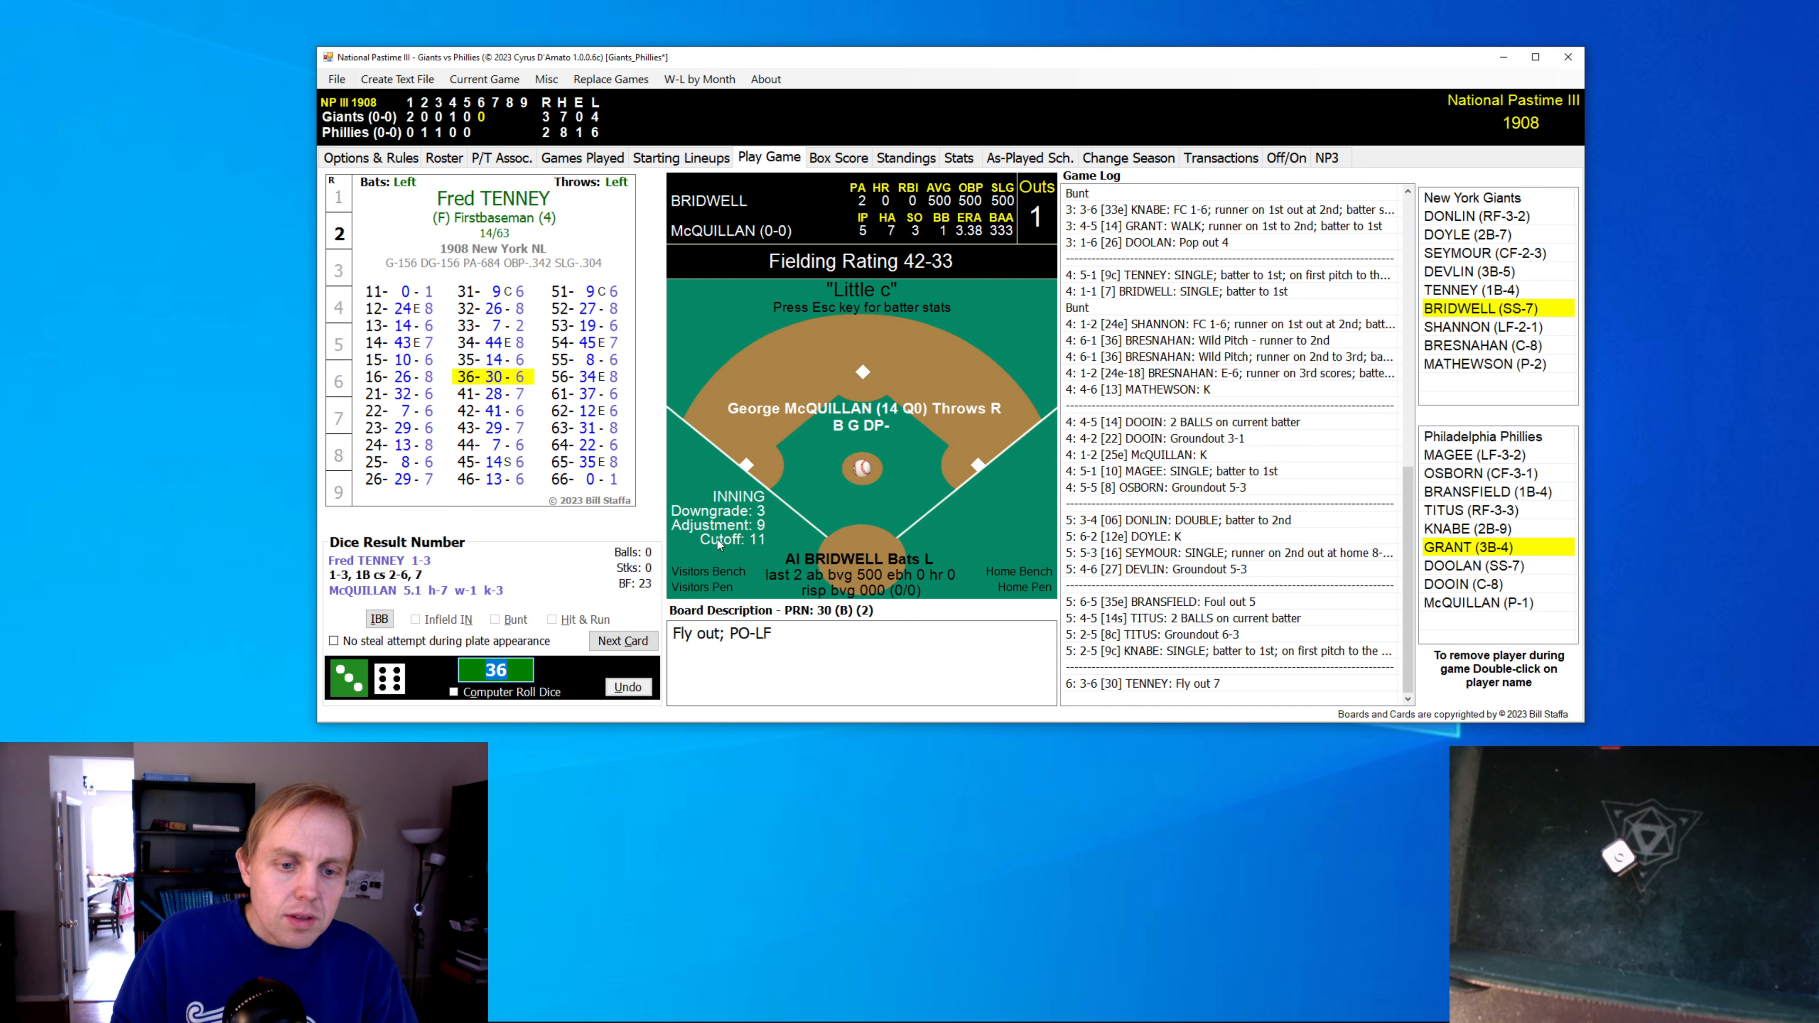
{"action": "left_click", "coordinate": [621, 641]}
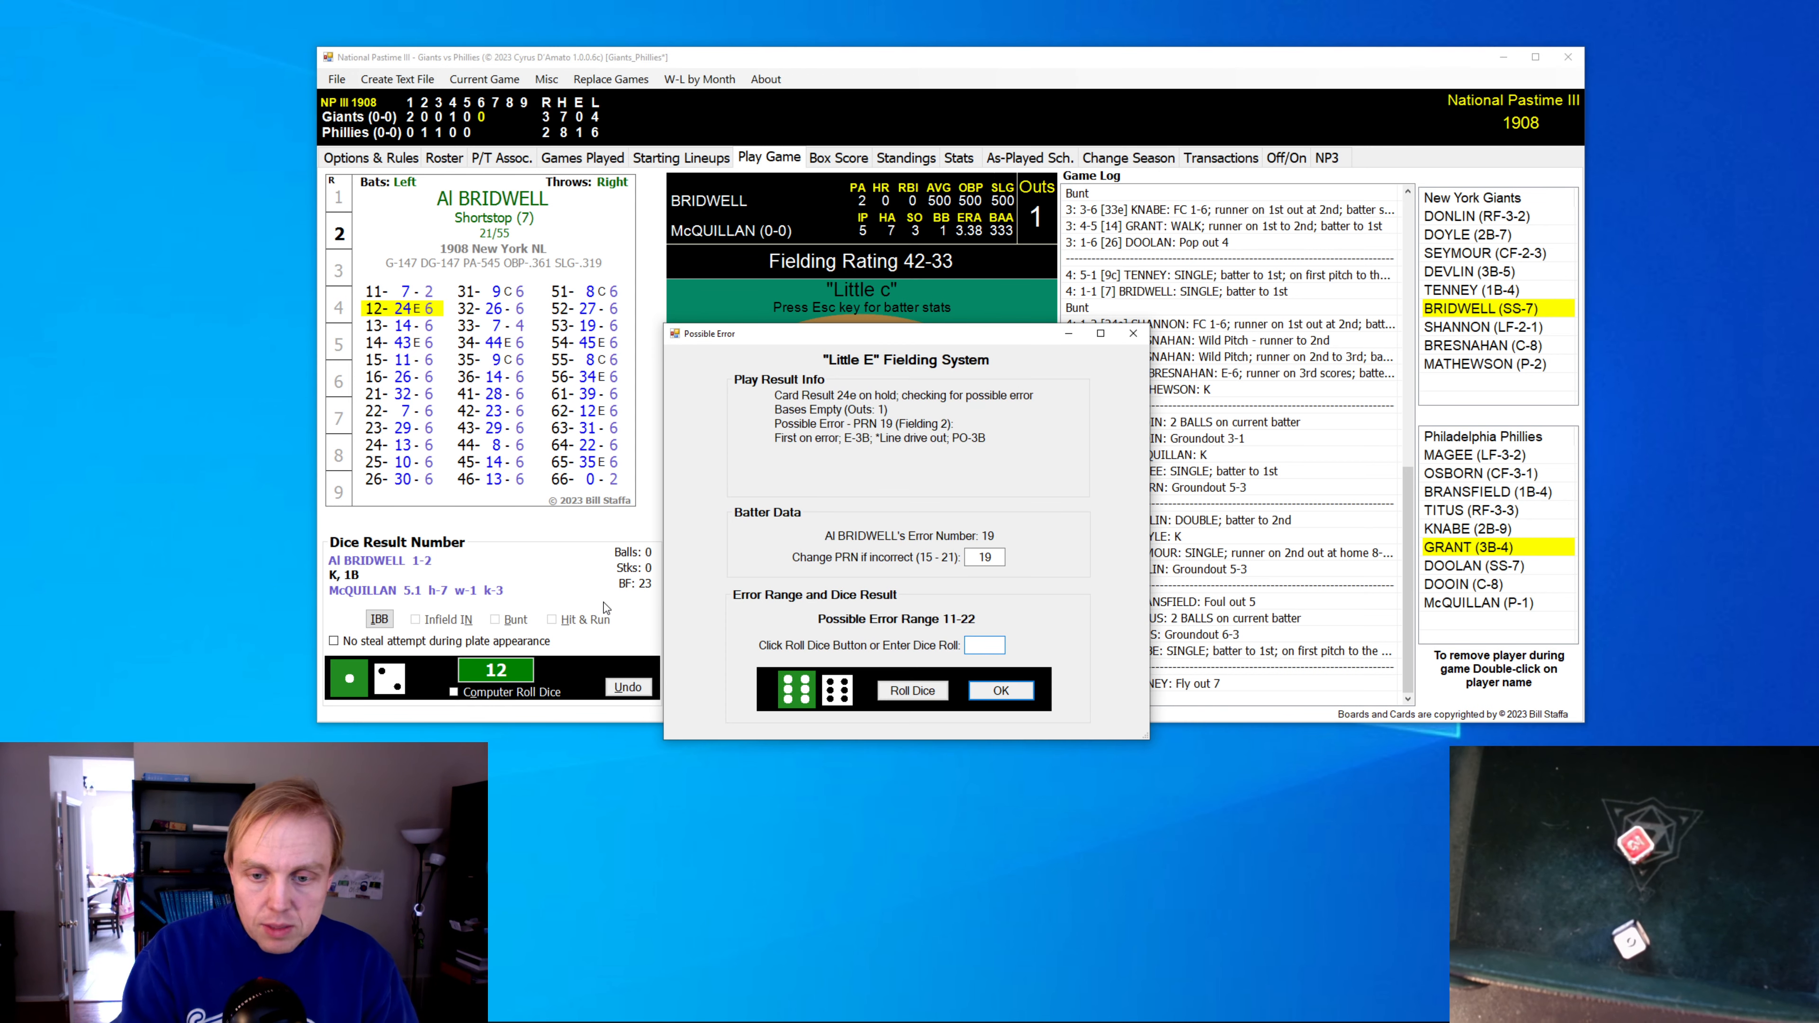
{"action": "left_click", "coordinate": [998, 690]}
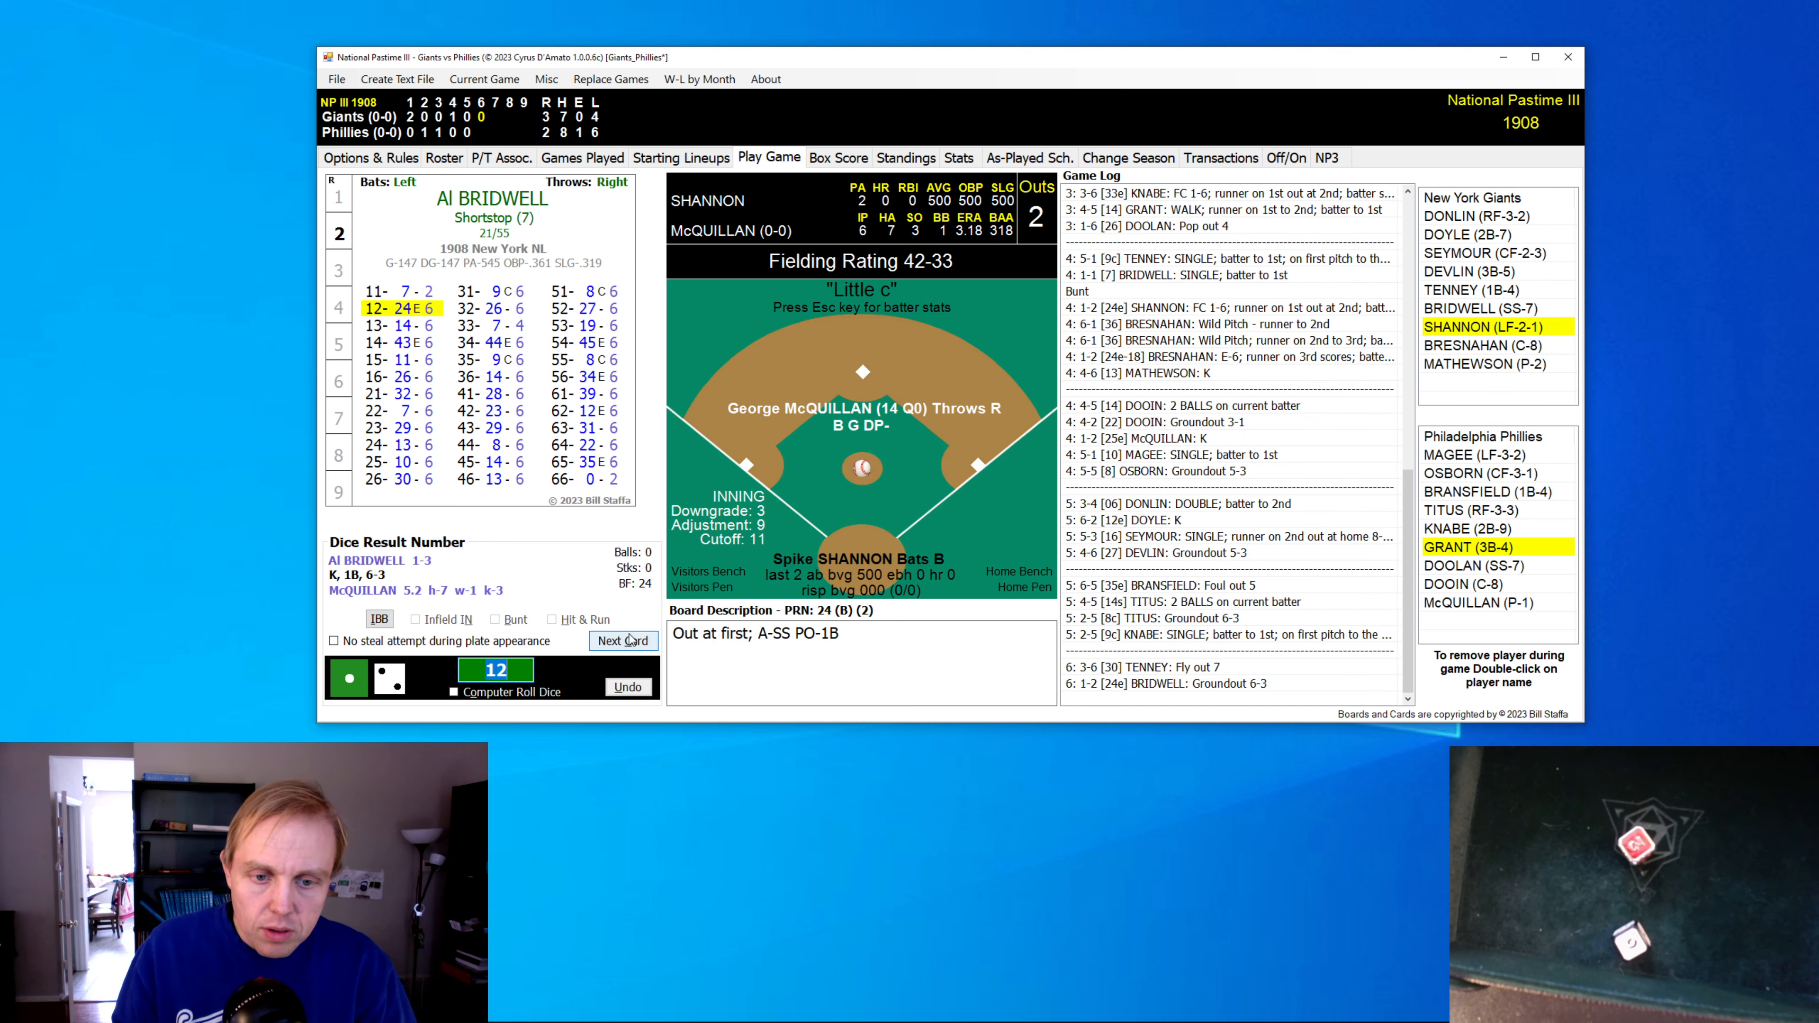
{"action": "left_click", "coordinate": [623, 640]}
{"action": "type", "text": "41"}
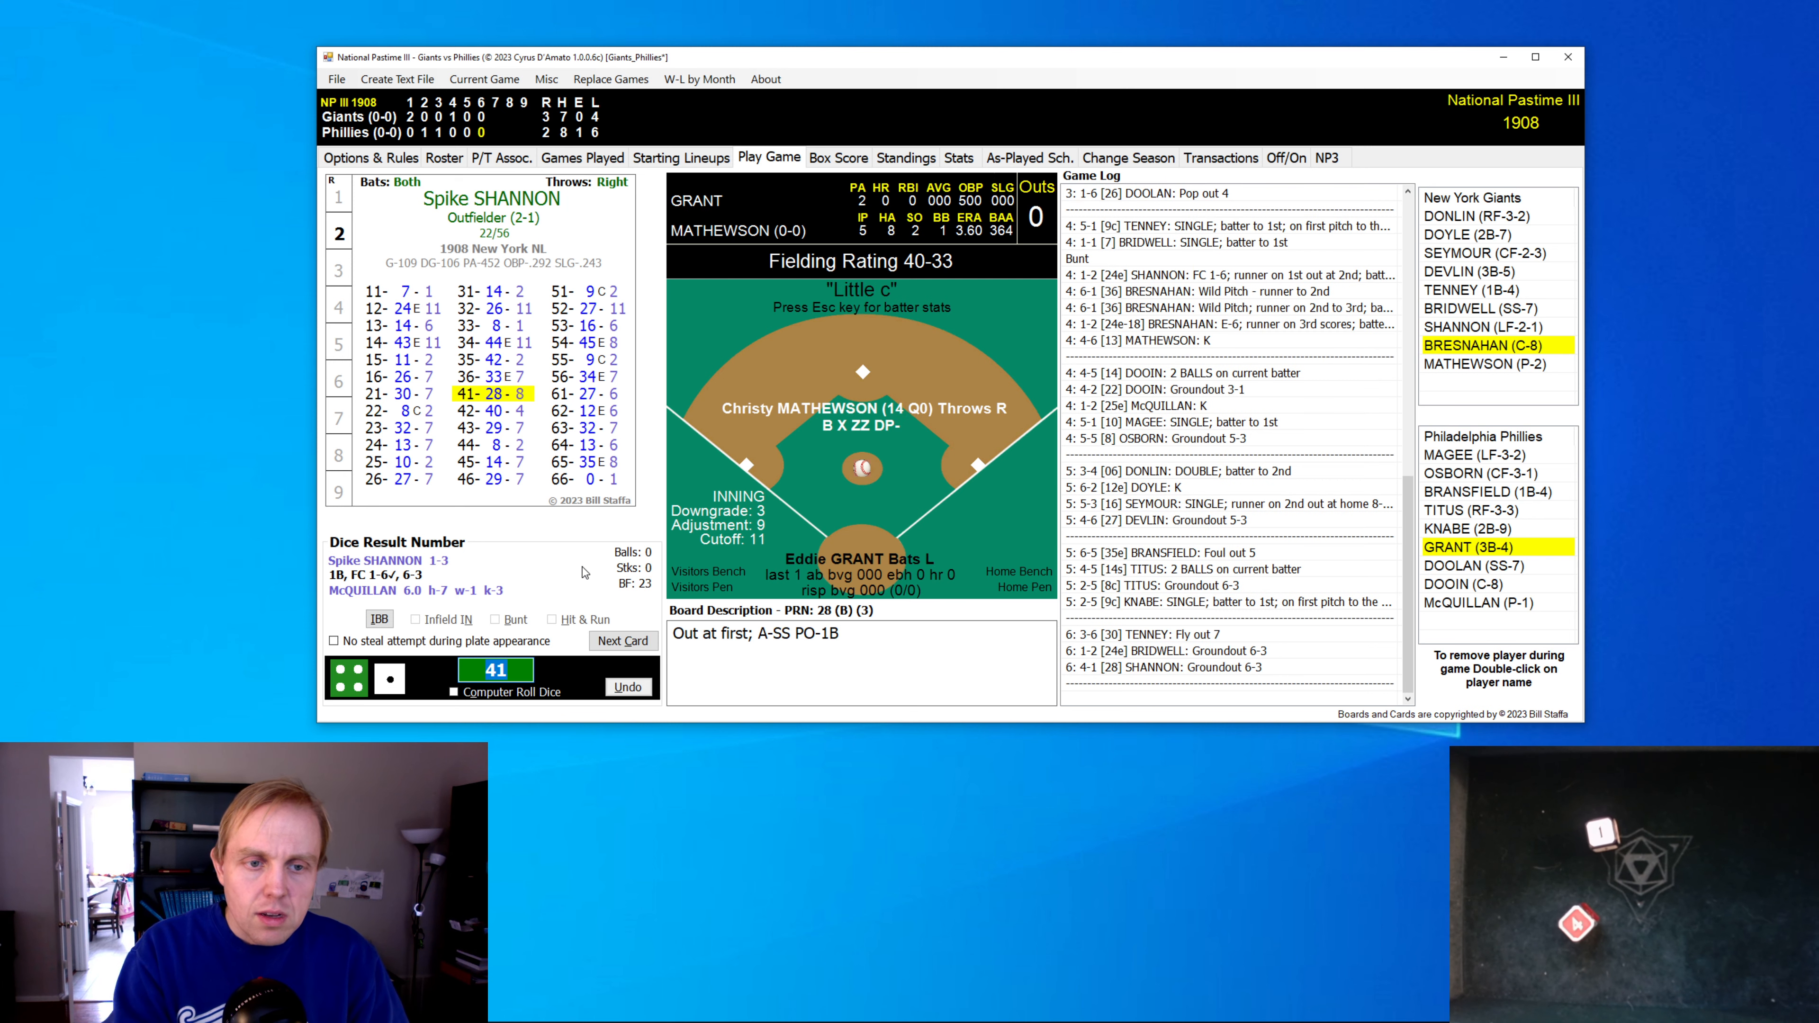
- Play the Phillies' scoreless half of the sixth batter by batter
{"action": "left_click", "coordinate": [624, 640]}
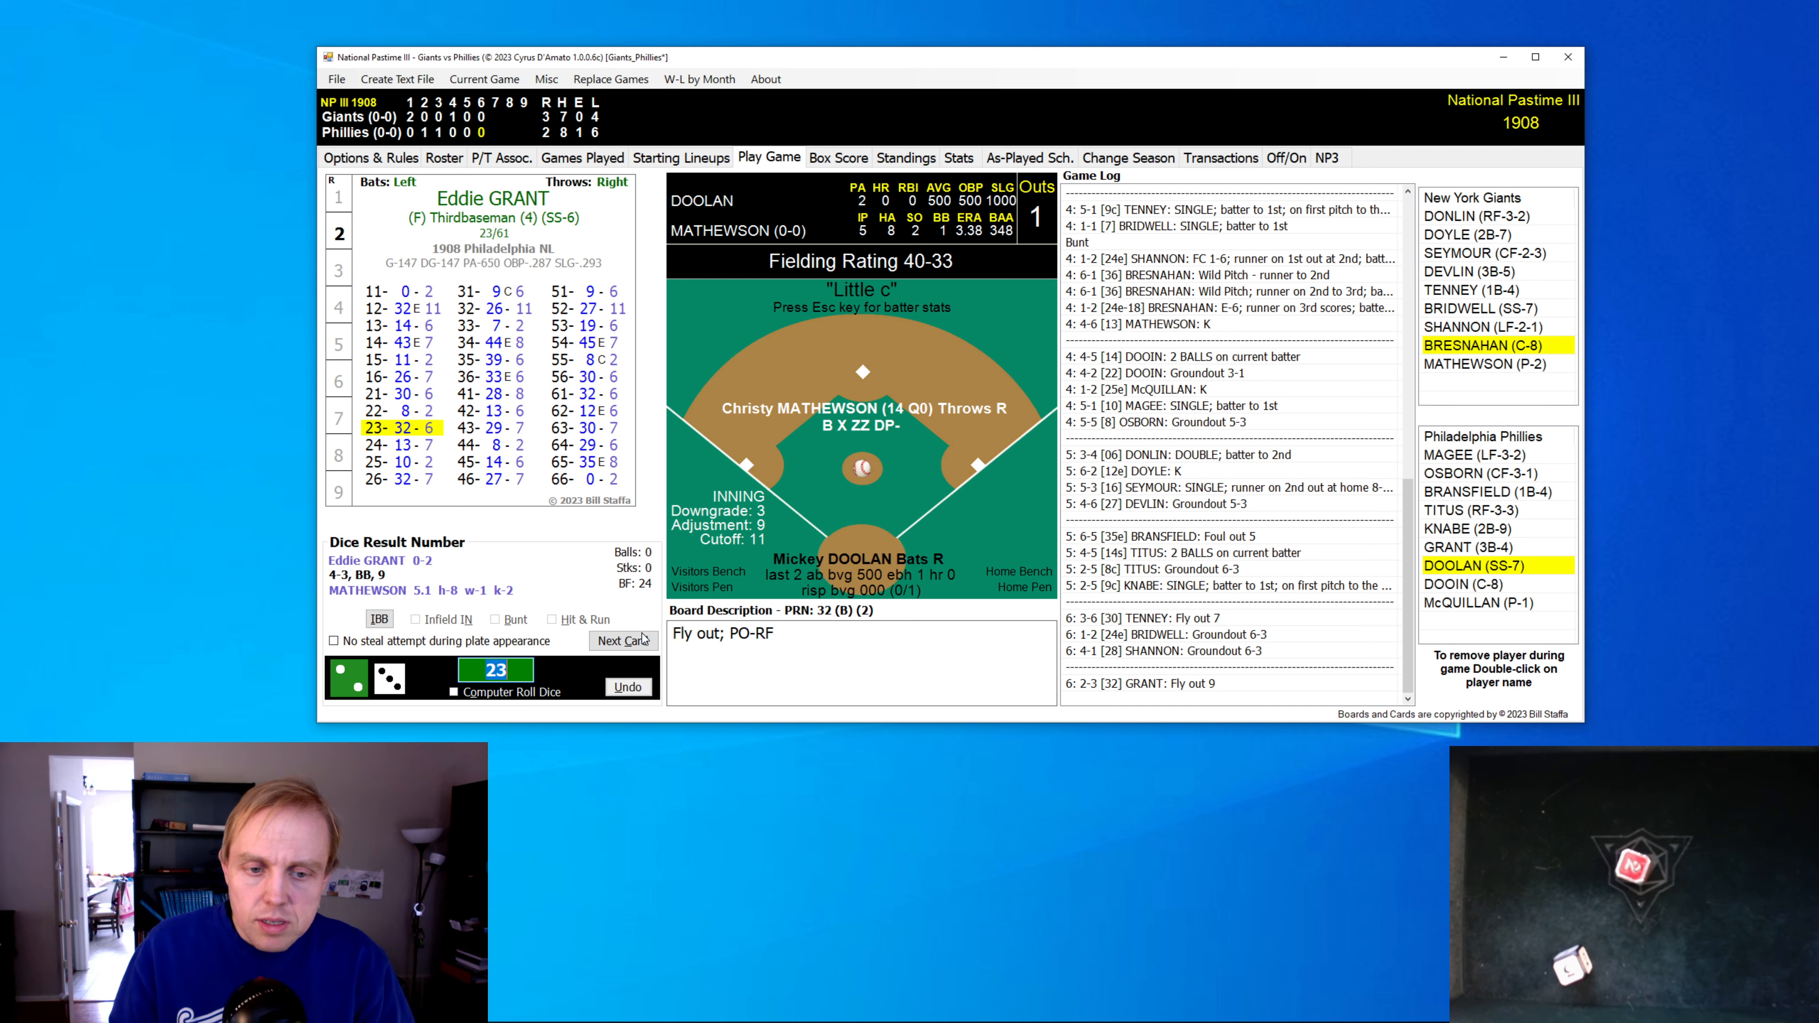
{"action": "left_click", "coordinate": [618, 640]}
{"action": "type", "text": "44"}
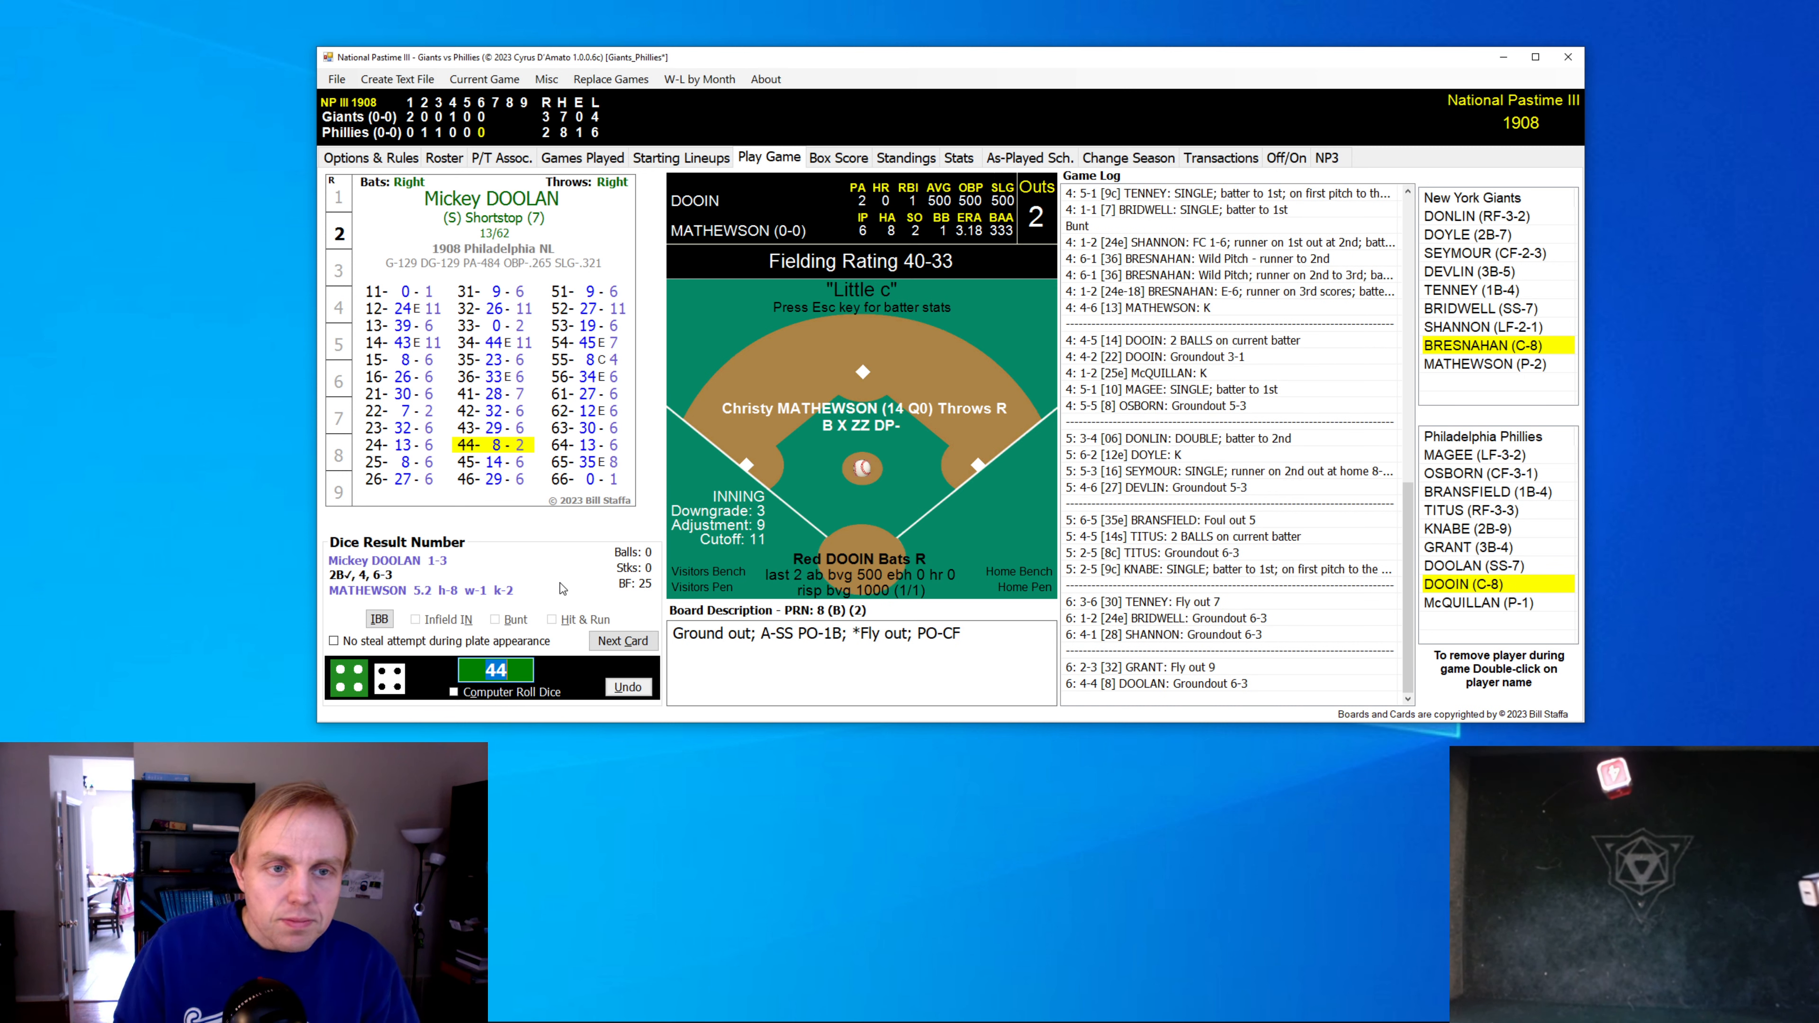
{"action": "left_click", "coordinate": [622, 640]}
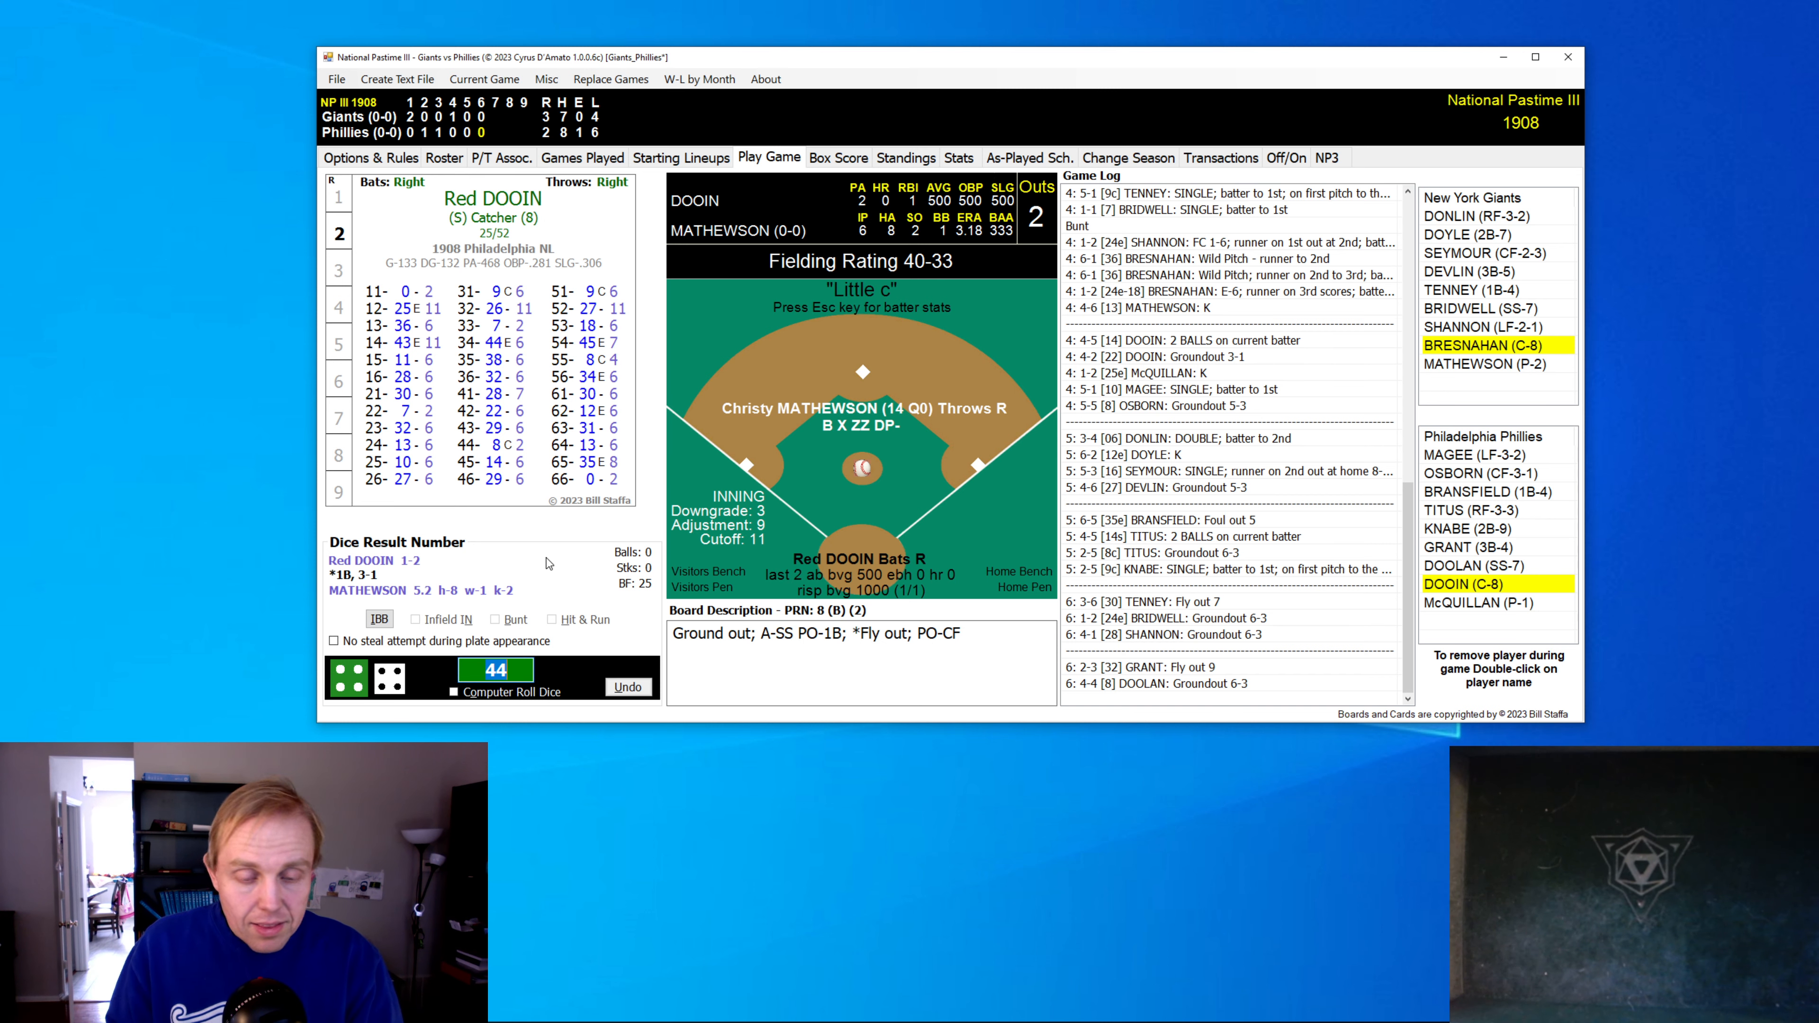
{"action": "left_click", "coordinate": [507, 692]}
{"action": "type", "text": "22"}
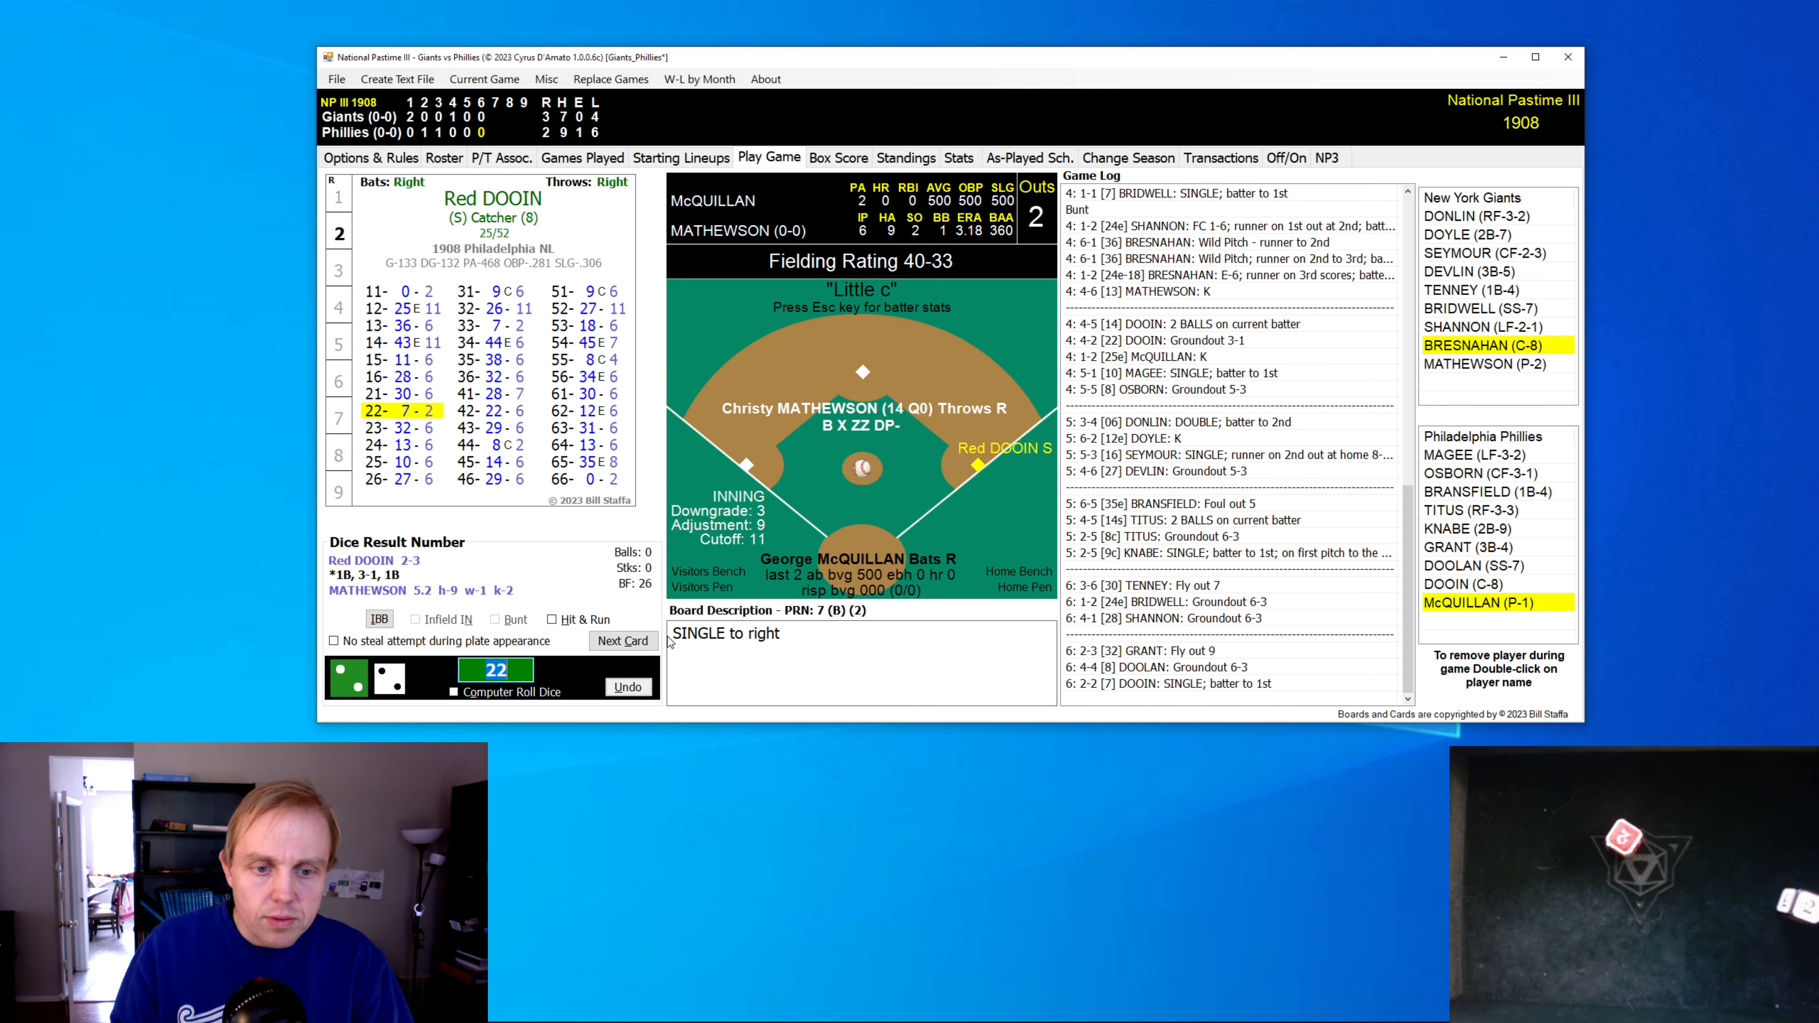
{"action": "left_click", "coordinate": [621, 641]}
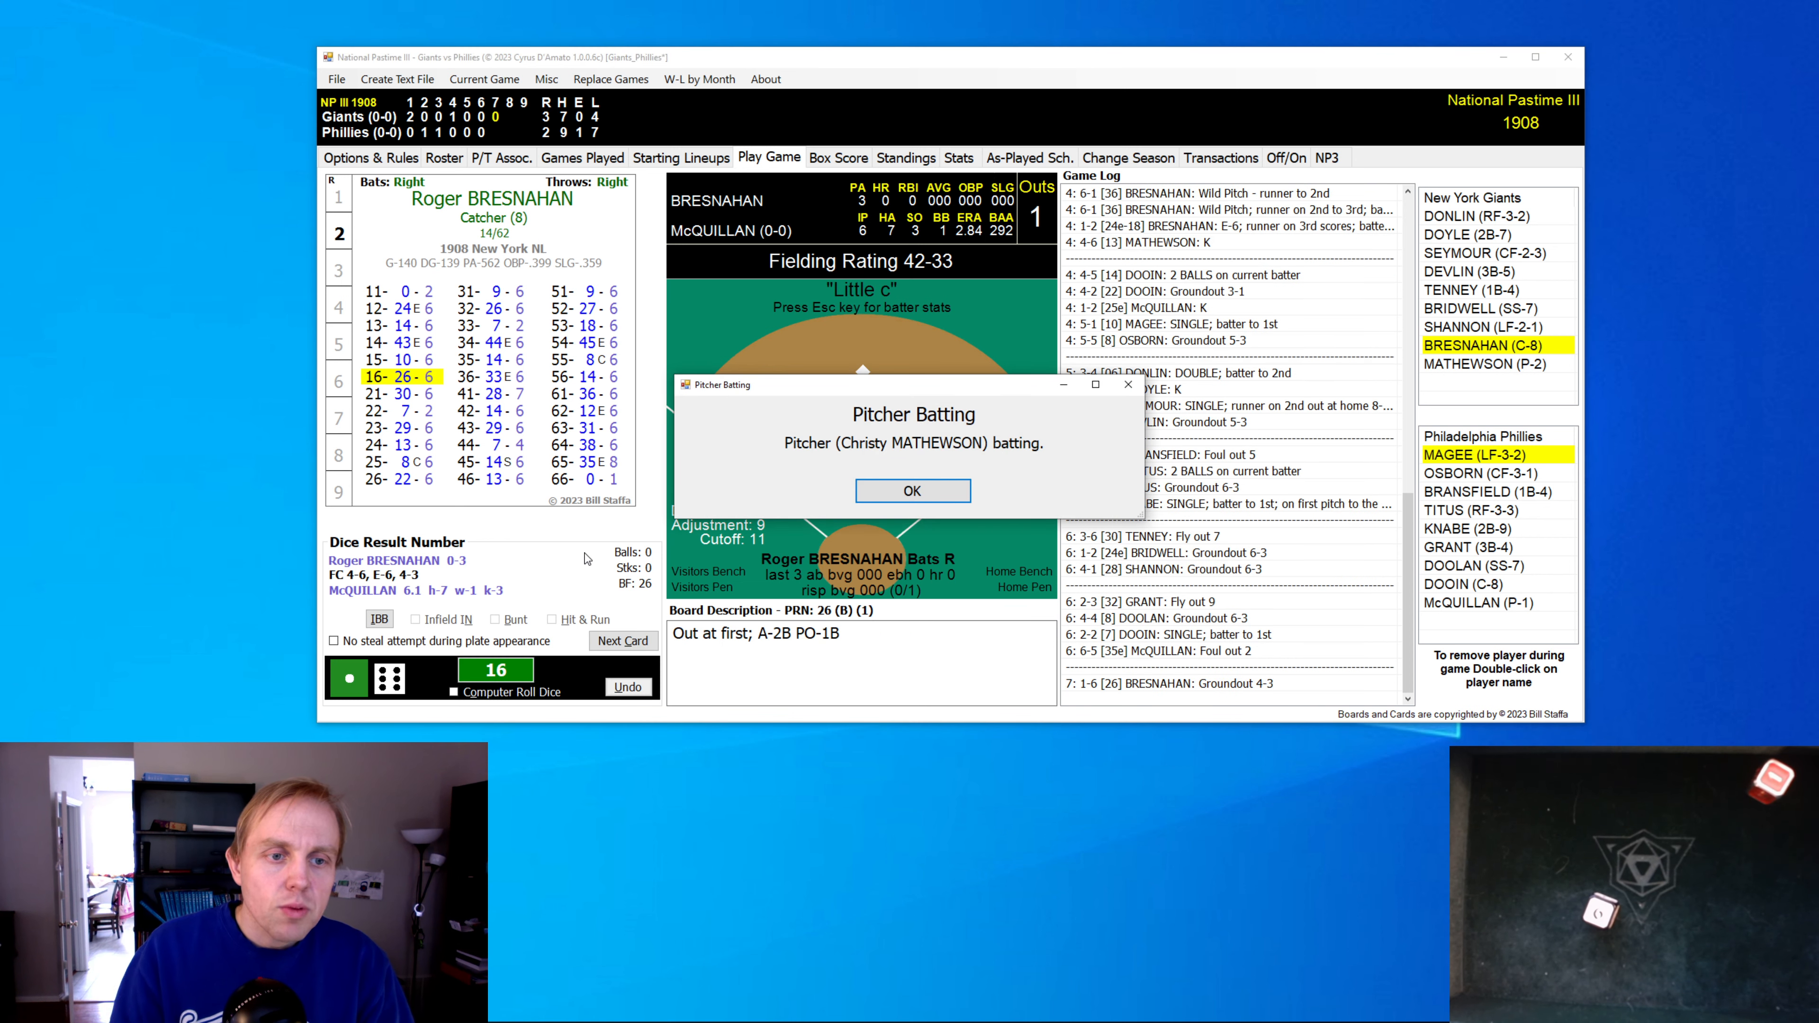
- Acknowledge the Pitcher Batting notice and finish a scoreless Giants seventh, then begin the Phillies' half
{"action": "left_click", "coordinate": [912, 490]}
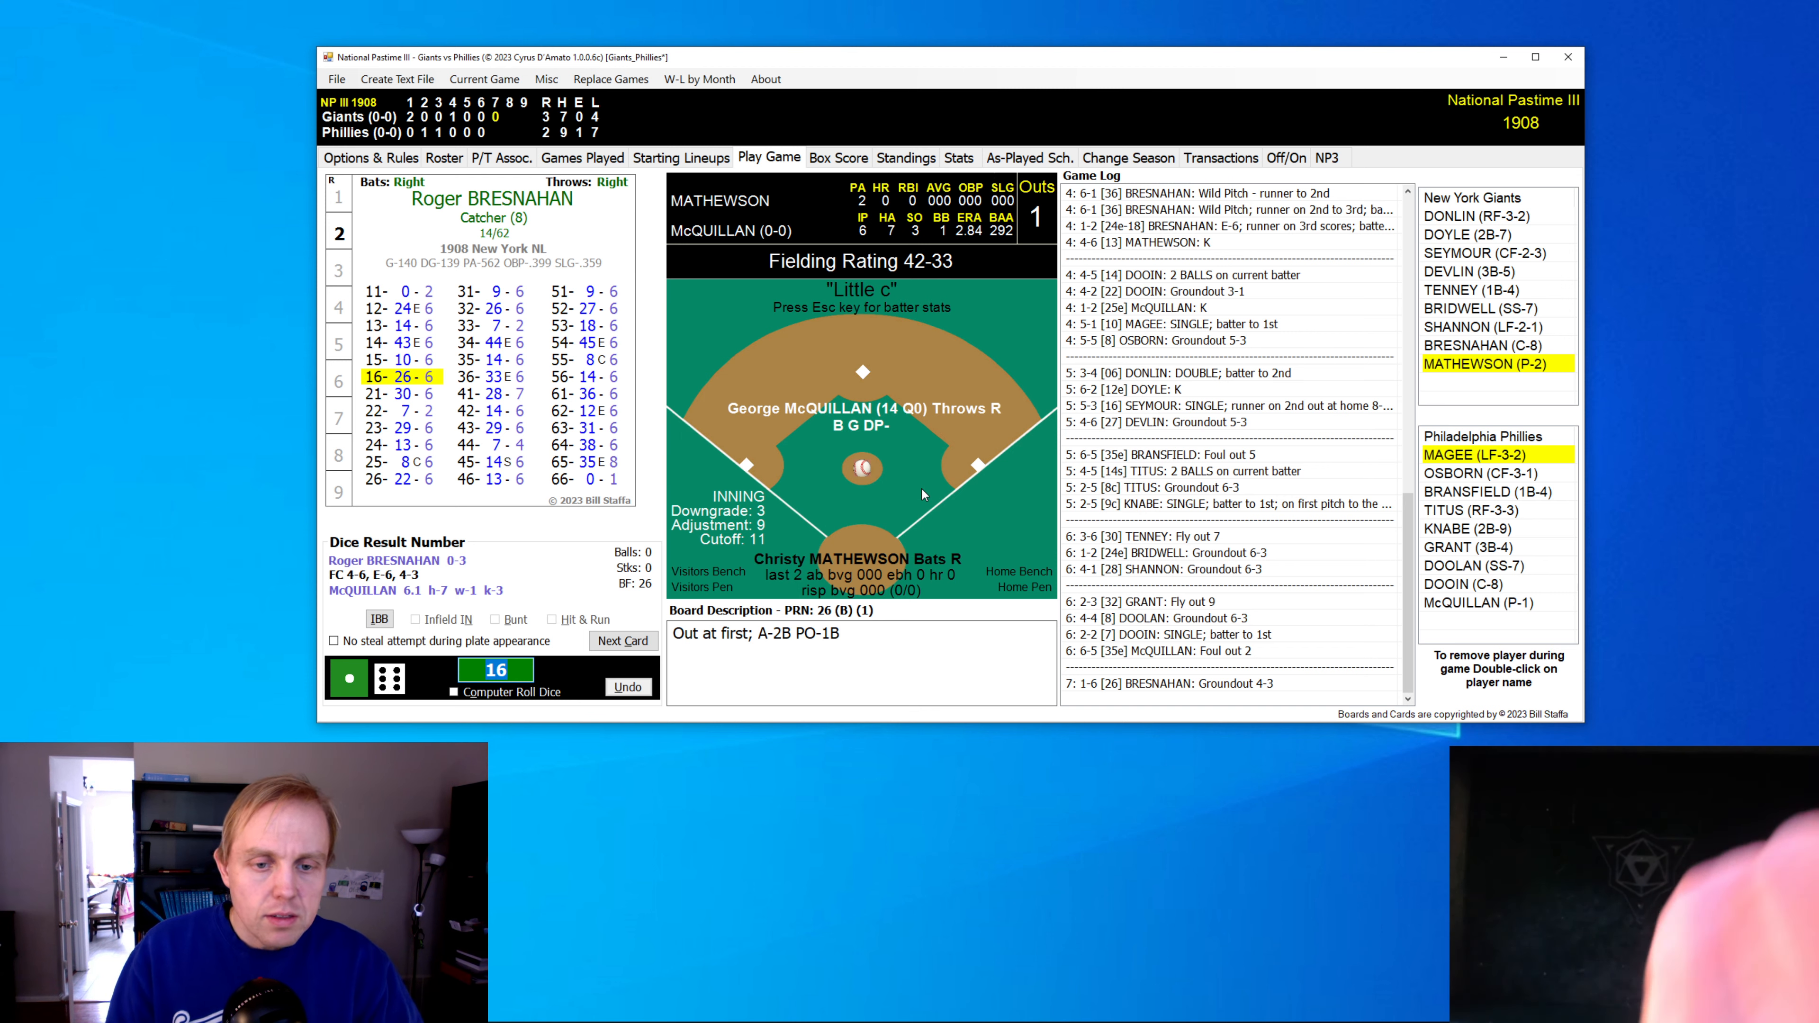
{"action": "left_click", "coordinate": [624, 641]}
{"action": "type", "text": "32"}
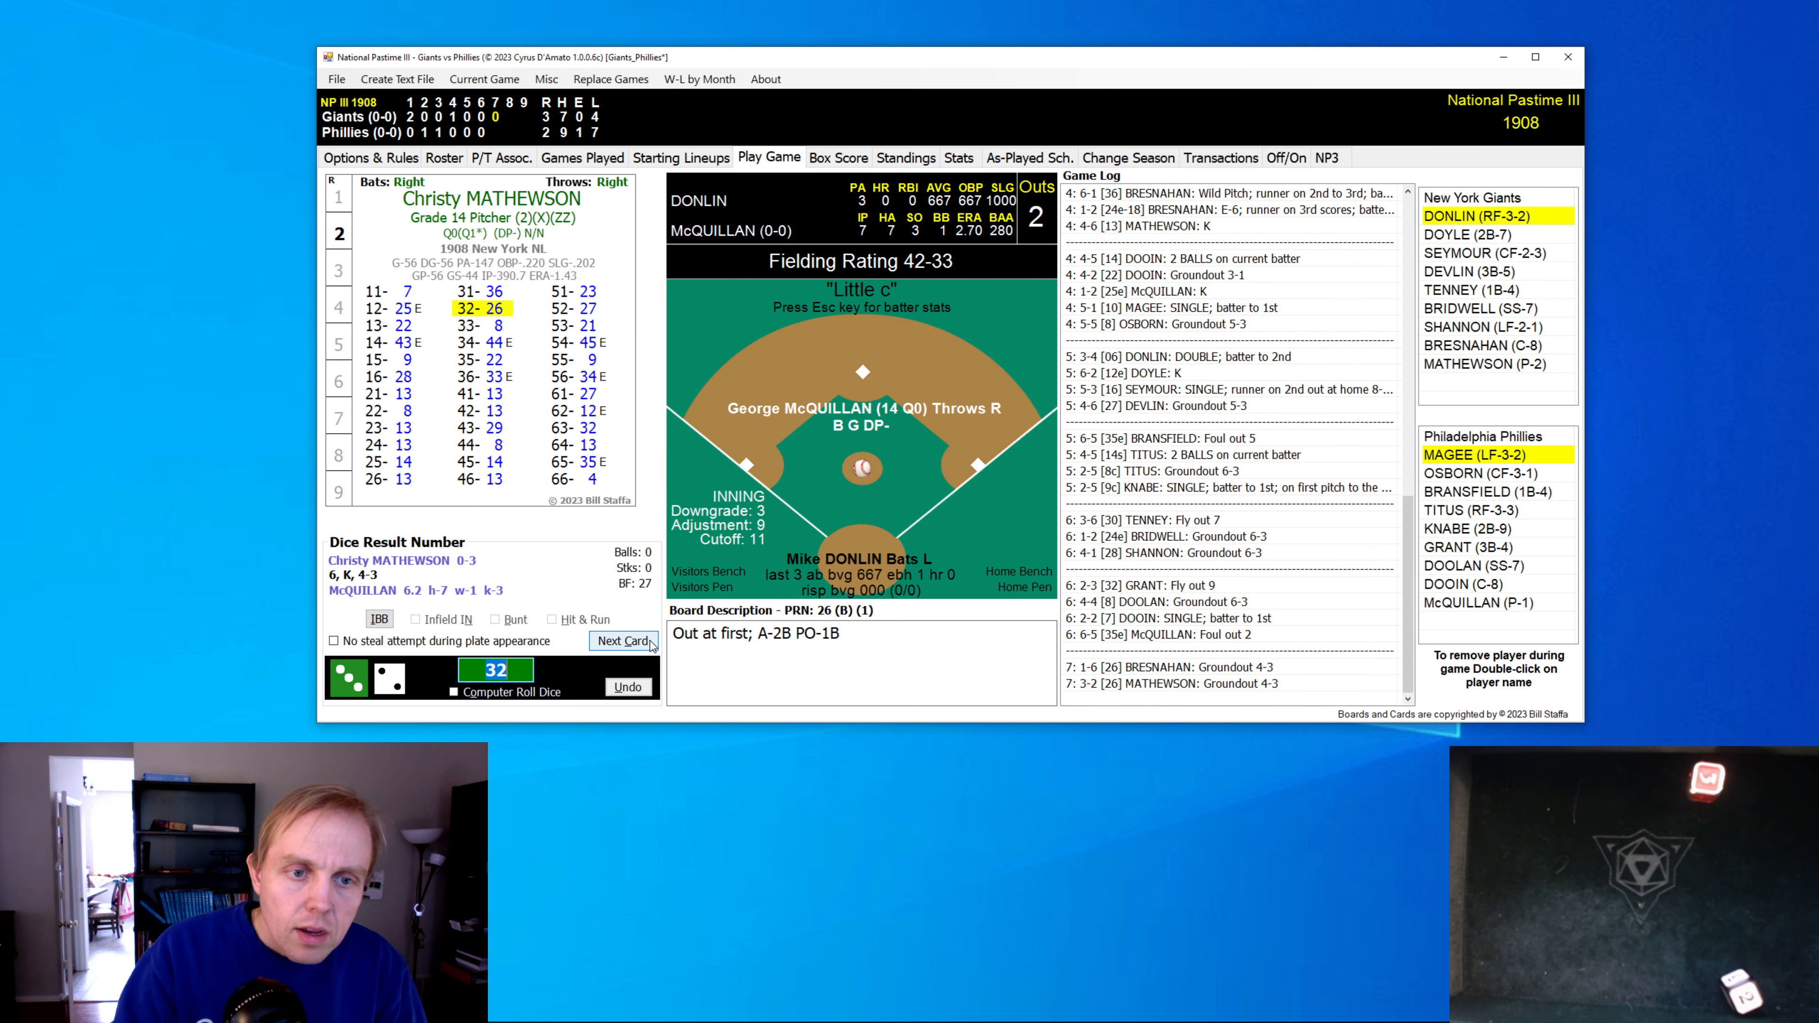
{"action": "left_click", "coordinate": [625, 640]}
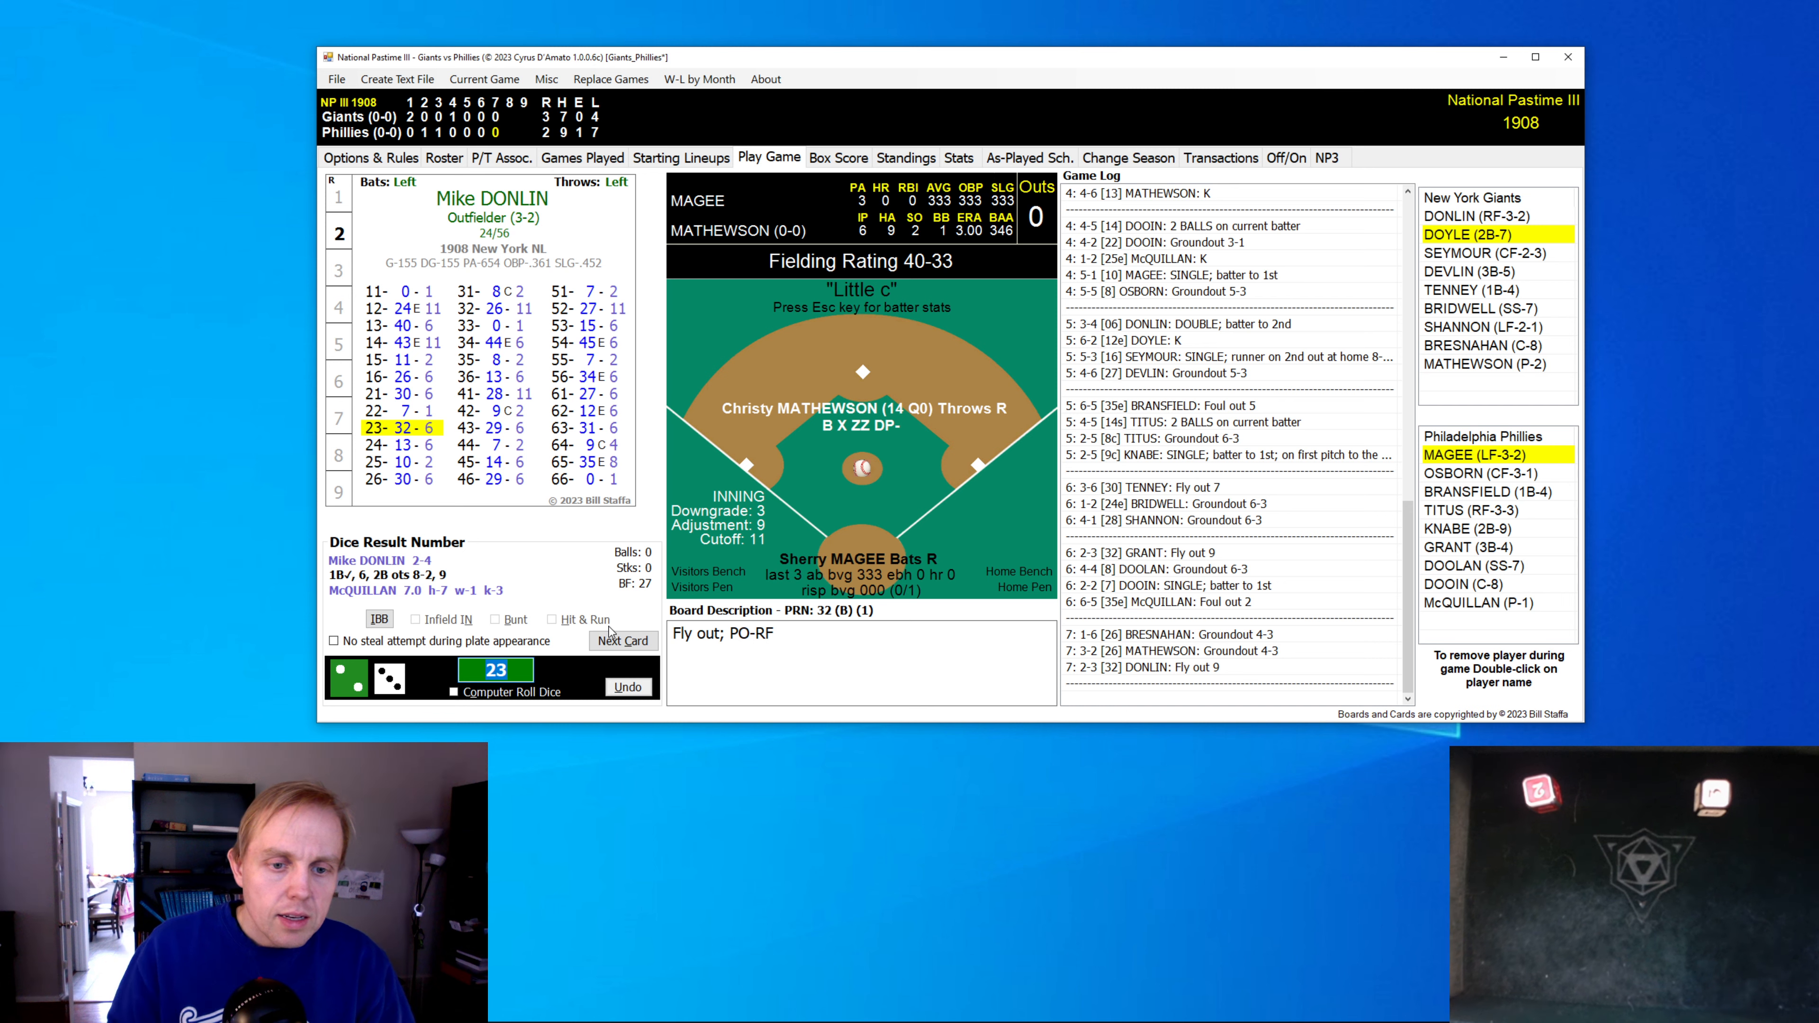
{"action": "left_click", "coordinate": [623, 639]}
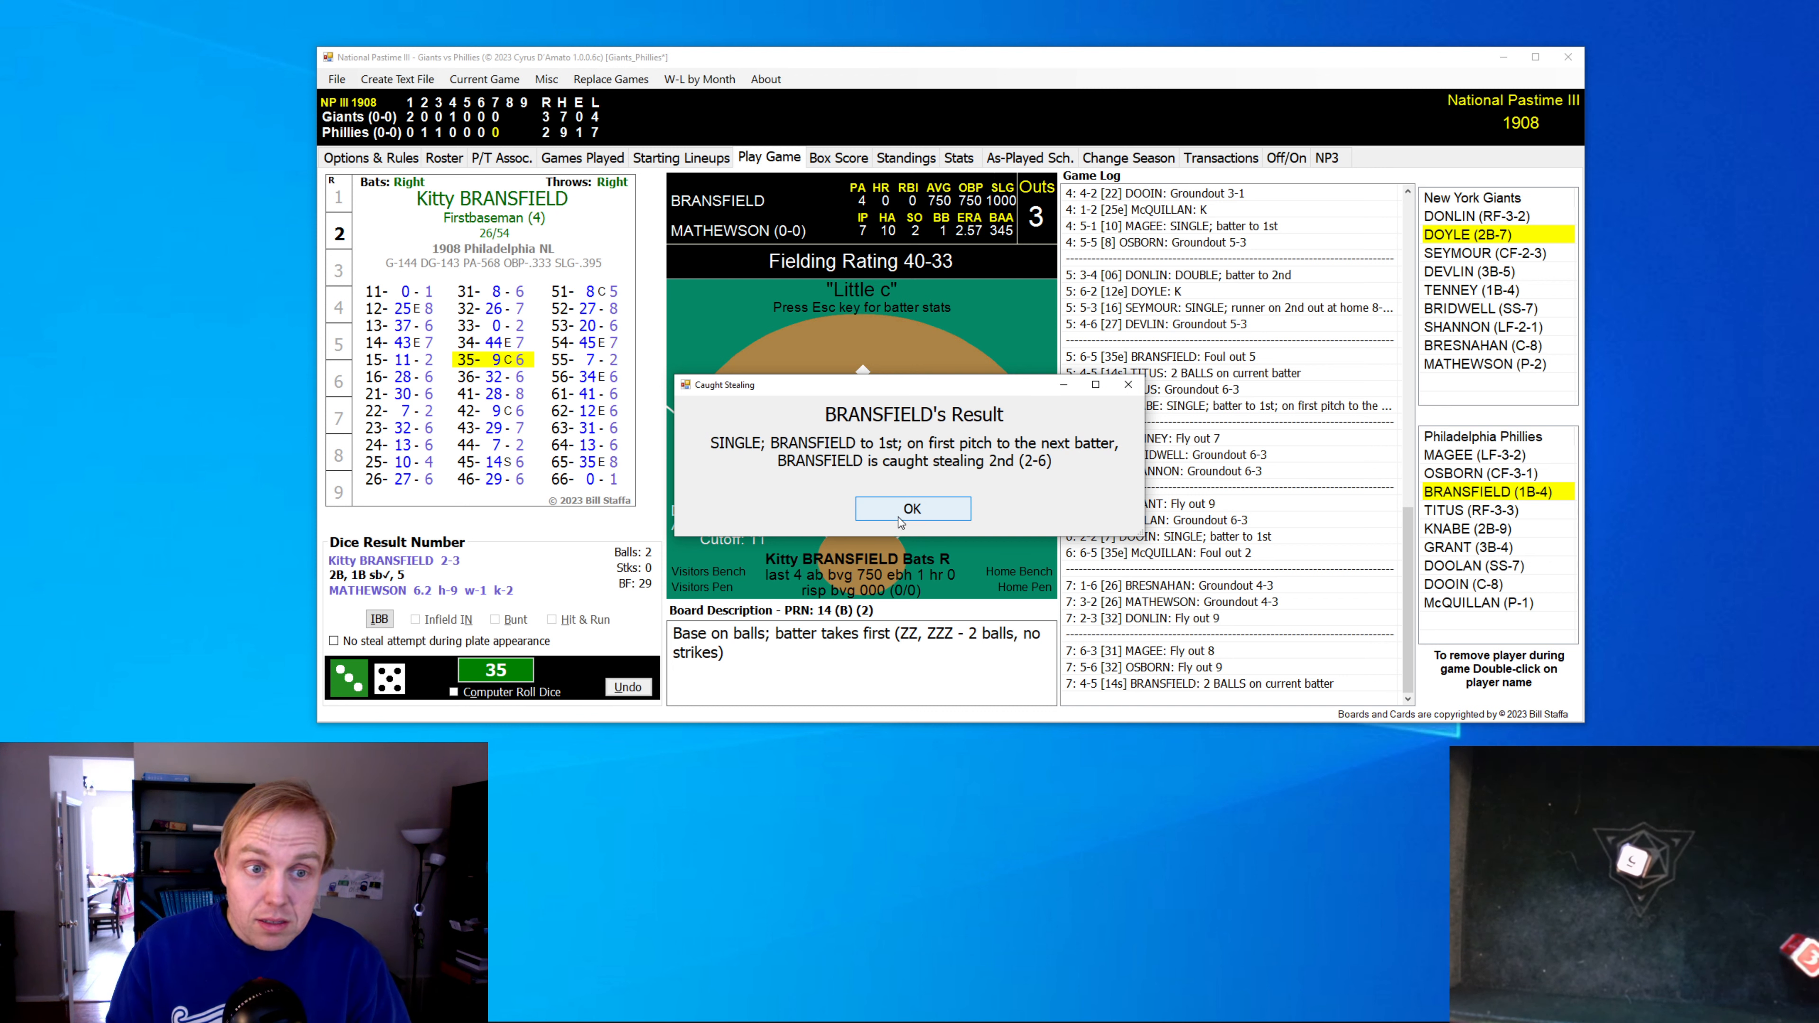
- Confirm Bransfield caught stealing, retire the Giants in order in the eighth, and bring up Titus
{"action": "left_click", "coordinate": [911, 507]}
{"action": "type", "text": "43"}
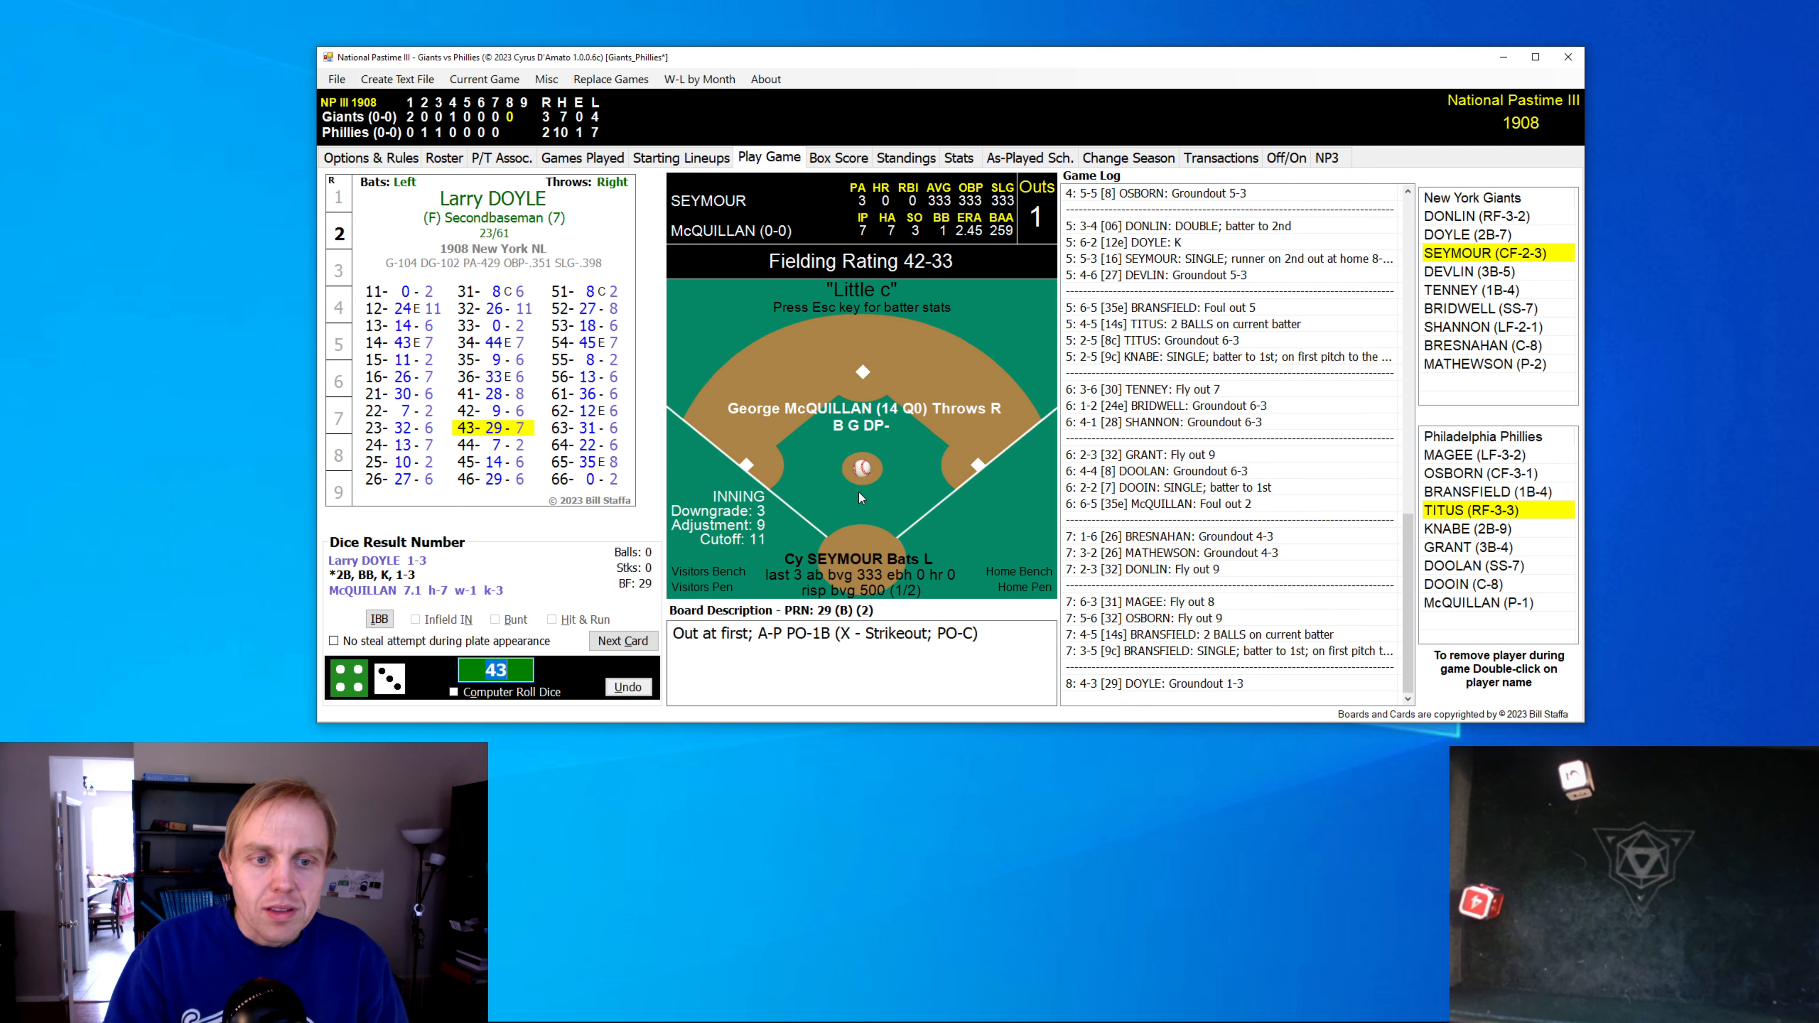
{"action": "left_click", "coordinate": [622, 641]}
{"action": "type", "text": "62"}
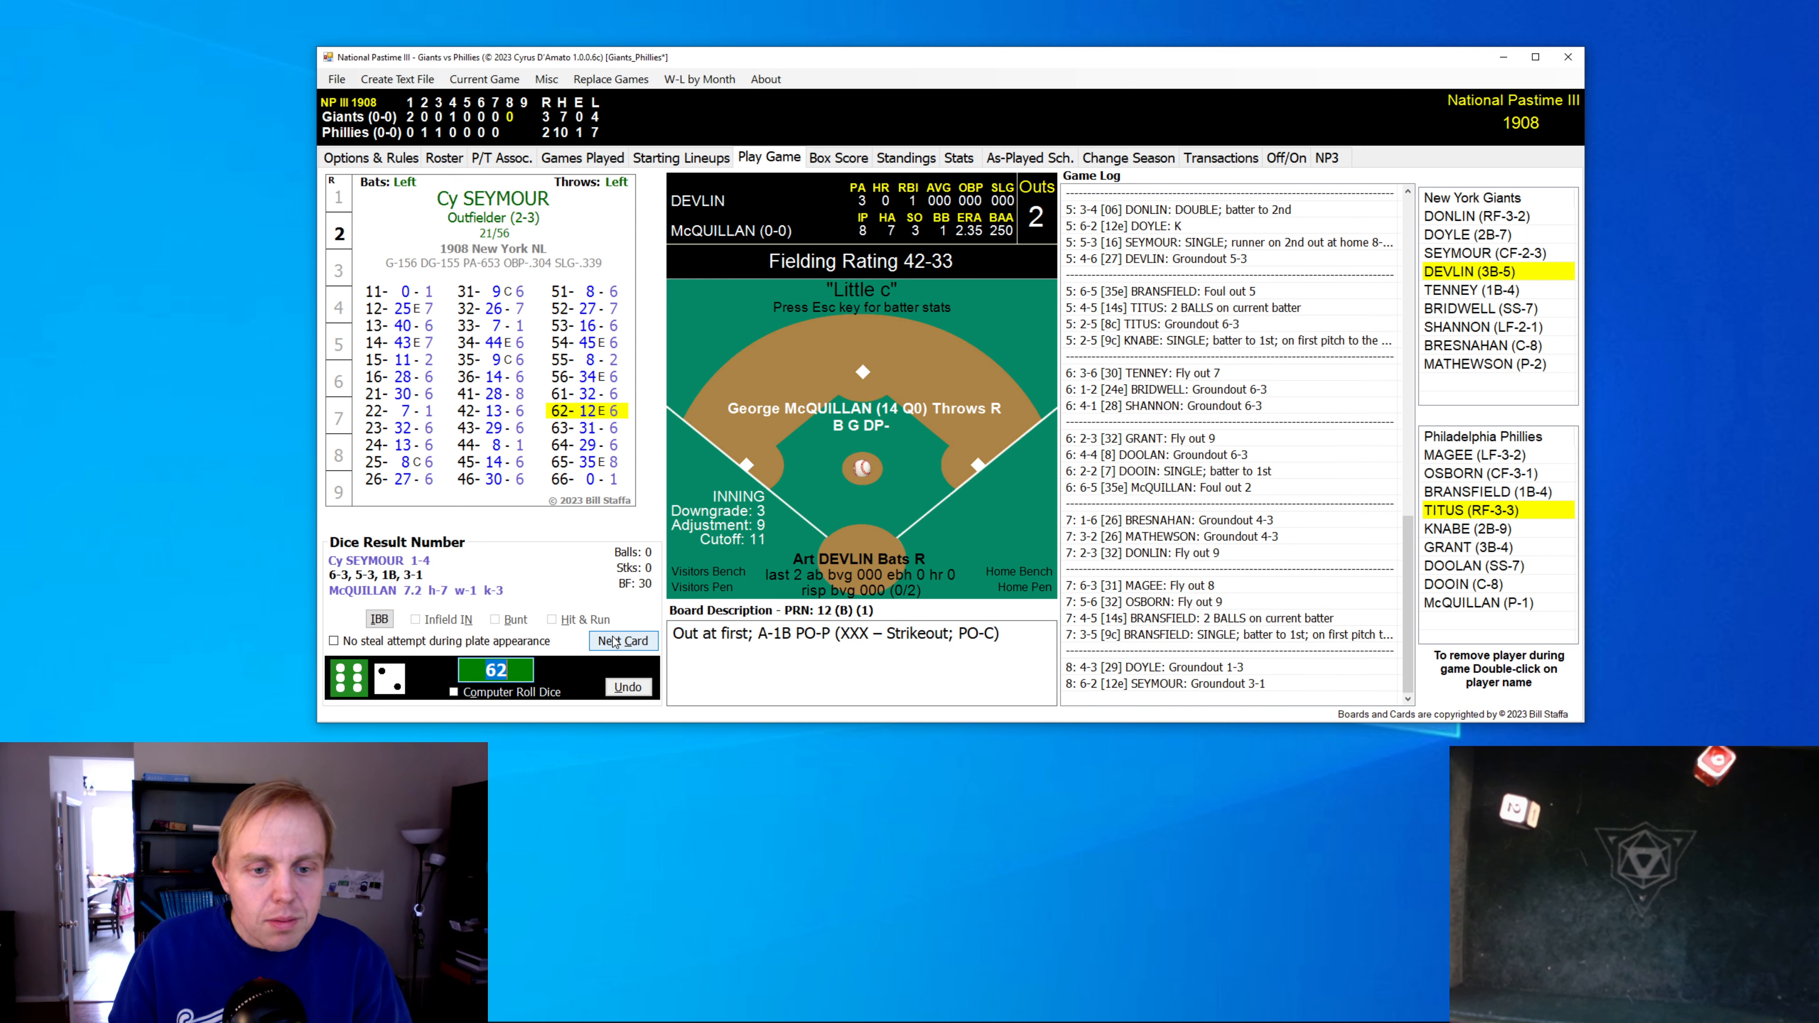
{"action": "left_click", "coordinate": [624, 641]}
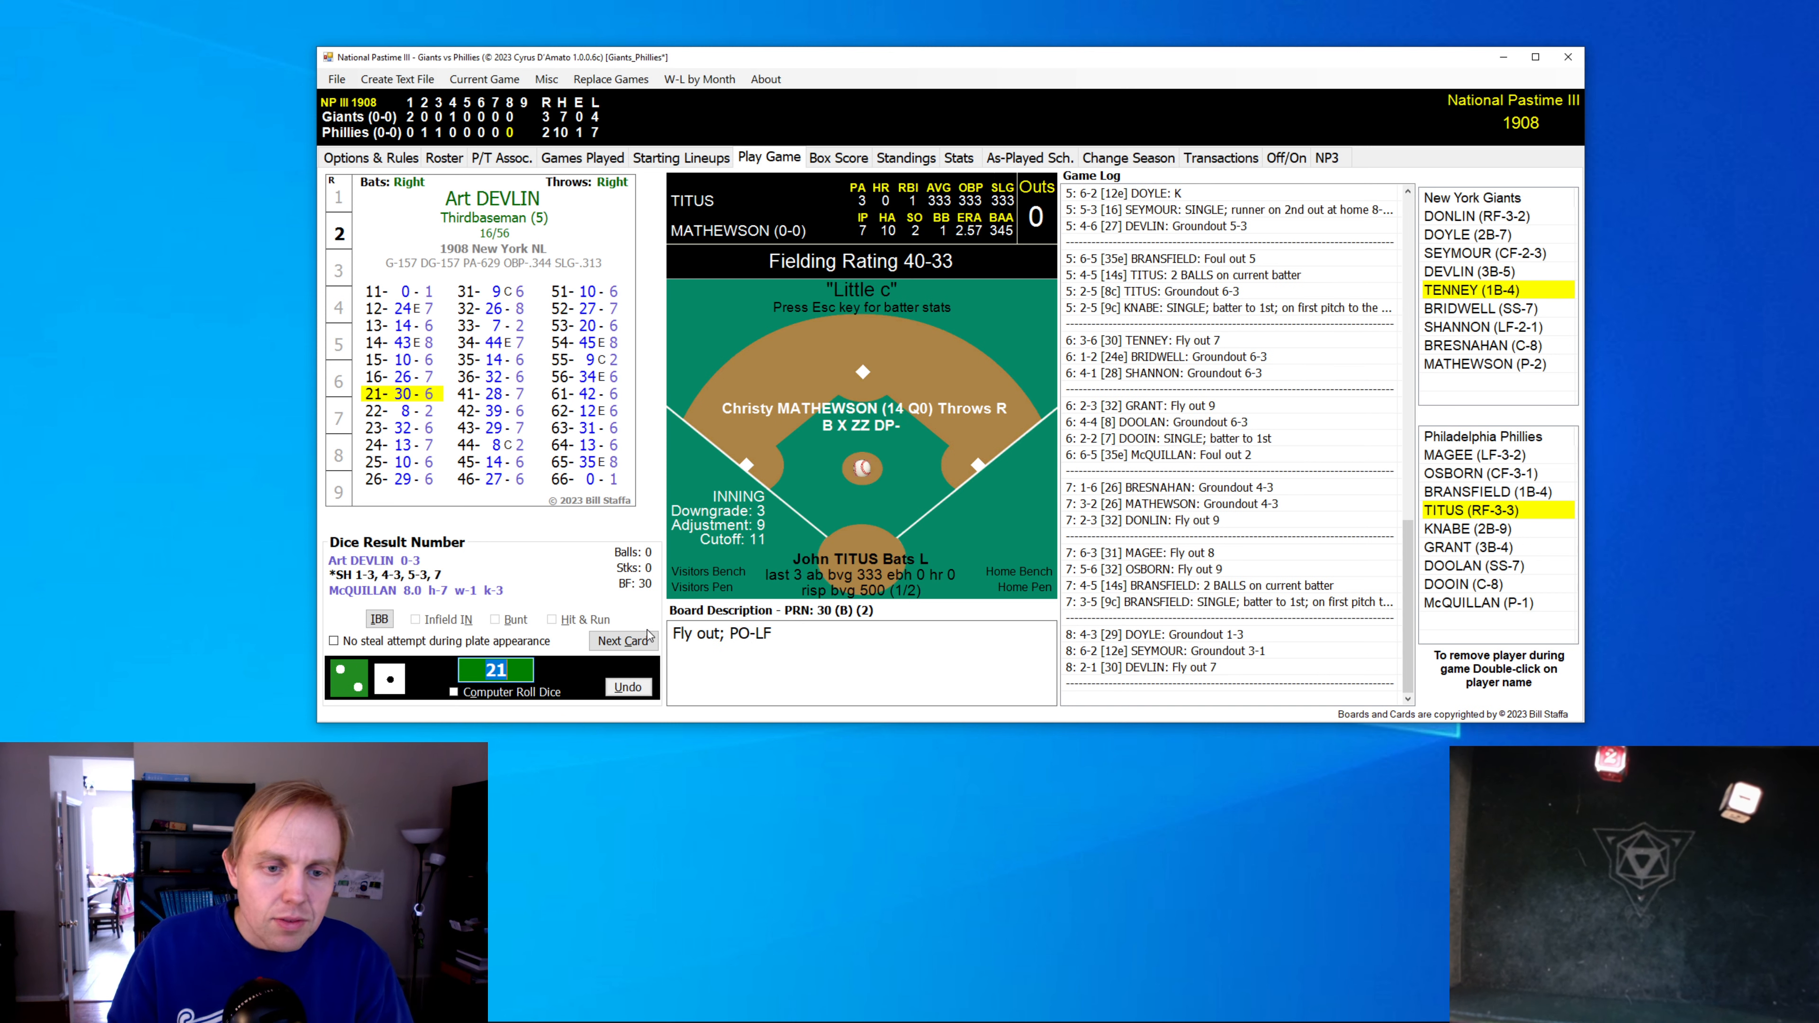
{"action": "left_click", "coordinate": [621, 641]}
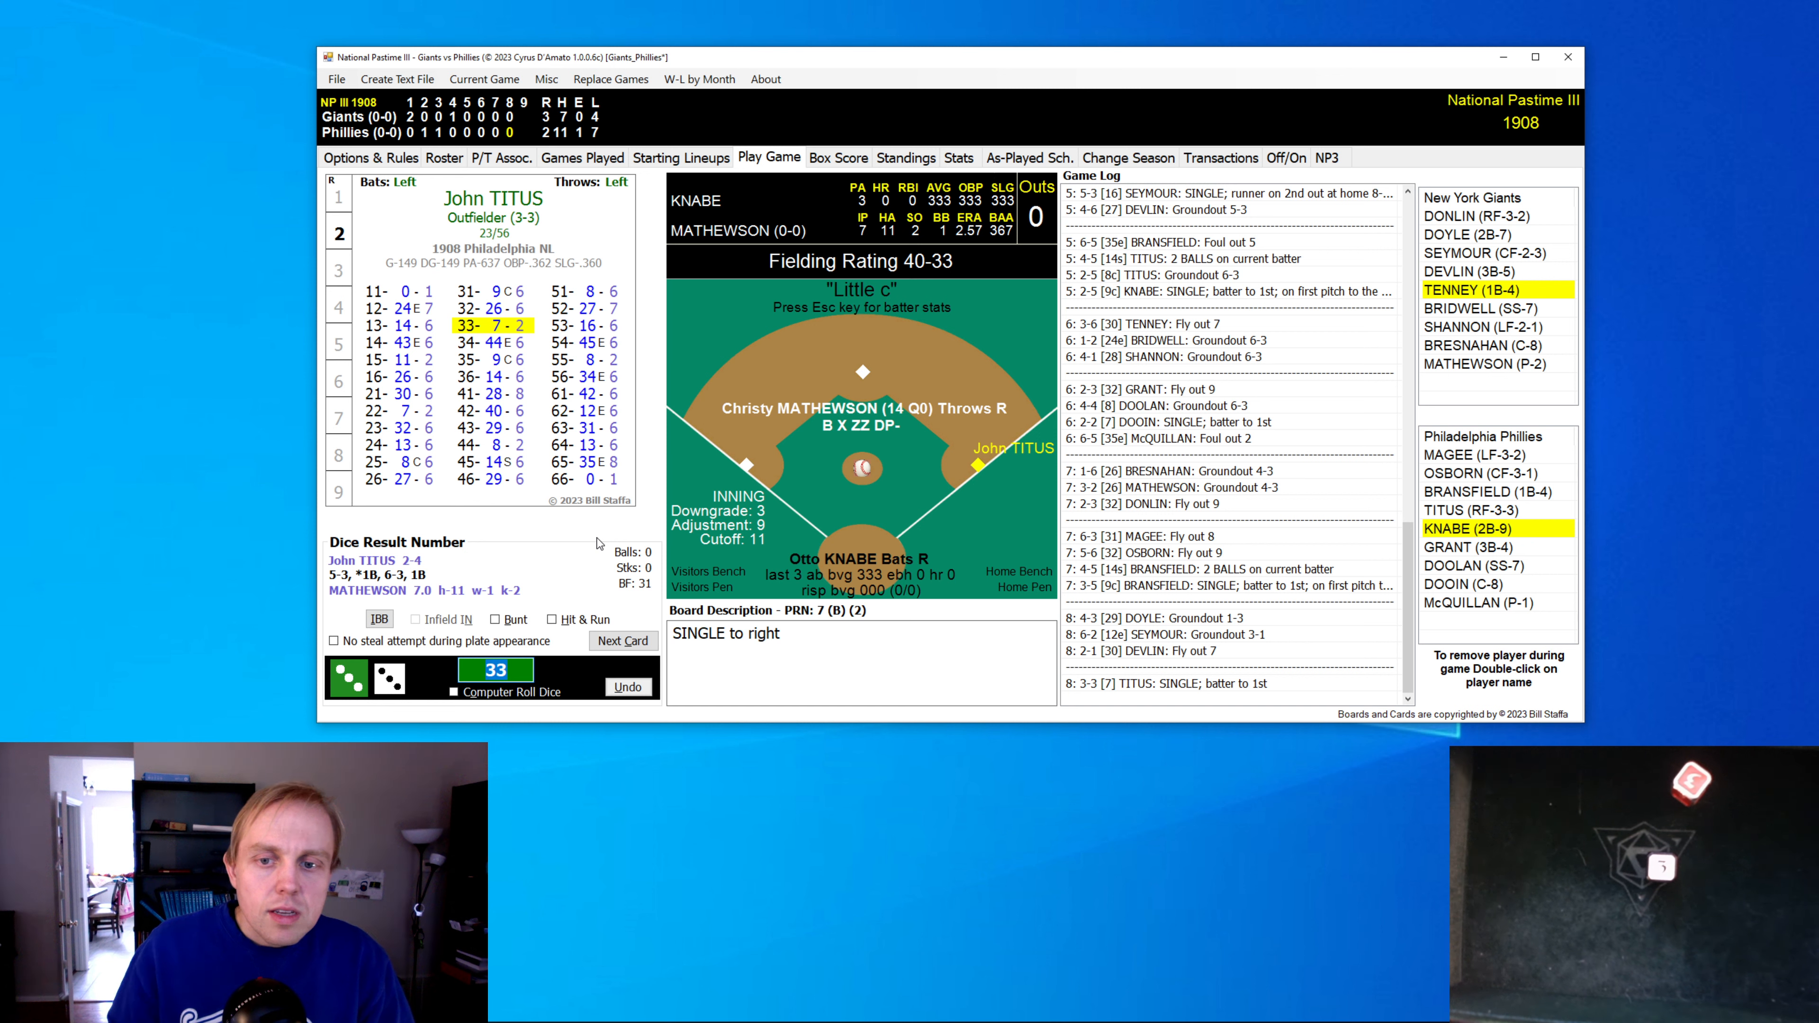
- Resolve Knabe's sacrifice and Doolan's groundout to strand Titus, then Tenney's ninth-inning groundout
{"action": "left_click", "coordinate": [623, 641]}
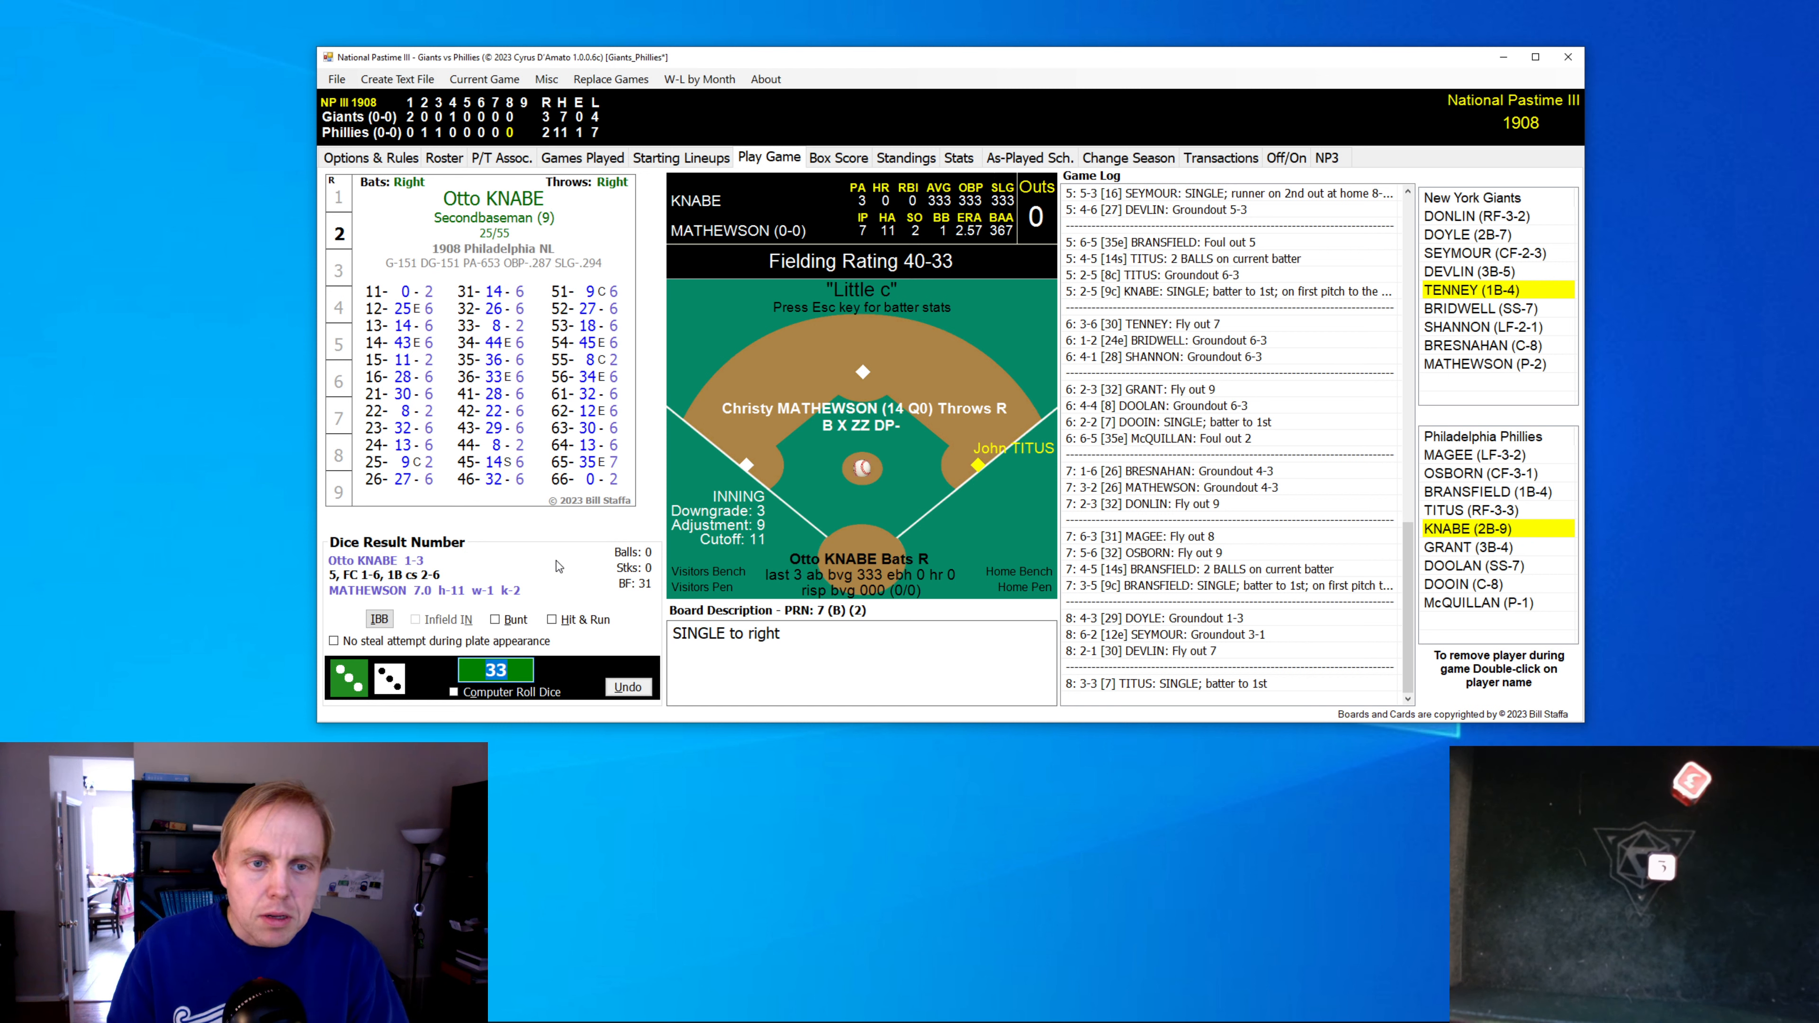
{"action": "left_click", "coordinate": [496, 619]}
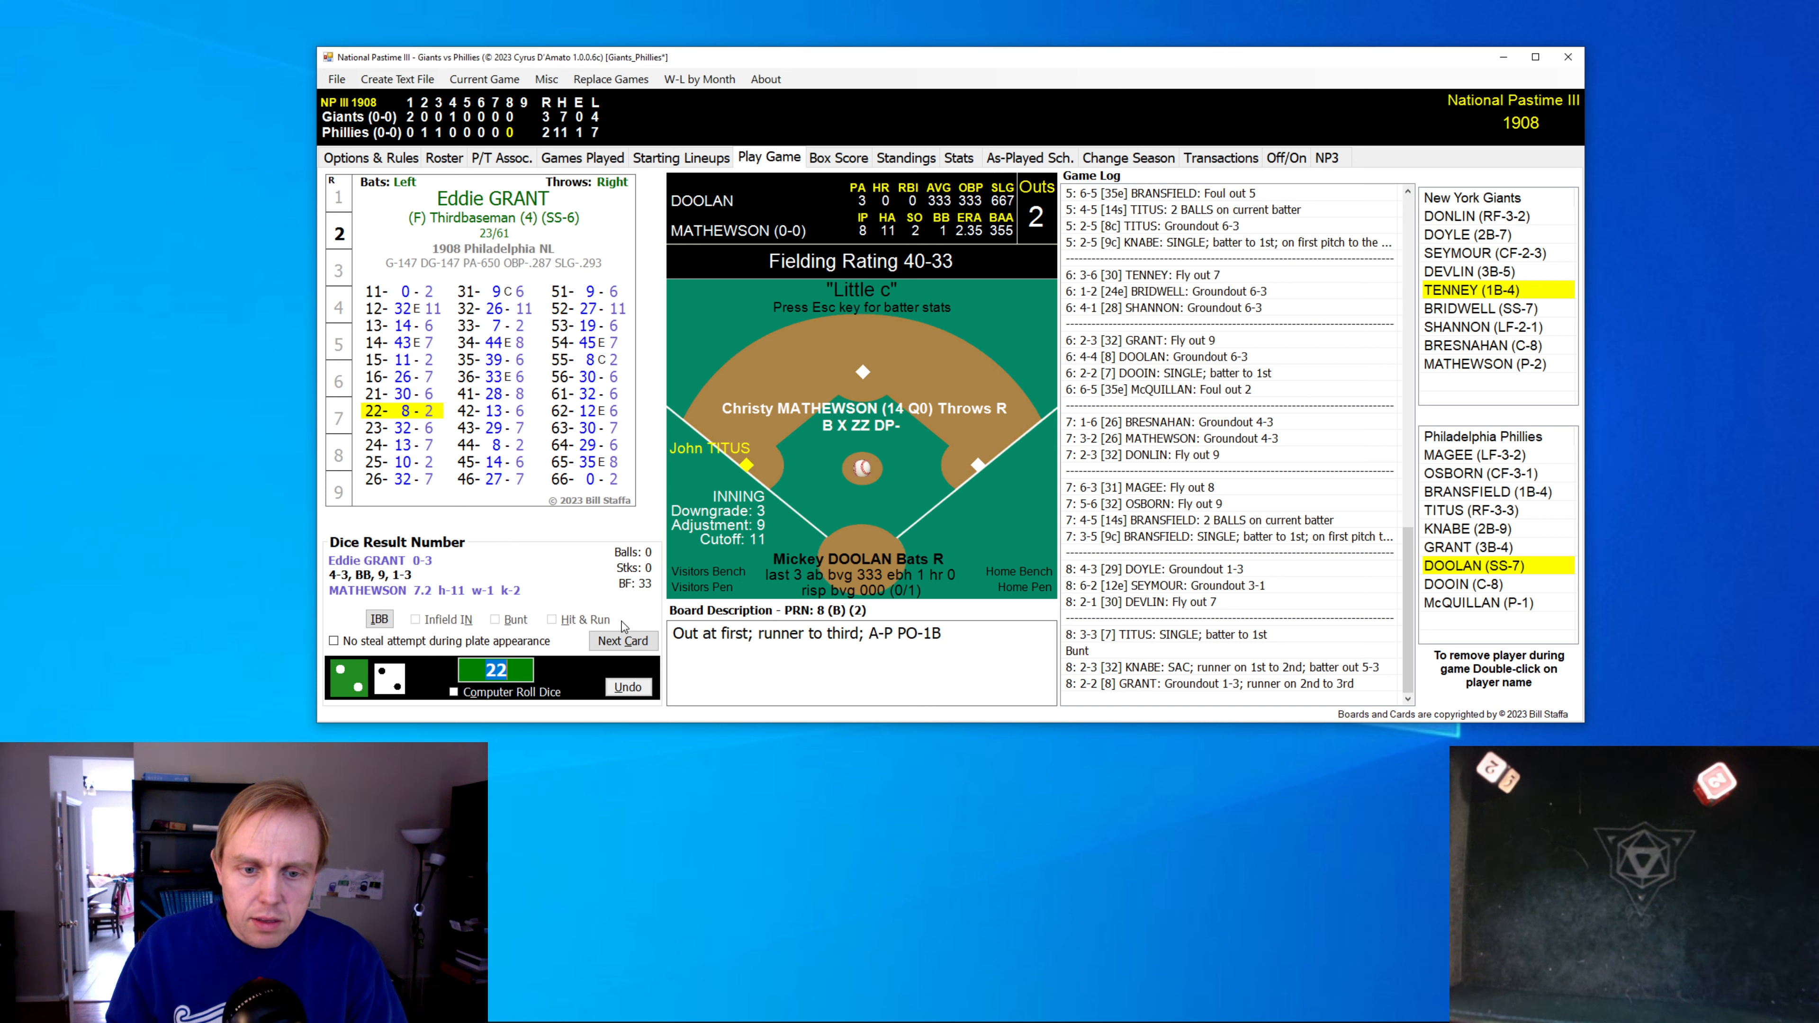
{"action": "left_click", "coordinate": [623, 641]}
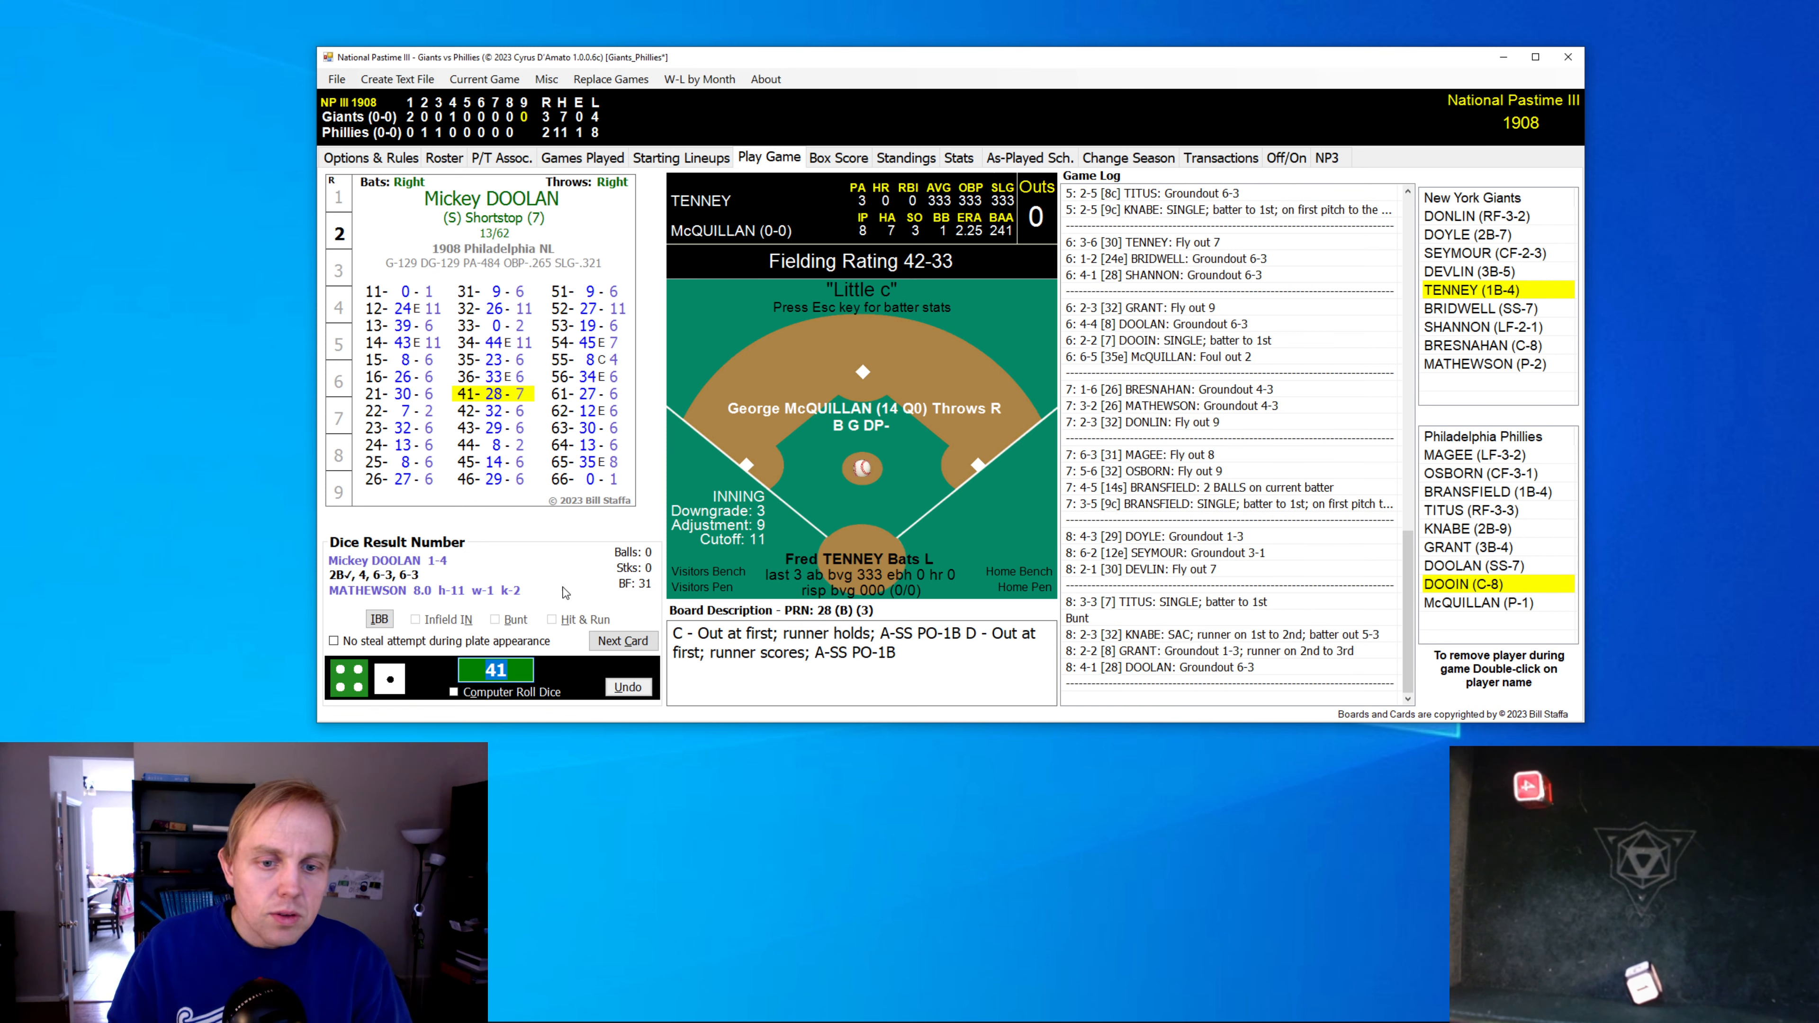
{"action": "left_click", "coordinate": [622, 640]}
{"action": "type", "text": "16"}
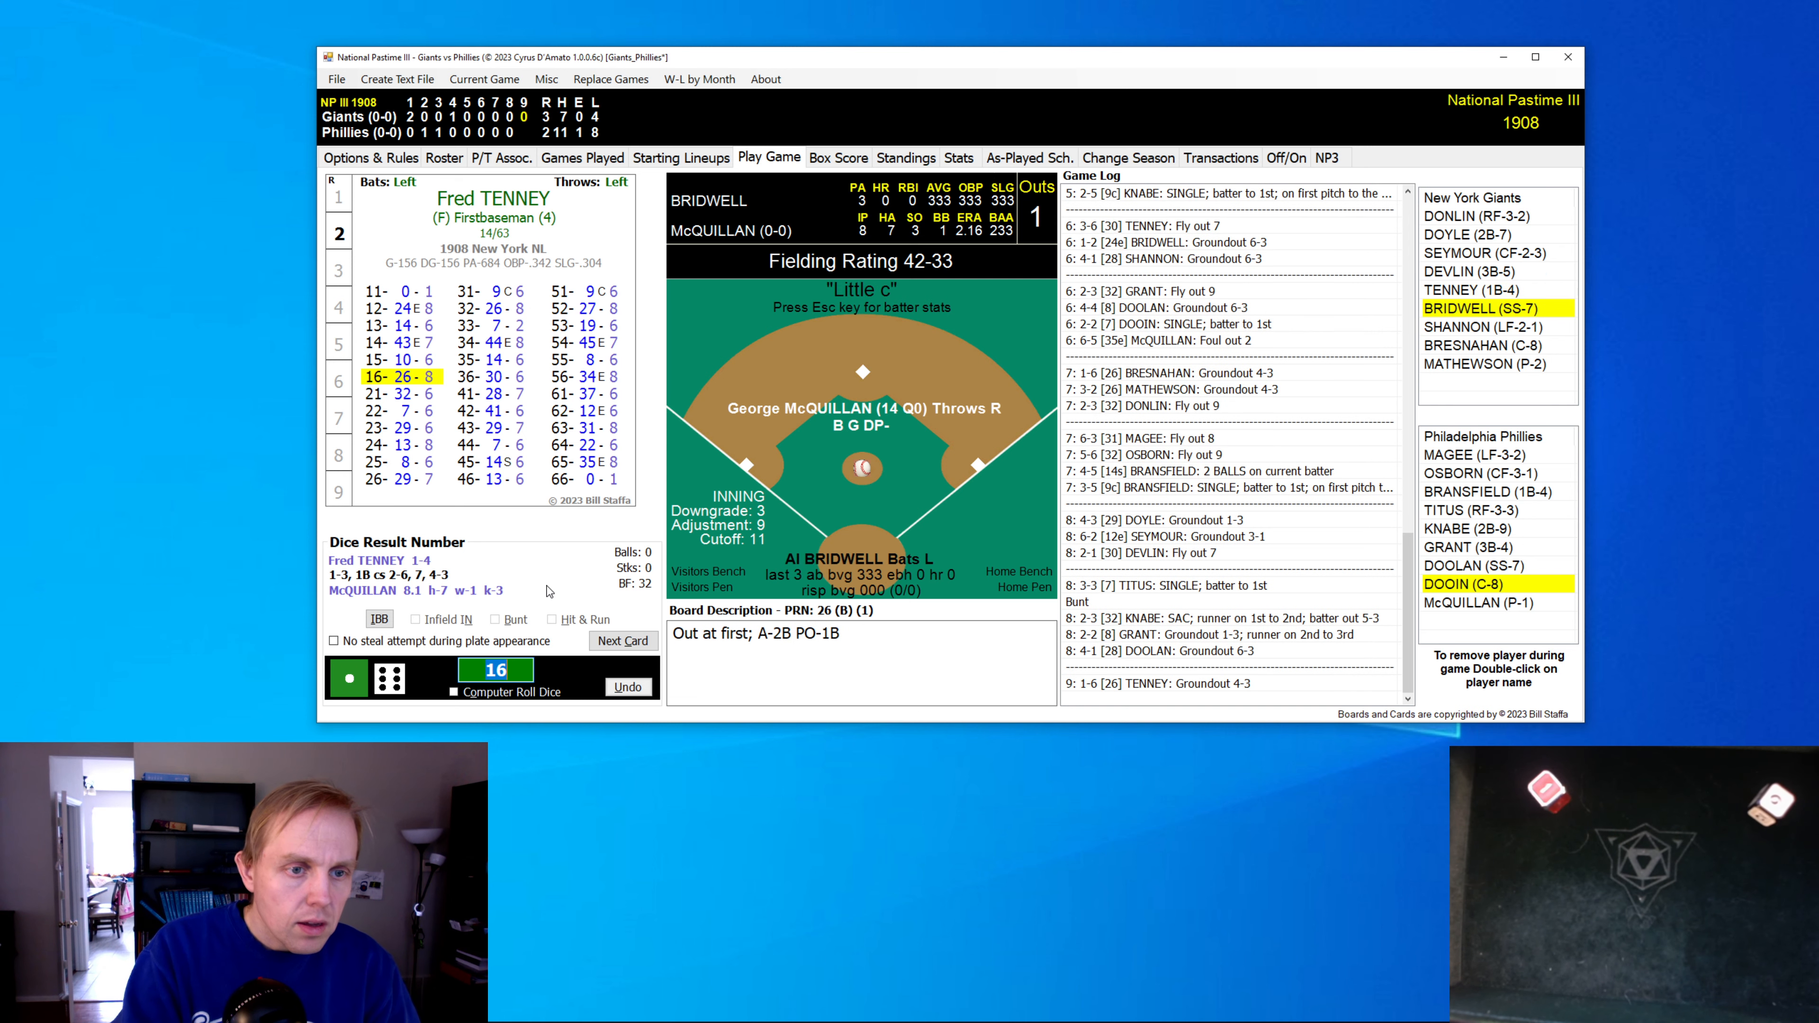
- Retire Bridwell and Shannon on flyouts with no error charged, then bring up Dooin to lead off the bottom of the ninth
{"action": "left_click", "coordinate": [624, 641]}
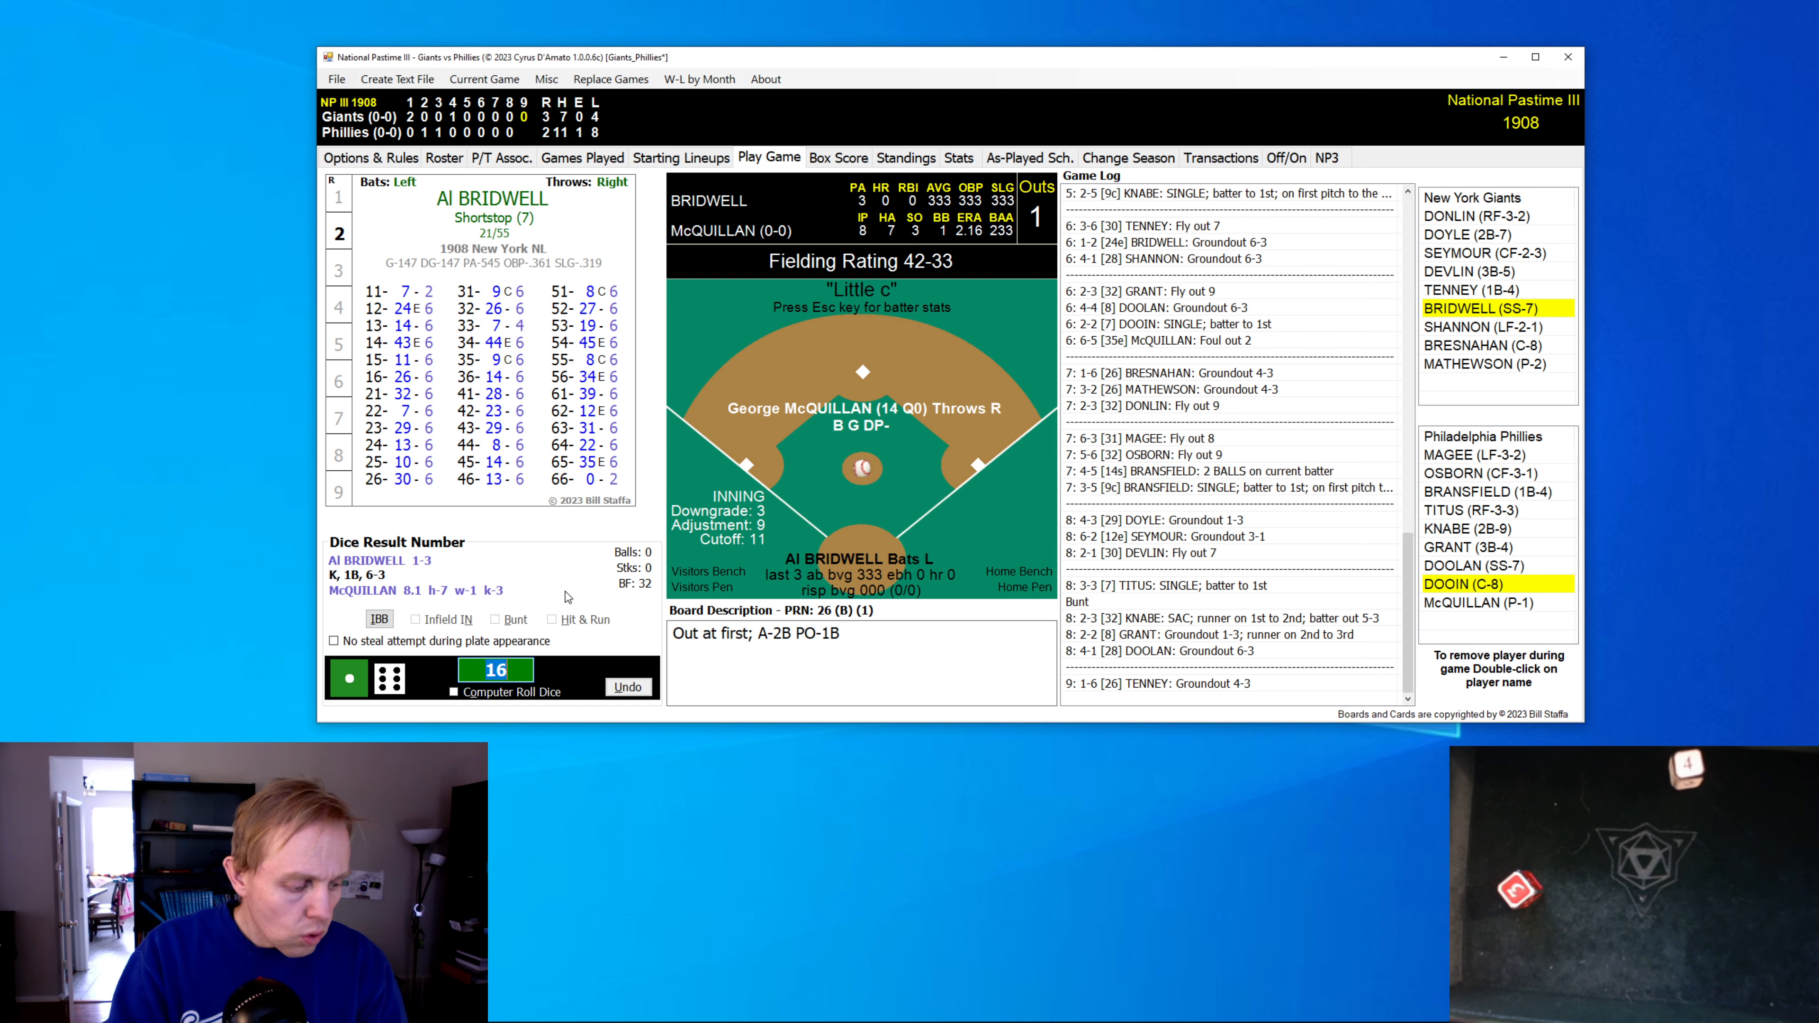
{"action": "left_click", "coordinate": [346, 678]}
{"action": "type", "text": "34"}
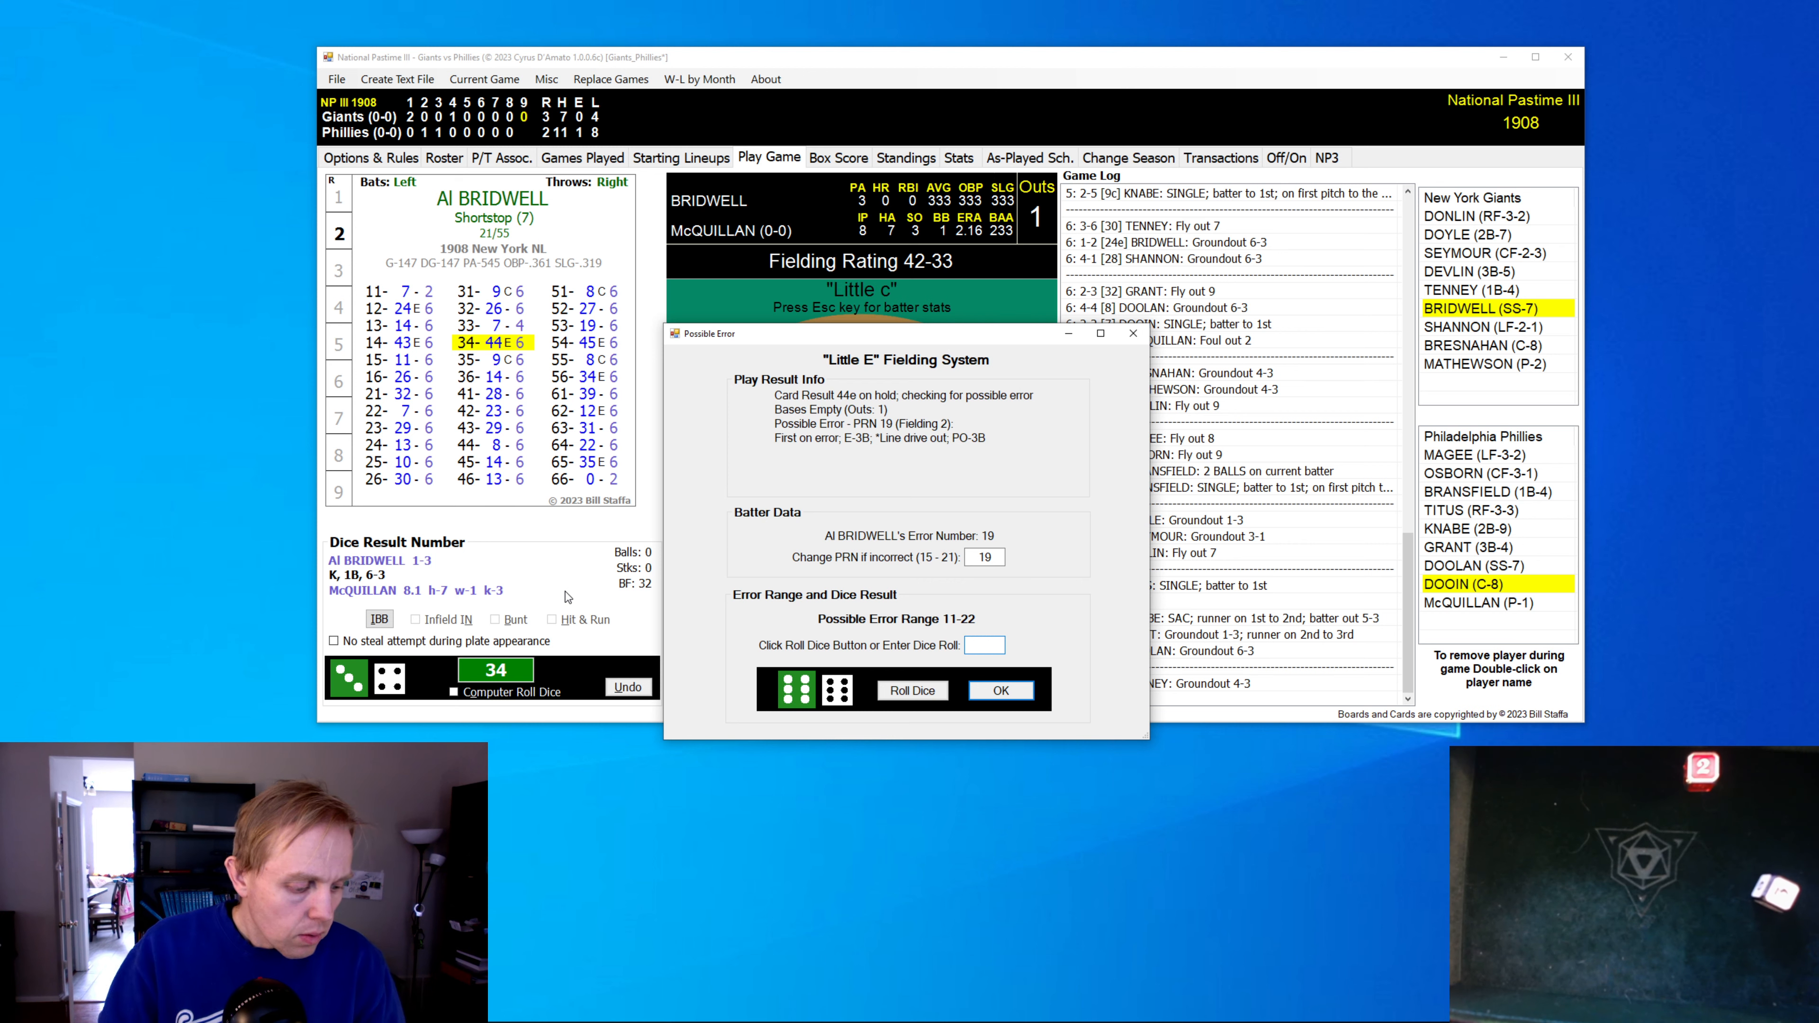
{"action": "left_click", "coordinate": [999, 691]}
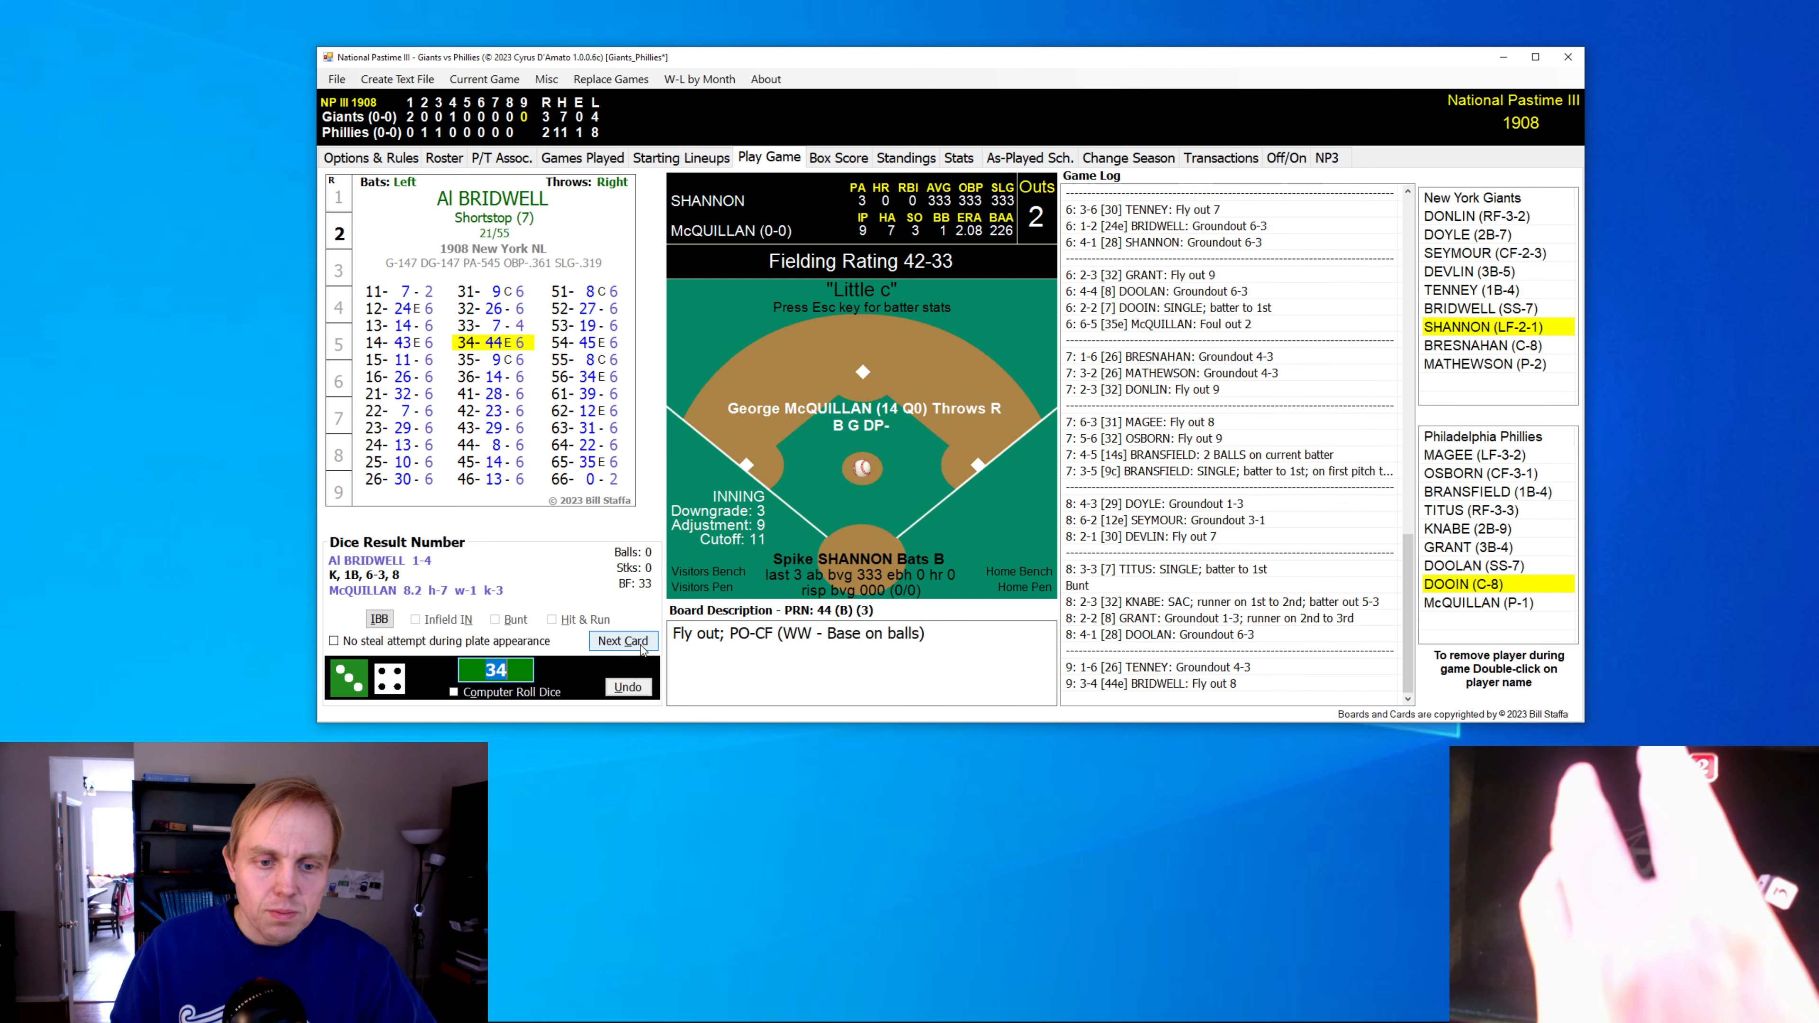
{"action": "left_click", "coordinate": [624, 641]}
{"action": "type", "text": "63"}
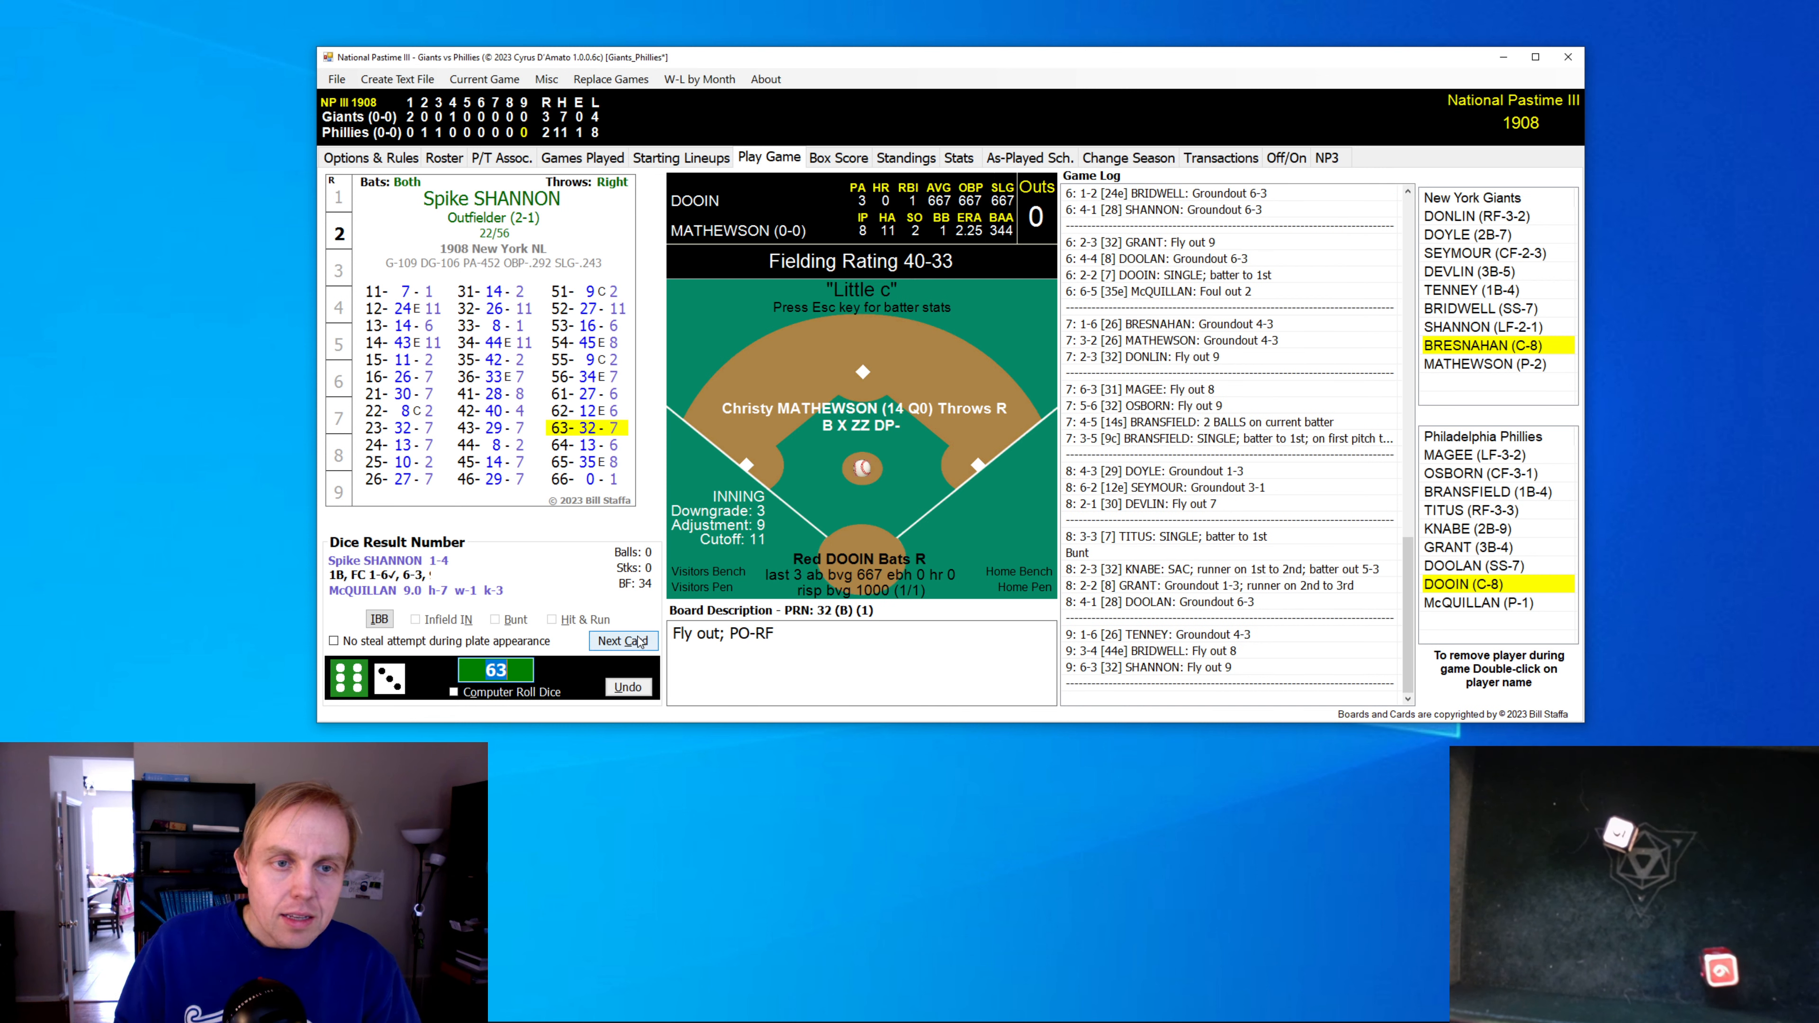
{"action": "left_click", "coordinate": [624, 641]}
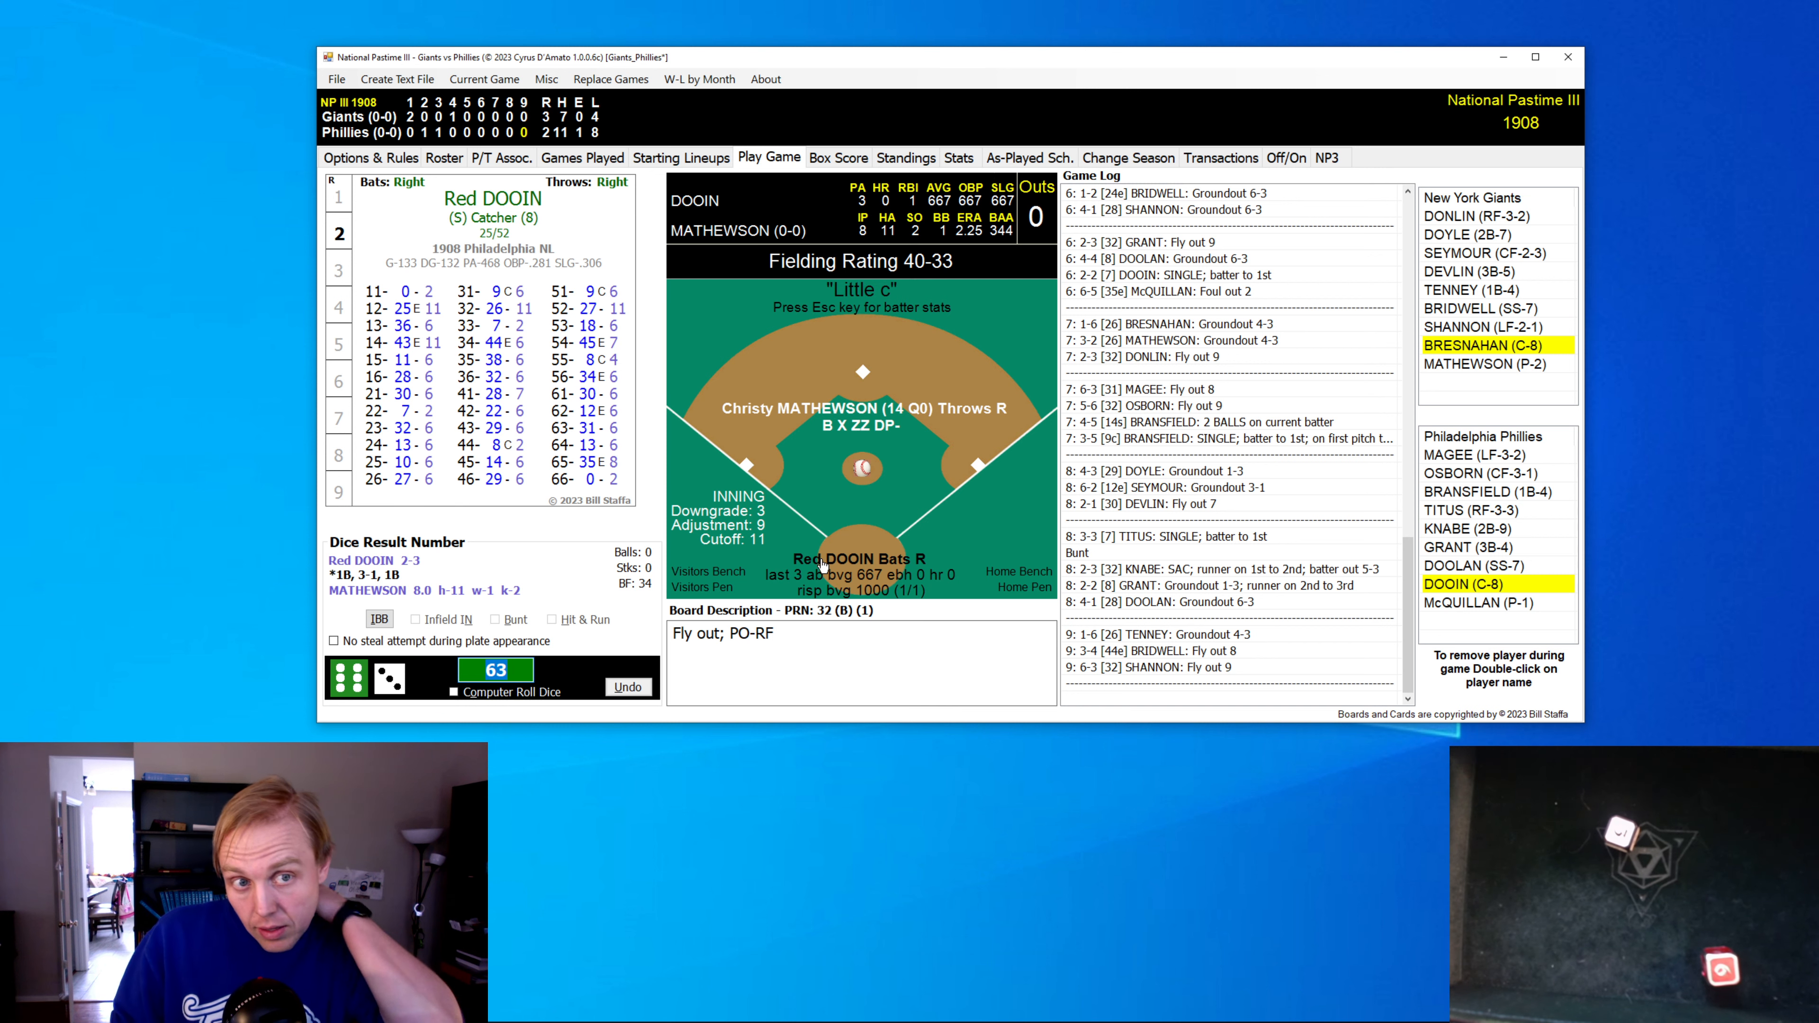
{"action": "mouse_move", "coordinate": [815, 570]}
{"action": "type", "text": "46"}
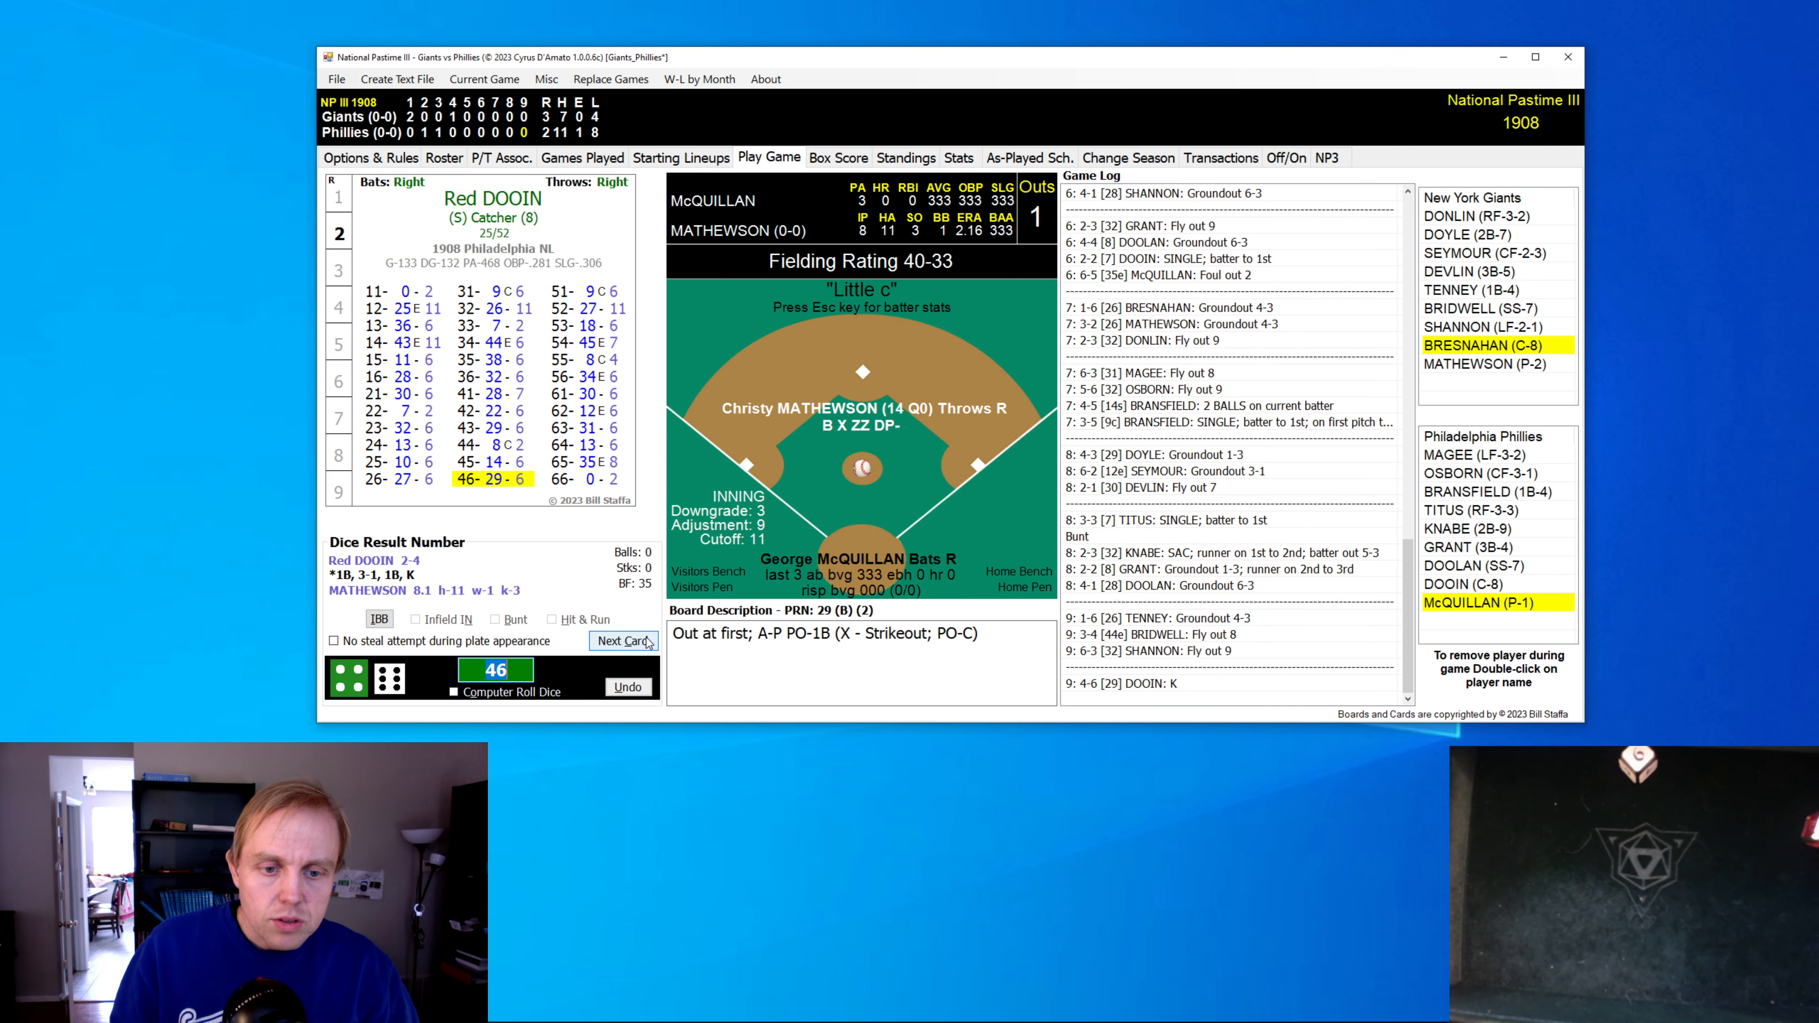
- In Replace a Player, compare the batting cards of Courtney, Jacklitsch, McCormick and Thomas
{"action": "left_click", "coordinate": [623, 640]}
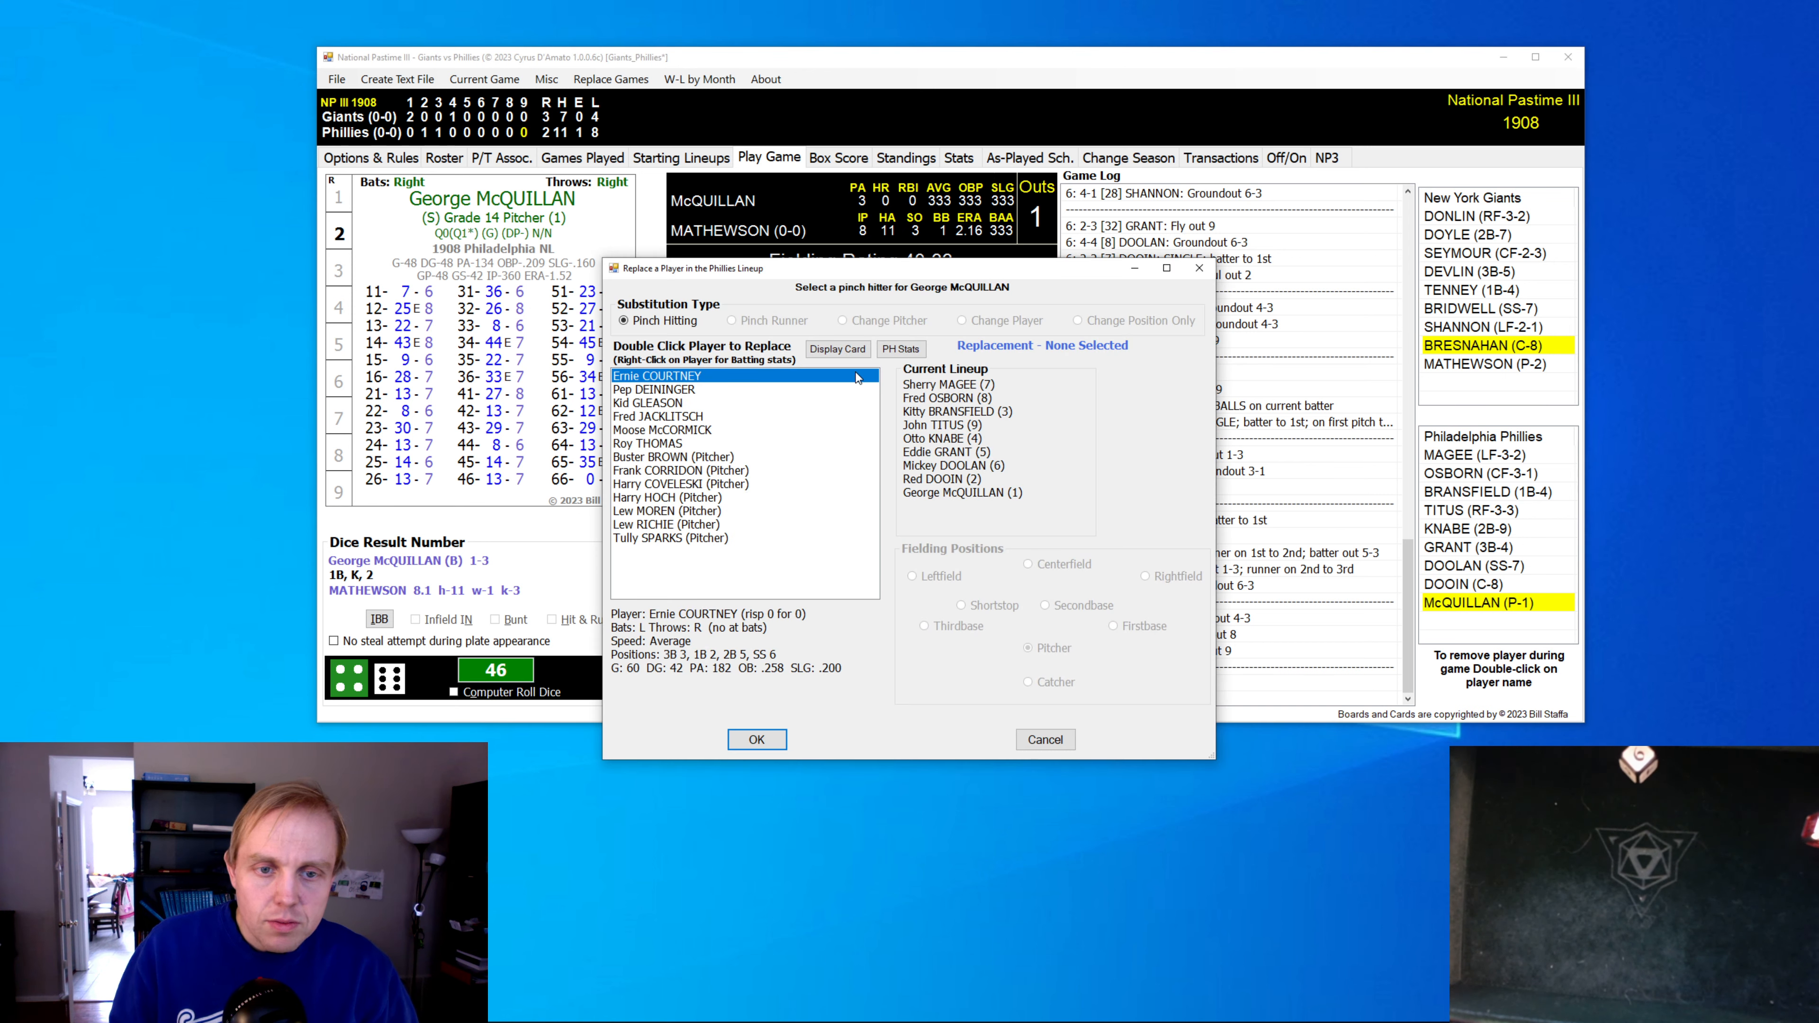
{"action": "left_click", "coordinate": [837, 348]}
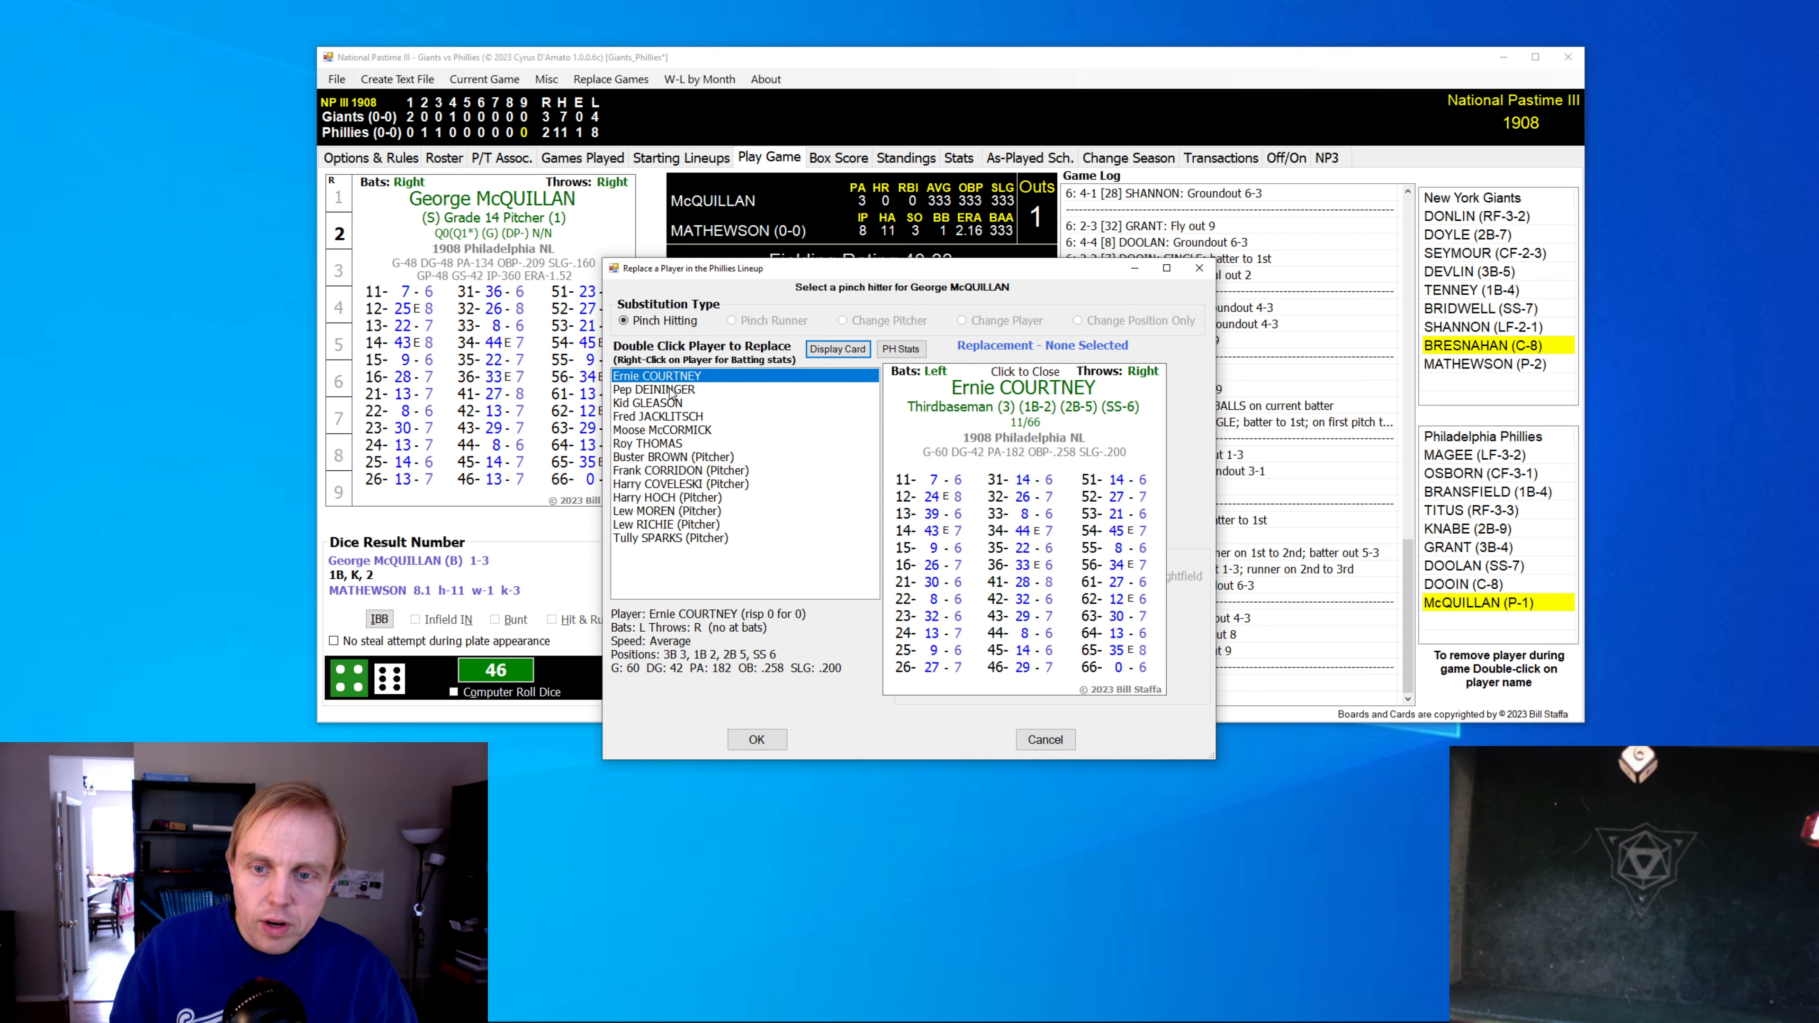
{"action": "left_click", "coordinate": [660, 417]}
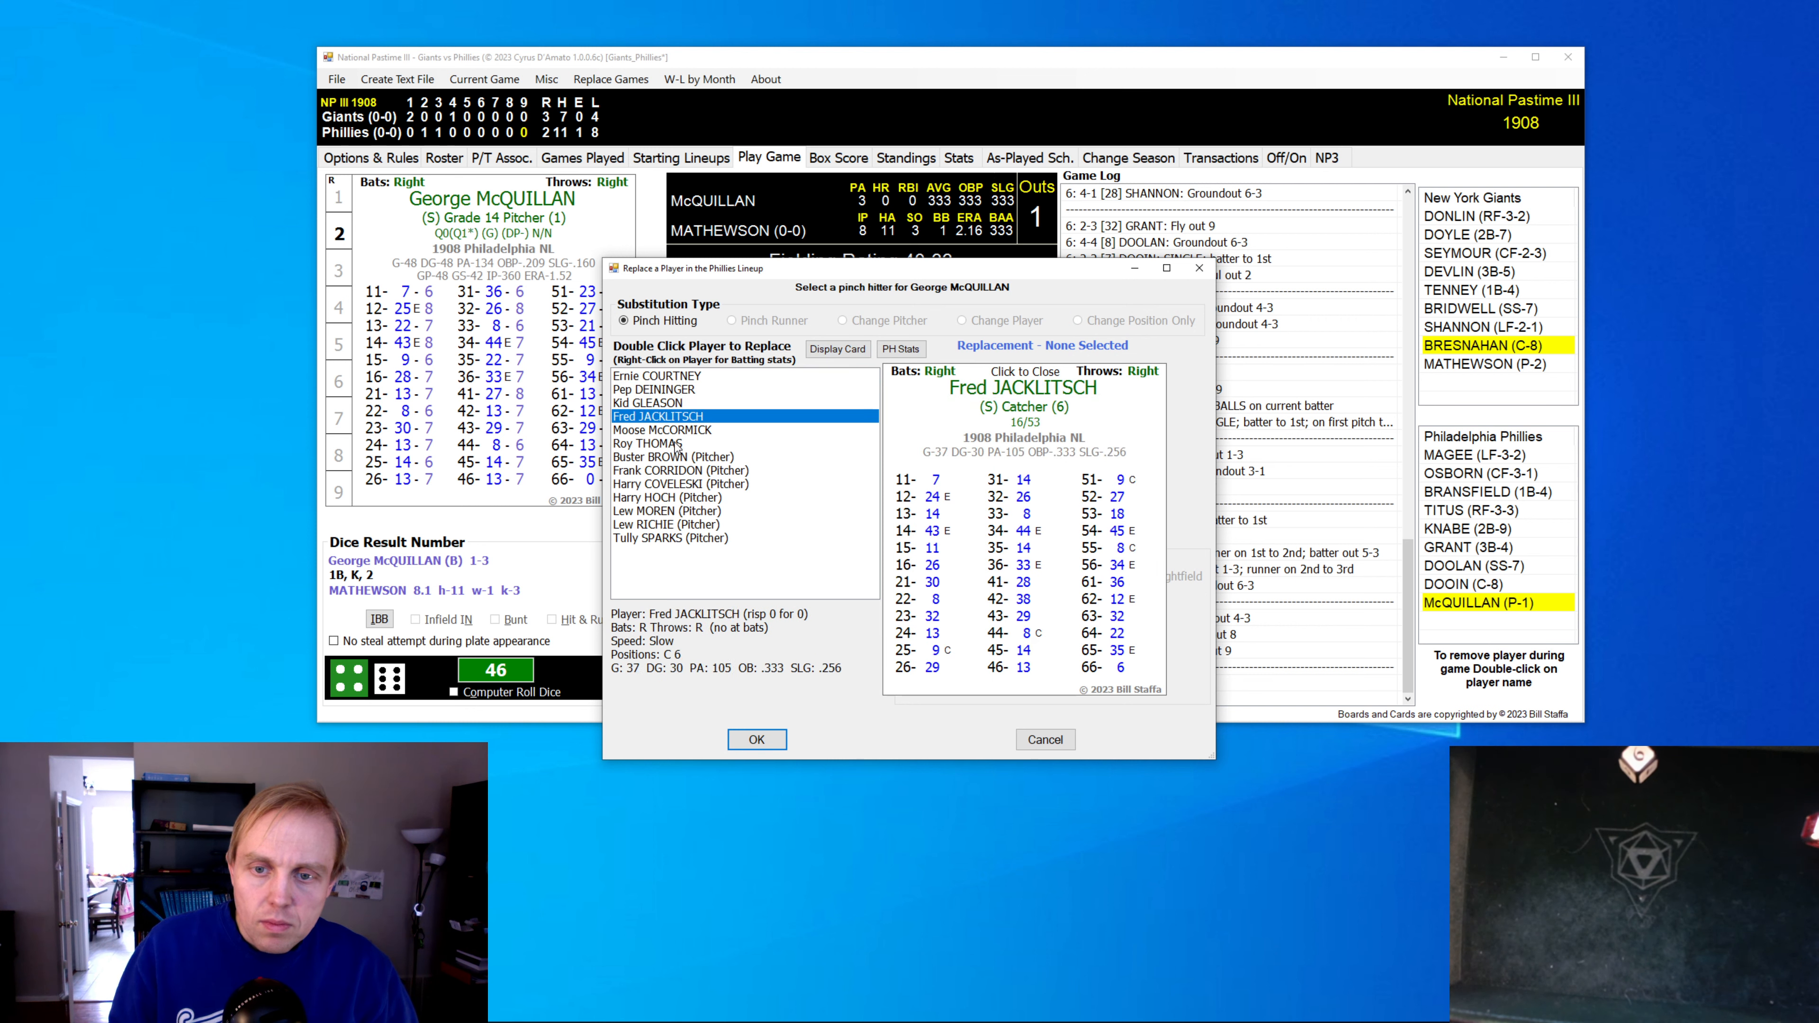
{"action": "left_click", "coordinate": [648, 444]}
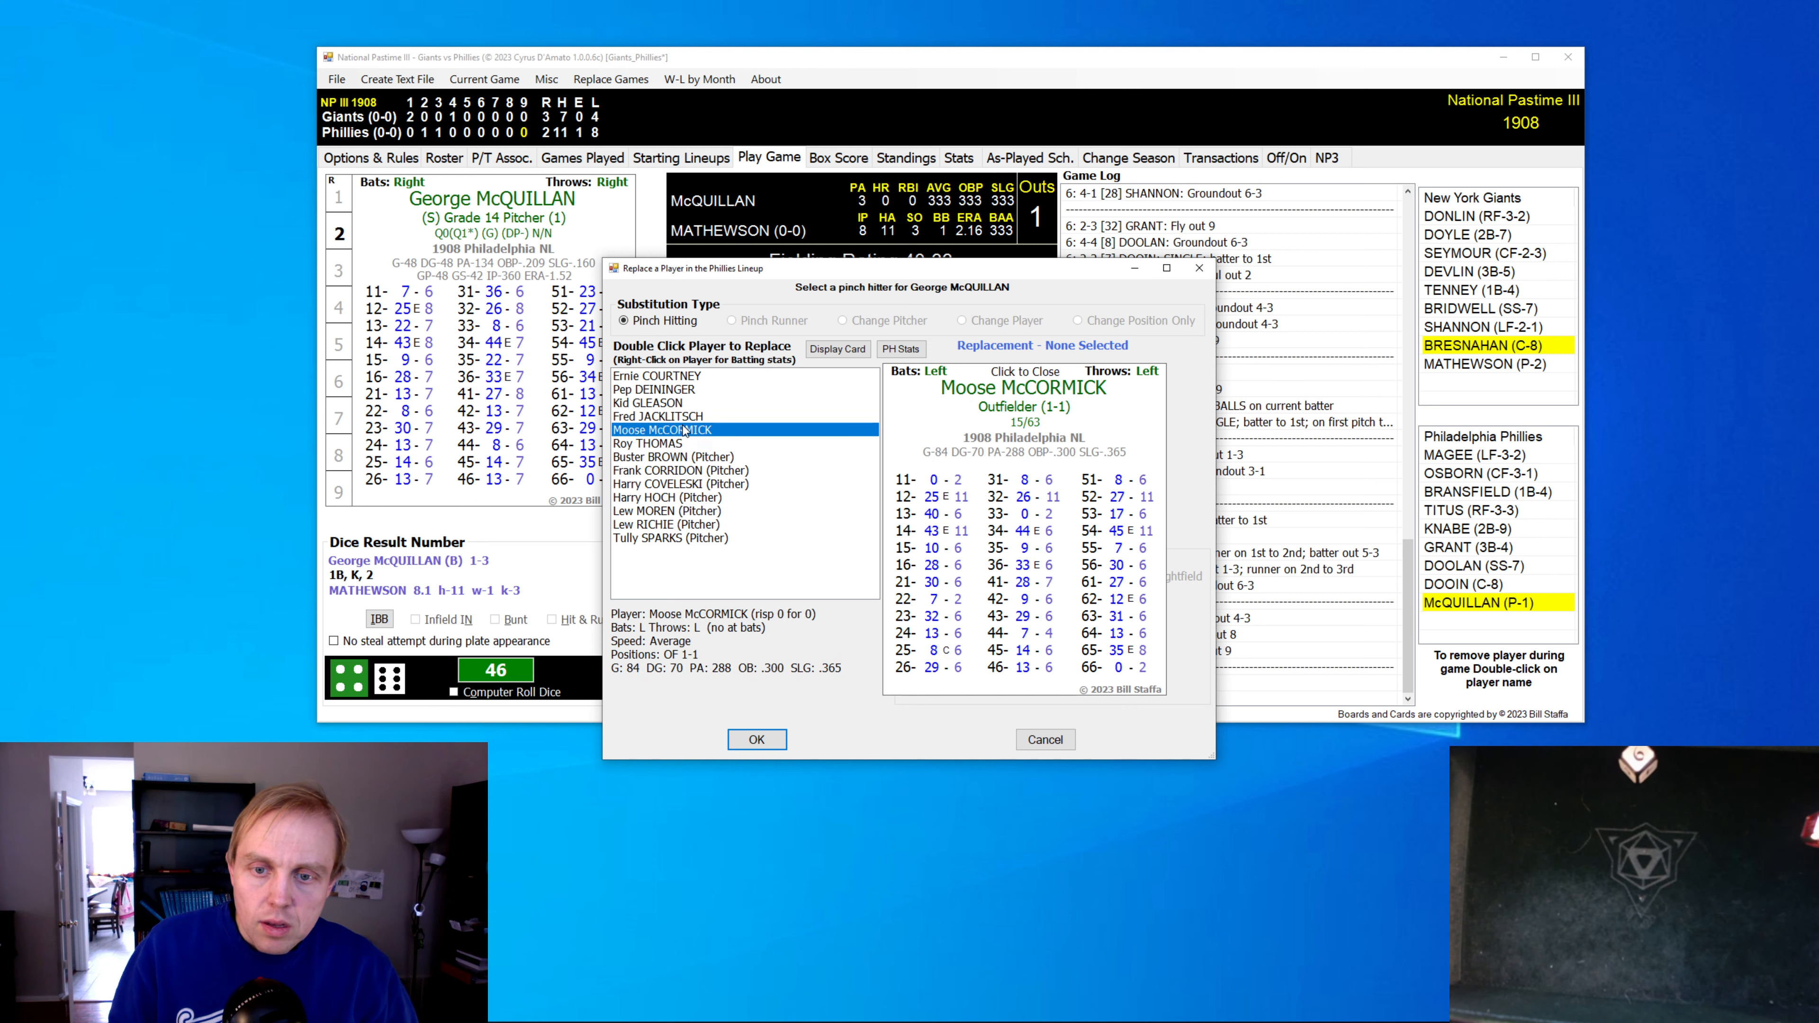
{"action": "left_click", "coordinate": [650, 443]}
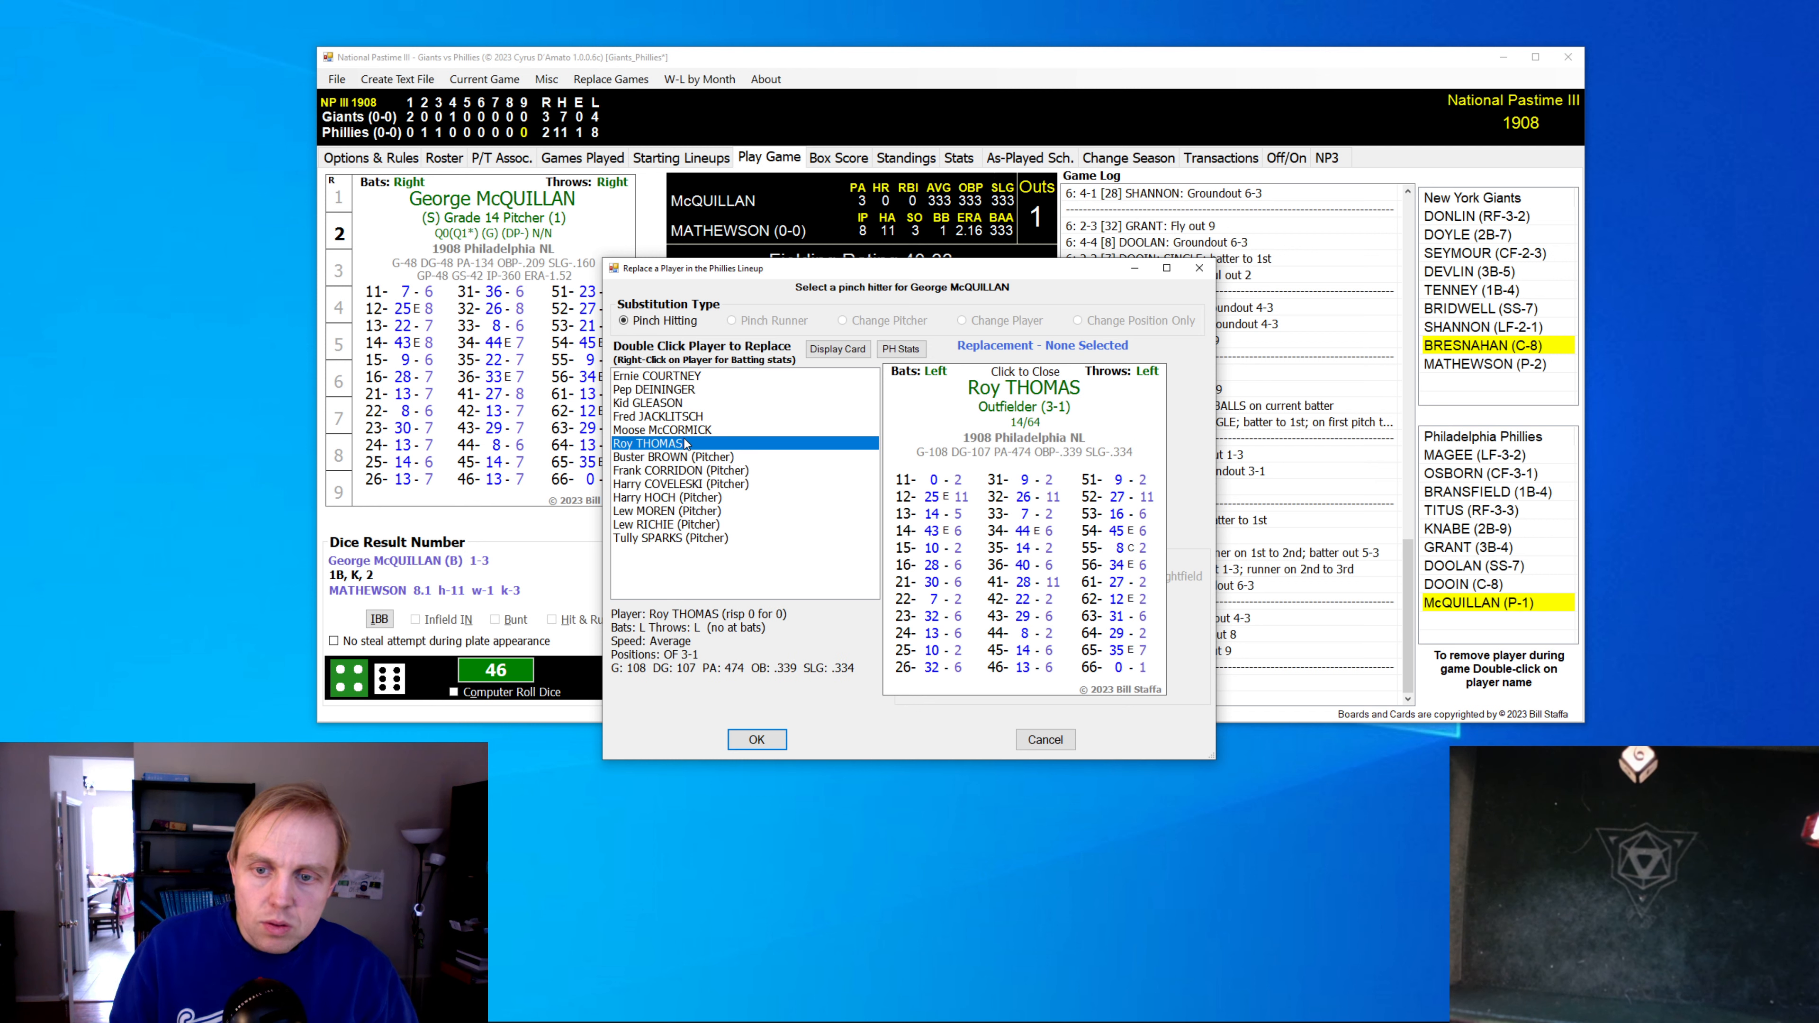
{"action": "left_click", "coordinate": [656, 415]}
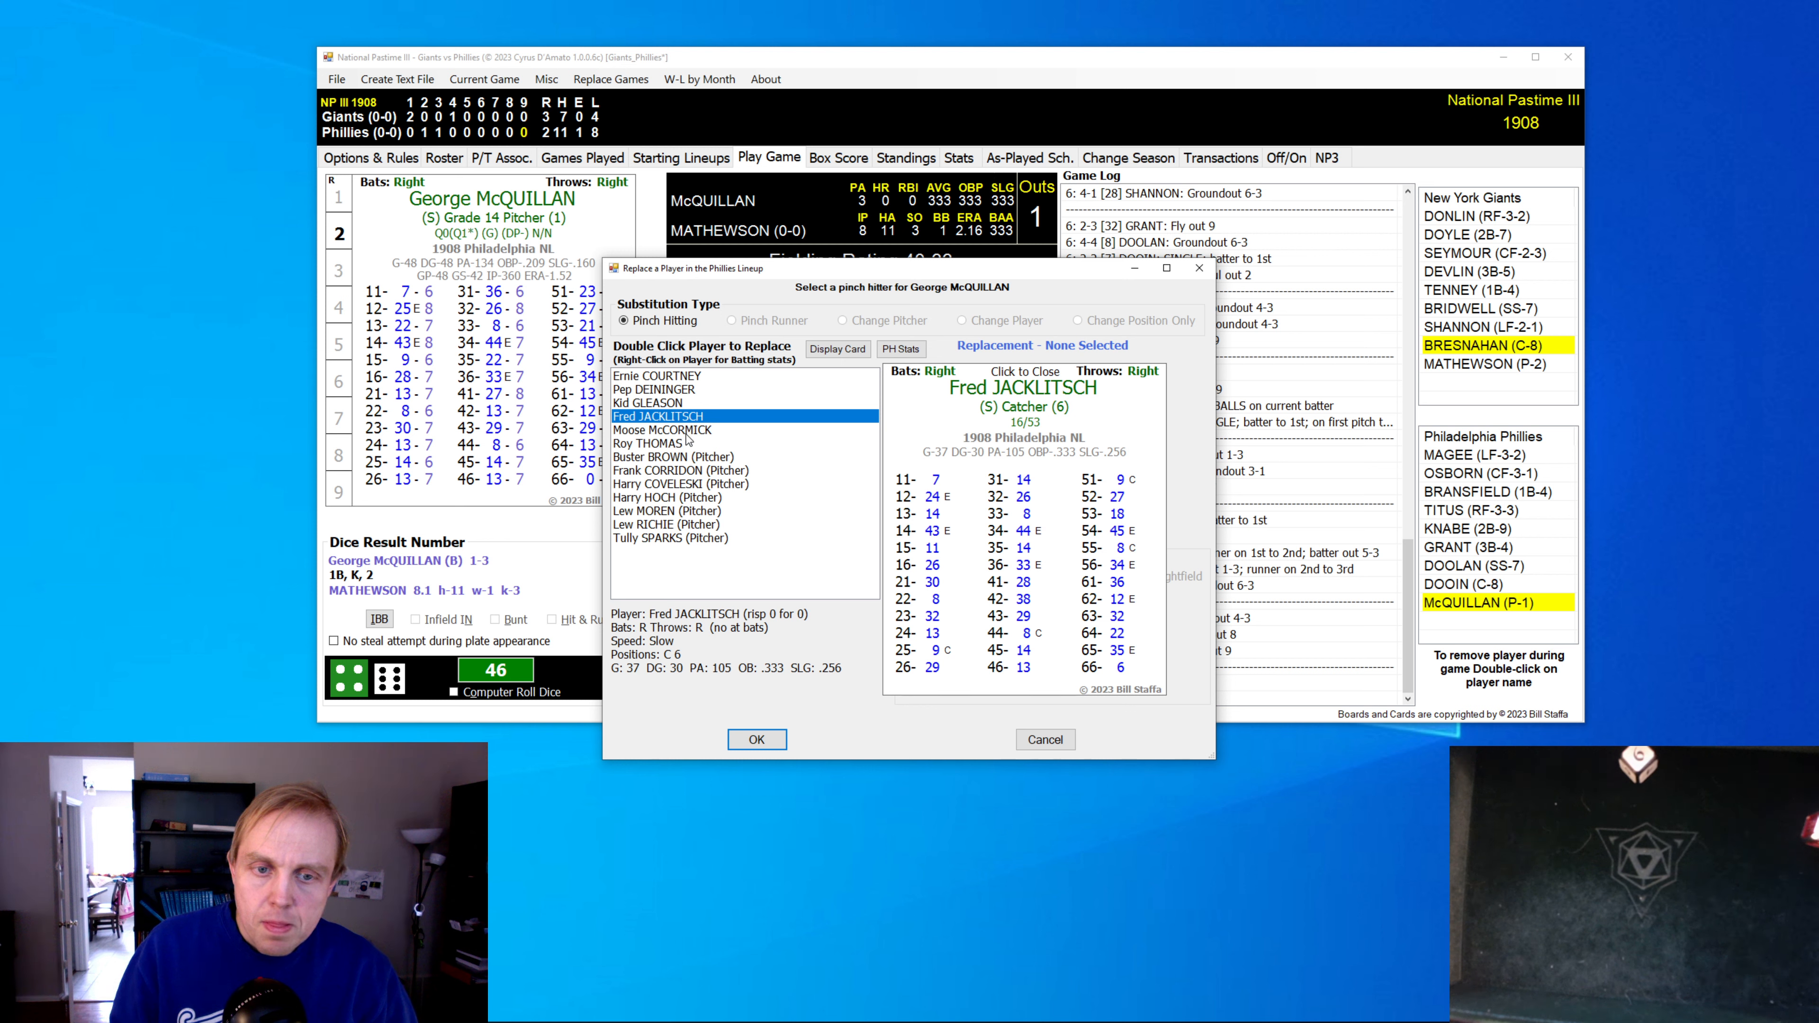
- Settle on Moose McCormick over Roy Thomas and send him up to pinch-hit for McQuillan
{"action": "left_click", "coordinate": [661, 429]}
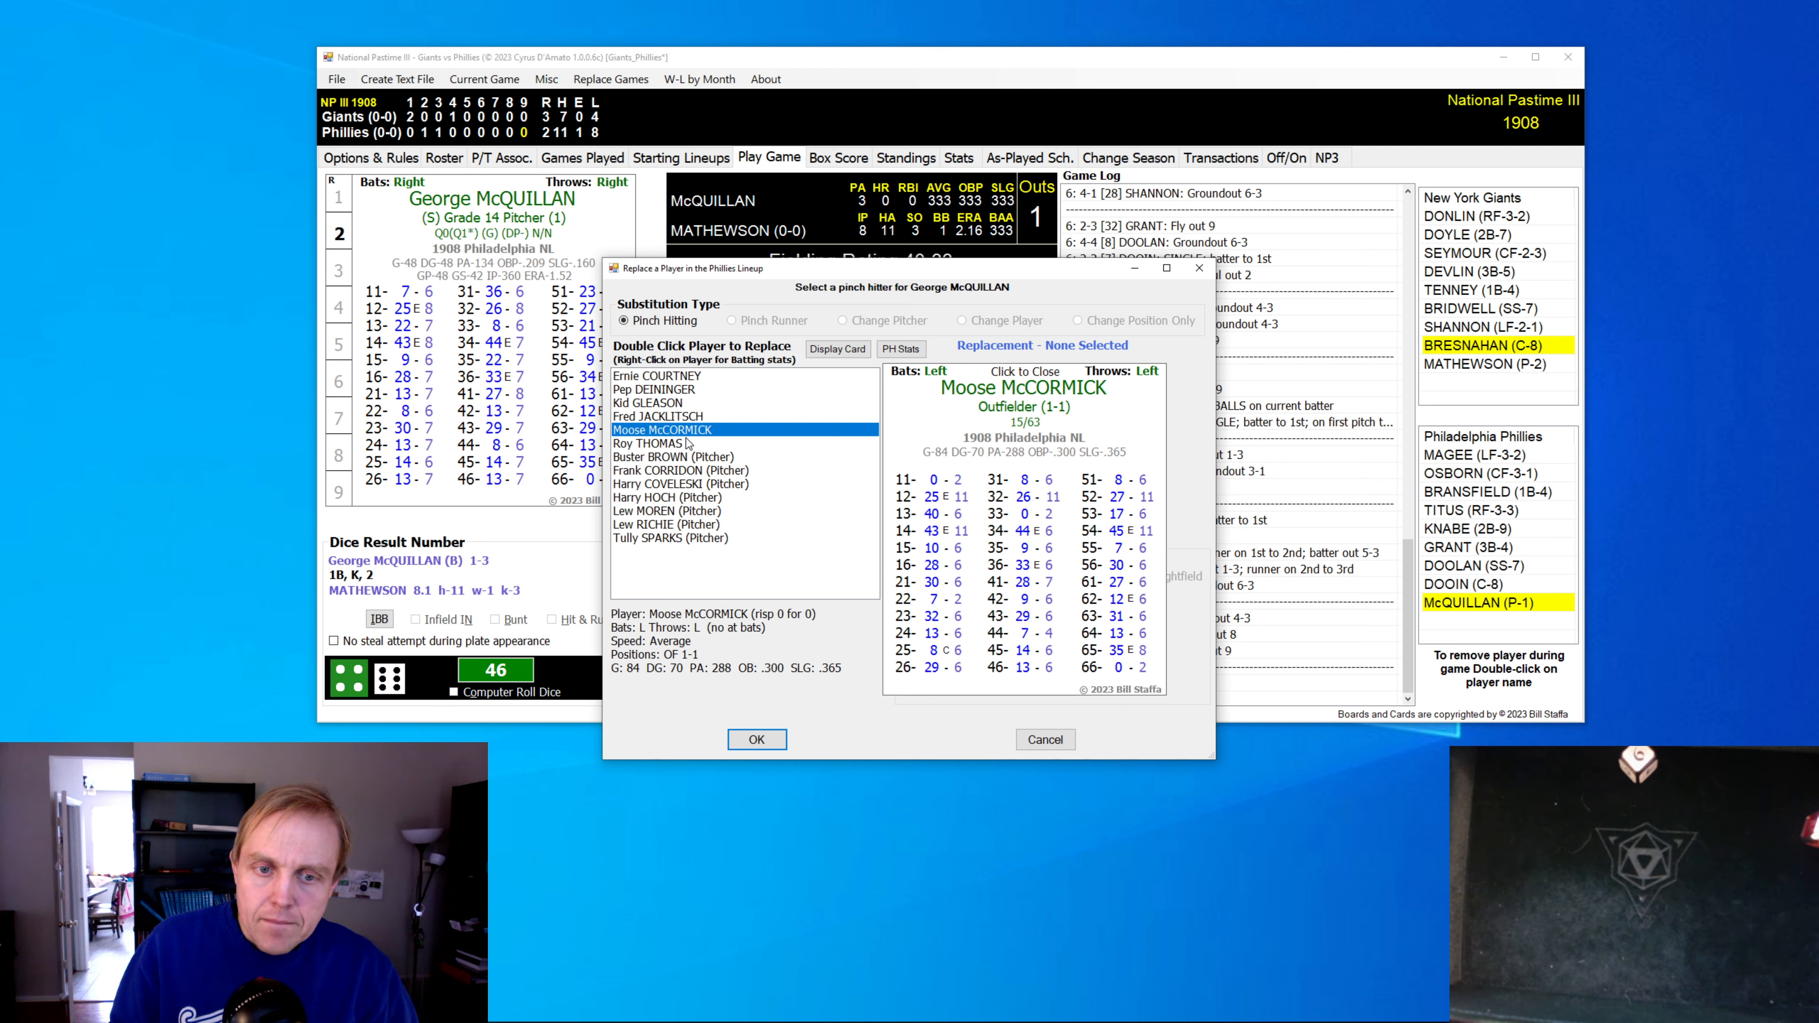
{"action": "left_click", "coordinate": [650, 443]}
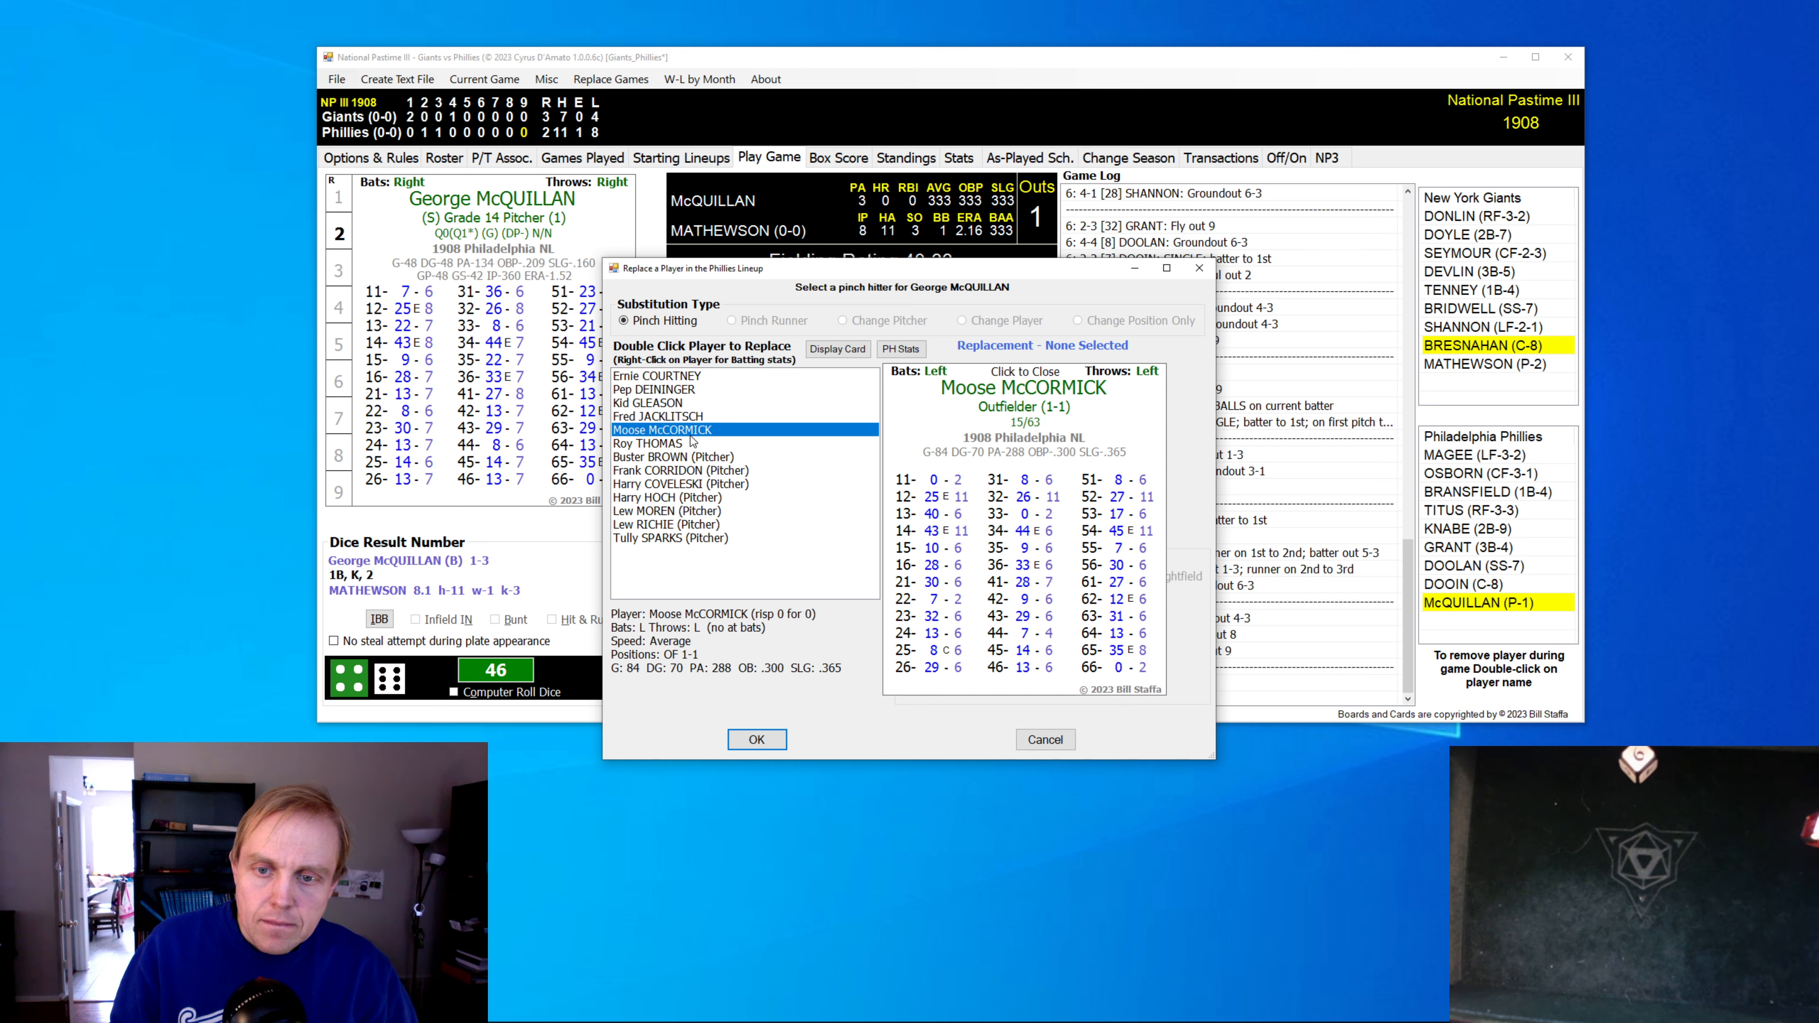
{"action": "left_click", "coordinate": [650, 443]}
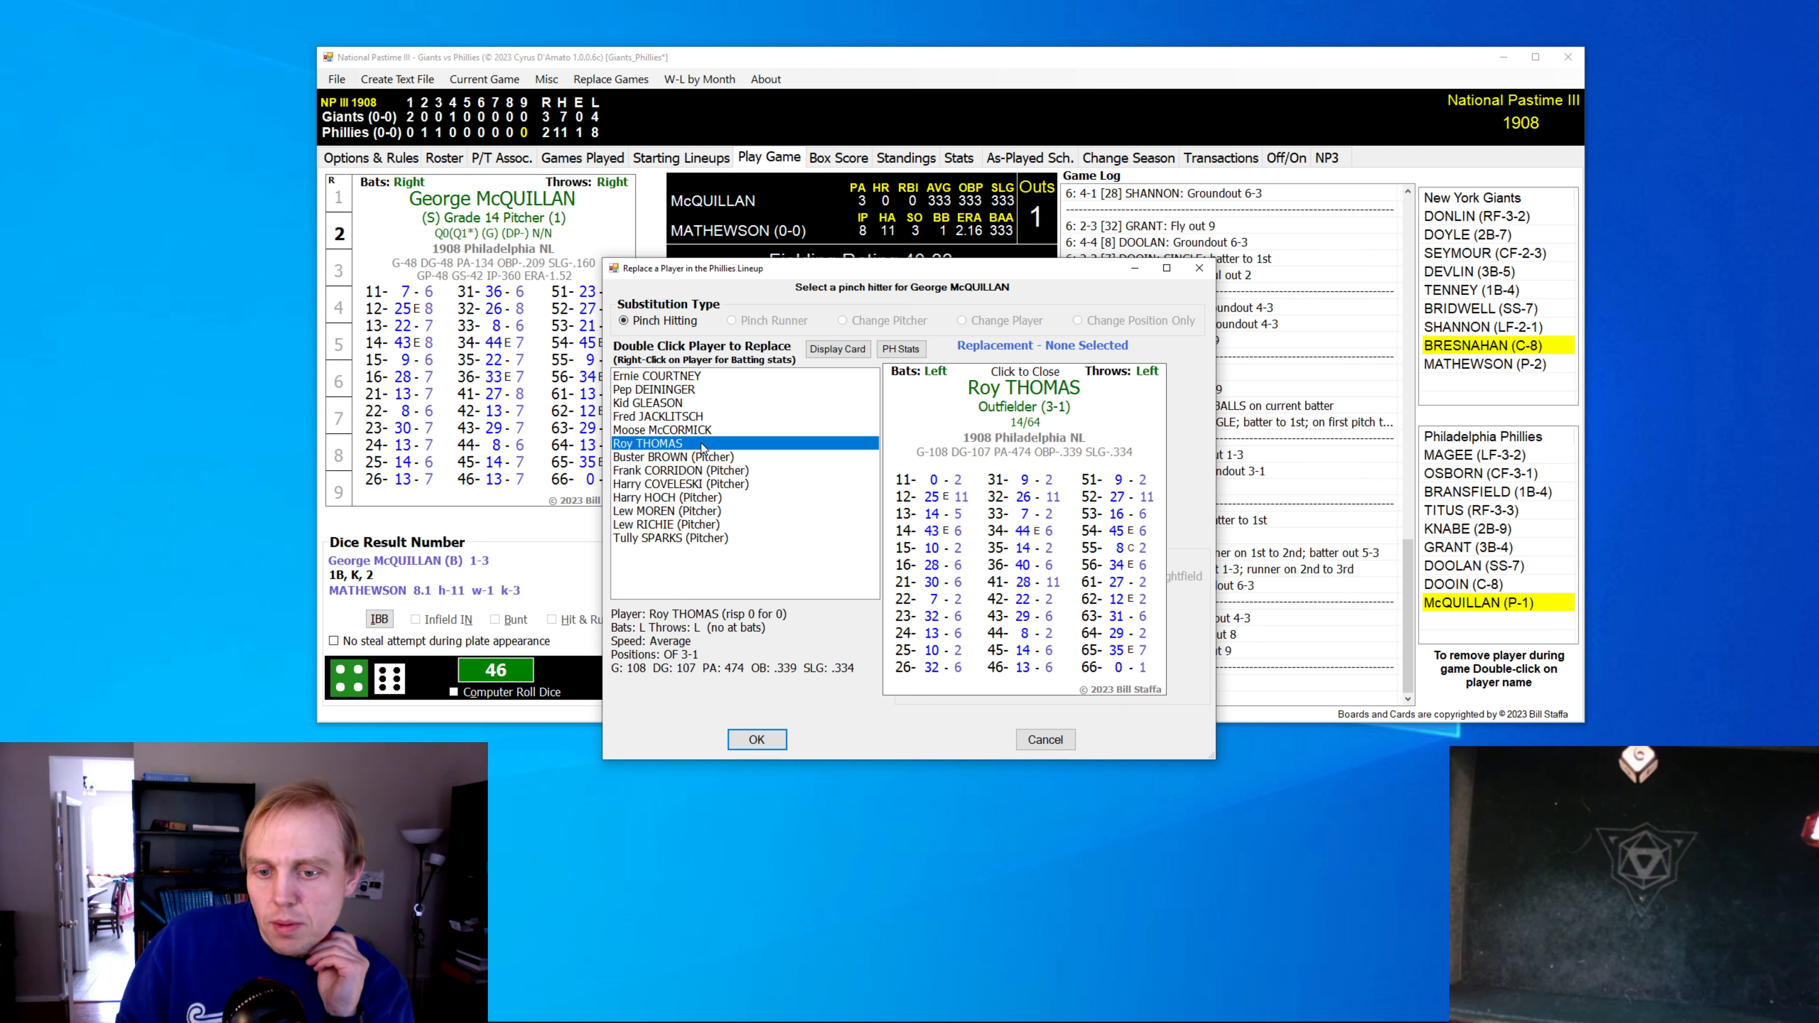
{"action": "left_click", "coordinate": [661, 429]}
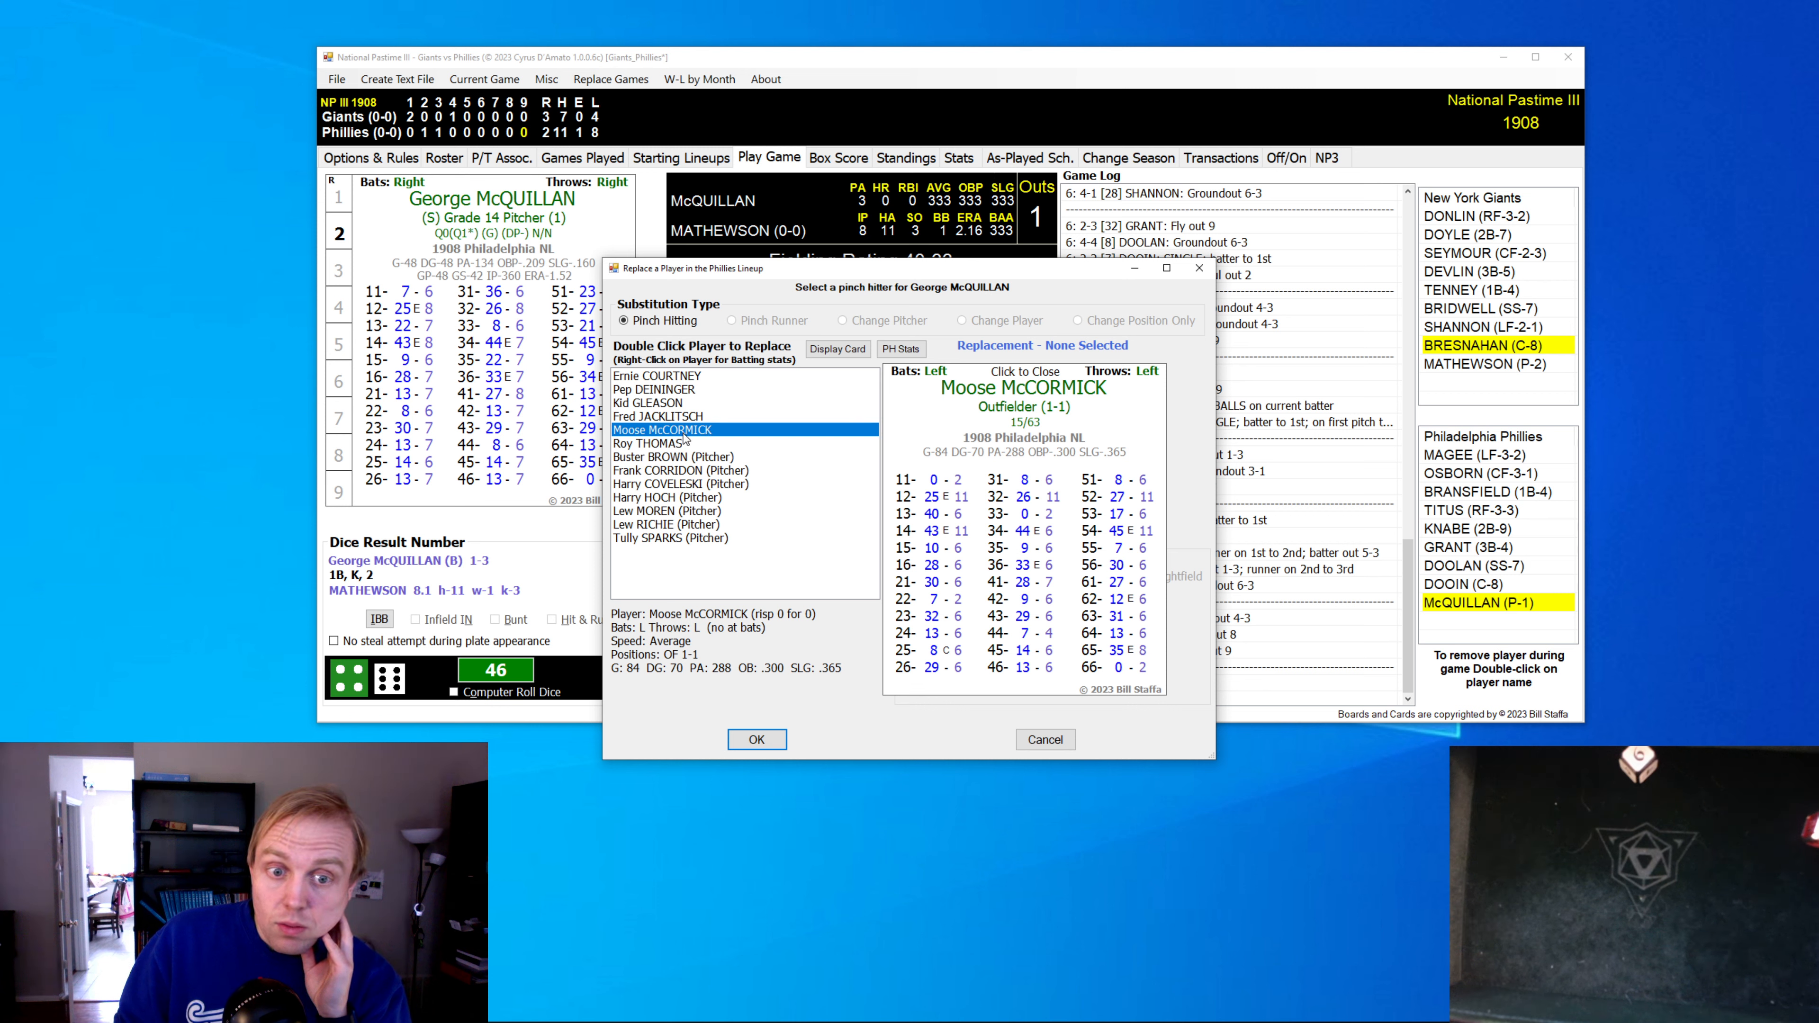
{"action": "left_click", "coordinate": [755, 739]}
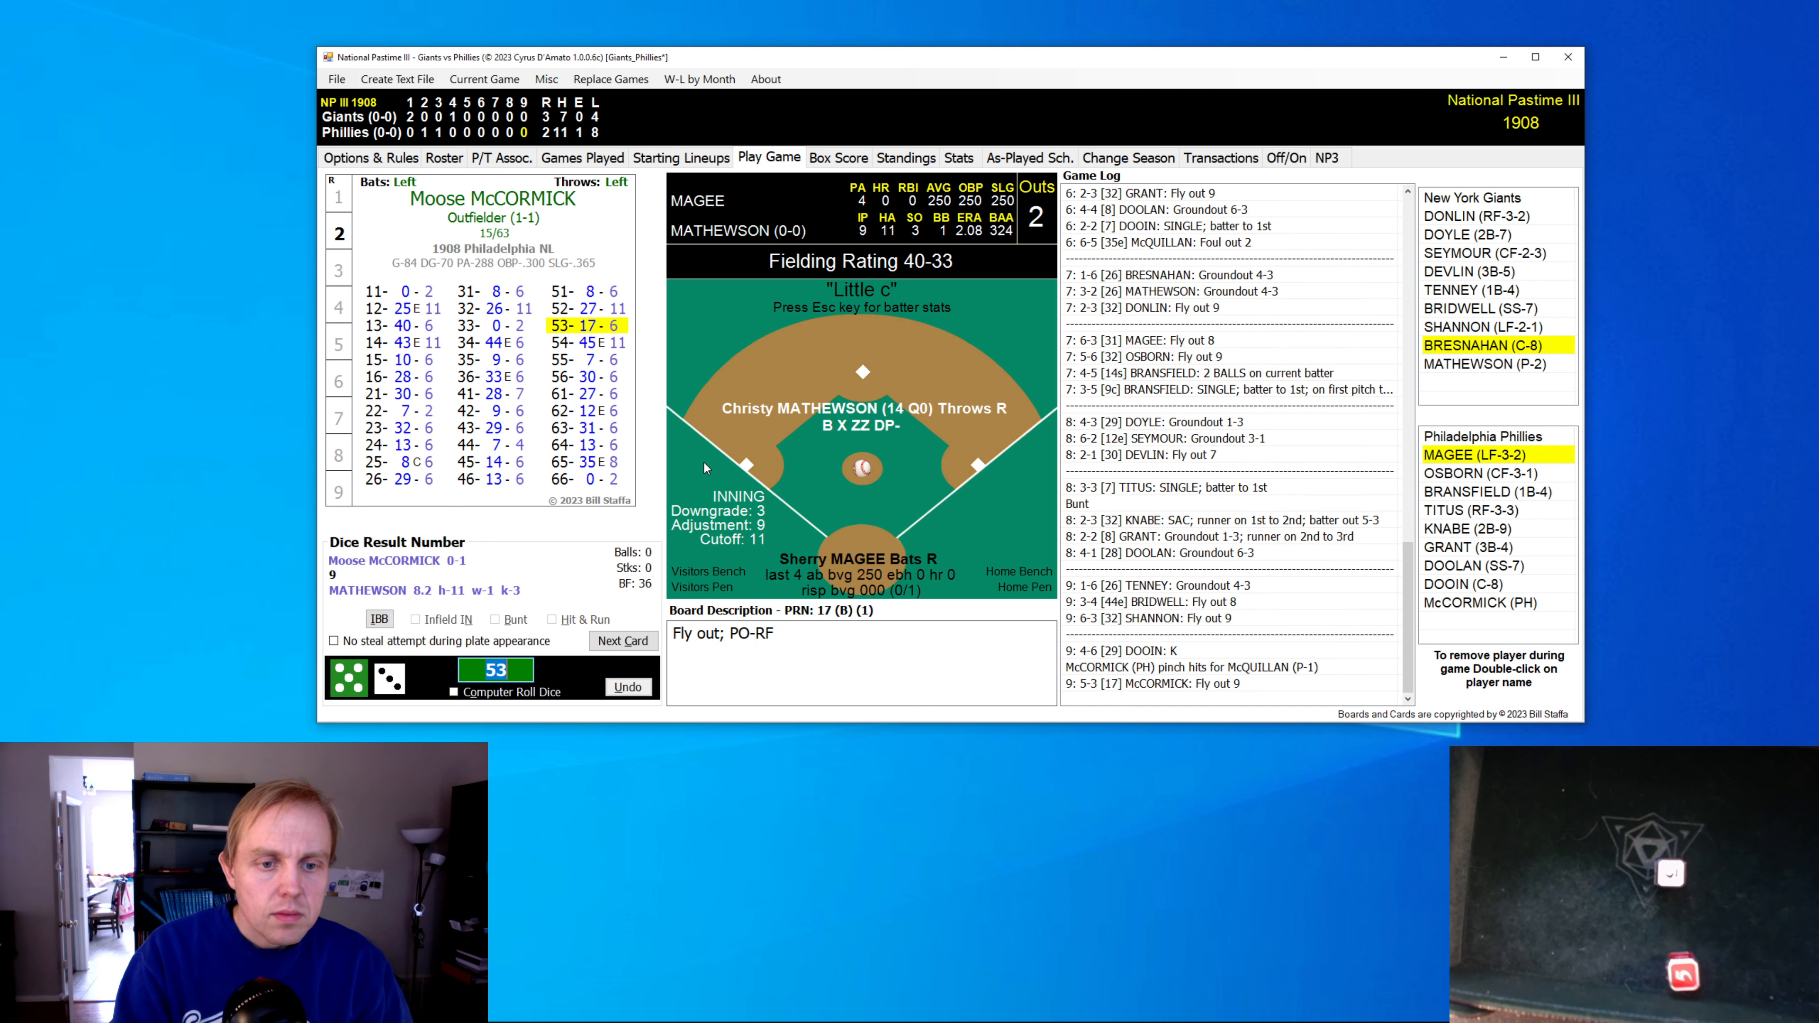
{"action": "mouse_move", "coordinate": [677, 653]}
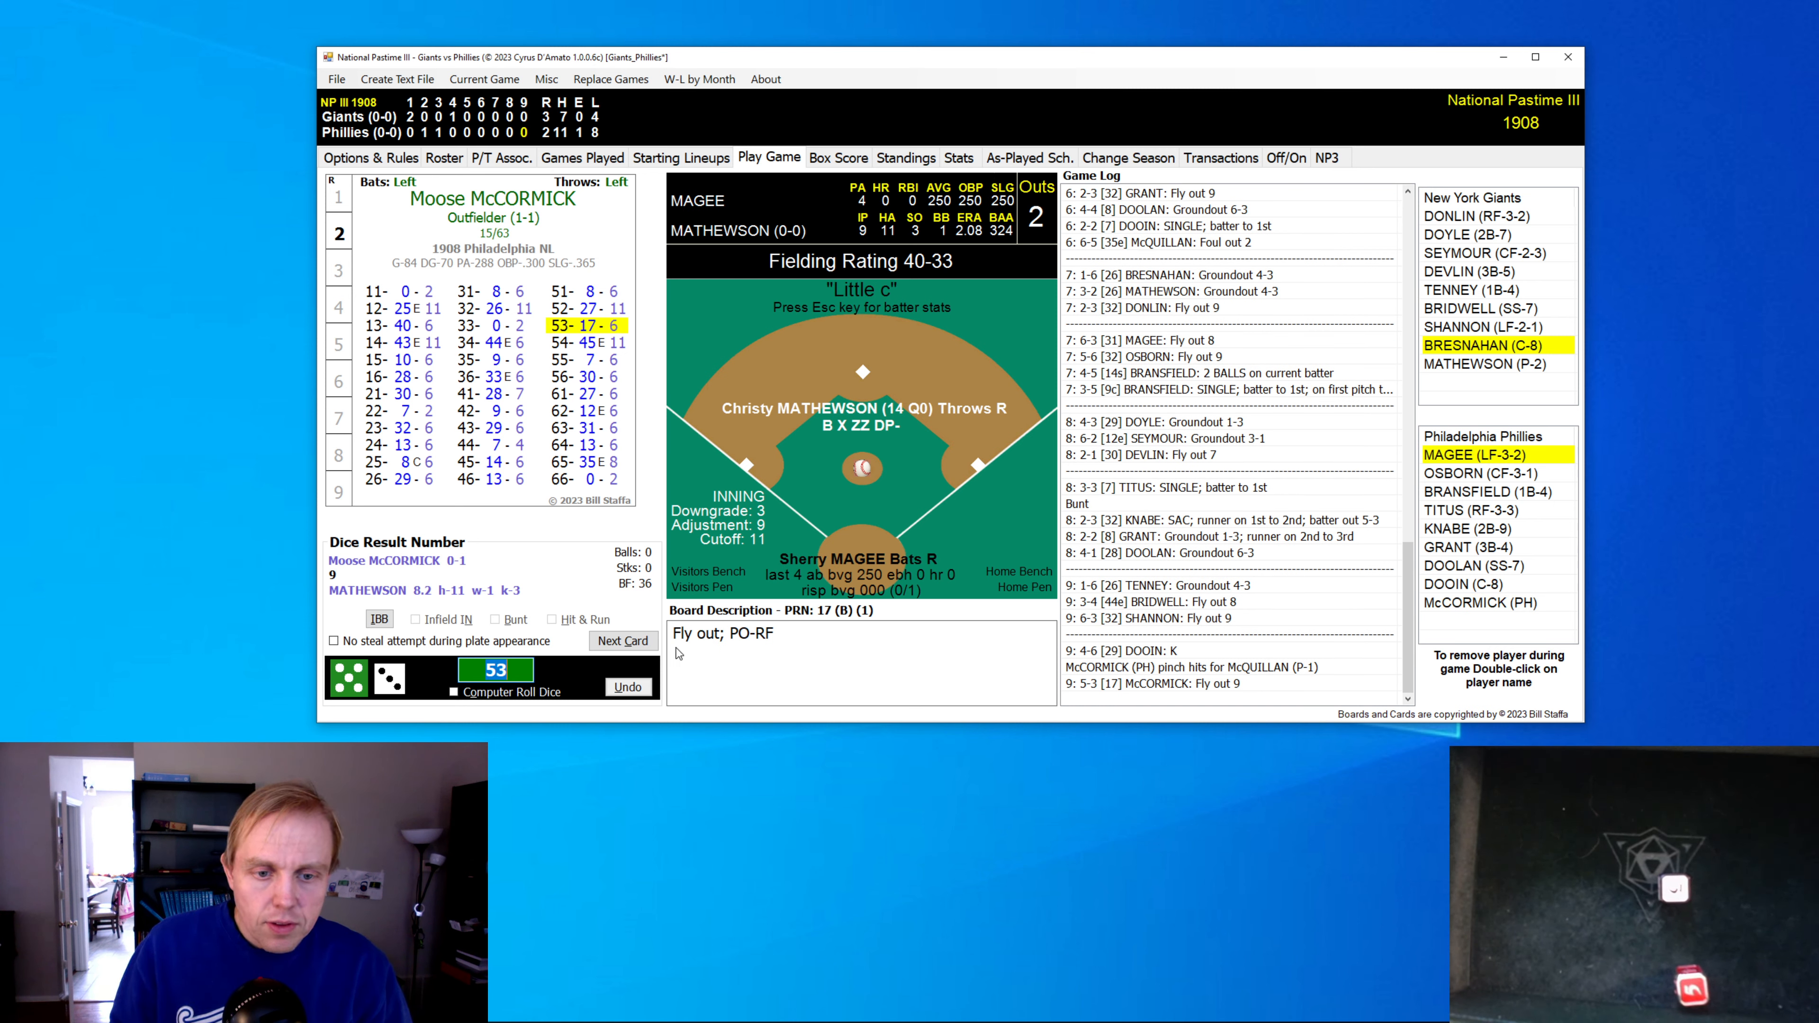
- Play Magee's triple and Osborn's game-ending flyout, then dismiss the Game Over dialog with the Giants winning 3-2
{"action": "left_click", "coordinate": [621, 640]}
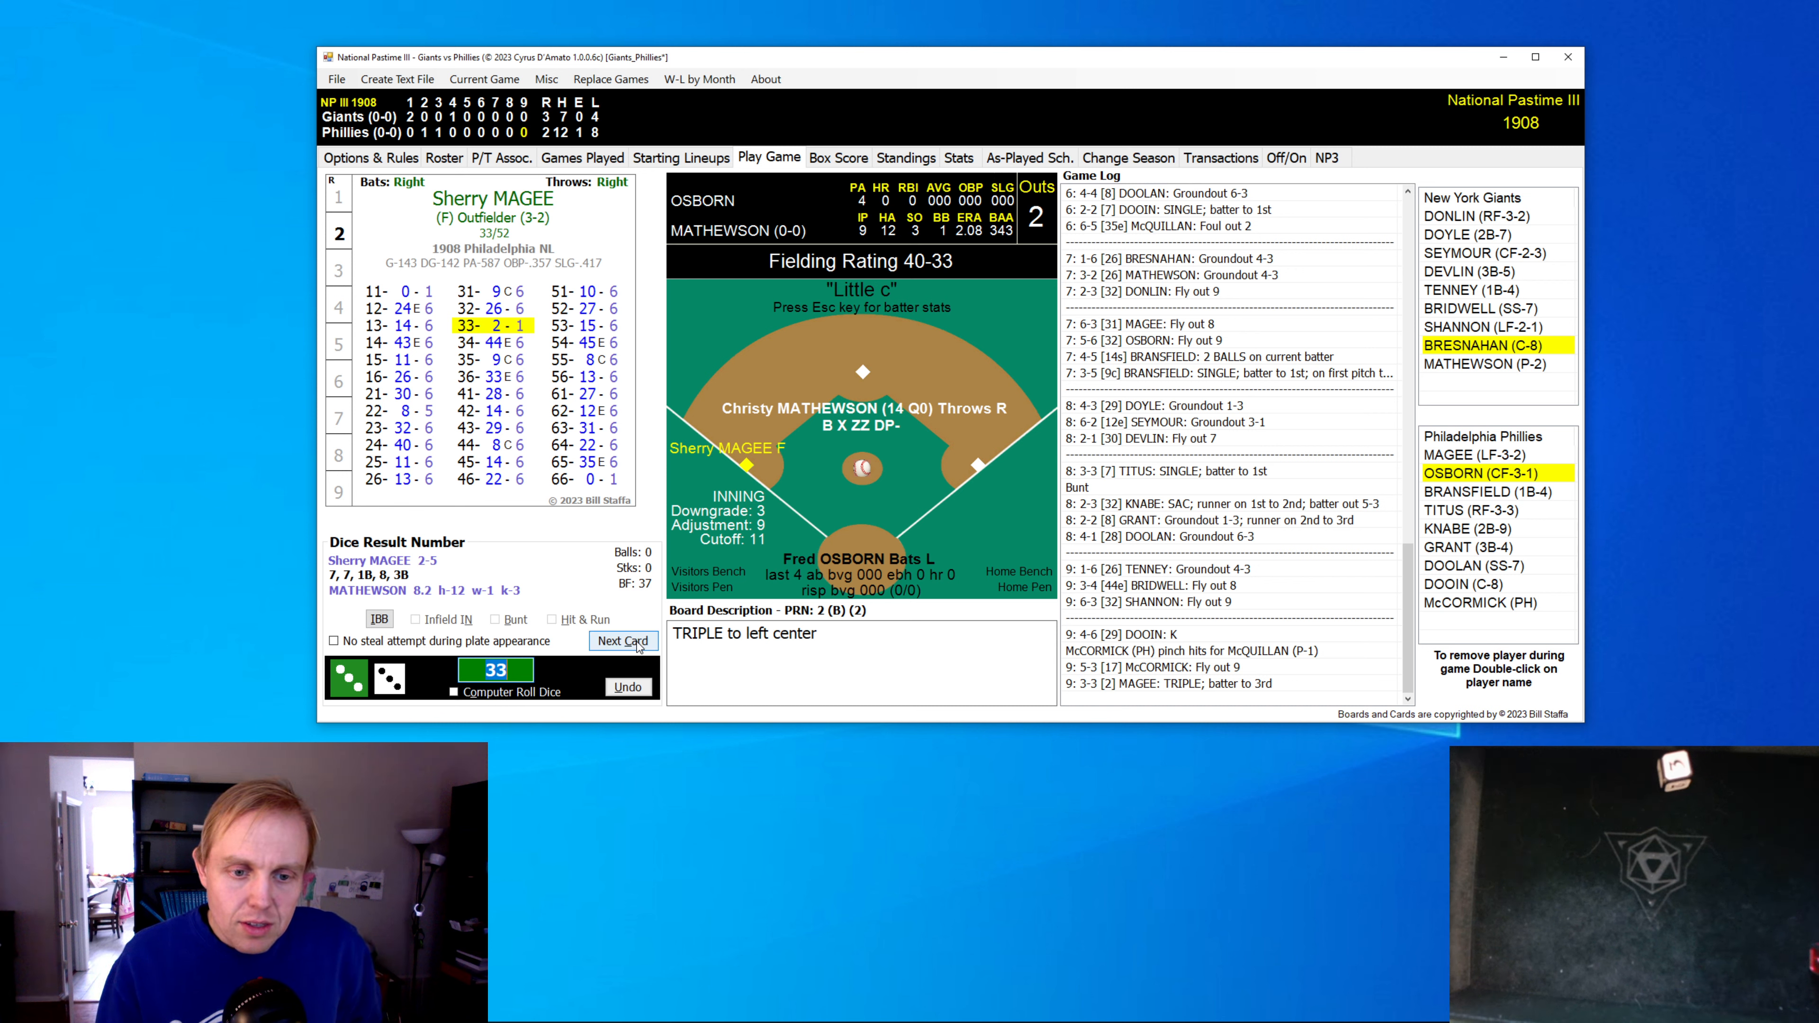
{"action": "left_click", "coordinate": [624, 641]}
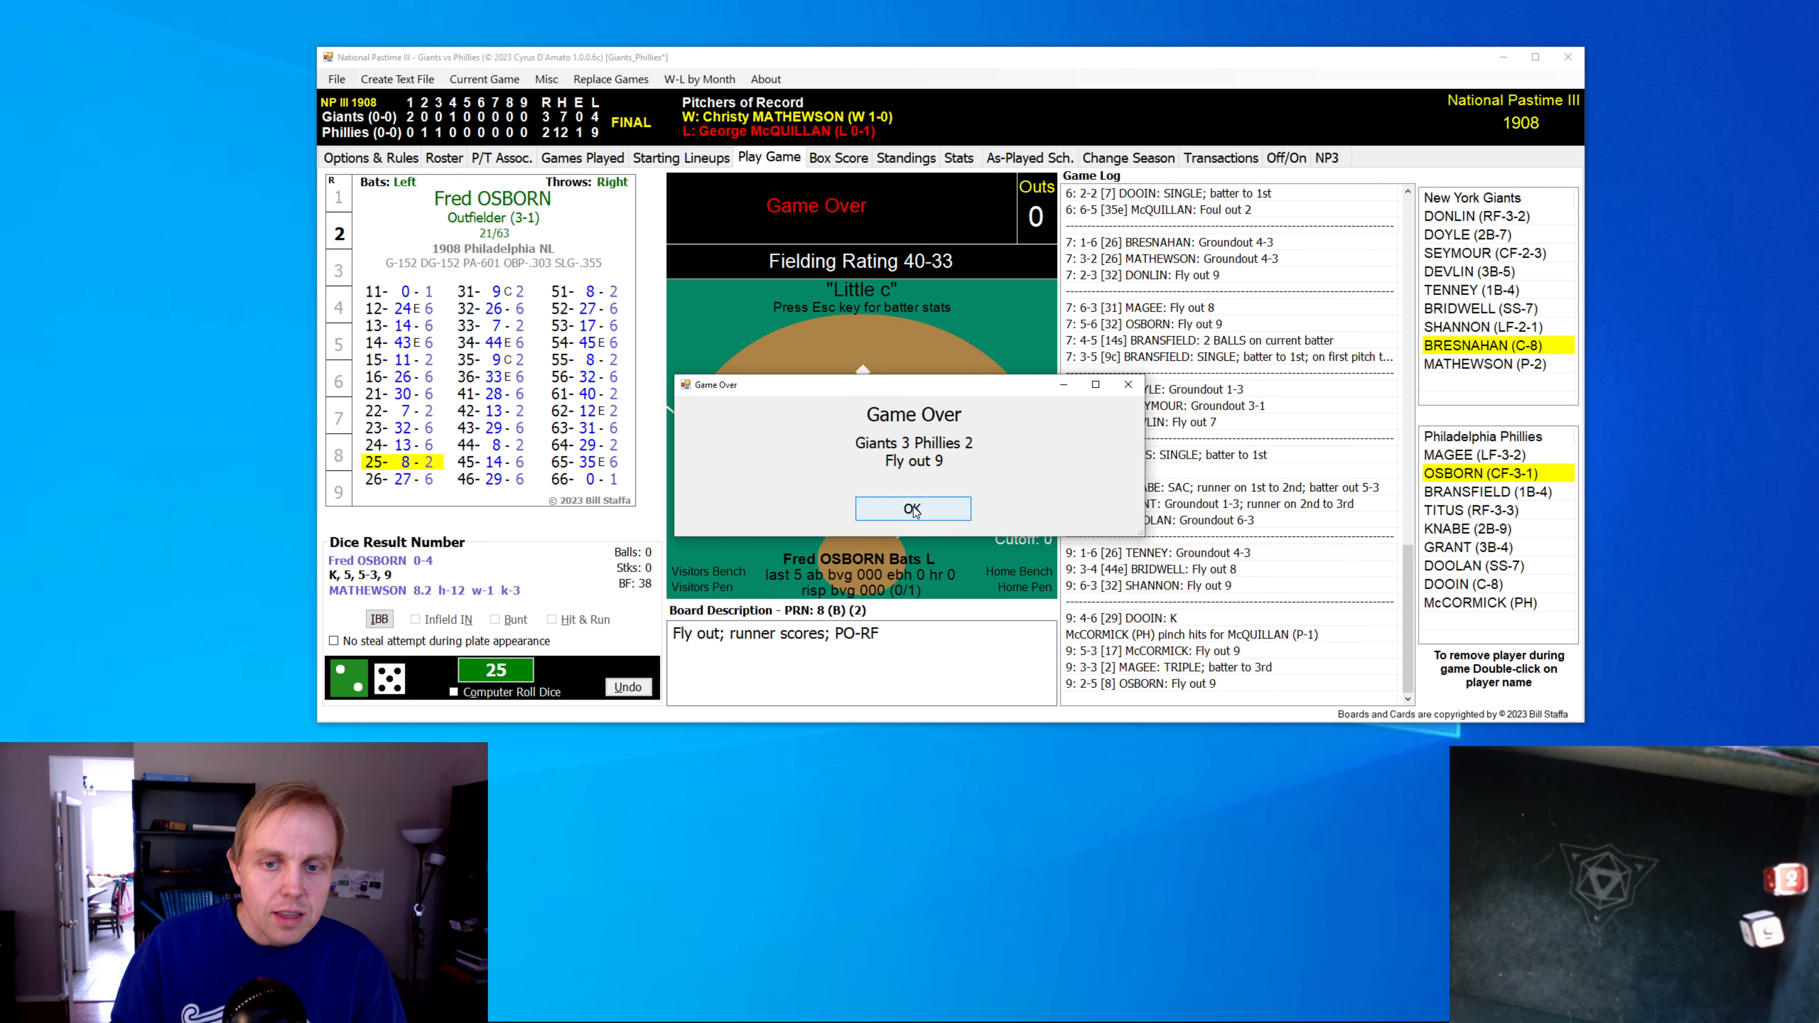
{"action": "left_click", "coordinate": [912, 508]}
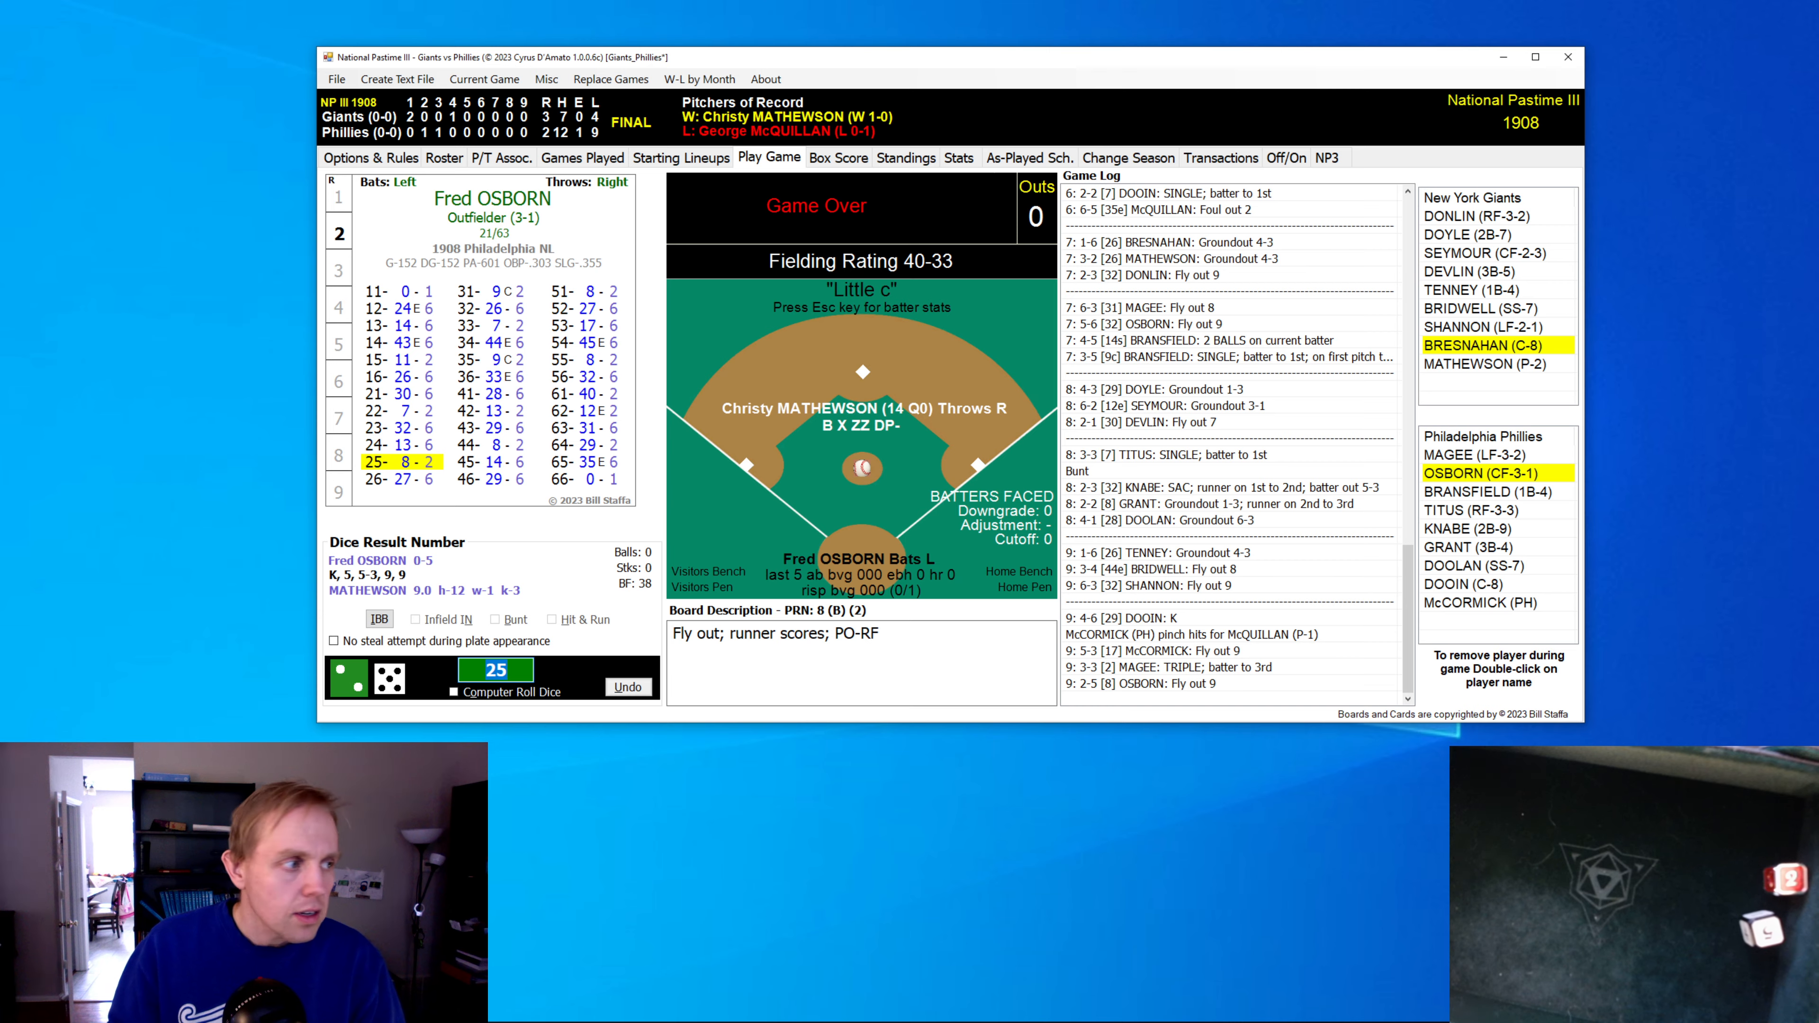